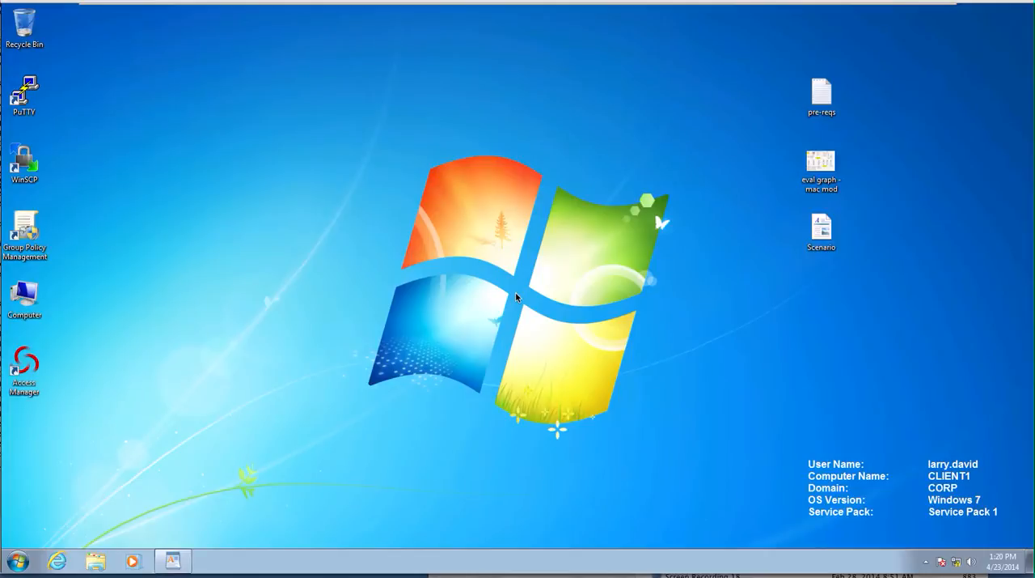
pyautogui.moveTo(255, 186)
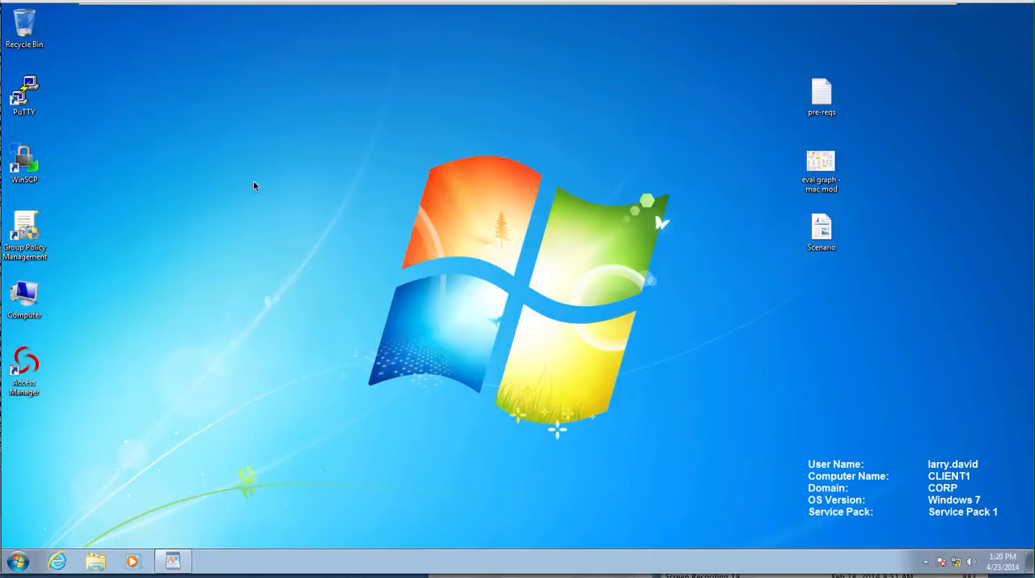
pyautogui.moveTo(32, 246)
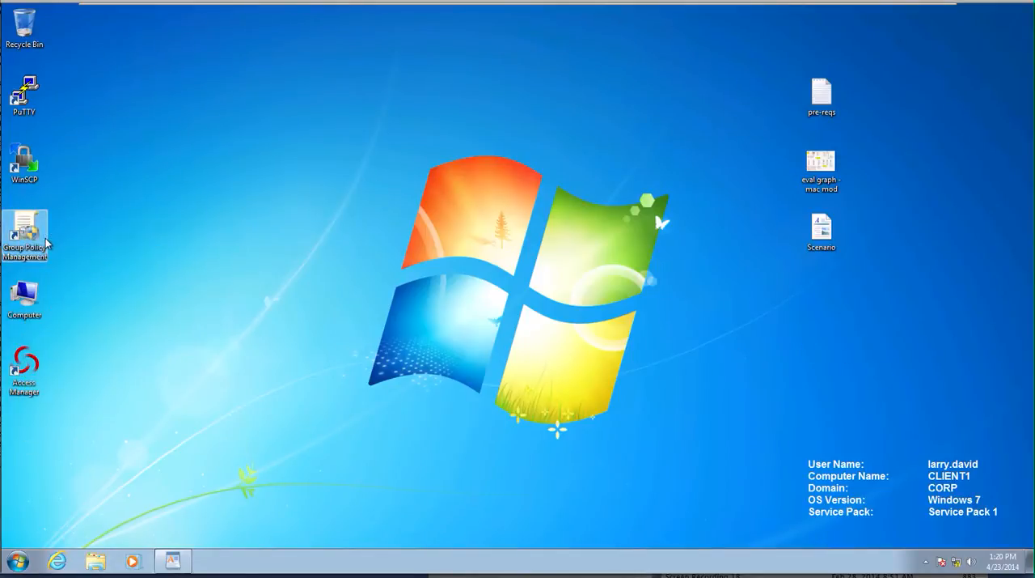
# Launch Group Policy Management and edit Mac Corporate Settings under corp.contoso.com > Mac > Corporate
pyautogui.doubleClick(25, 235)
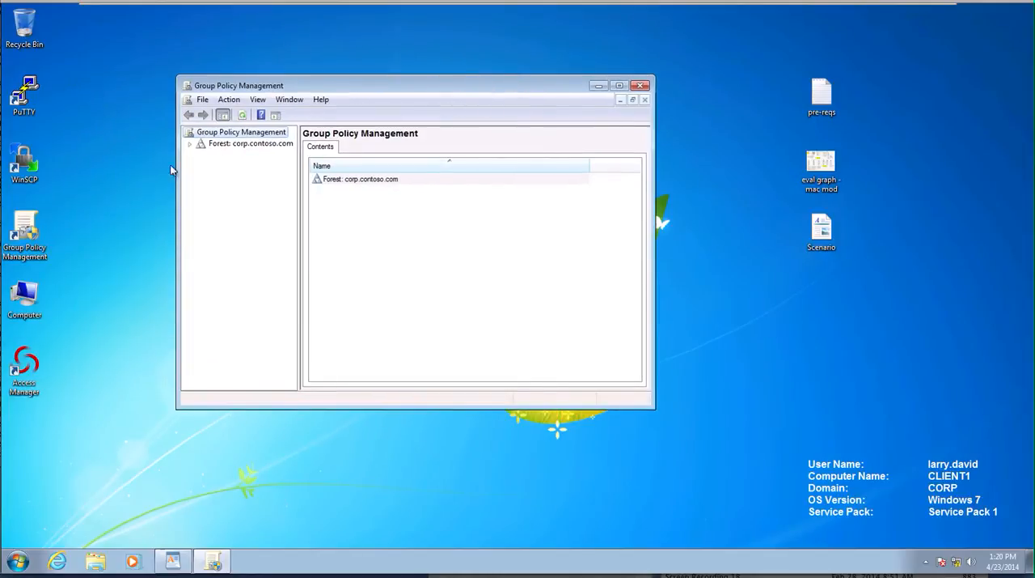
pyautogui.click(189, 143)
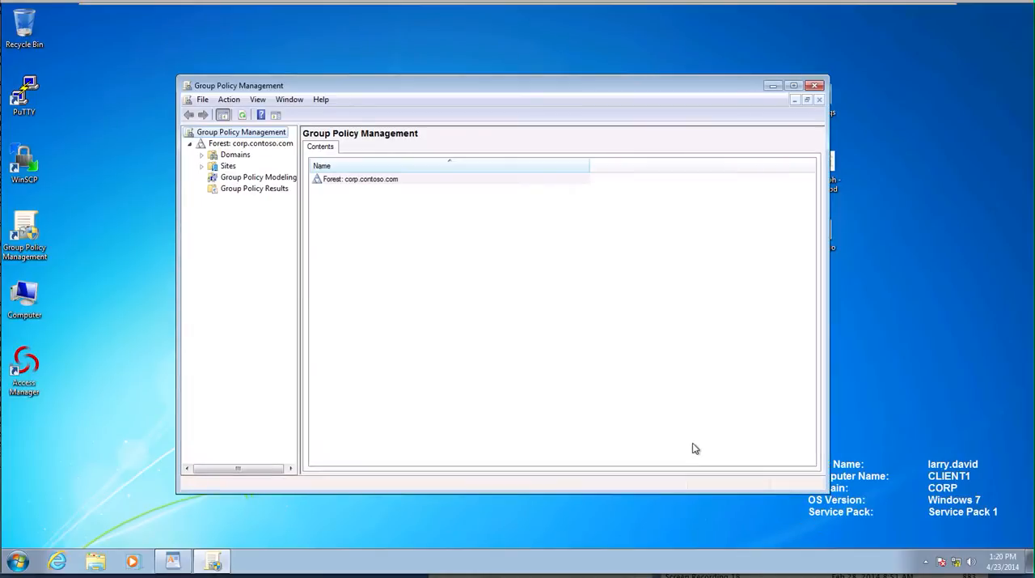
pyautogui.click(201, 154)
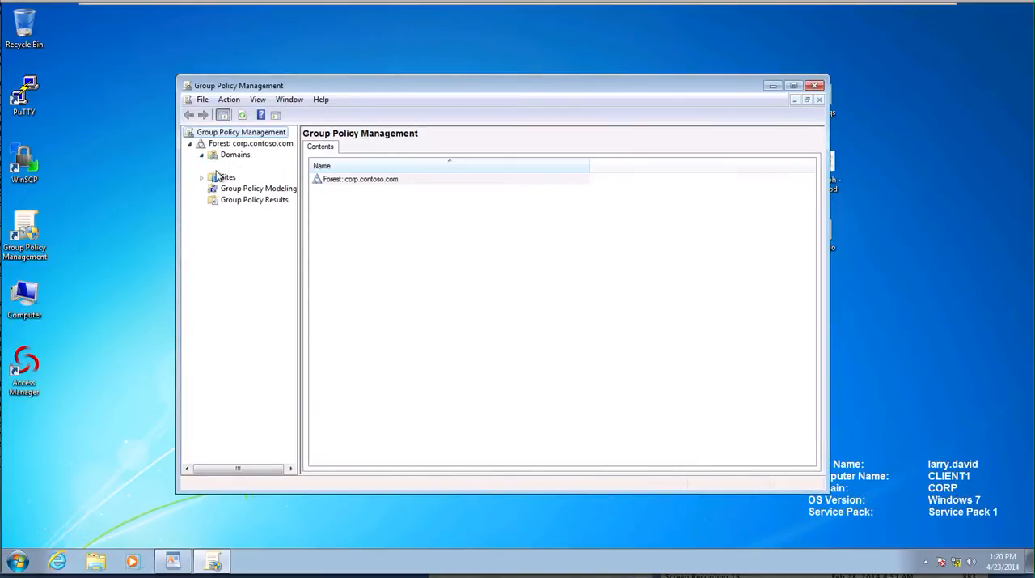
pyautogui.click(225, 165)
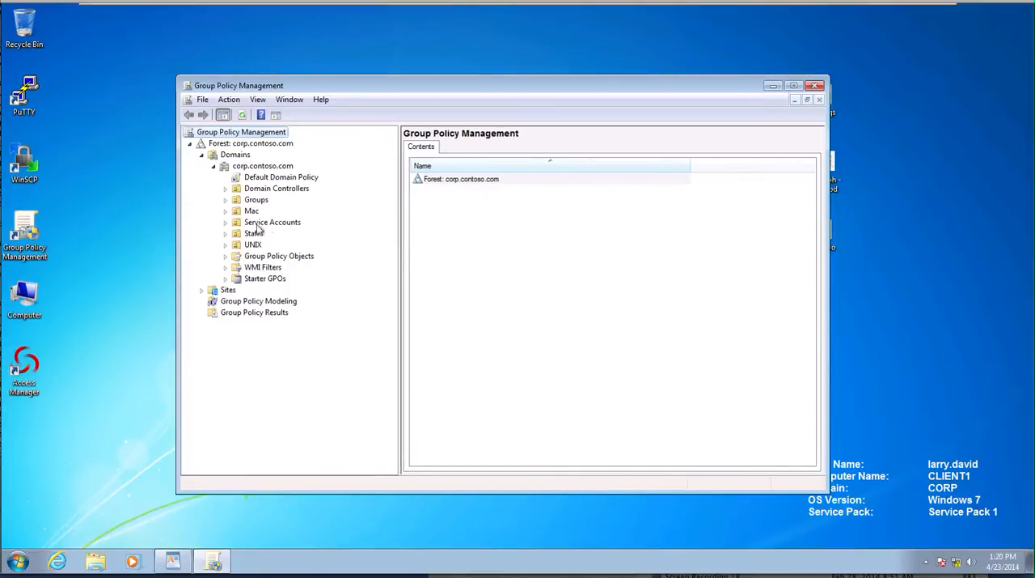
pyautogui.click(226, 210)
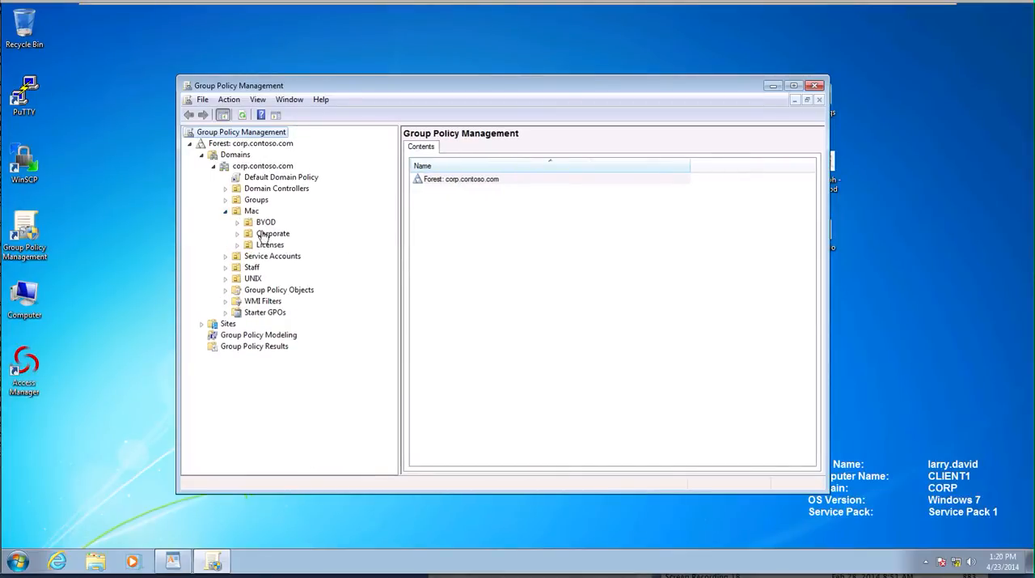
pyautogui.click(272, 233)
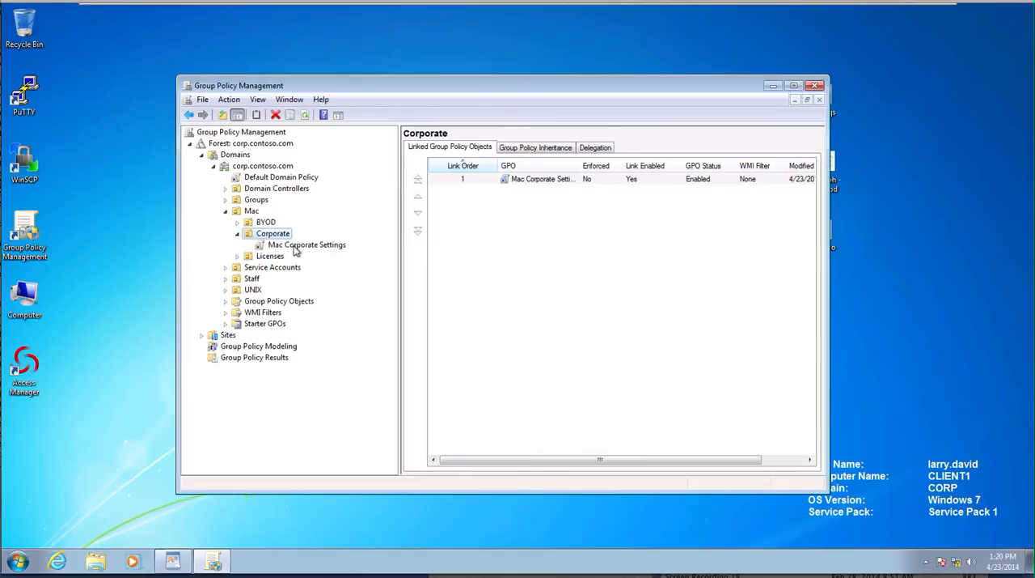
pyautogui.rightClick(306, 244)
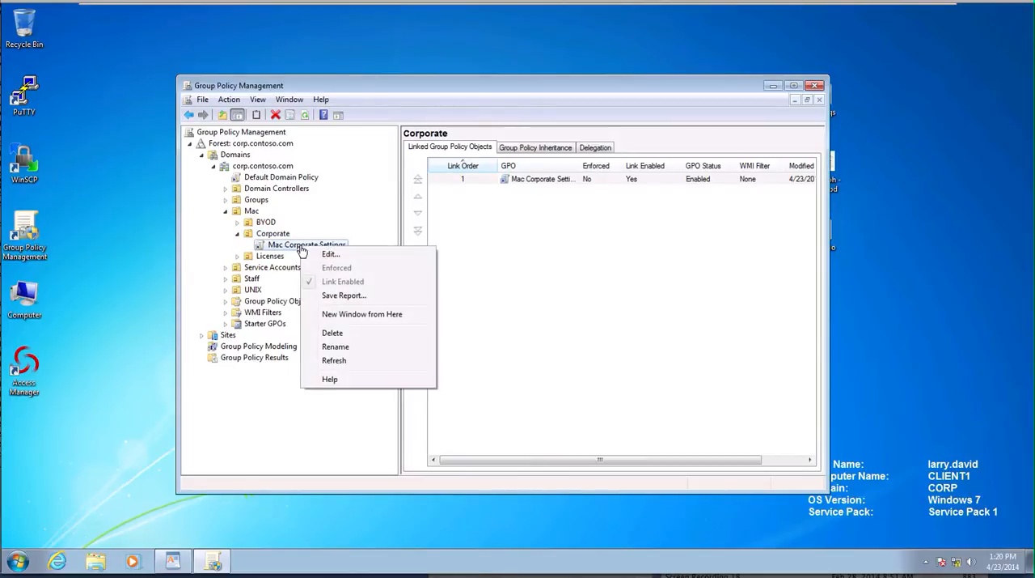
pyautogui.moveTo(330, 253)
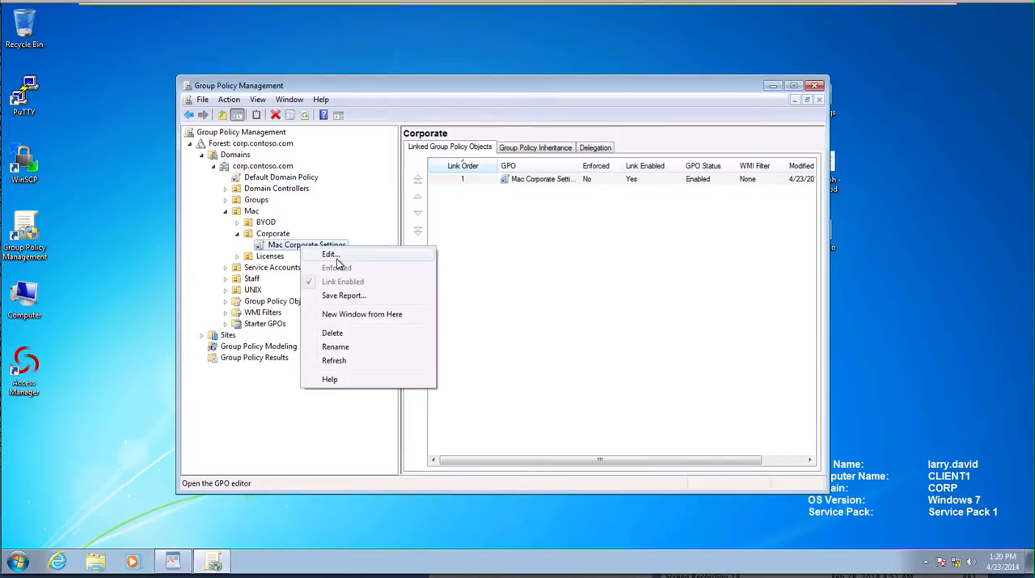
pyautogui.click(330, 253)
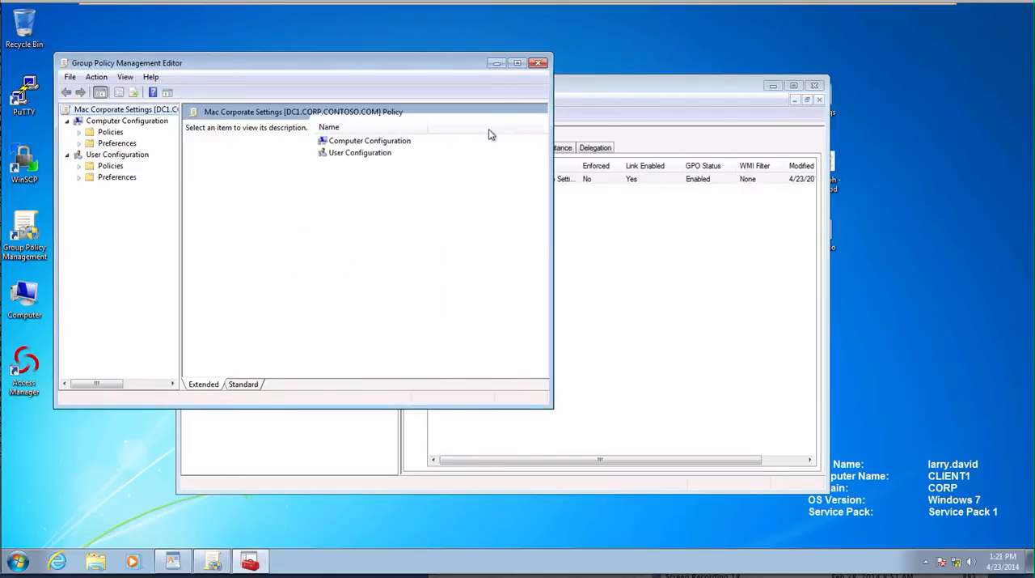
pyautogui.moveTo(767, 89)
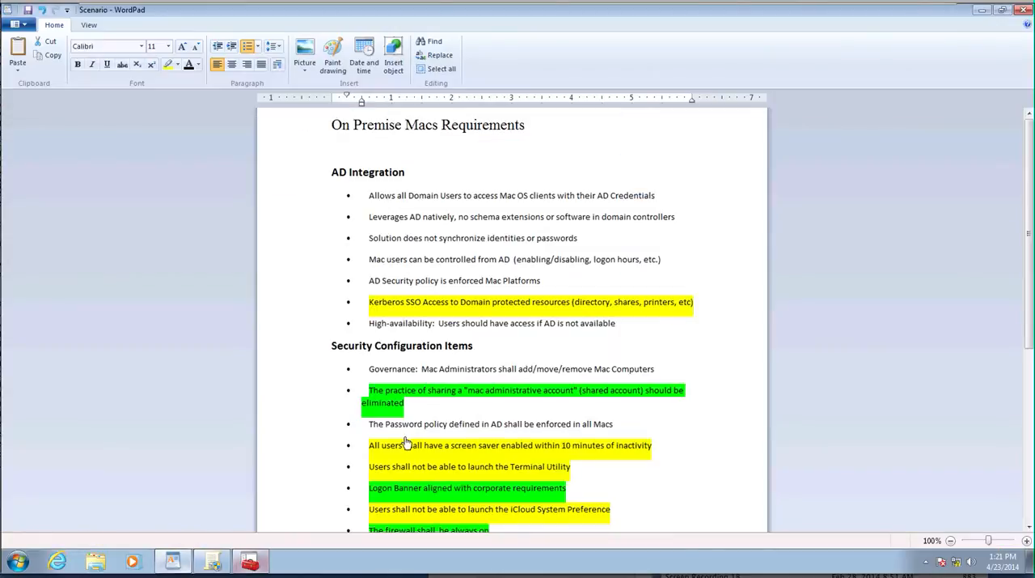
# Scroll through the highlighted On Premise Macs requirements in the WordPad Scenario document
pyautogui.scroll(-3)
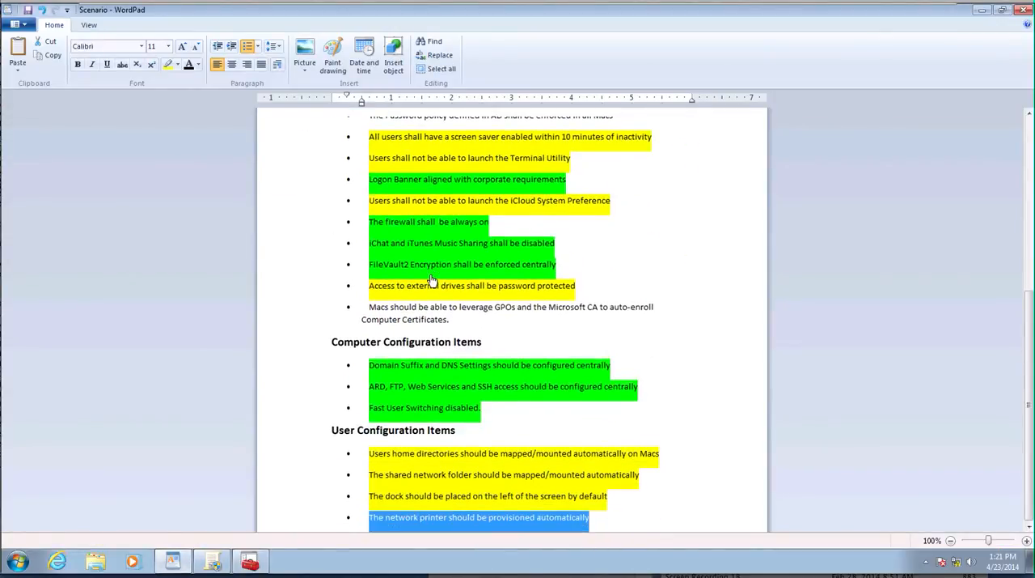
pyautogui.scroll(3)
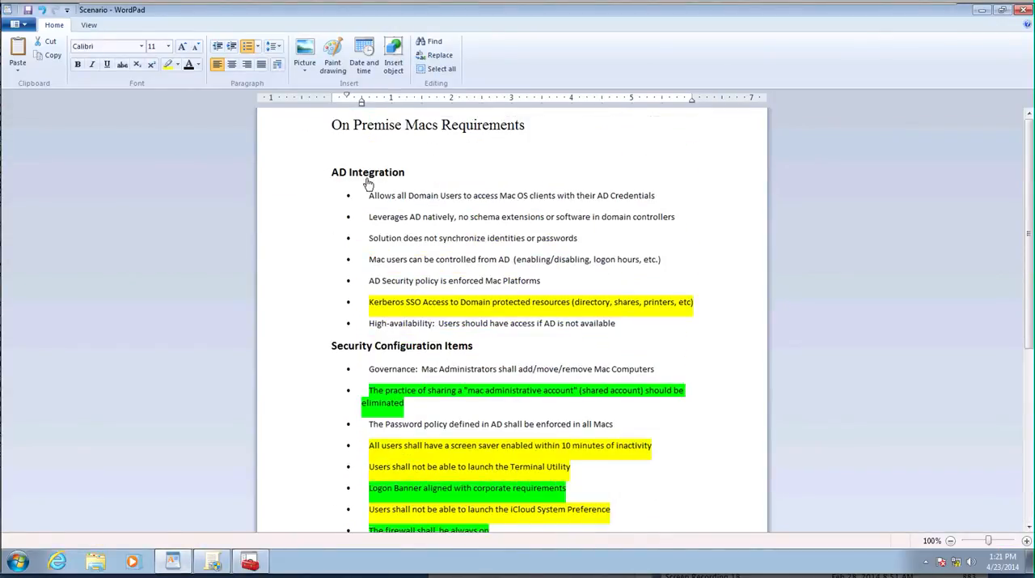
pyautogui.scroll(-3)
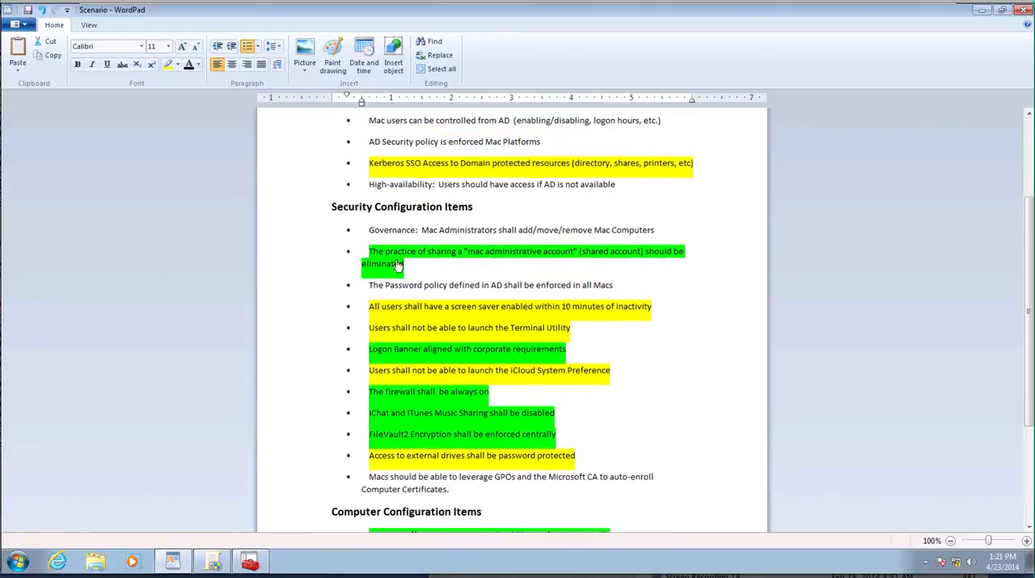
pyautogui.scroll(-3)
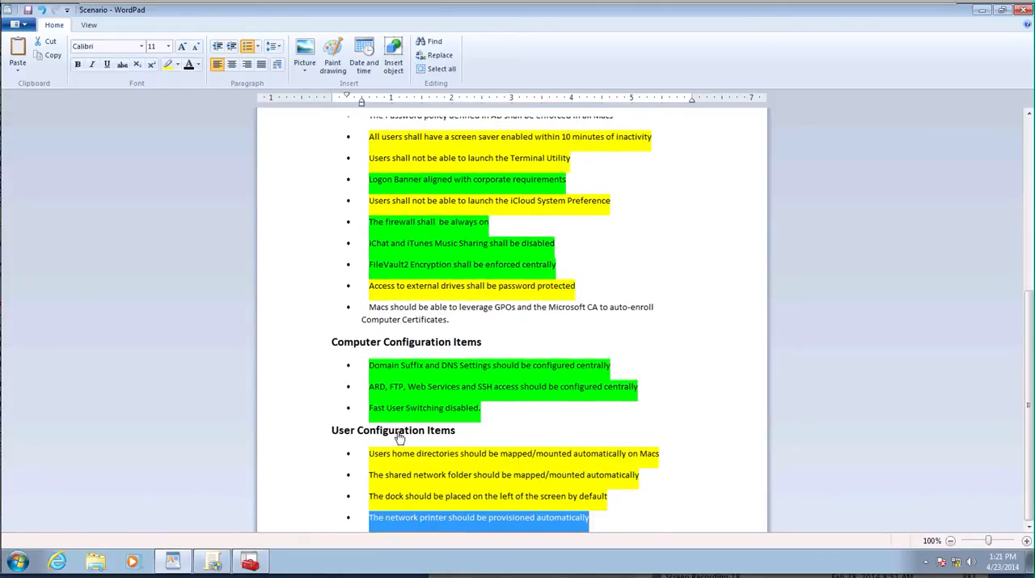
pyautogui.scroll(3)
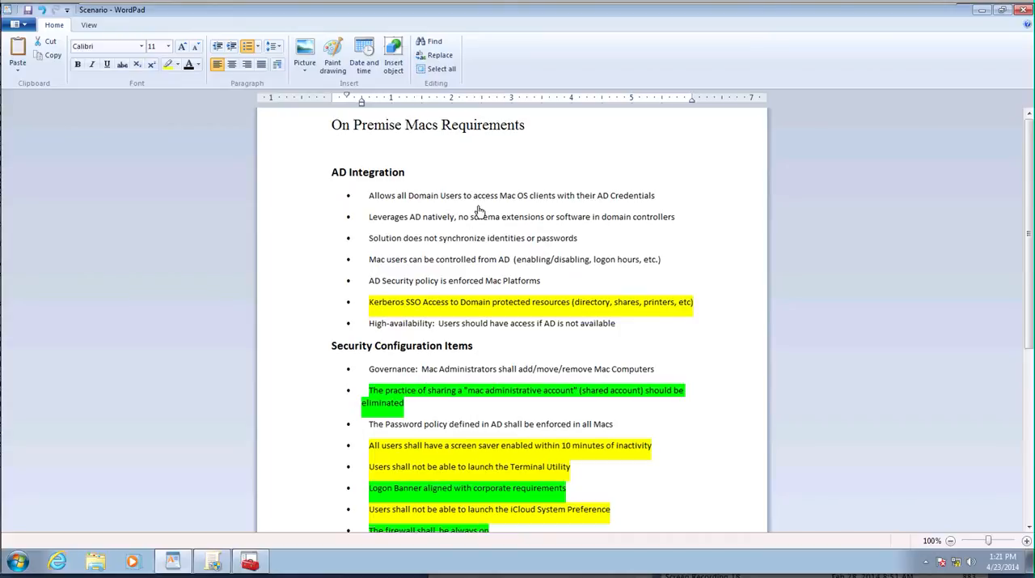
pyautogui.moveTo(488, 244)
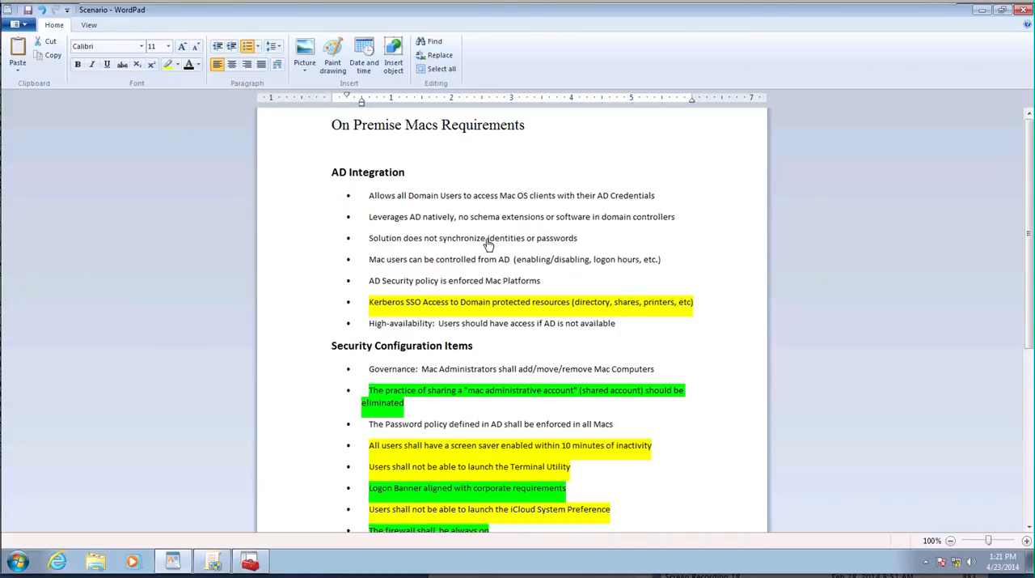
pyautogui.moveTo(480, 273)
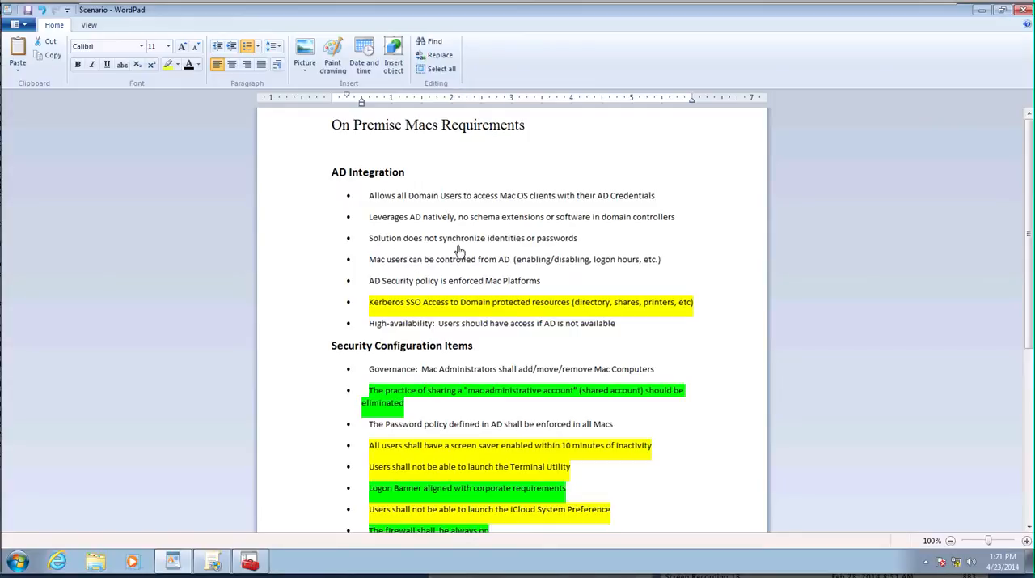
pyautogui.moveTo(539, 249)
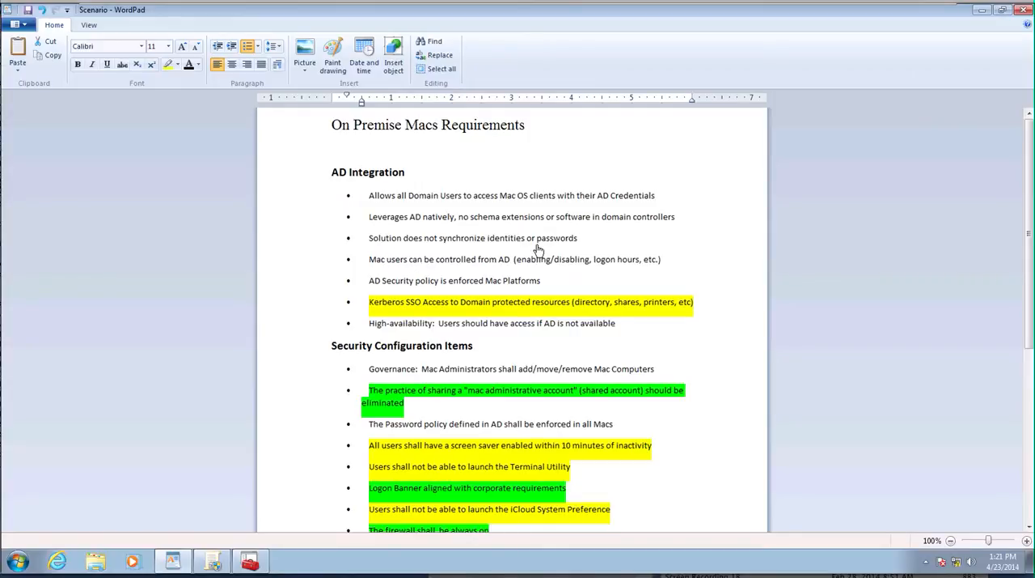
pyautogui.scroll(-3)
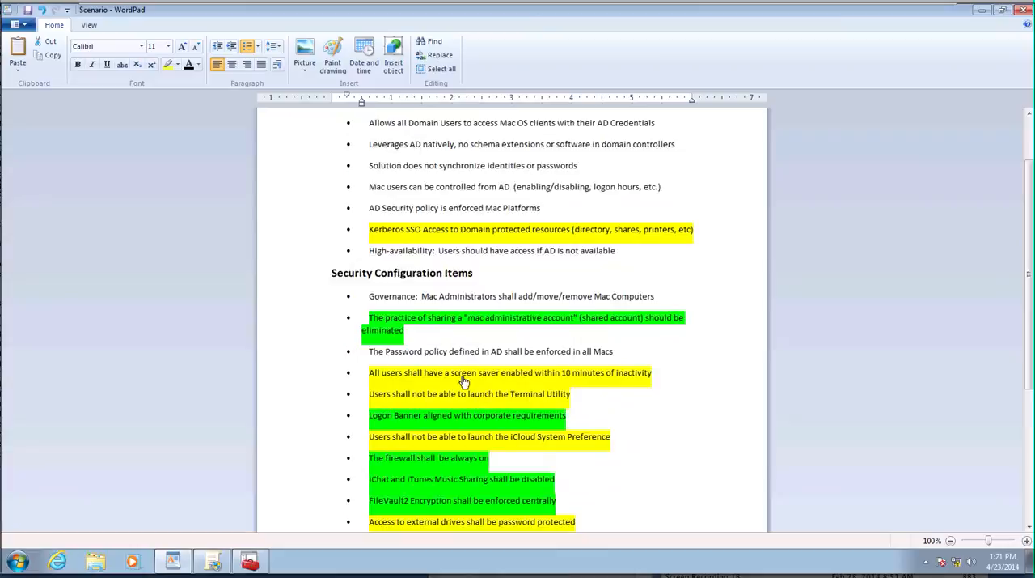
pyautogui.scroll(-3)
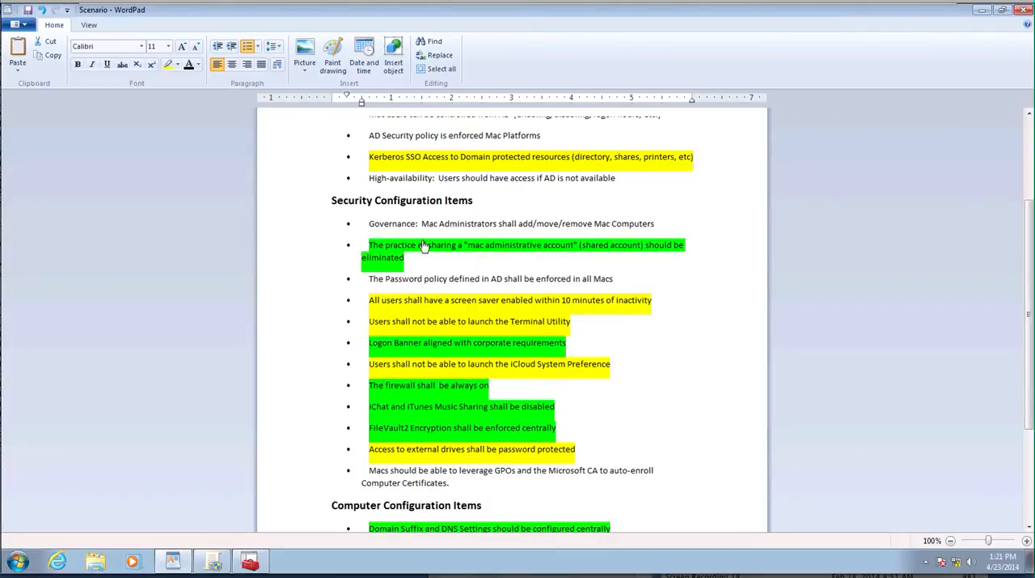
pyautogui.moveTo(396, 263)
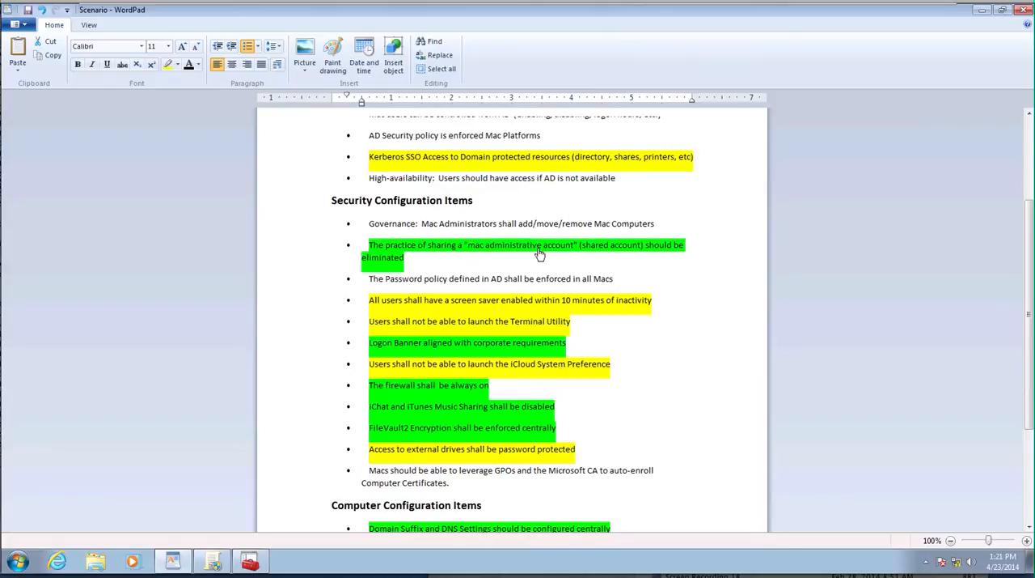
pyautogui.moveTo(437, 270)
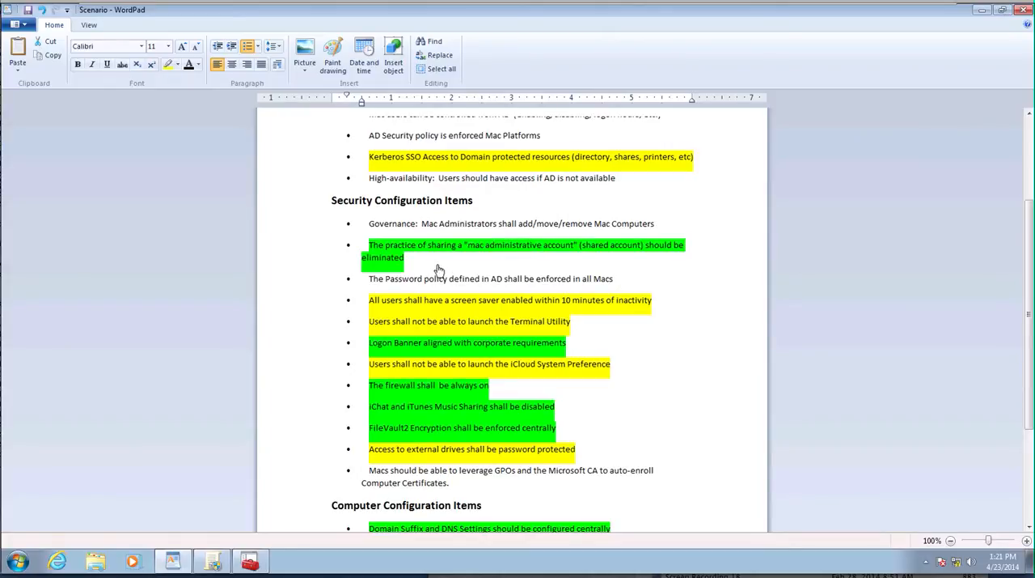
pyautogui.moveTo(520, 257)
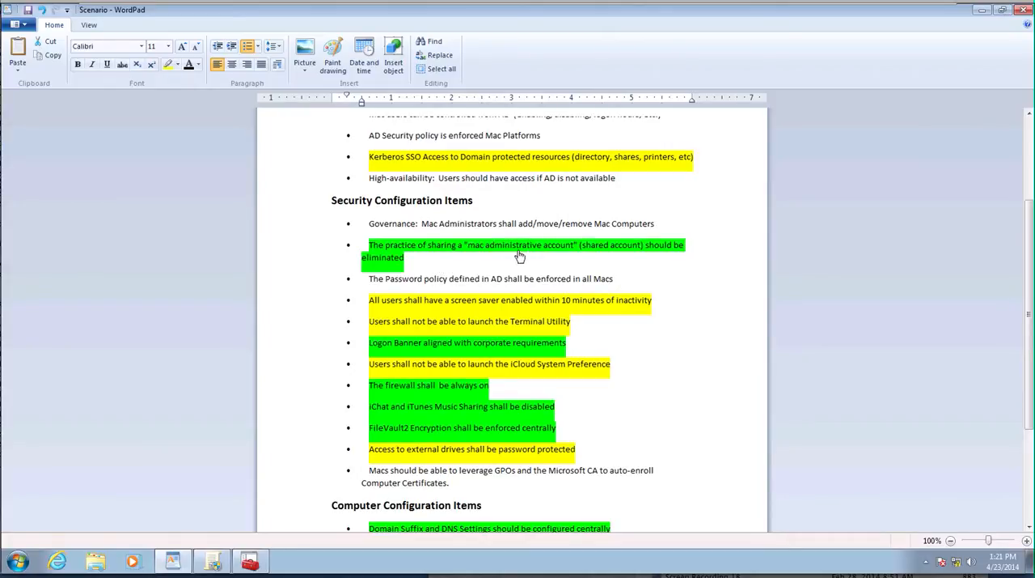
pyautogui.moveTo(548, 247)
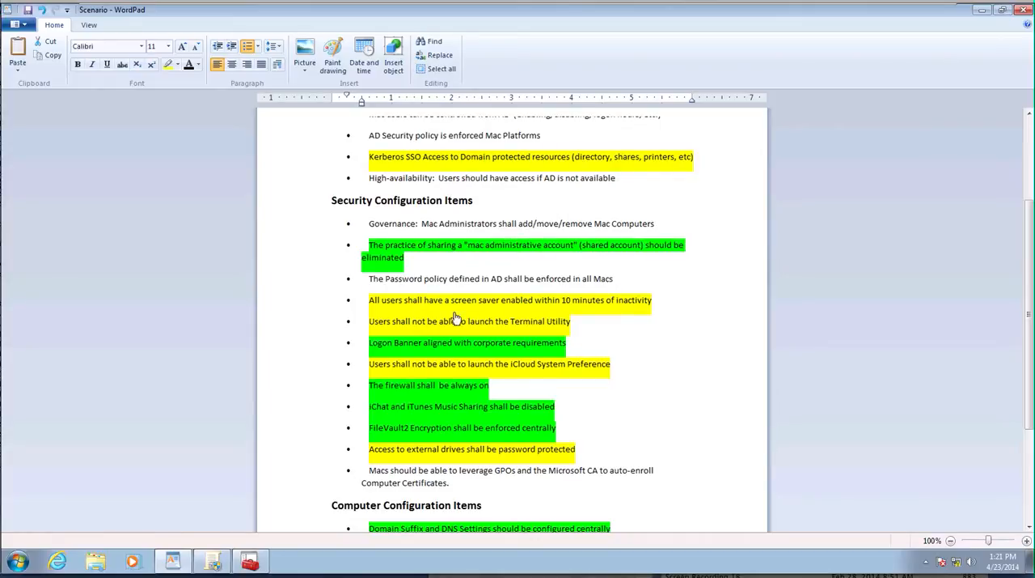
pyautogui.moveTo(414, 314)
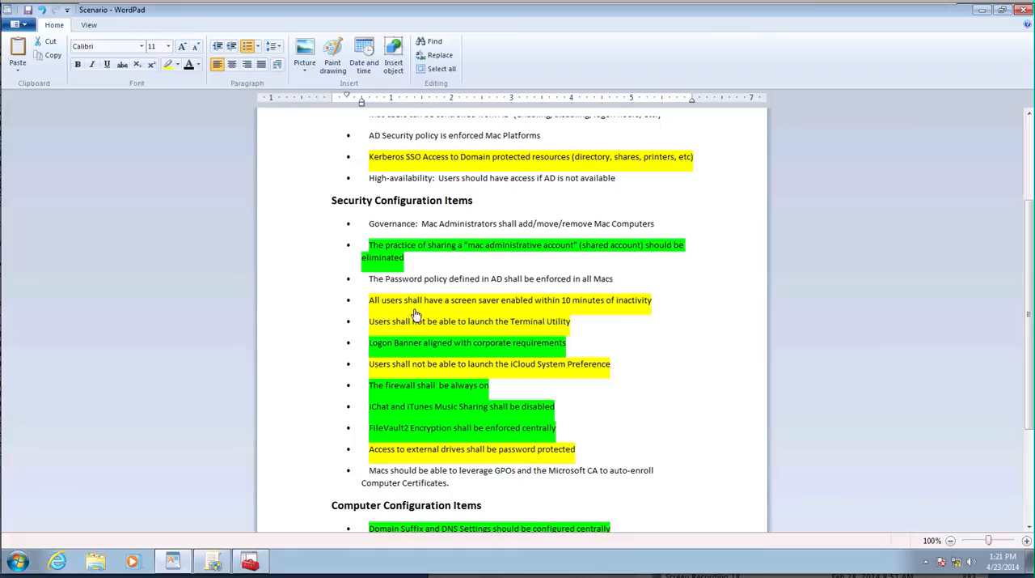
pyautogui.moveTo(551, 309)
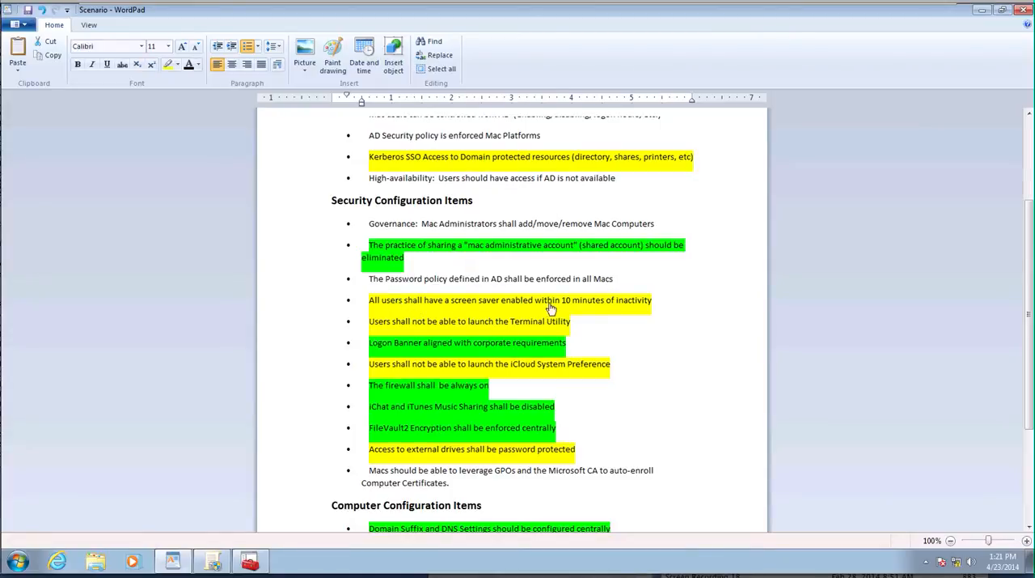
pyautogui.moveTo(596, 310)
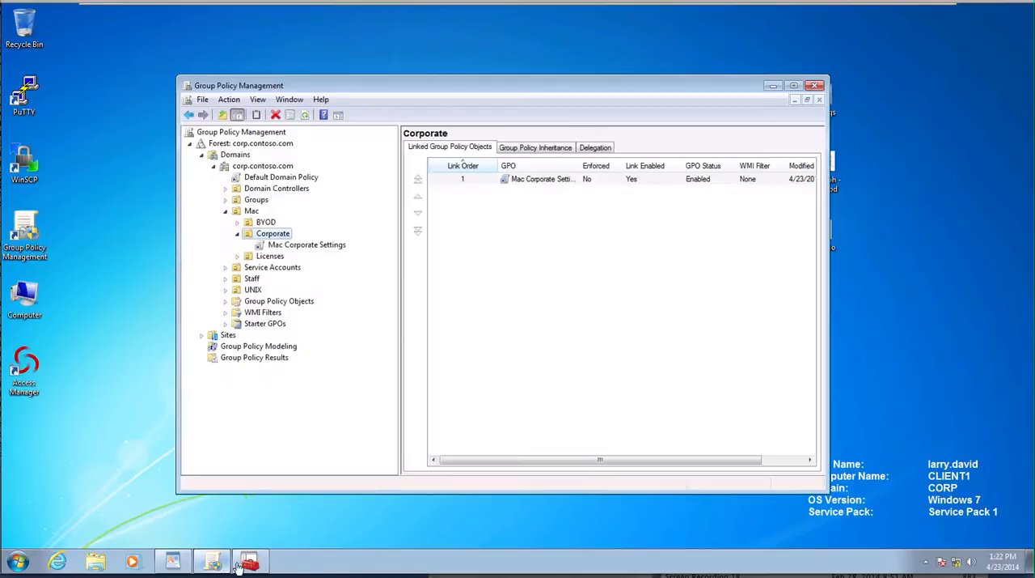
# Edit the GPO, minimize GPMC, expand computer Policies > Centrify Settings, and widen the tree
pyautogui.doubleClick(544, 179)
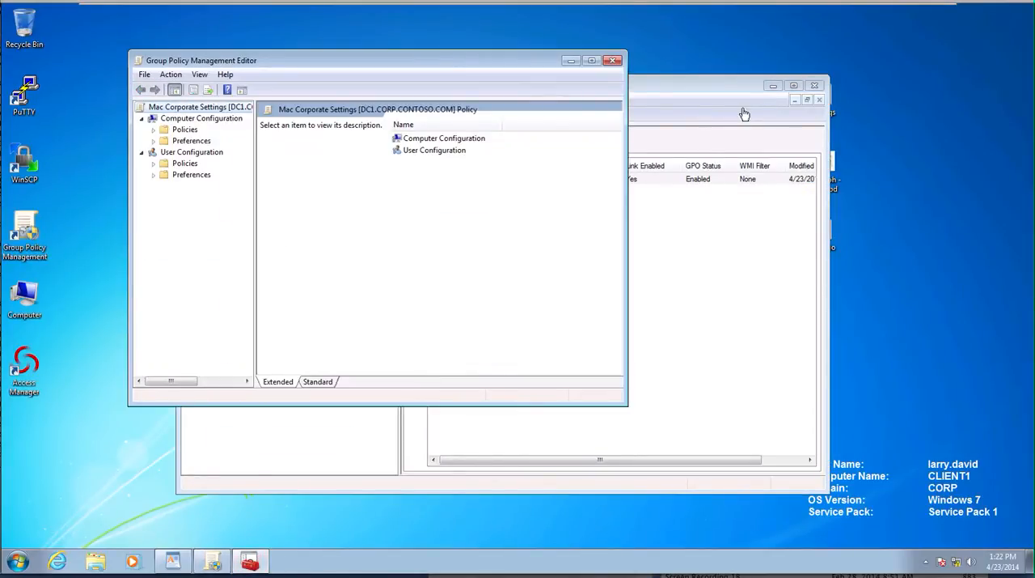
pyautogui.click(819, 99)
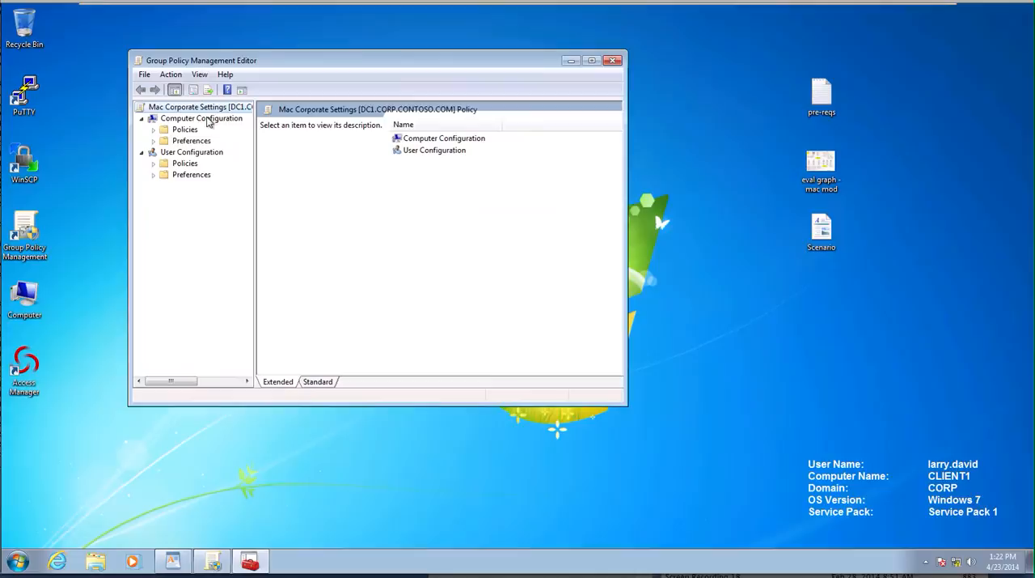
pyautogui.click(153, 130)
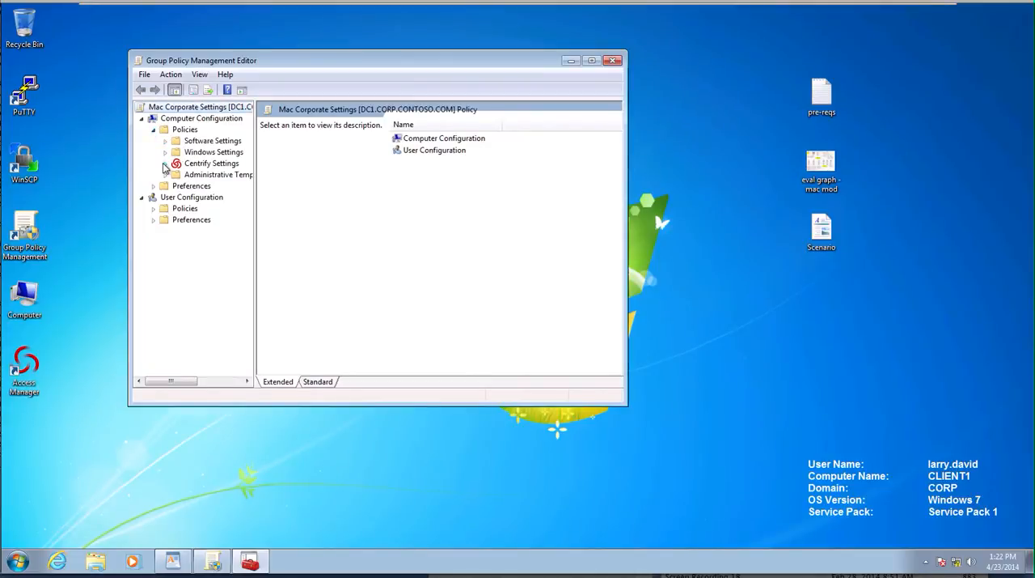
pyautogui.click(164, 162)
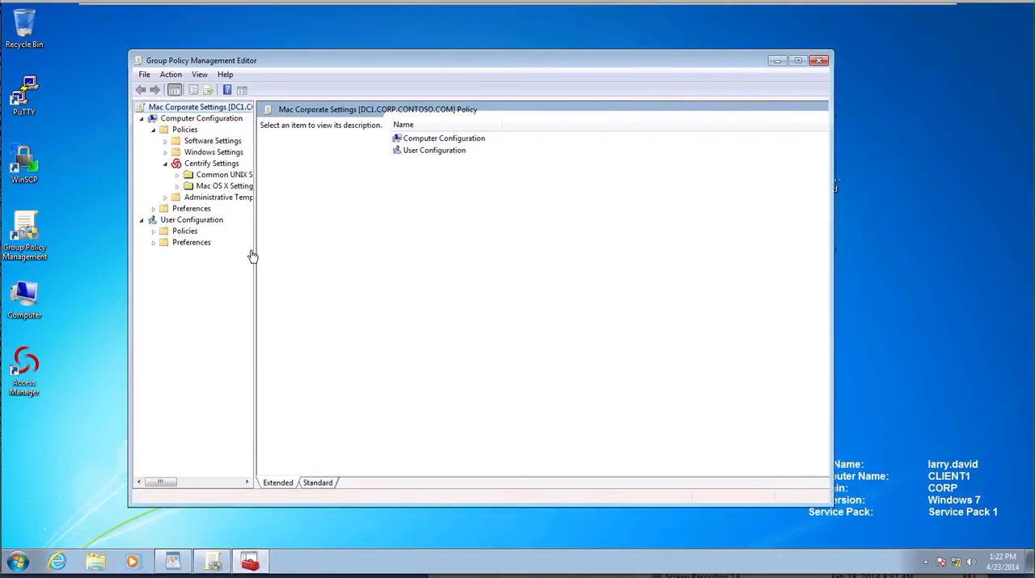
pyautogui.moveTo(257, 255); pyautogui.dragTo(356, 255)
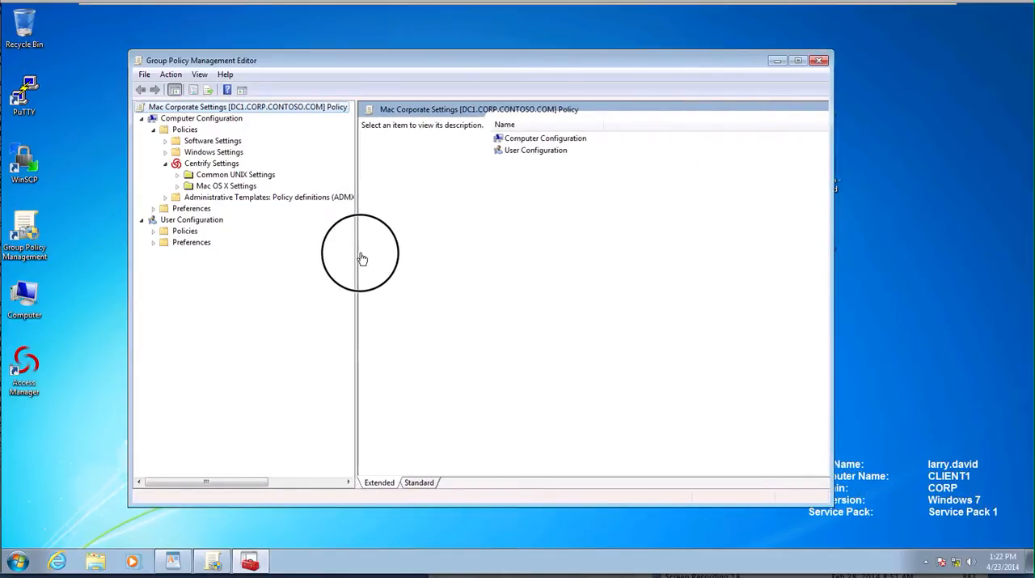
# Add the Centrify_mac_settings and Centrifydc_settings templates to computer Centrify Settings
pyautogui.rightClick(211, 163)
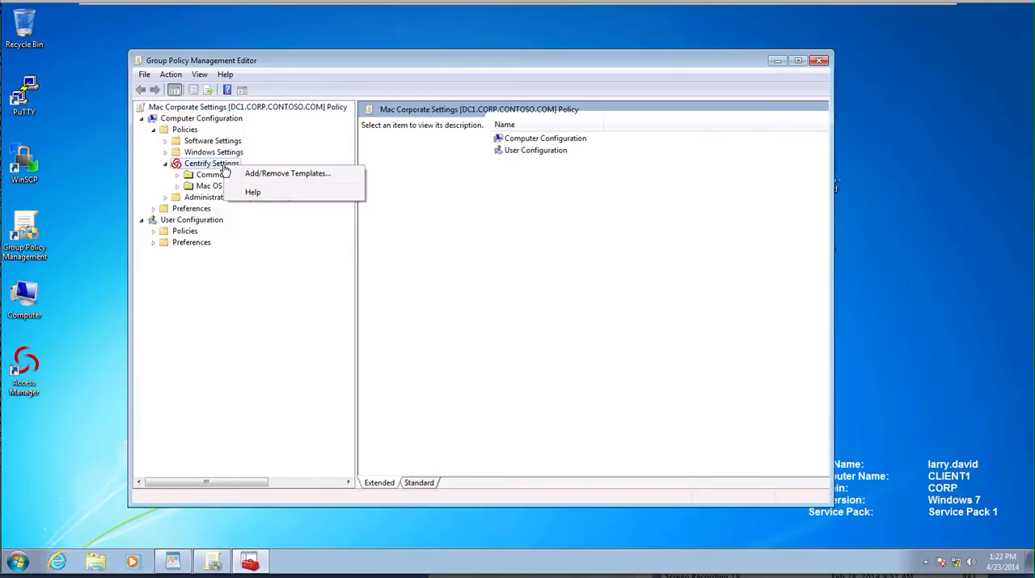
pyautogui.click(288, 172)
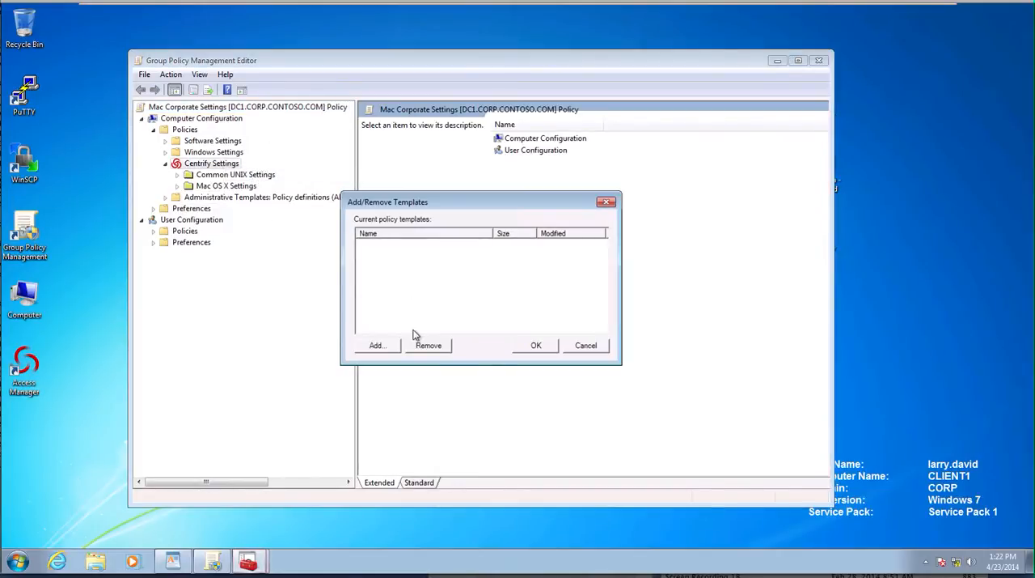
pyautogui.click(376, 344)
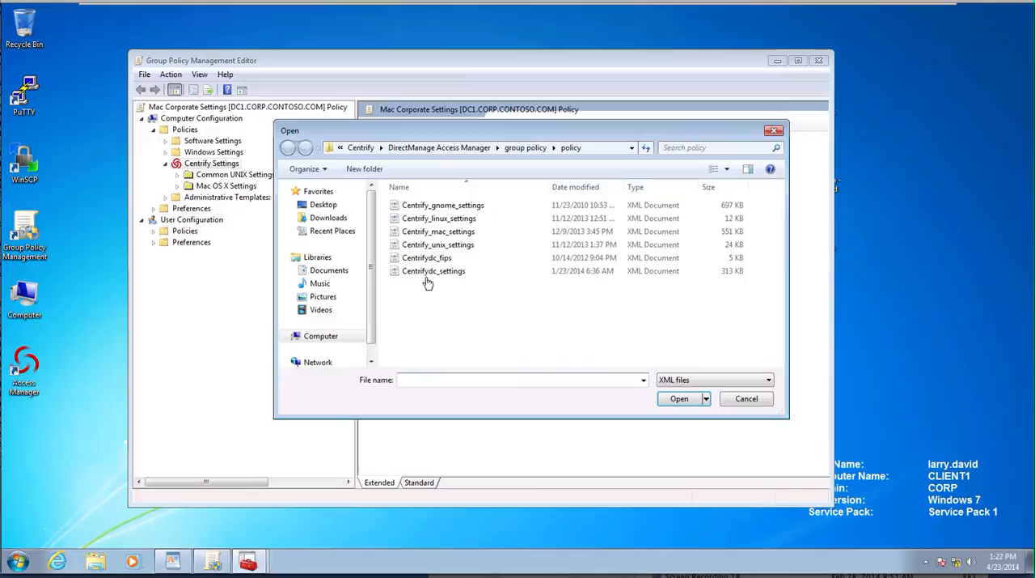
pyautogui.click(680, 398)
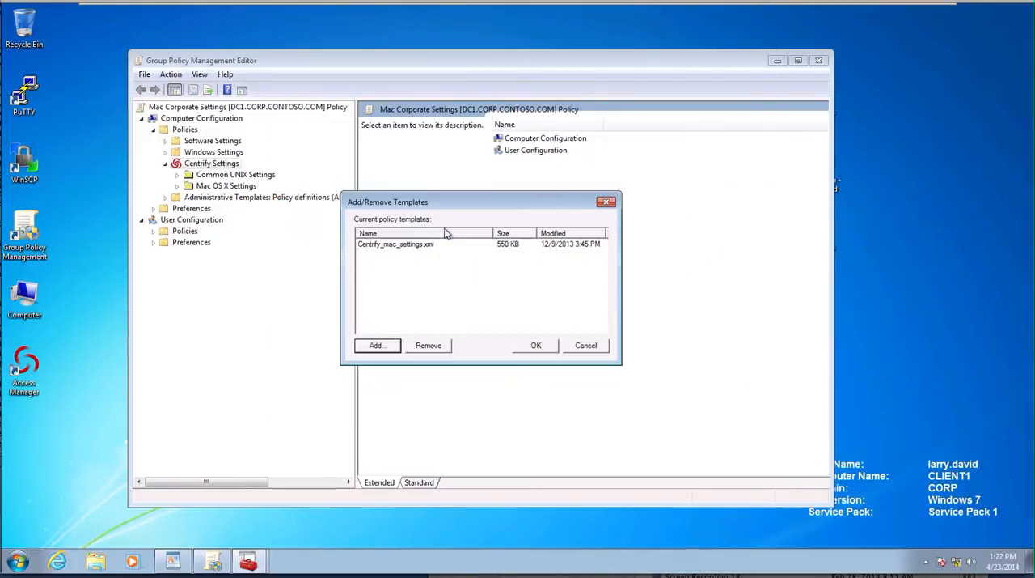
pyautogui.click(375, 345)
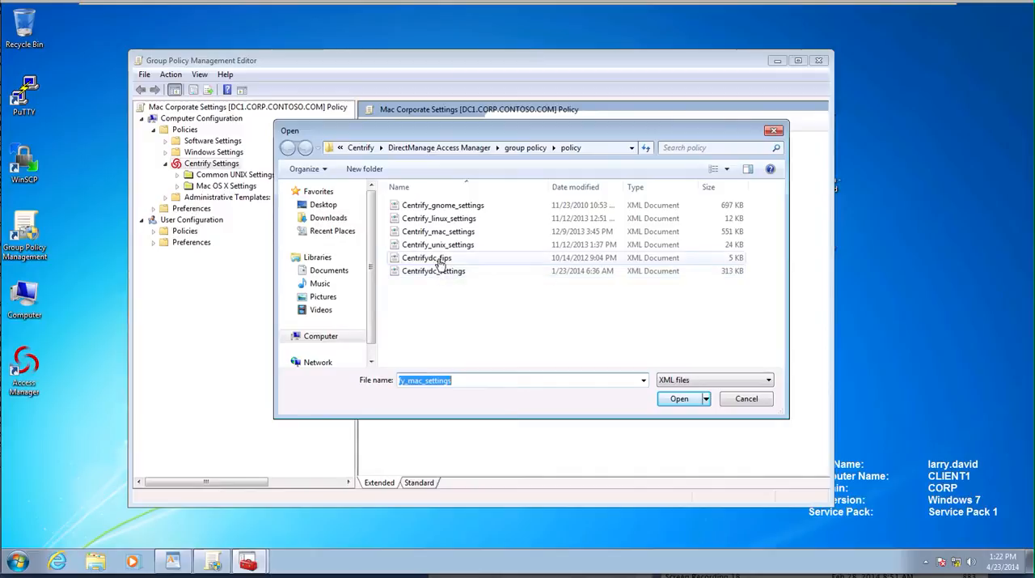
pyautogui.click(680, 398)
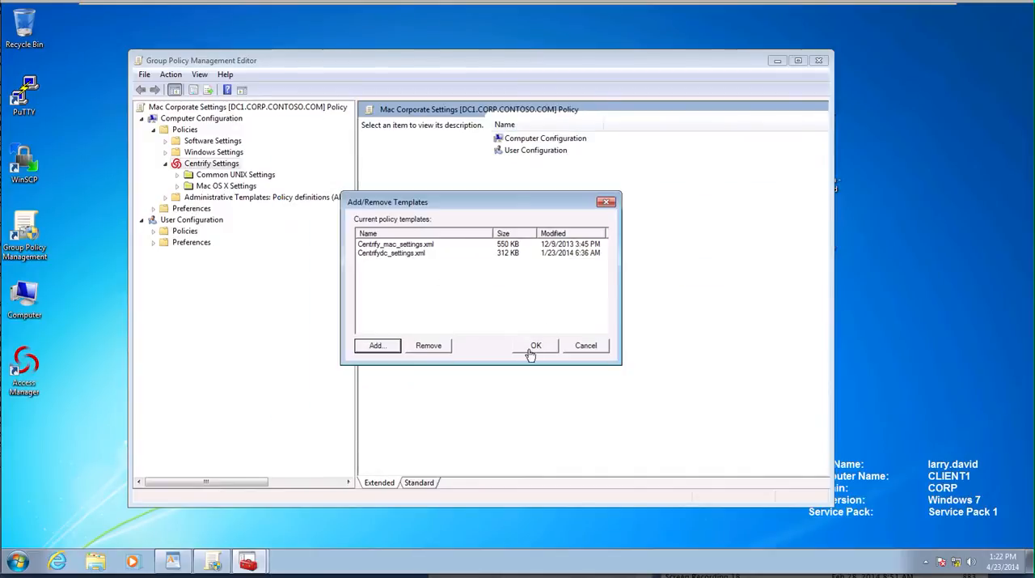
pyautogui.click(535, 344)
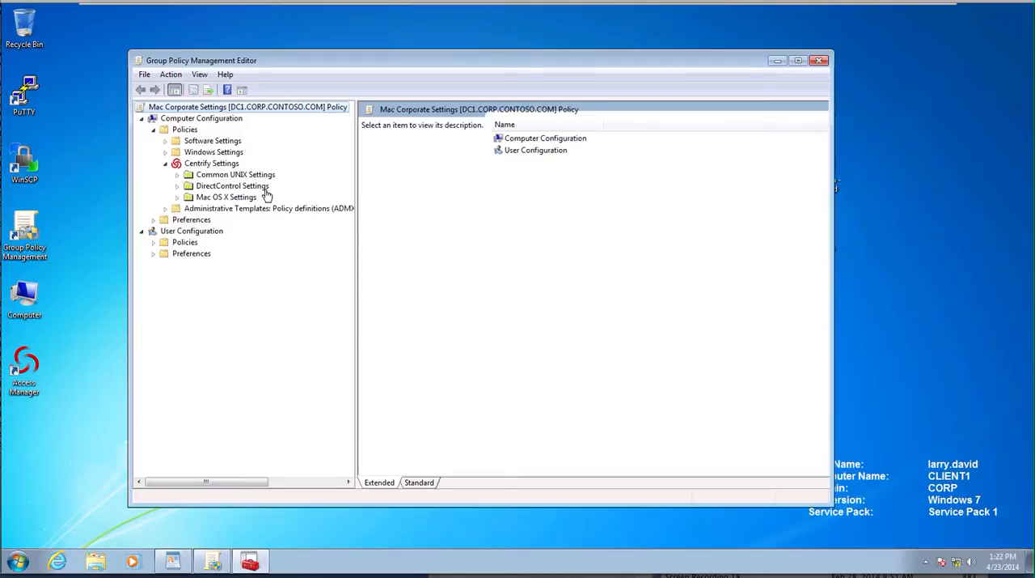
pyautogui.moveTo(273, 201)
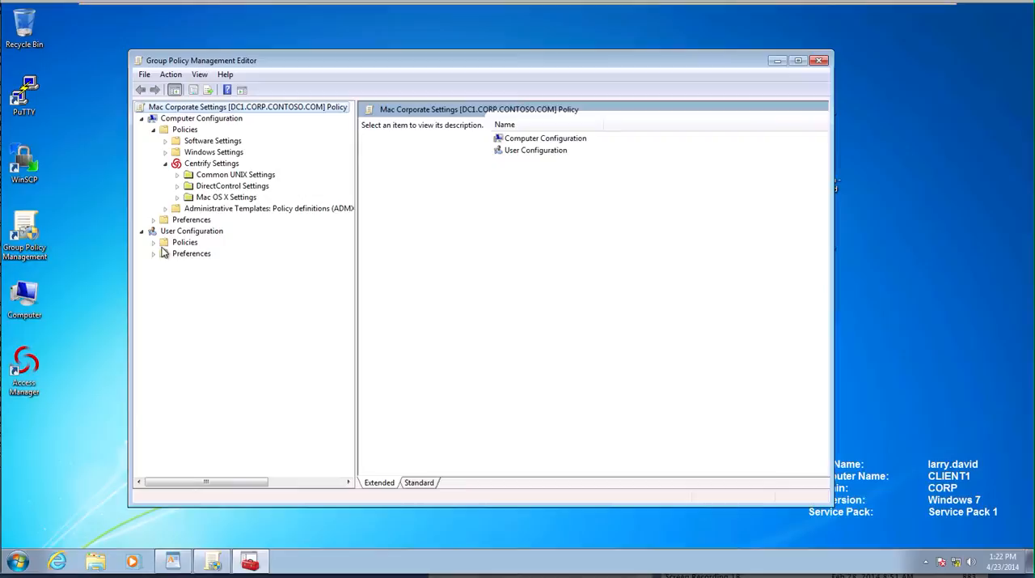
# Expand user Centrify Settings and computer Mac OS X Settings, viewing 802.1X and Accounts policies
pyautogui.click(153, 241)
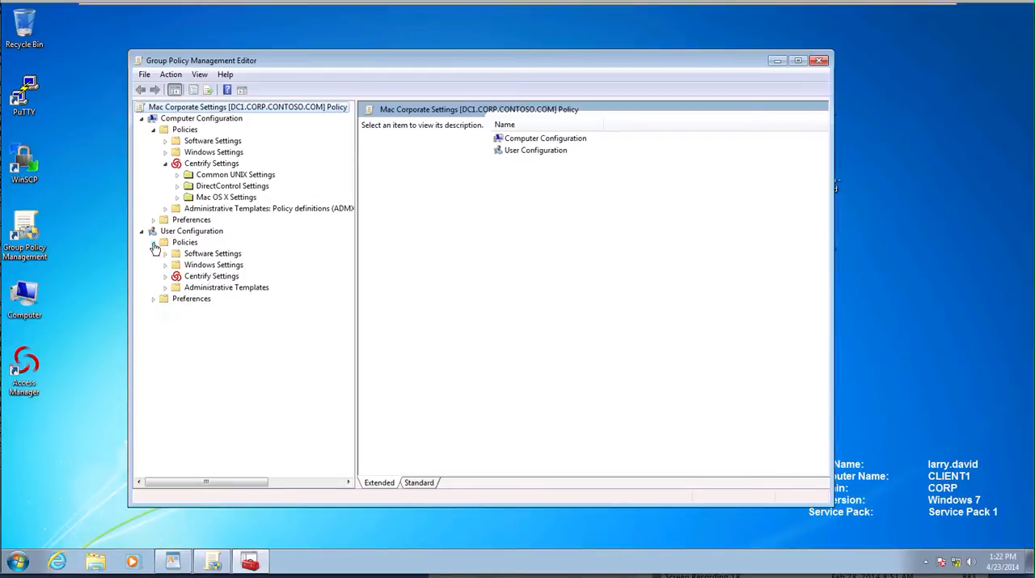
pyautogui.click(165, 275)
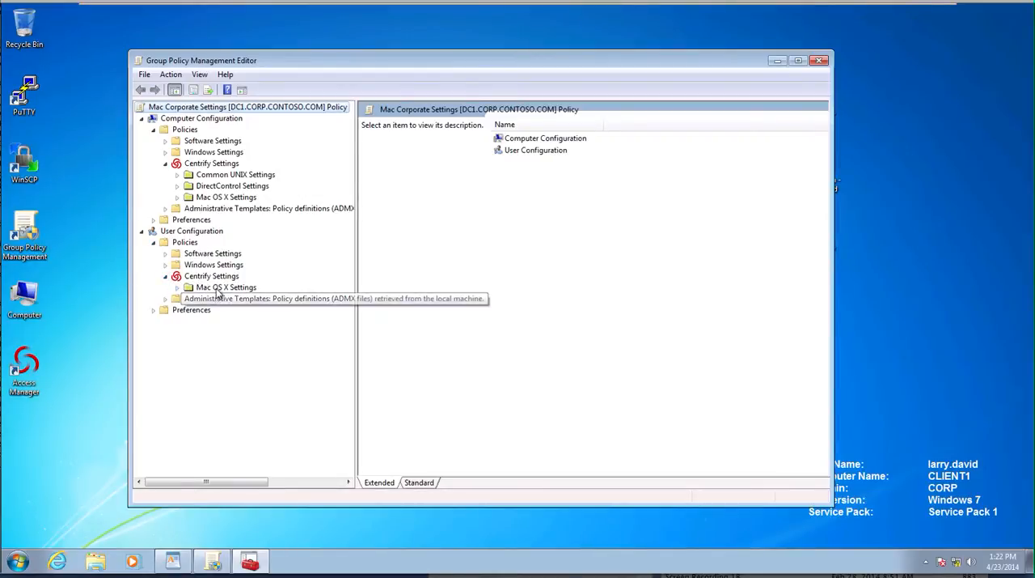
pyautogui.moveTo(188, 207)
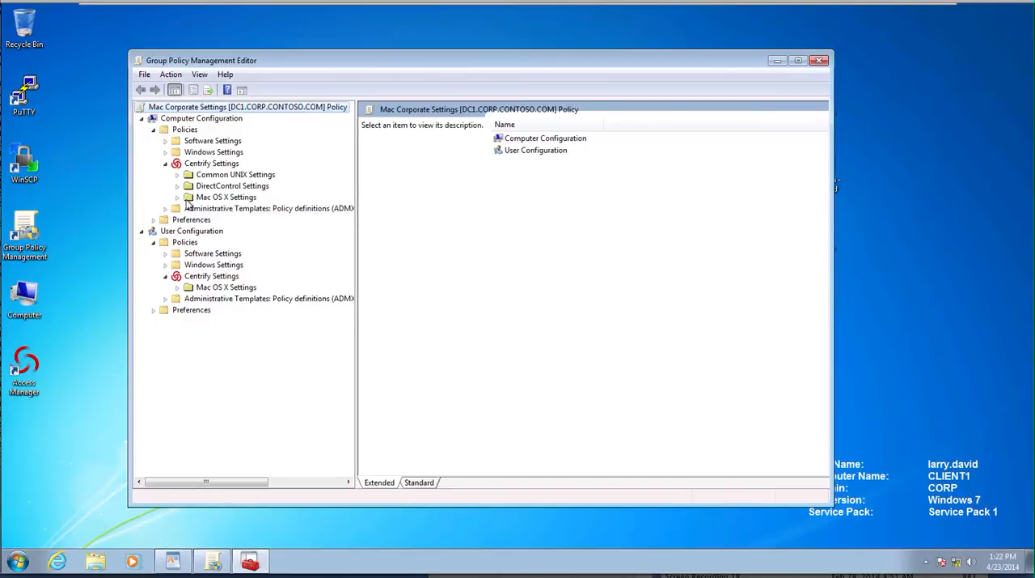
pyautogui.click(177, 197)
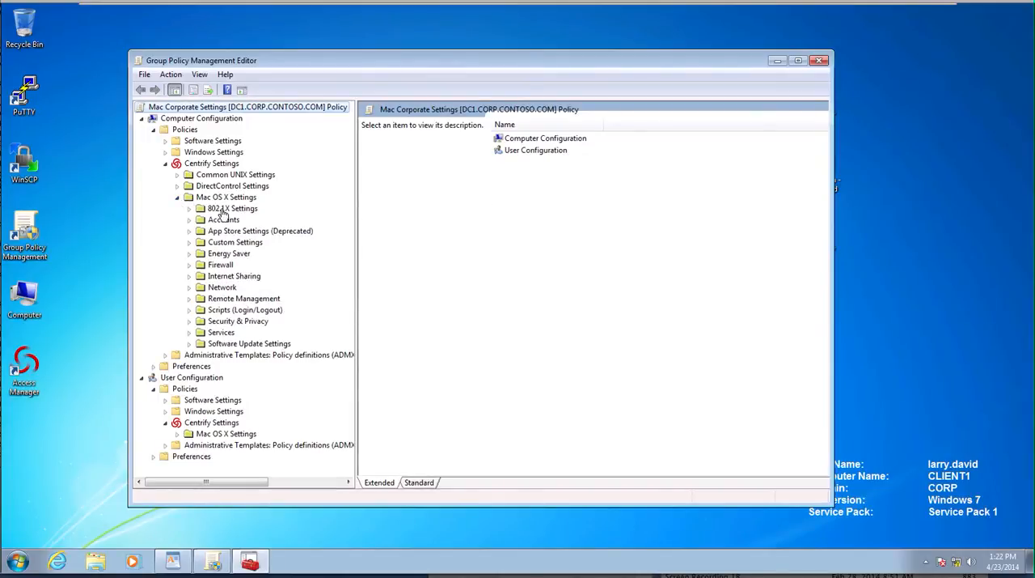
pyautogui.click(232, 208)
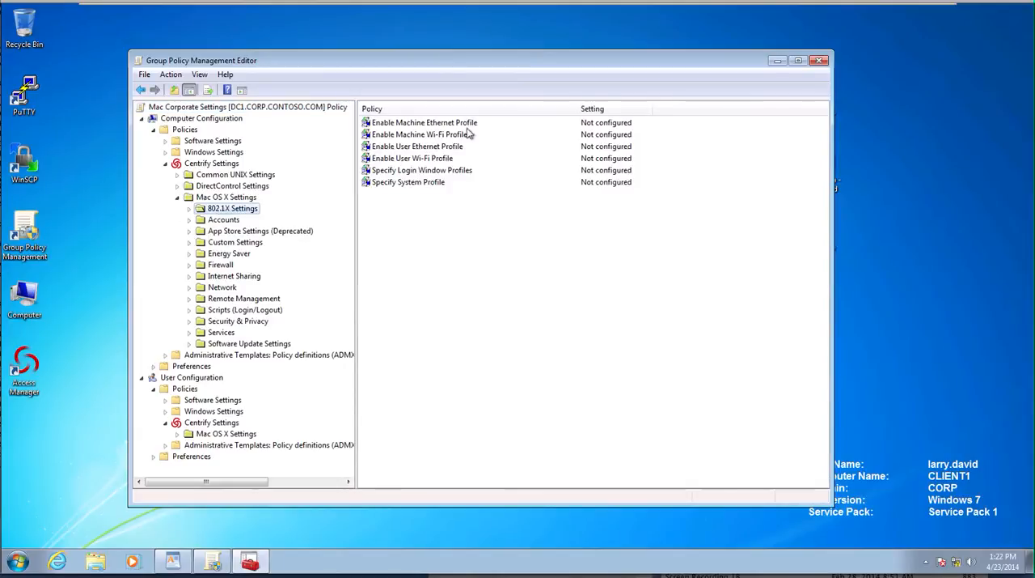
pyautogui.moveTo(413, 177)
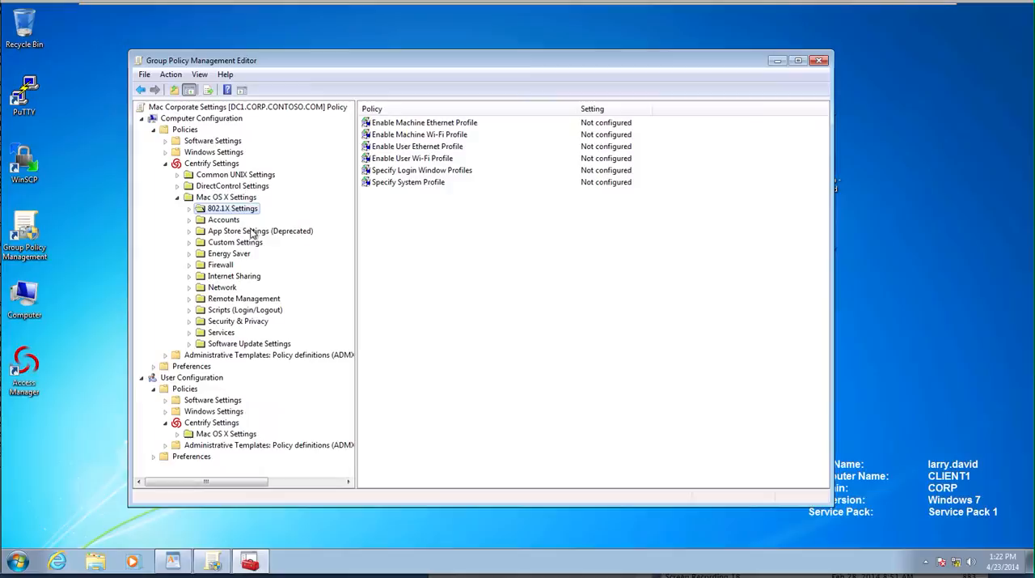
pyautogui.click(223, 219)
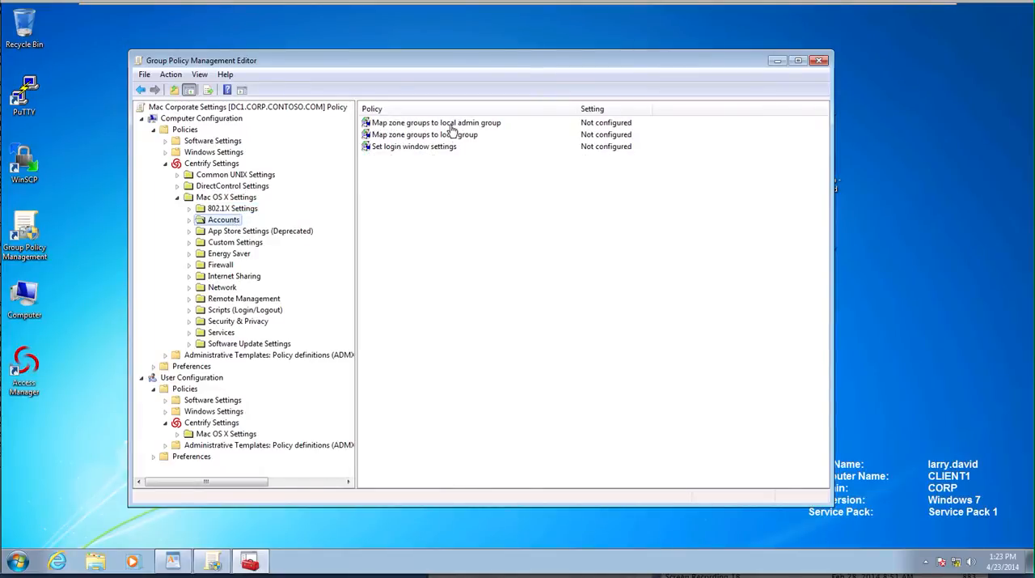
pyautogui.doubleClick(436, 122)
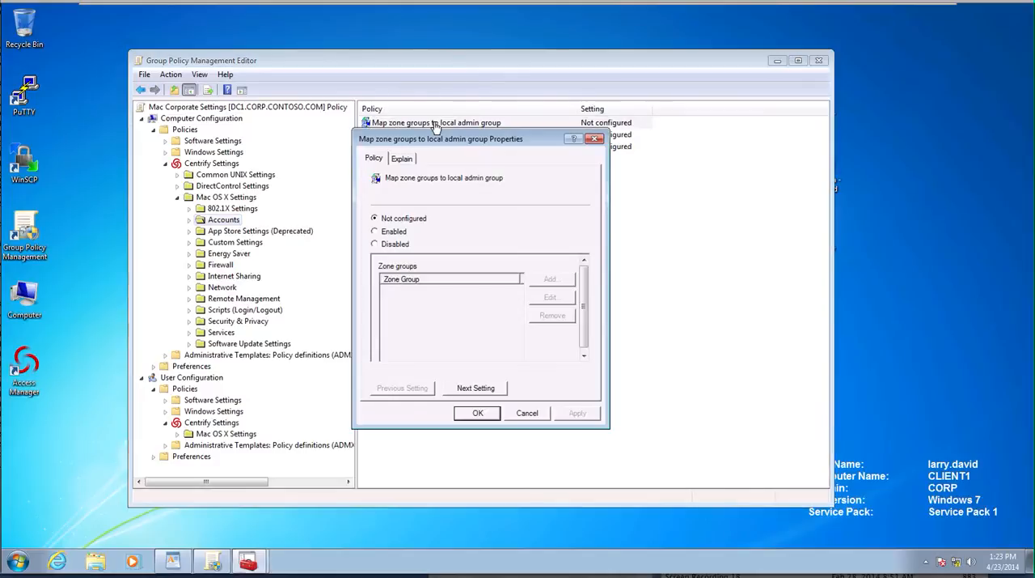
pyautogui.moveTo(390, 237)
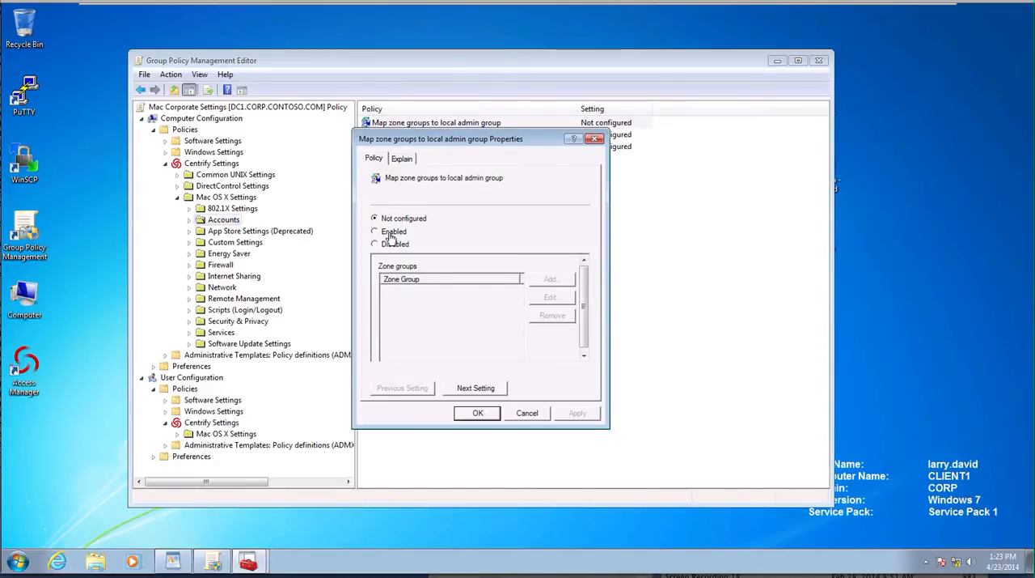
pyautogui.click(375, 232)
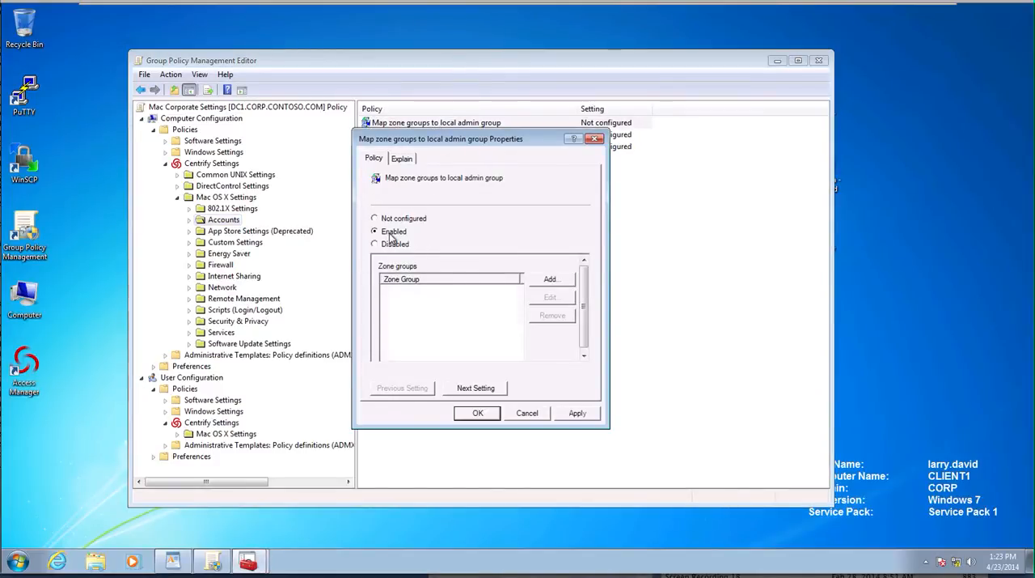
pyautogui.click(551, 279)
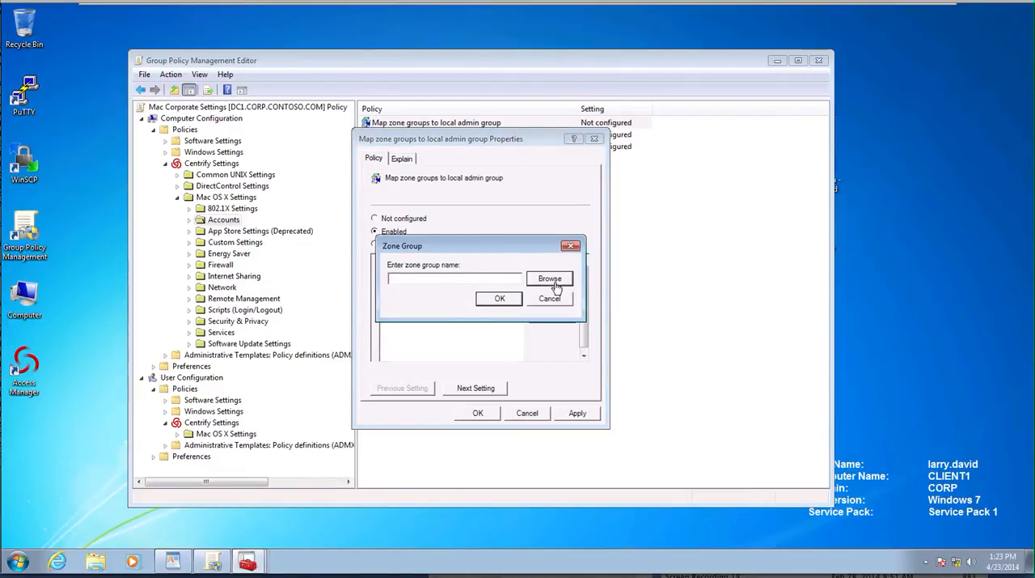
pyautogui.click(550, 278)
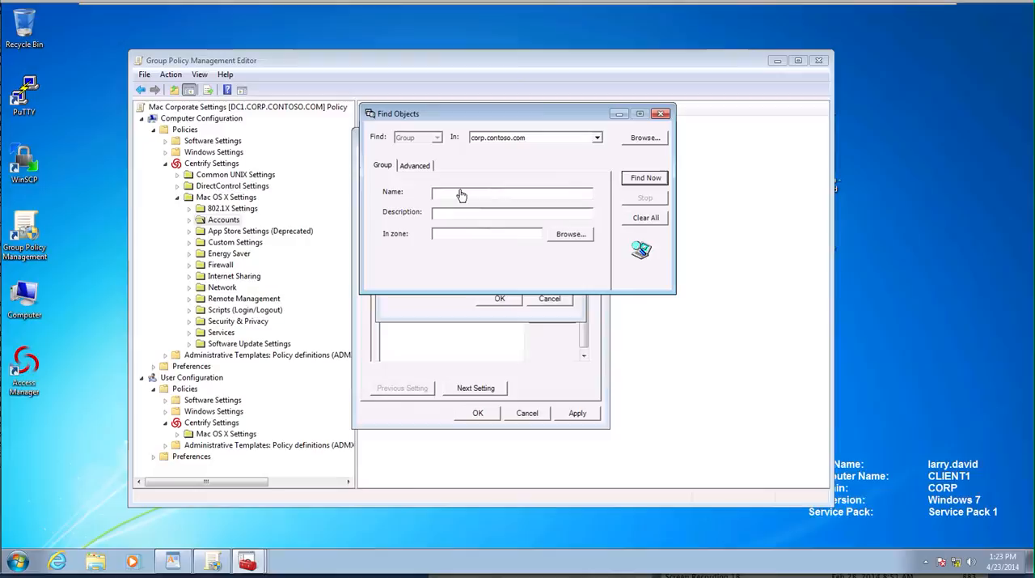
pyautogui.write('mac')
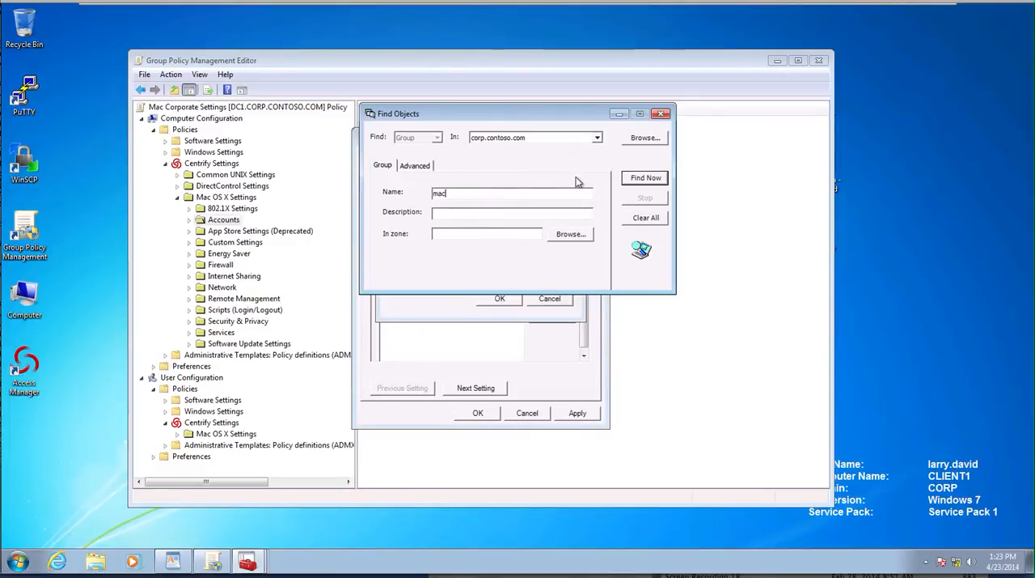
pyautogui.click(645, 178)
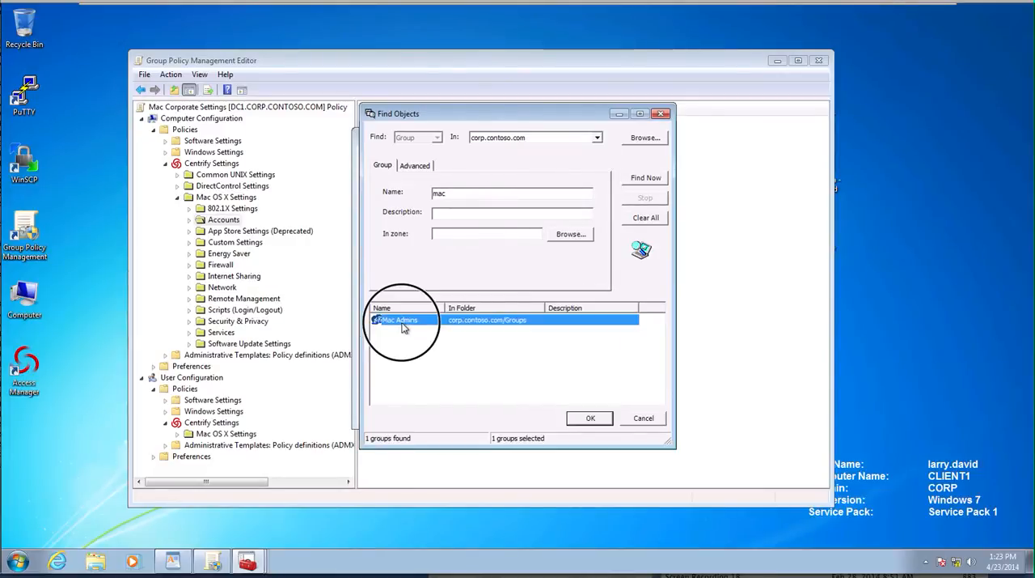
pyautogui.click(590, 418)
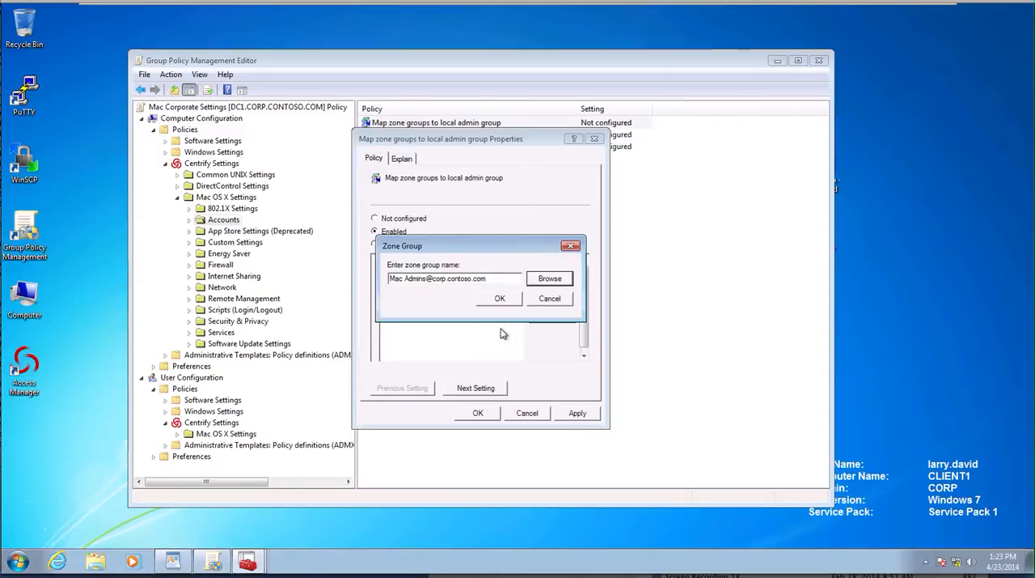
pyautogui.click(500, 298)
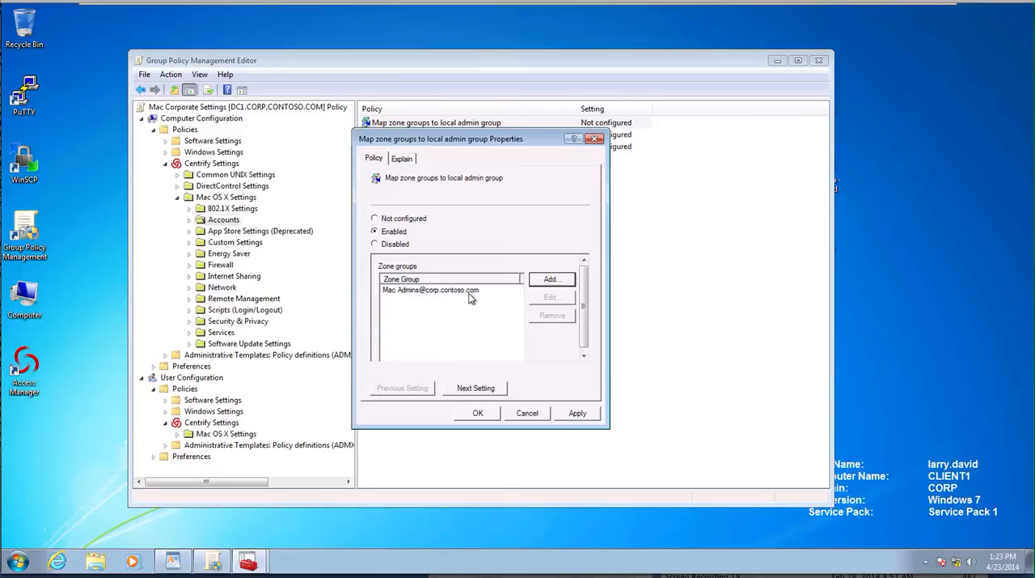
pyautogui.moveTo(482, 419)
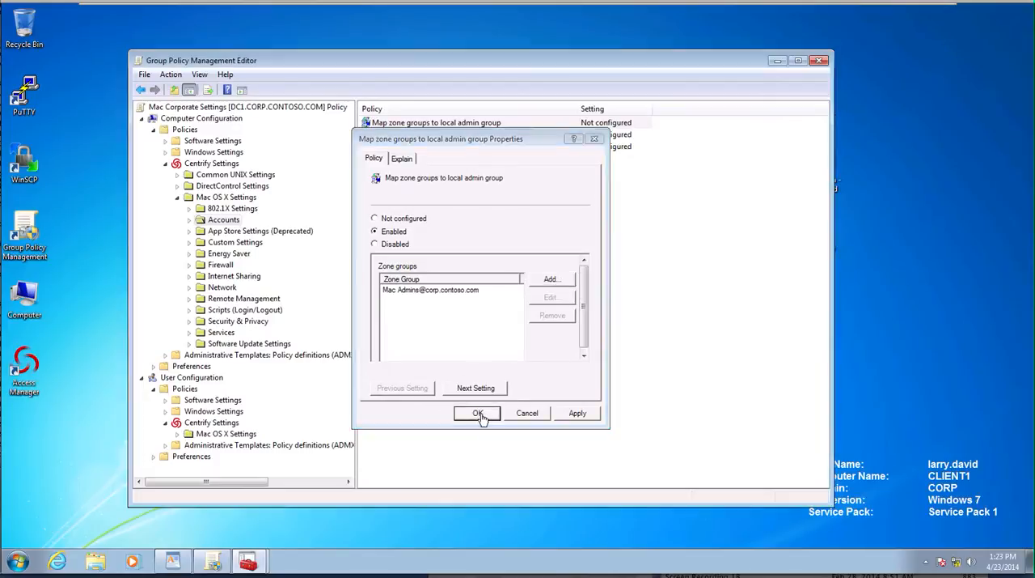
pyautogui.click(477, 412)
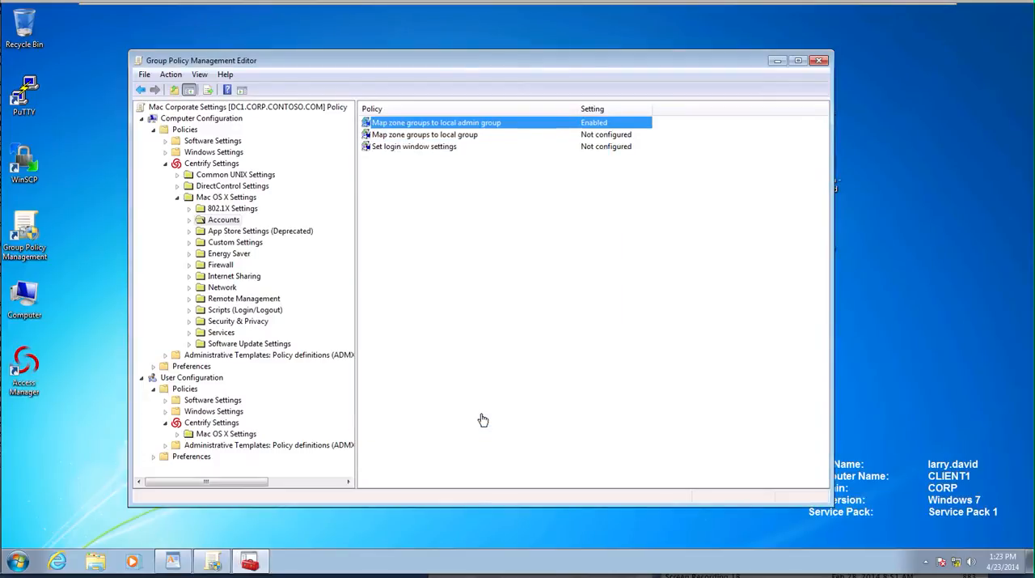
pyautogui.moveTo(442, 141)
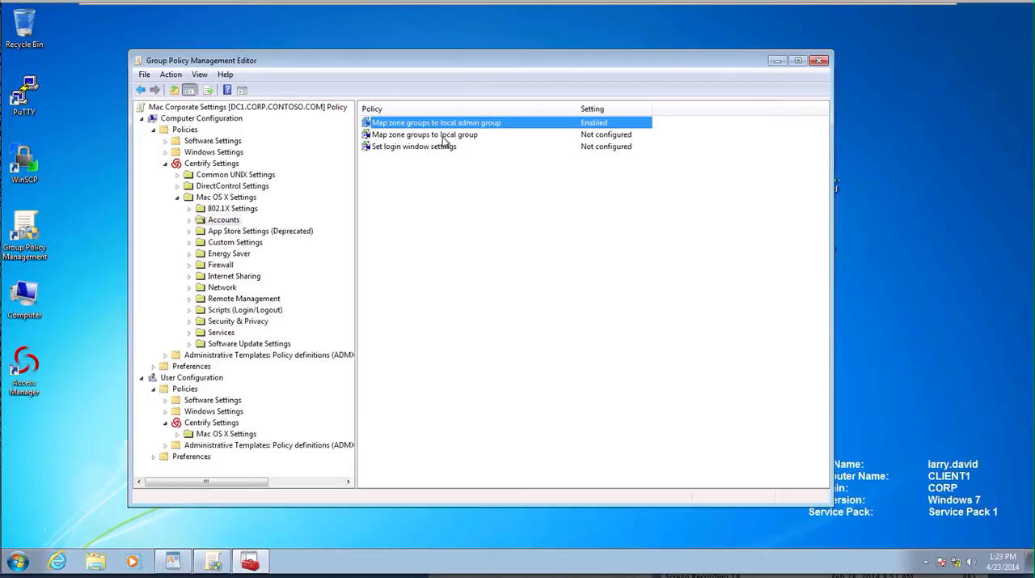
# Enable login window settings with a disclaimer banner, Name and password, and no password hints
pyautogui.doubleClick(413, 147)
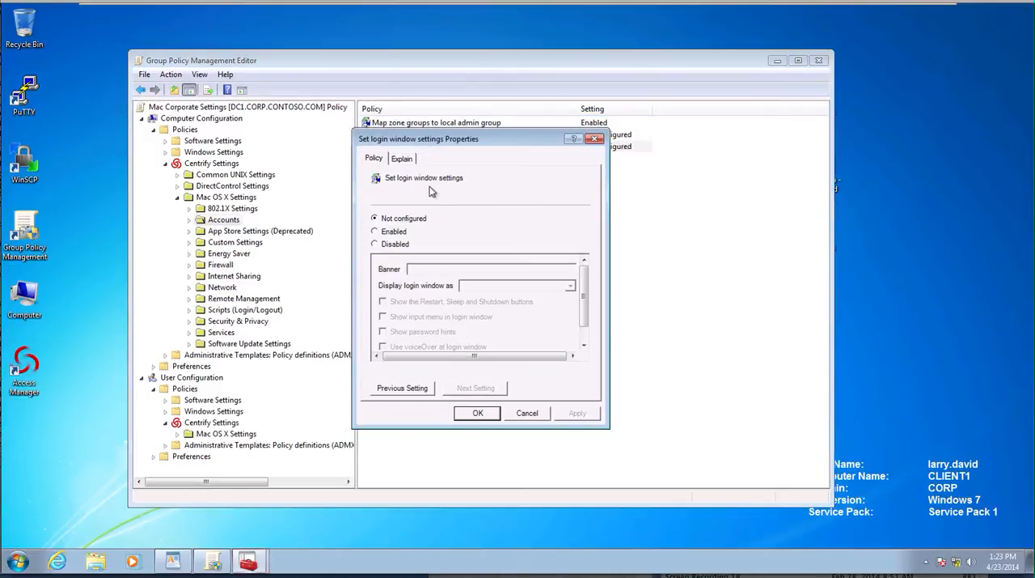
pyautogui.click(375, 231)
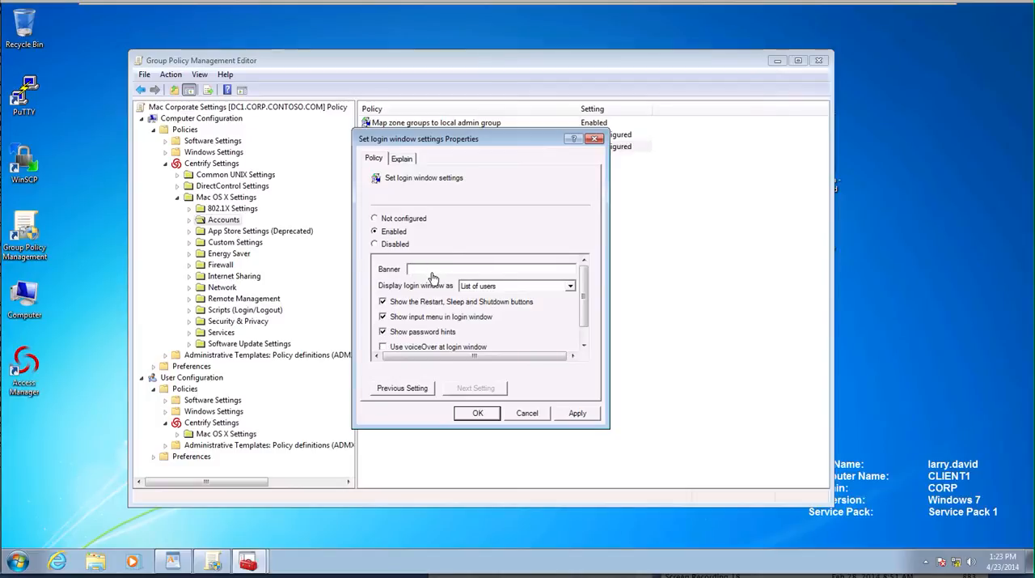
pyautogui.write('Disclaimer')
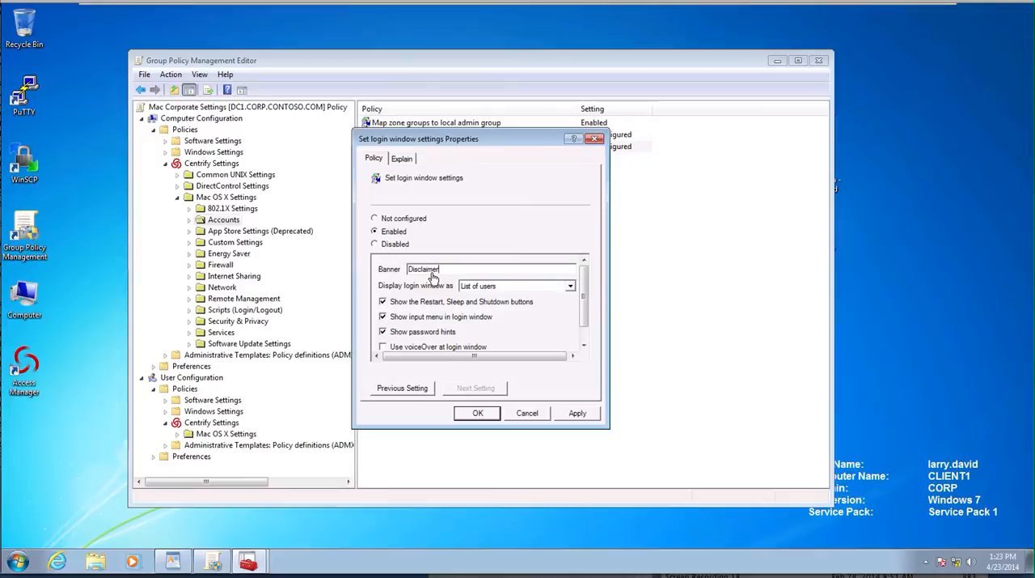
pyautogui.write(': This is a private system.  Your actions are be')
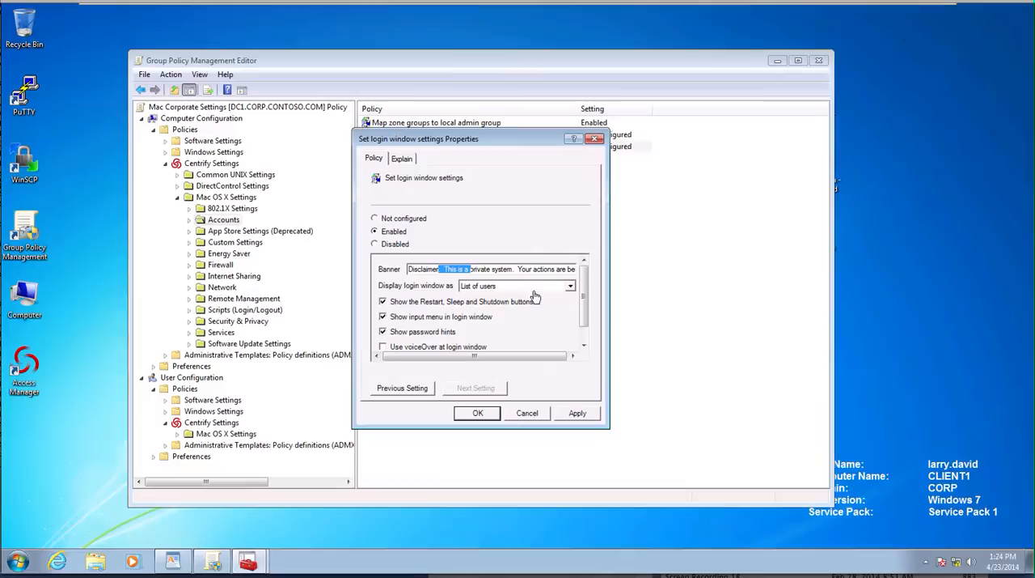
pyautogui.moveTo(570, 294)
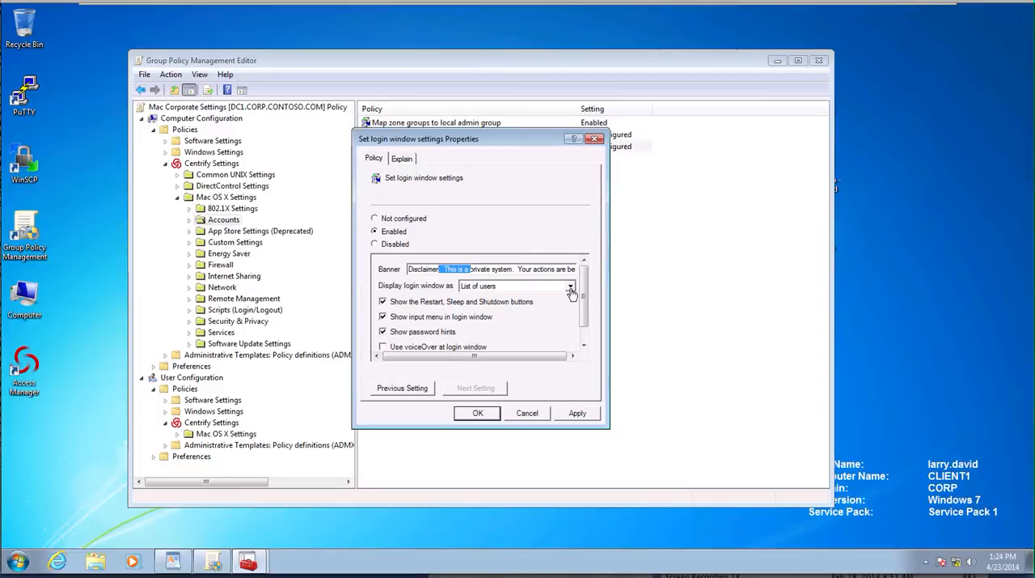
pyautogui.moveTo(425, 291)
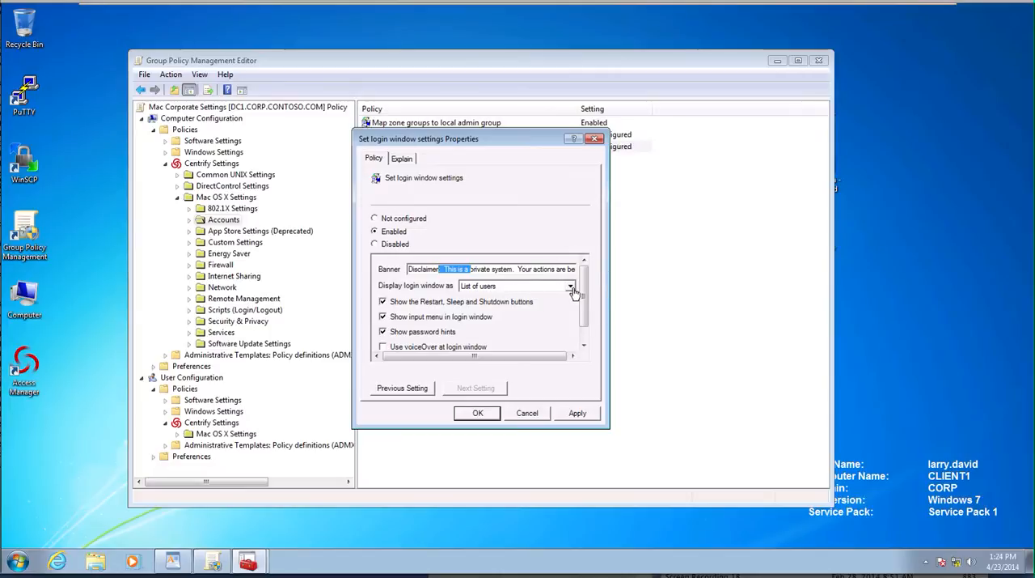
pyautogui.click(571, 285)
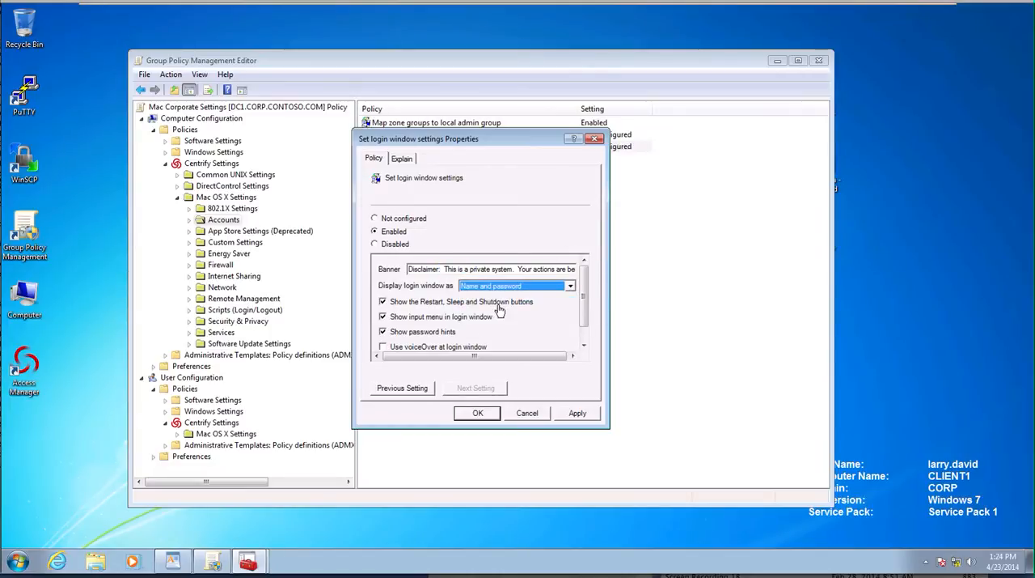
pyautogui.moveTo(573, 312)
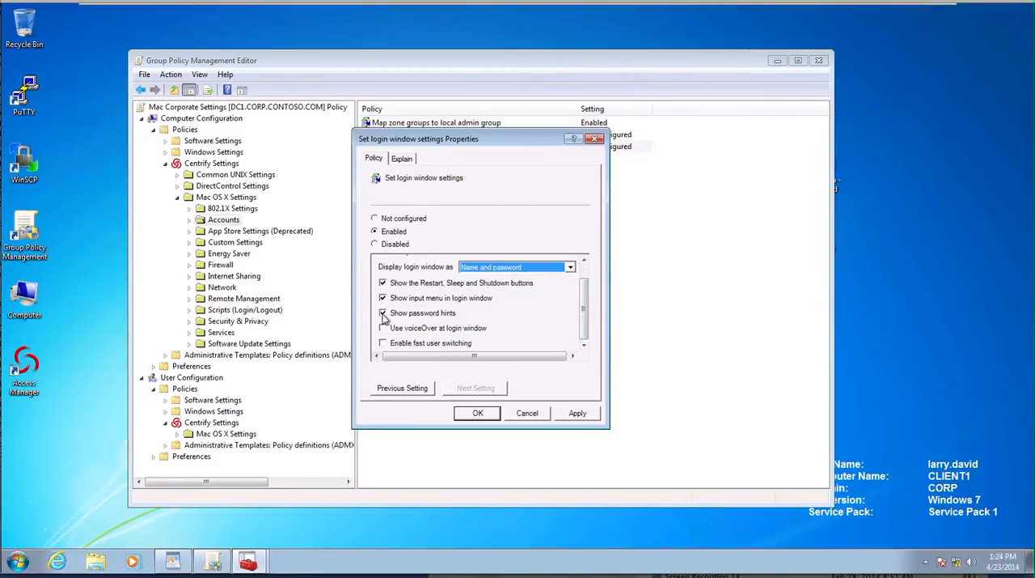
pyautogui.click(383, 313)
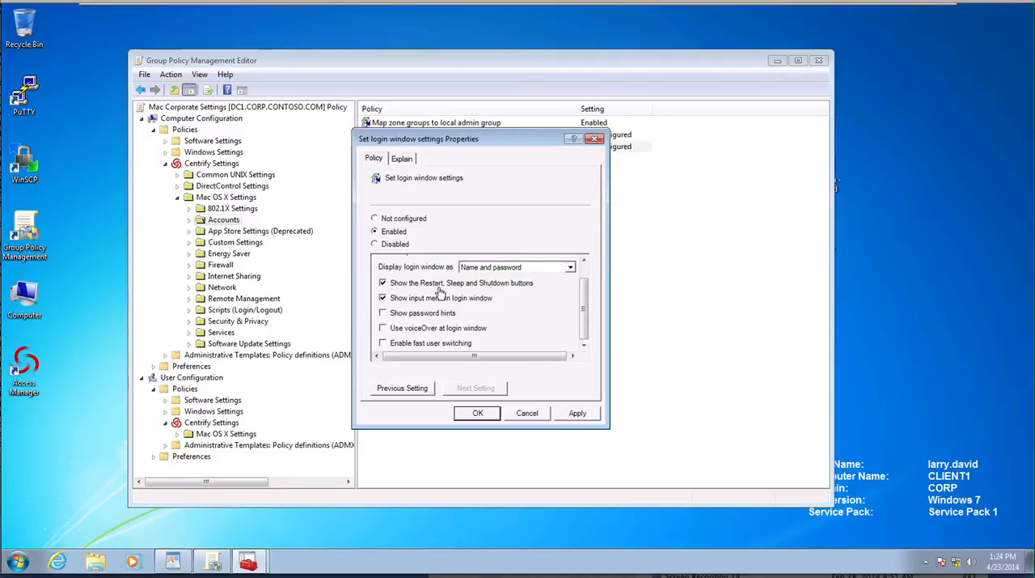
pyautogui.moveTo(405, 351)
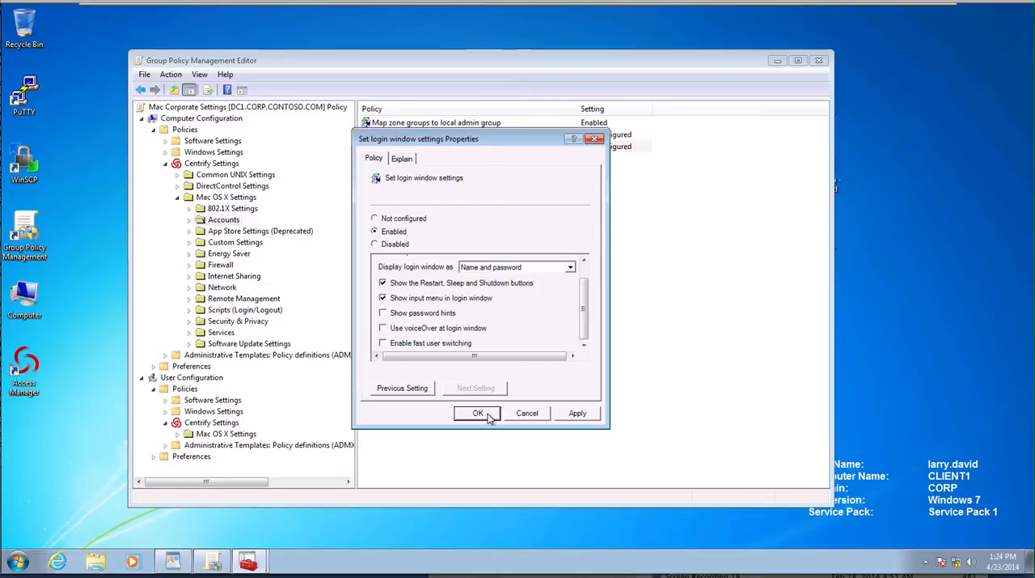
pyautogui.click(477, 412)
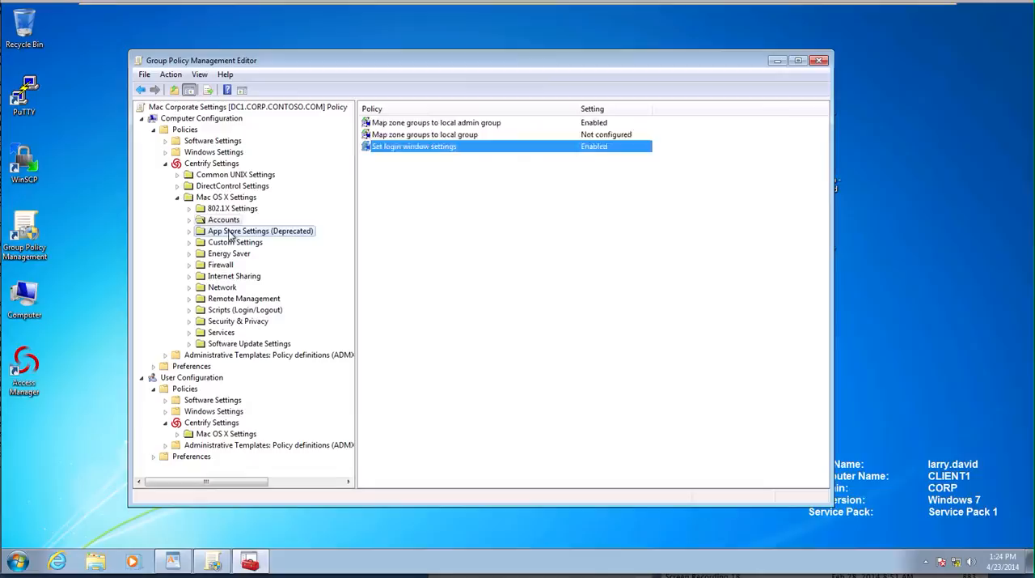
# Browse Custom Settings and Energy Saver, then enable the Enable firewall policy
pyautogui.click(234, 242)
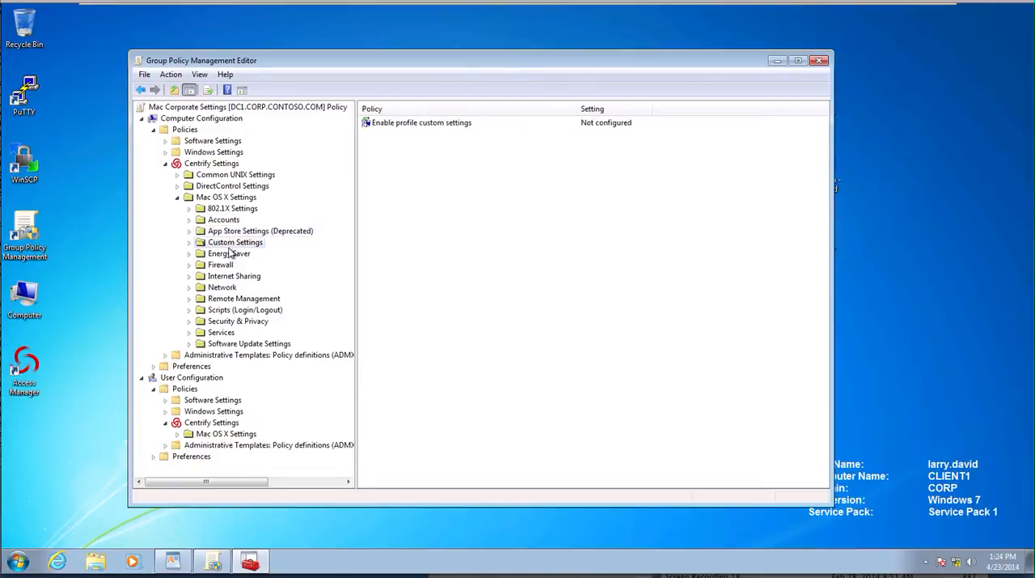
pyautogui.click(228, 253)
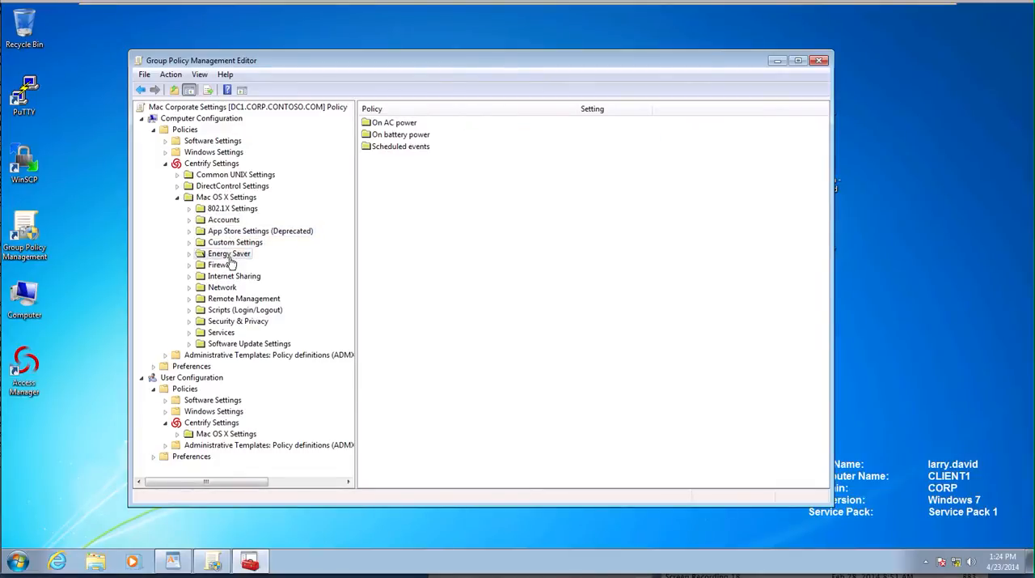
pyautogui.click(220, 264)
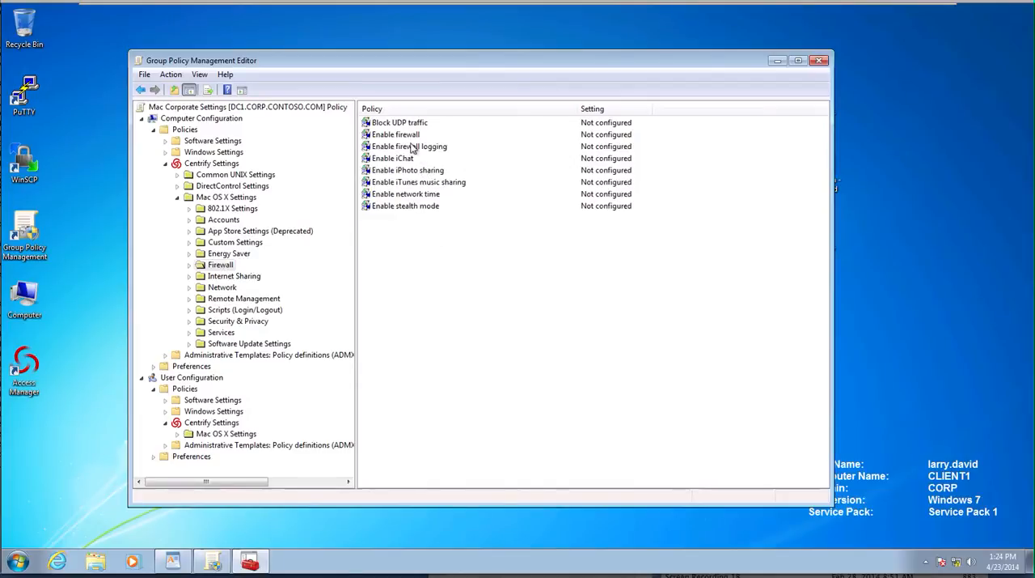
pyautogui.click(395, 133)
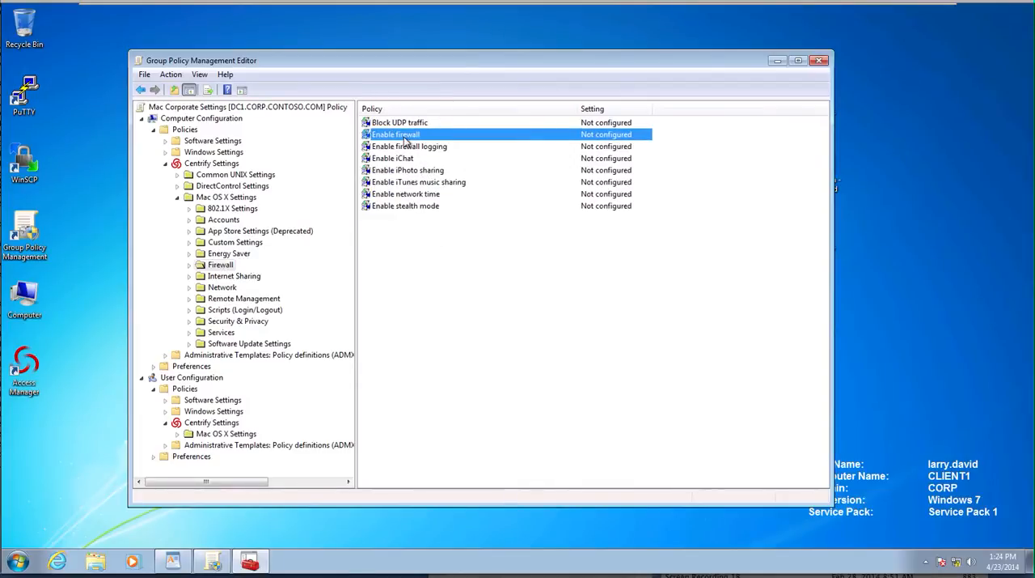
pyautogui.doubleClick(395, 135)
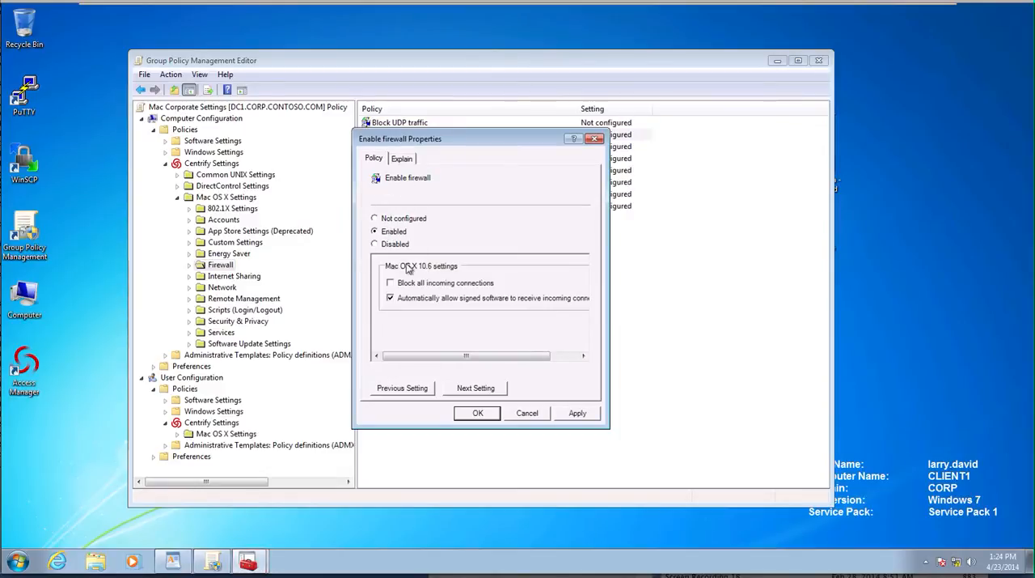
pyautogui.click(477, 412)
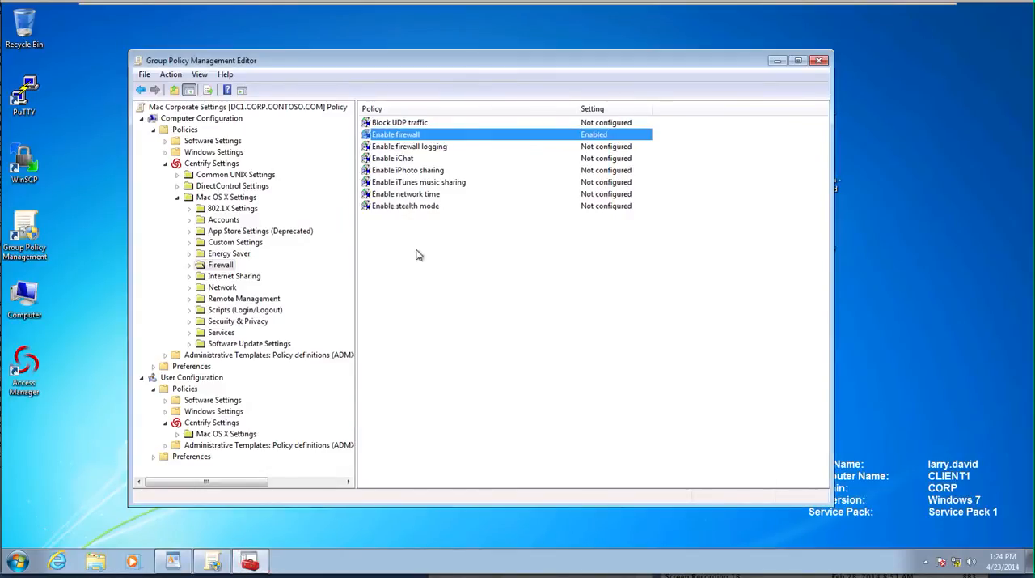
# Disable iChat, iPhoto and iTunes music sharing, then display the Network policies
pyautogui.doubleClick(392, 158)
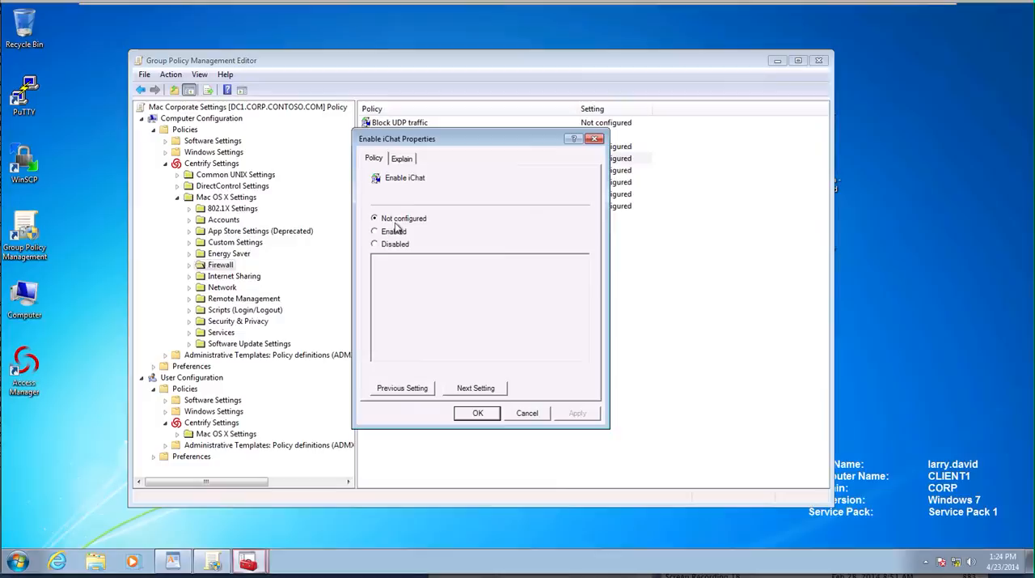
pyautogui.click(477, 413)
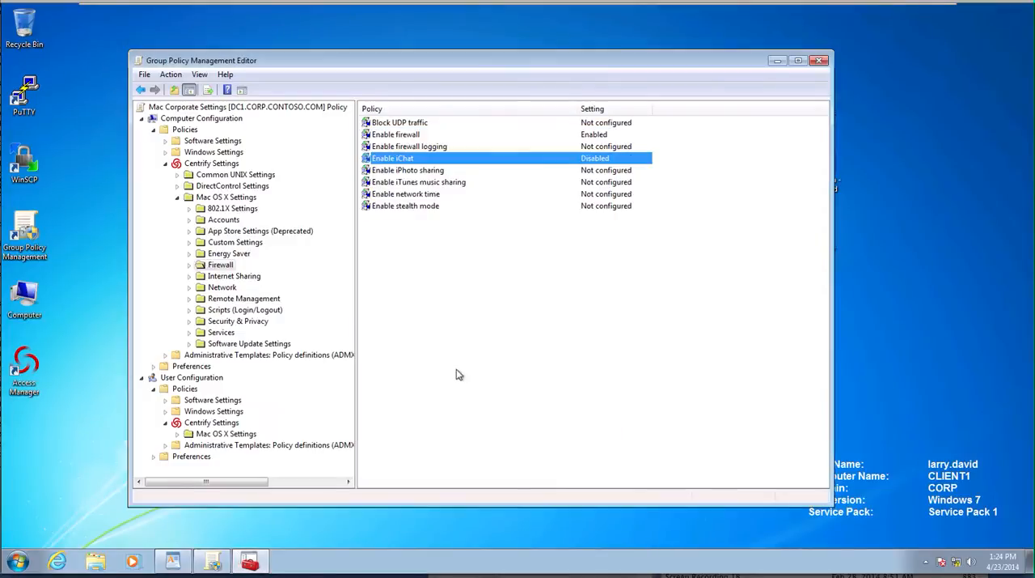
pyautogui.click(408, 170)
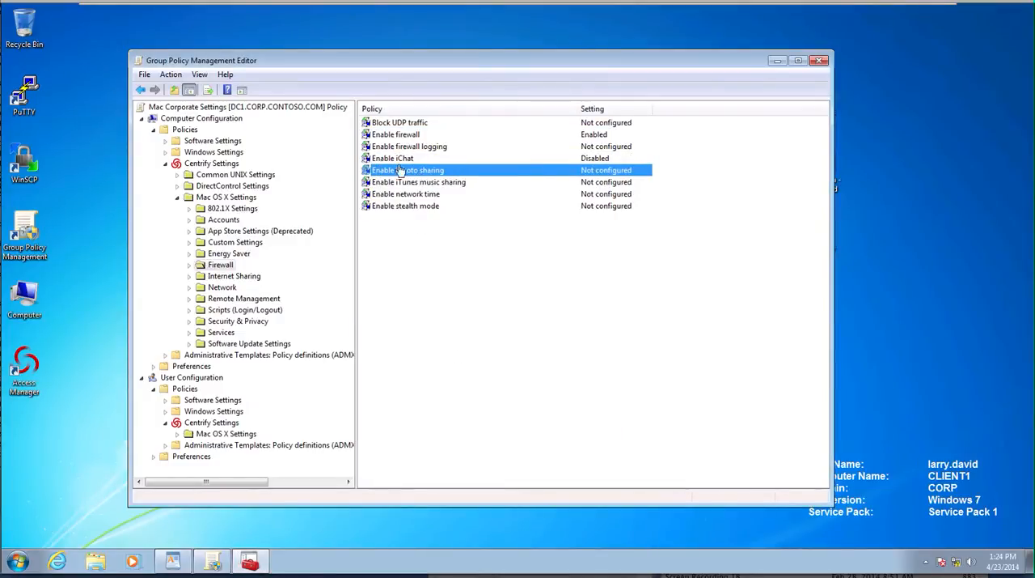
pyautogui.doubleClick(407, 170)
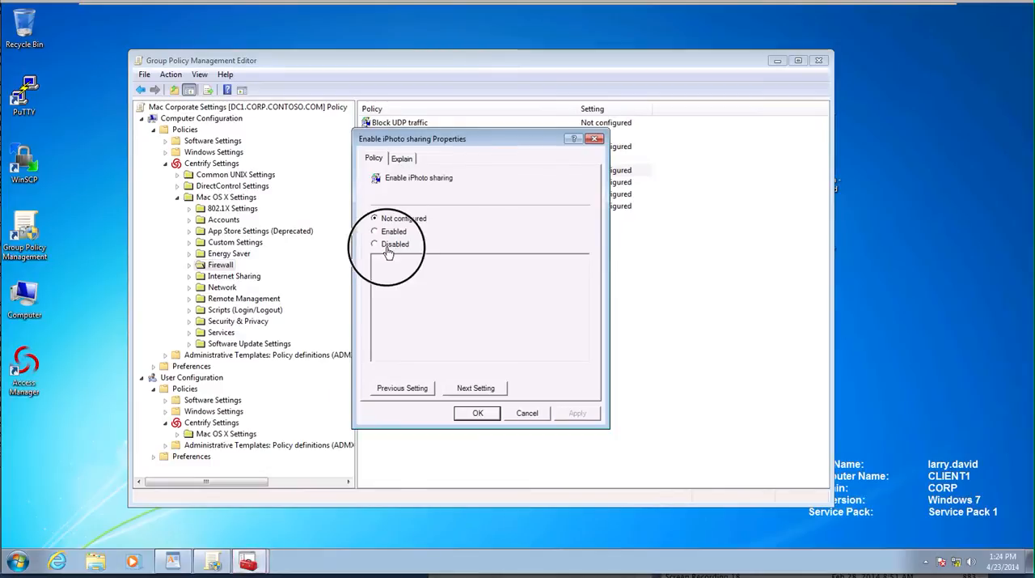
pyautogui.click(478, 412)
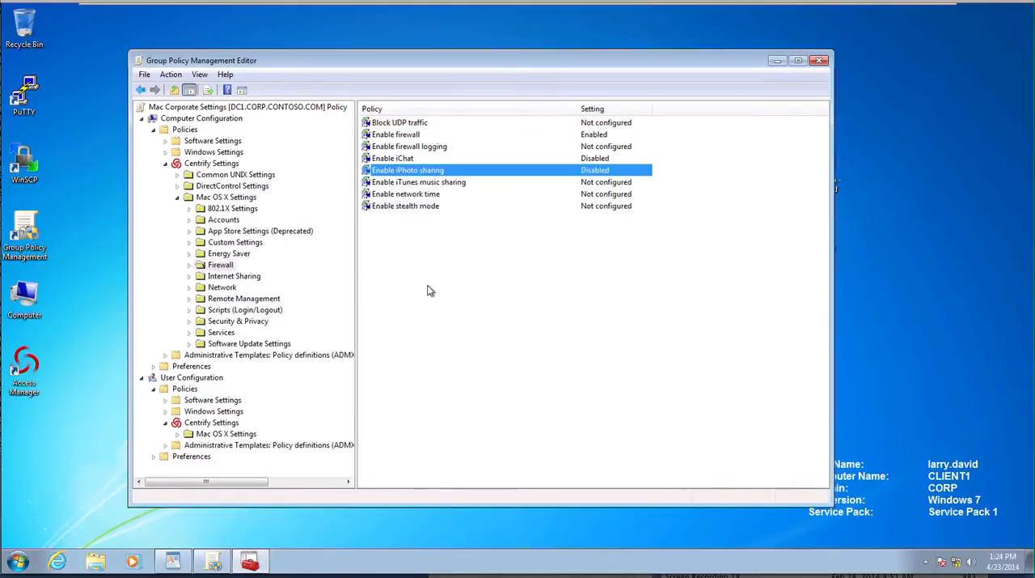
pyautogui.doubleClick(418, 181)
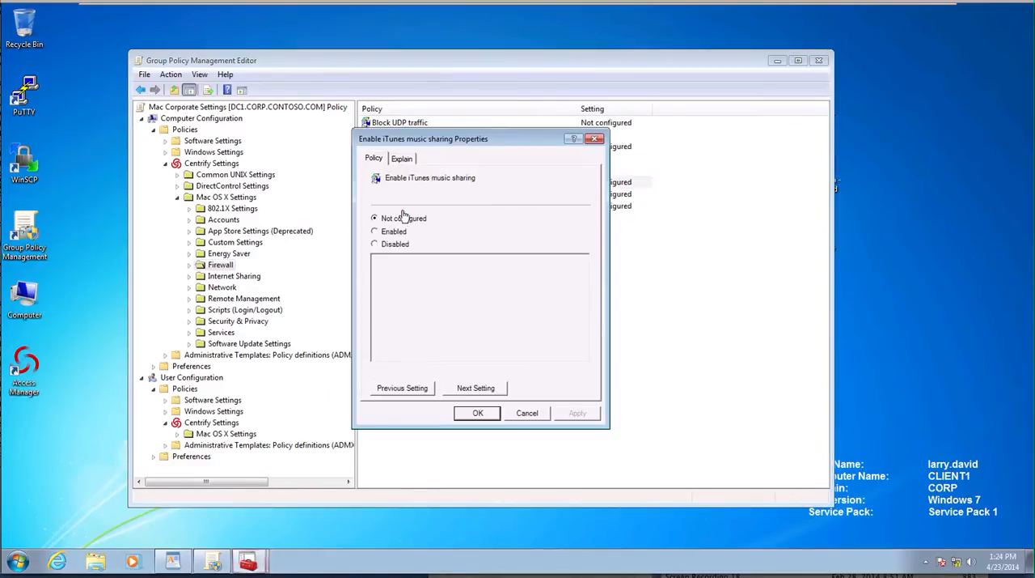
pyautogui.click(375, 244)
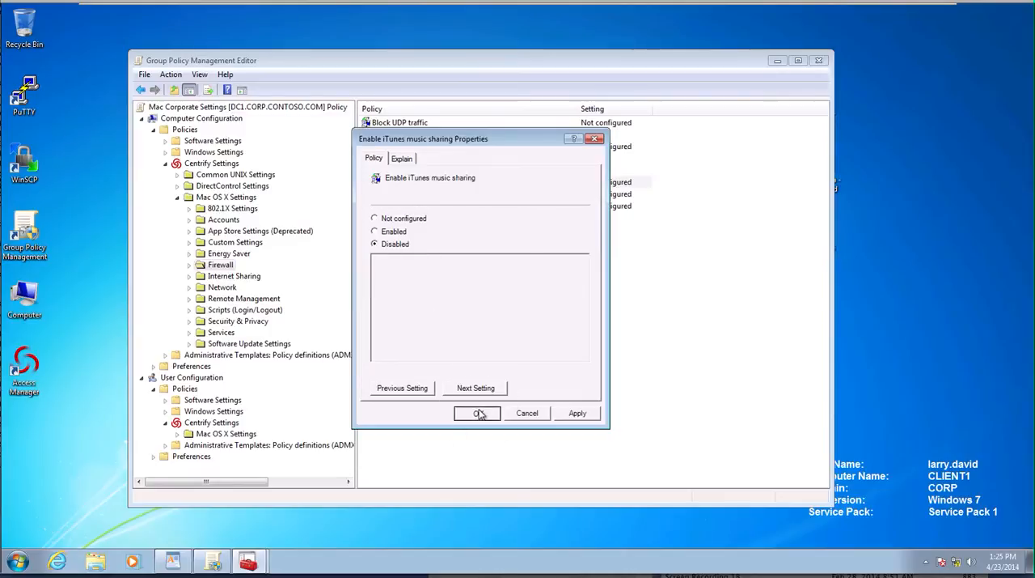
pyautogui.click(477, 413)
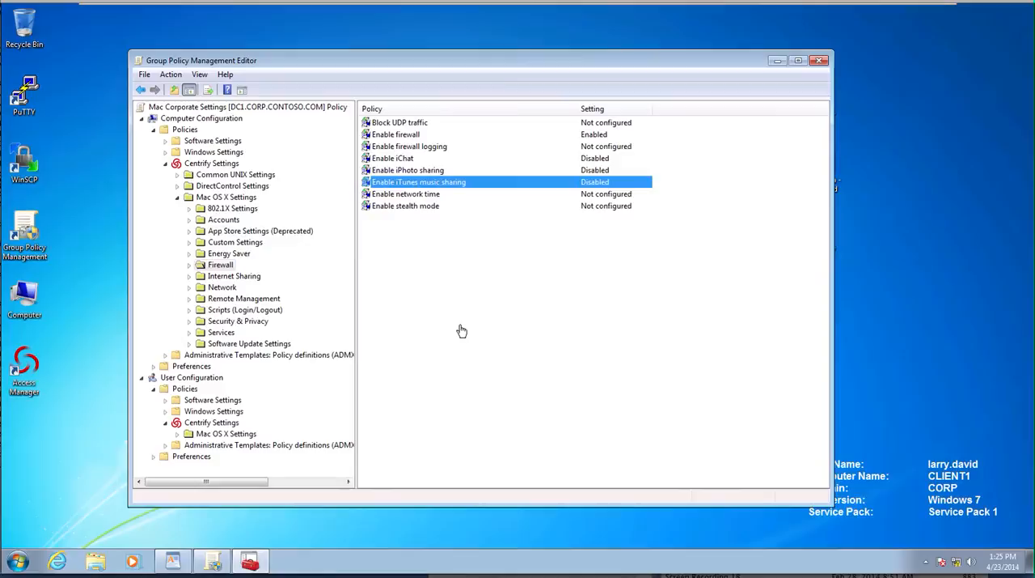
pyautogui.moveTo(245, 281)
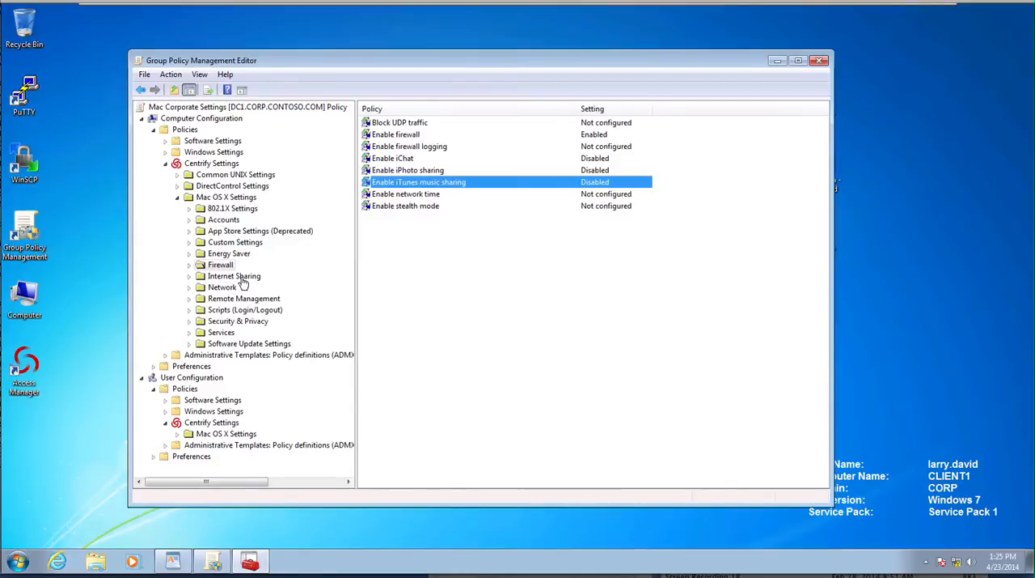
pyautogui.click(234, 276)
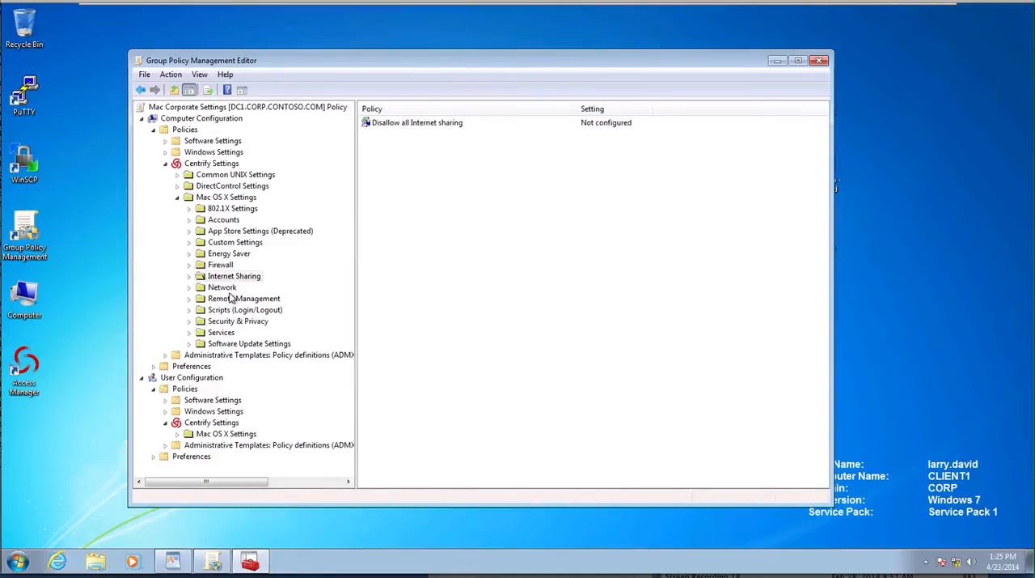
pyautogui.moveTo(217, 293)
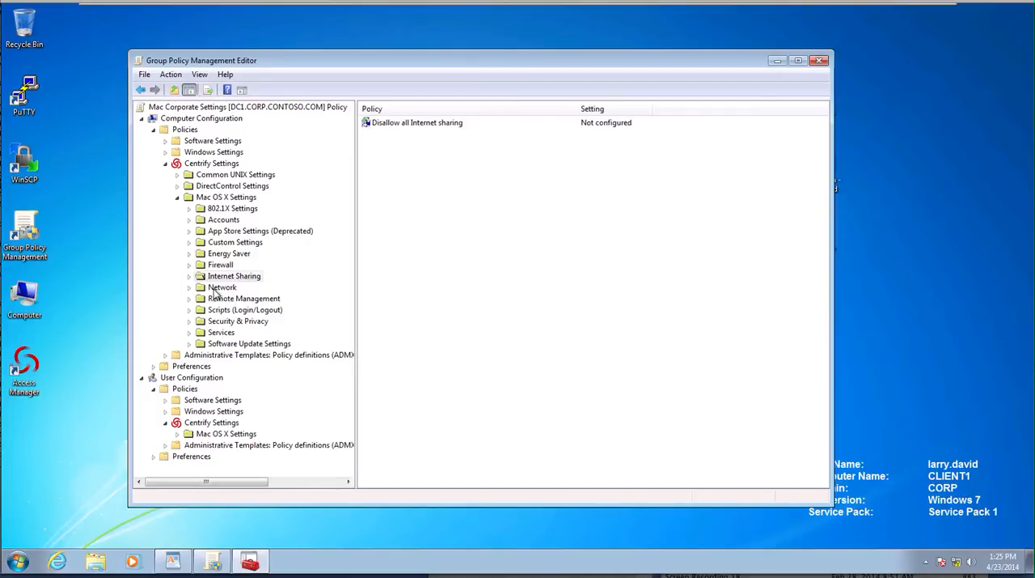
pyautogui.click(222, 287)
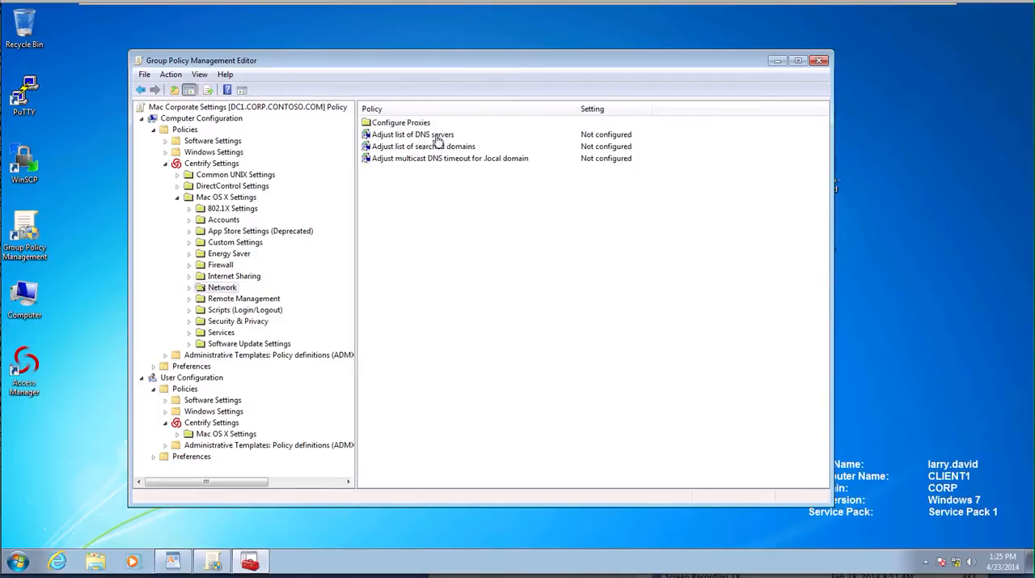
# Enable Adjust list of DNS servers, adding 10.0.0.1 and 10.0.0.3
pyautogui.doubleClick(413, 134)
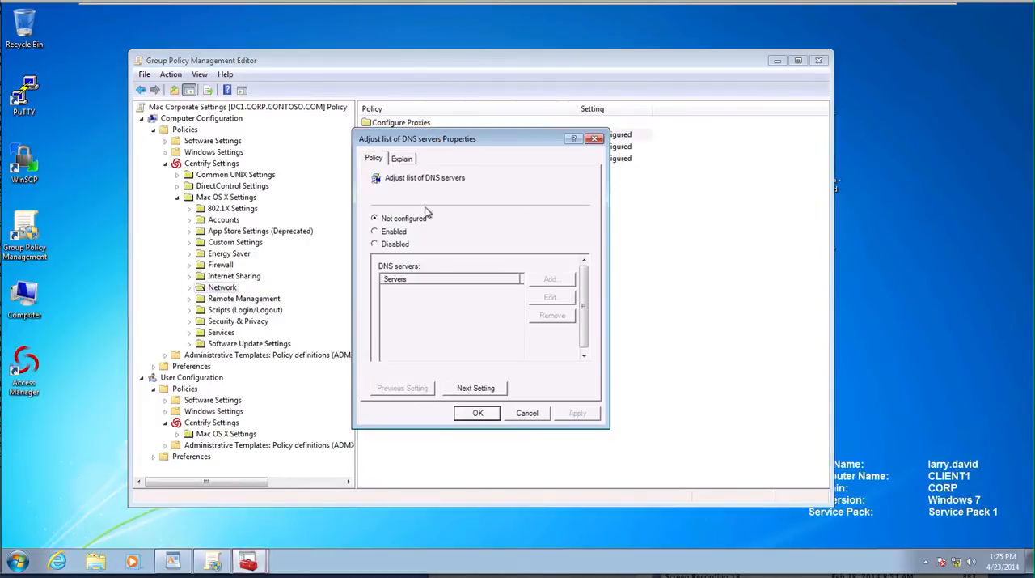
pyautogui.click(374, 231)
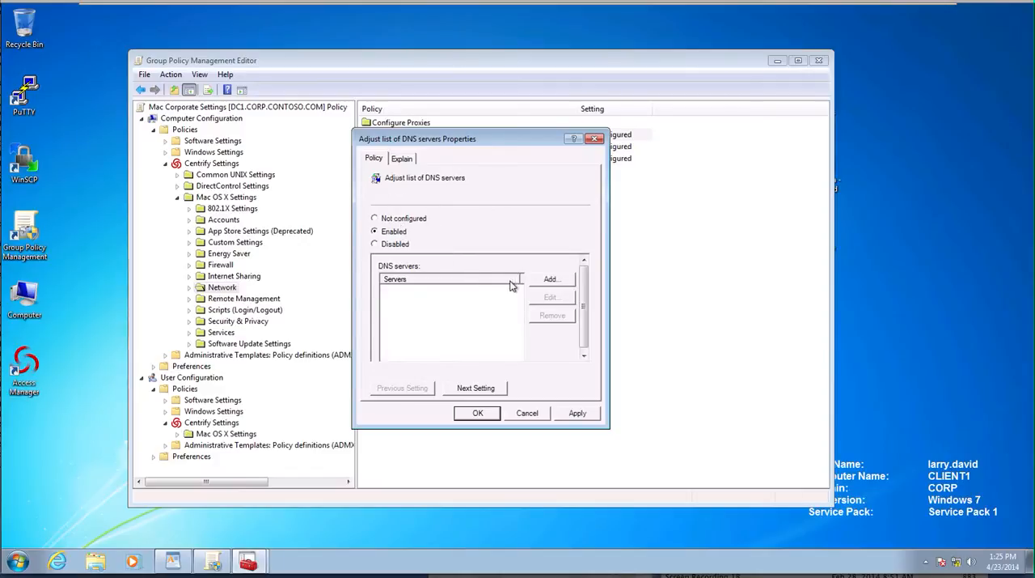
pyautogui.click(552, 279)
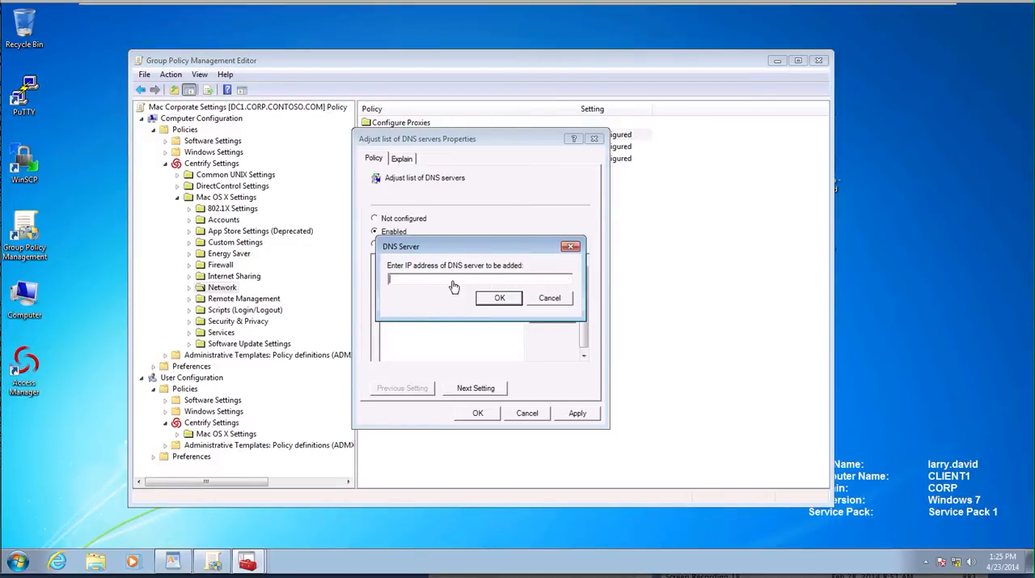
pyautogui.moveTo(453, 281)
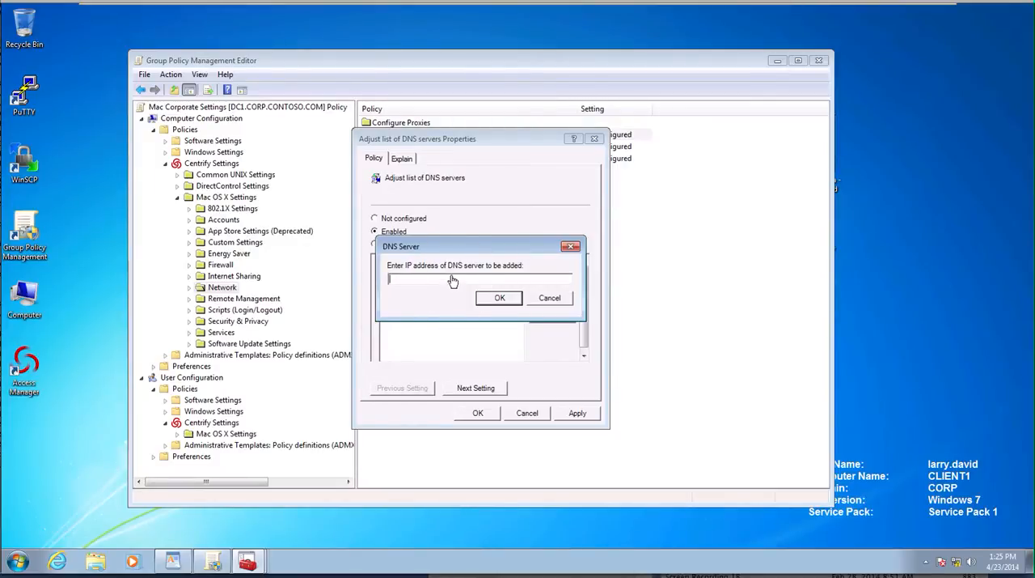
pyautogui.write('10')
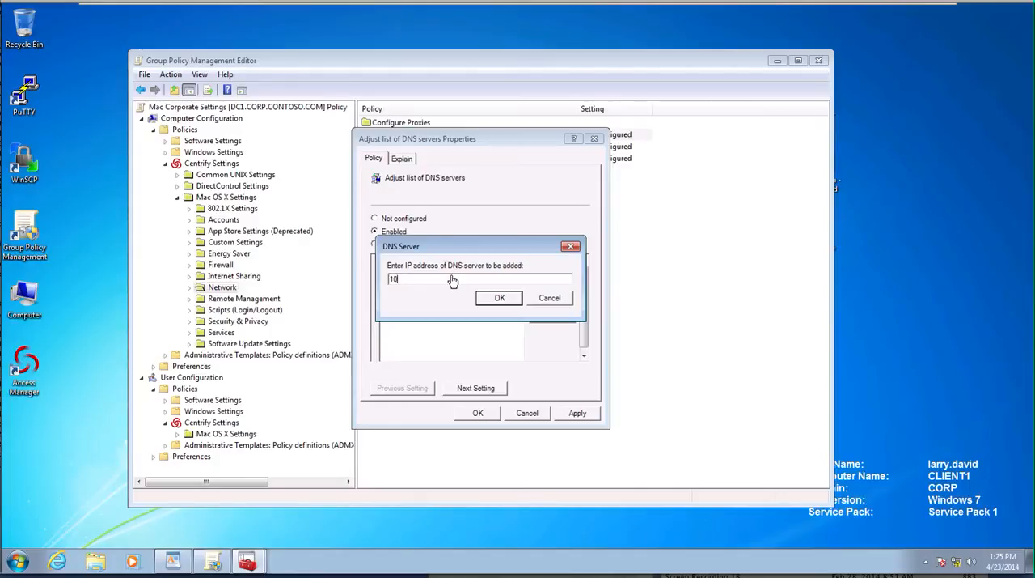
pyautogui.write('.0.0')
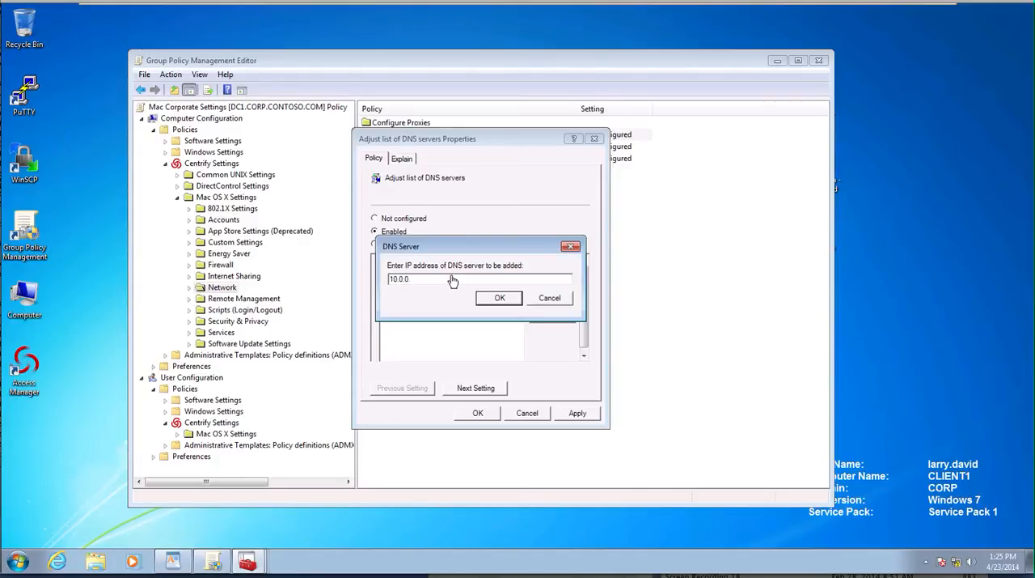
pyautogui.write('1')
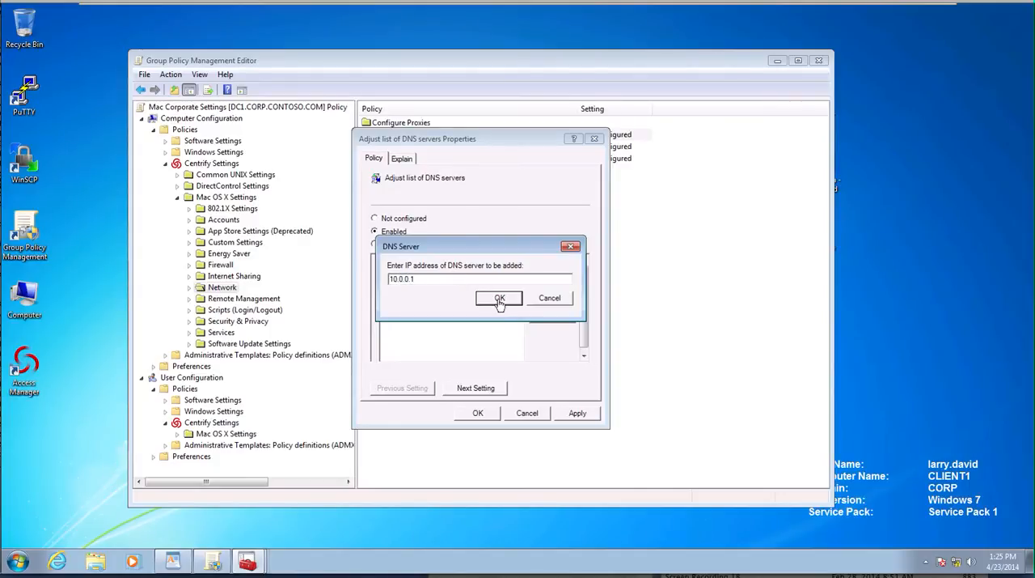
pyautogui.click(499, 298)
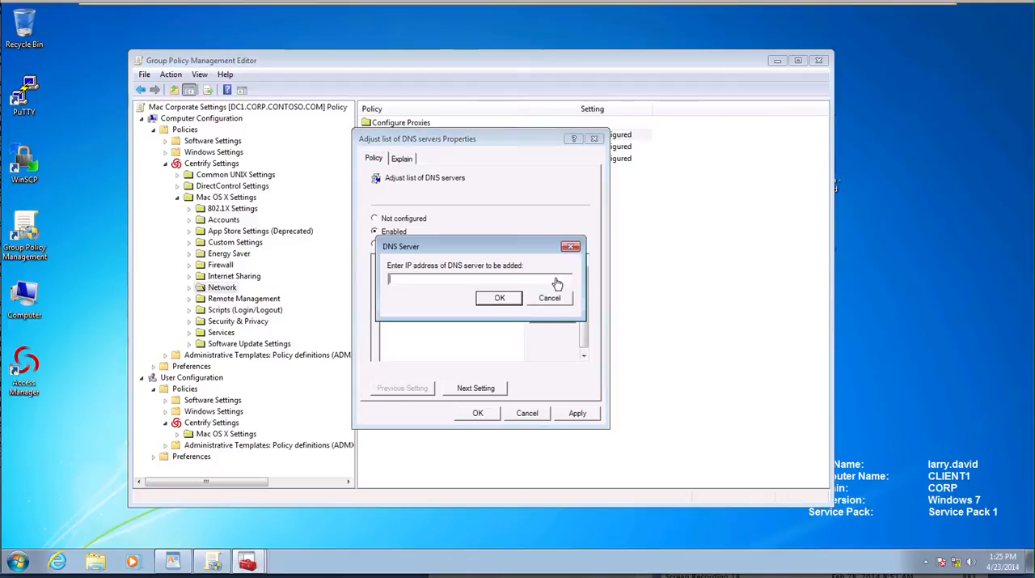
pyautogui.moveTo(505, 285)
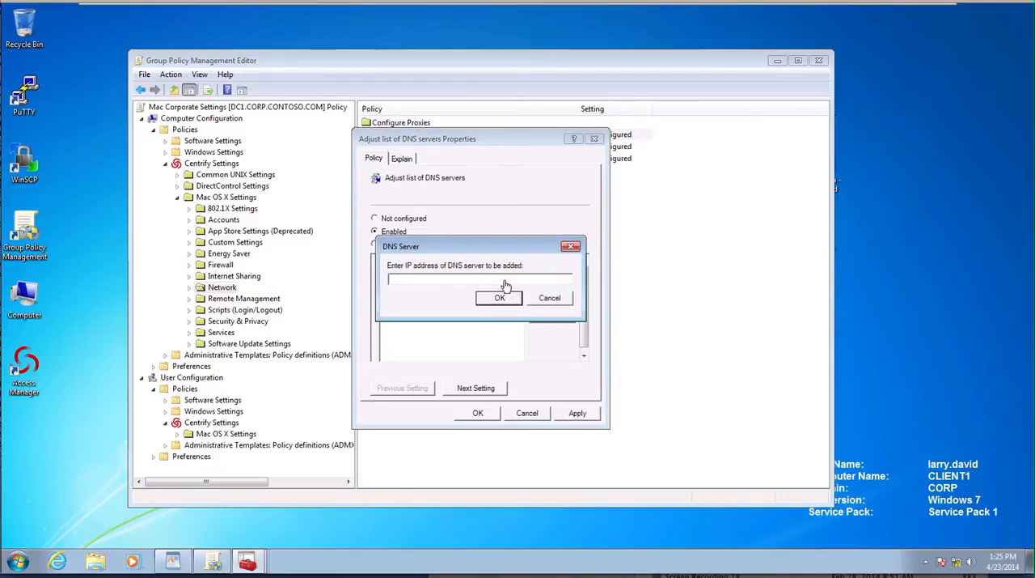
pyautogui.write('10.0')
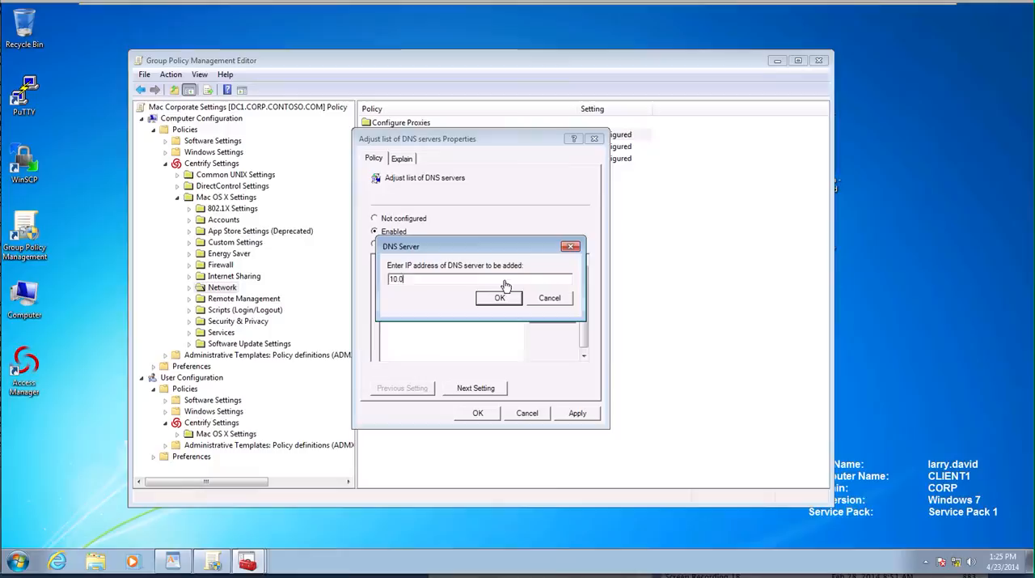
pyautogui.write('0.3')
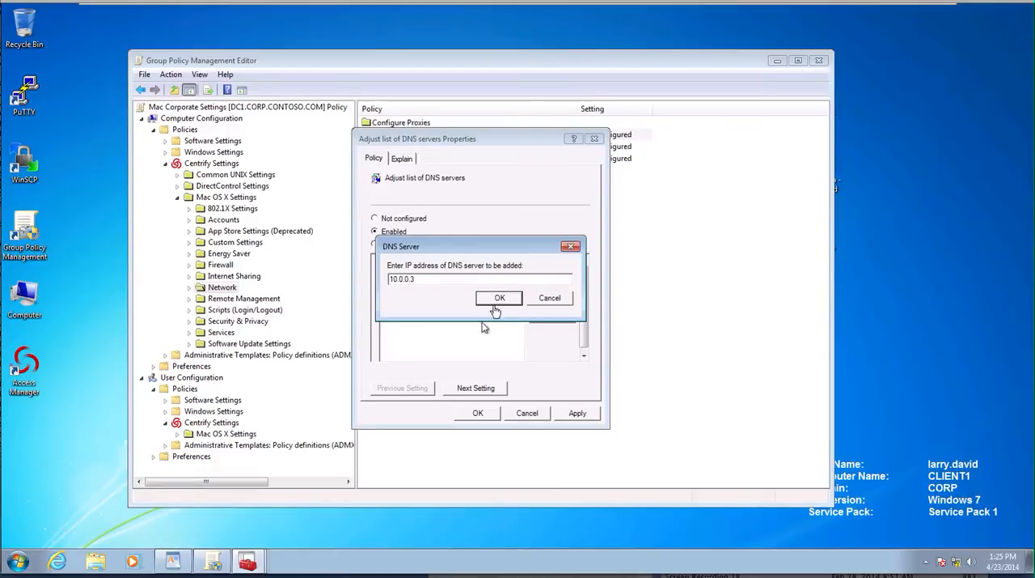
pyautogui.click(500, 297)
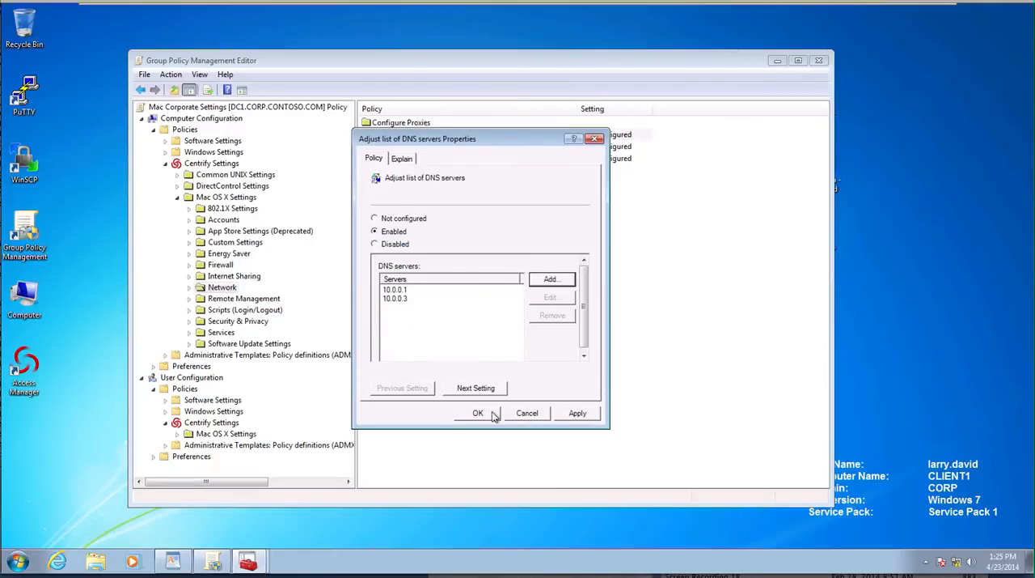
pyautogui.click(478, 413)
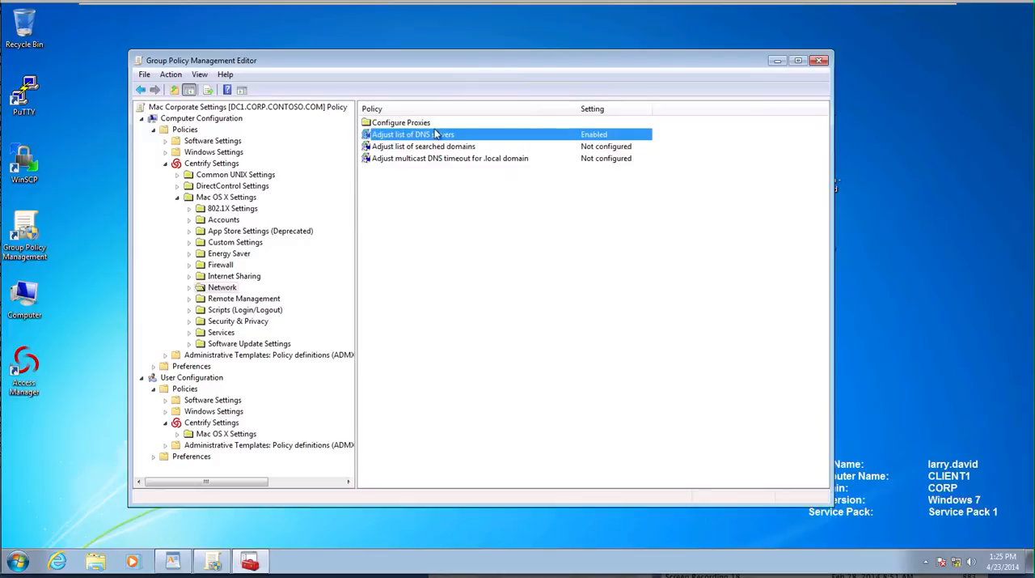
# Enable Adjust list of searched domains, adding corp.contoso.com and local.contoso.com
pyautogui.doubleClick(424, 145)
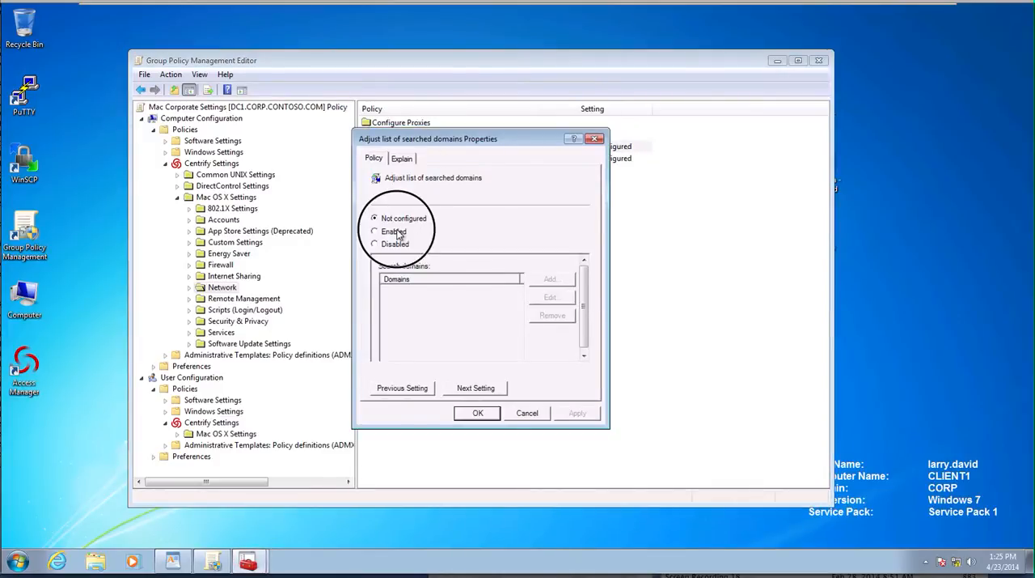
pyautogui.click(375, 231)
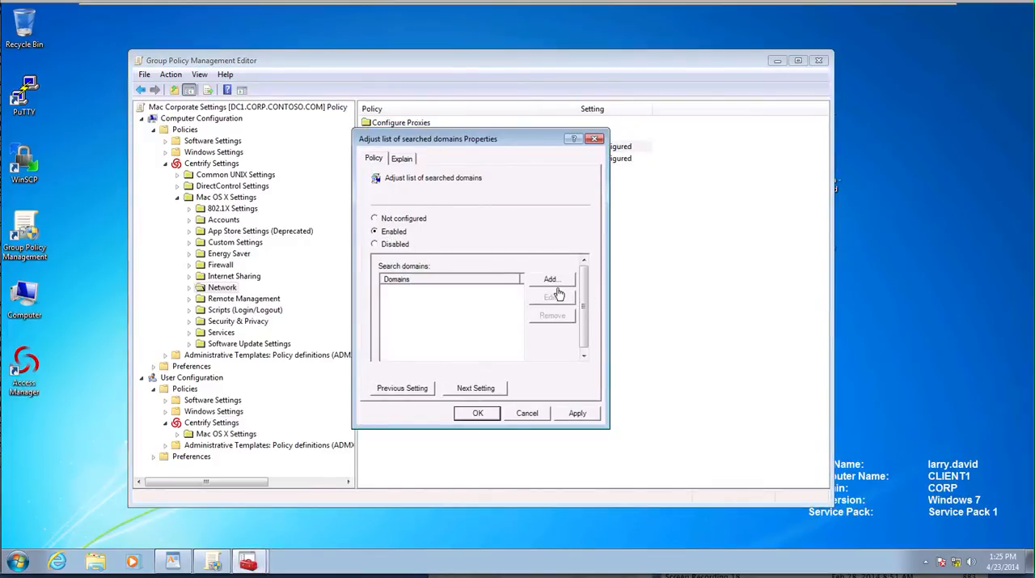
pyautogui.click(551, 279)
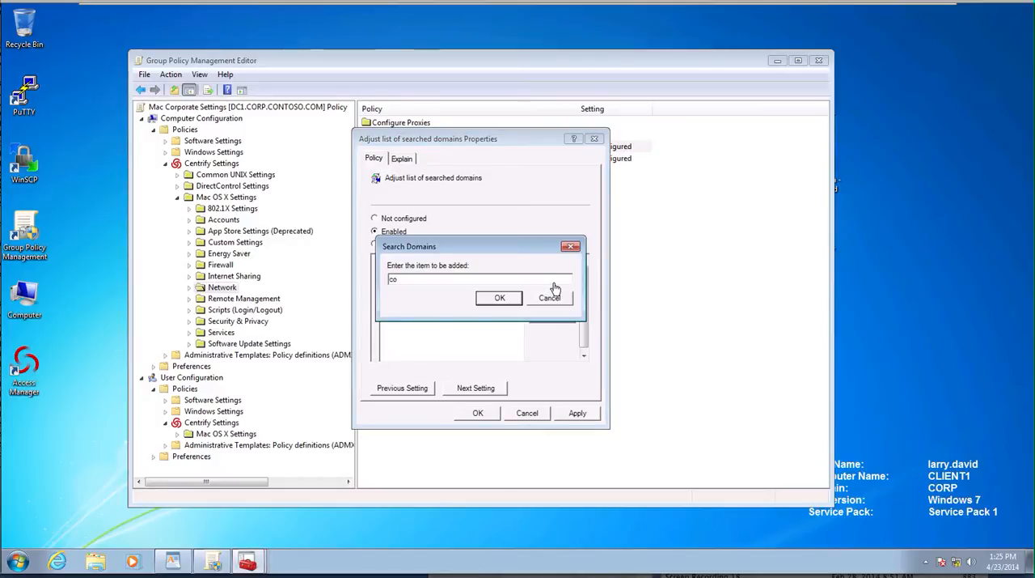
pyautogui.write('corp.contoso.com')
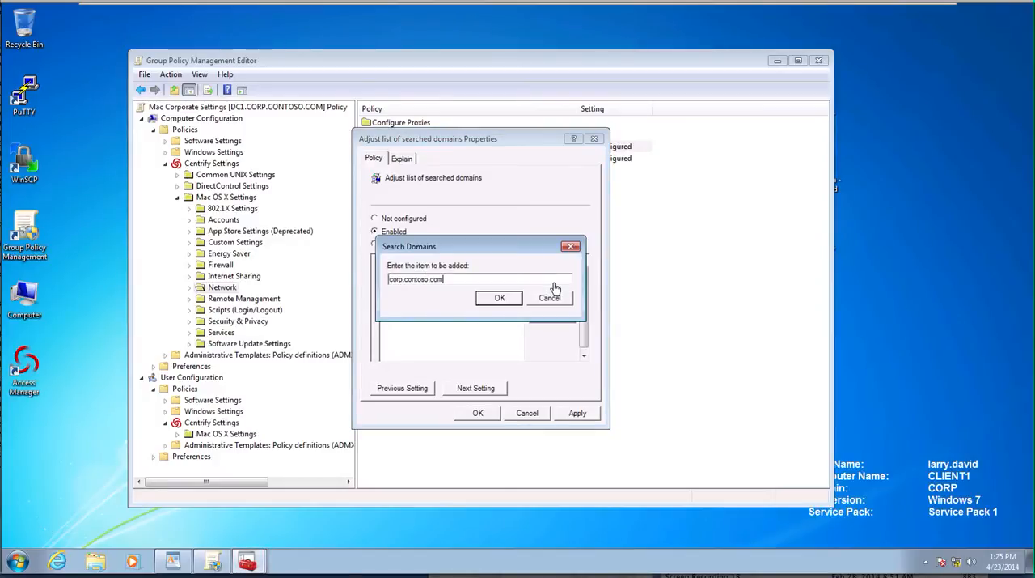
pyautogui.click(499, 297)
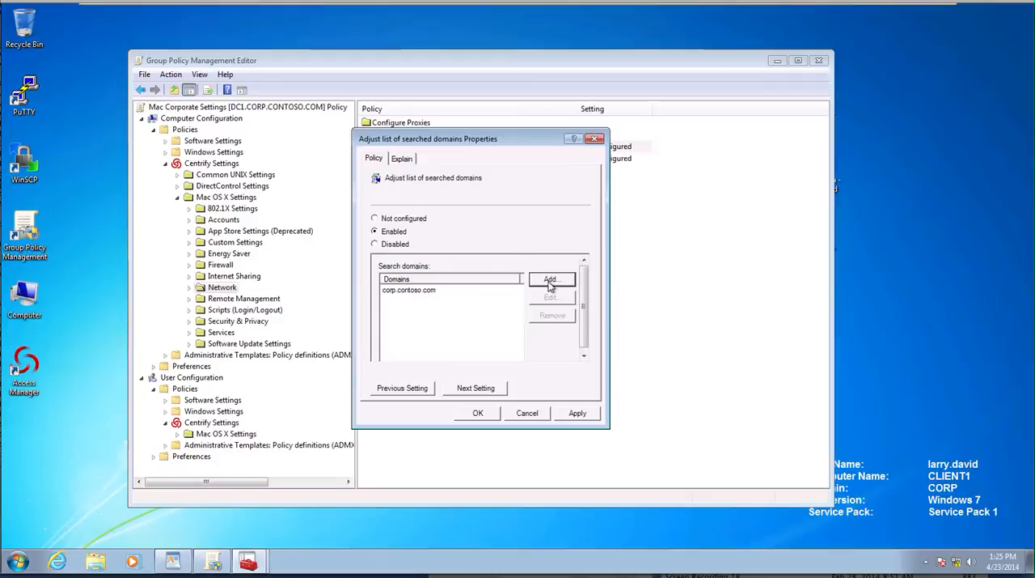
pyautogui.click(550, 279)
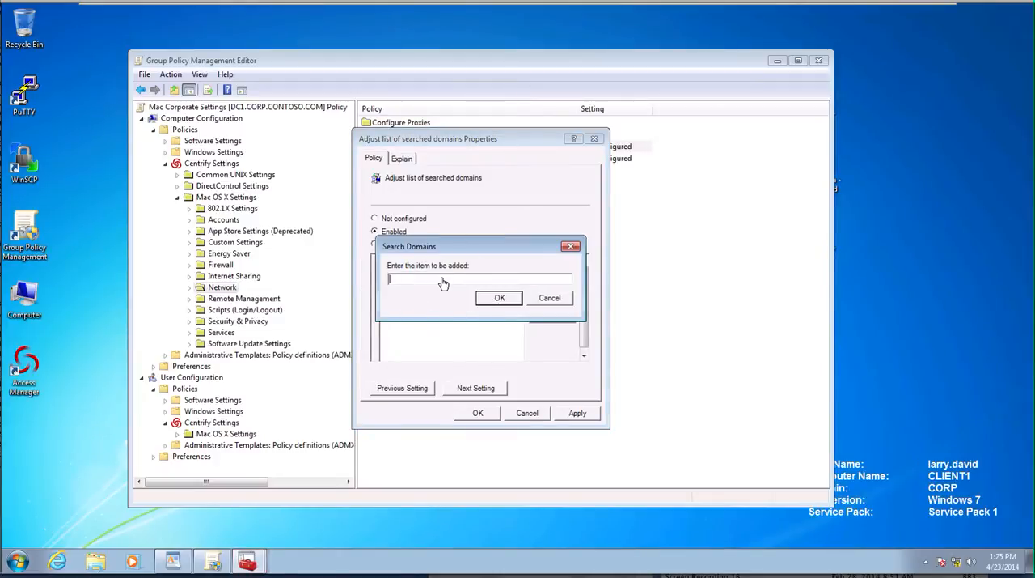
pyautogui.write('local contoso')
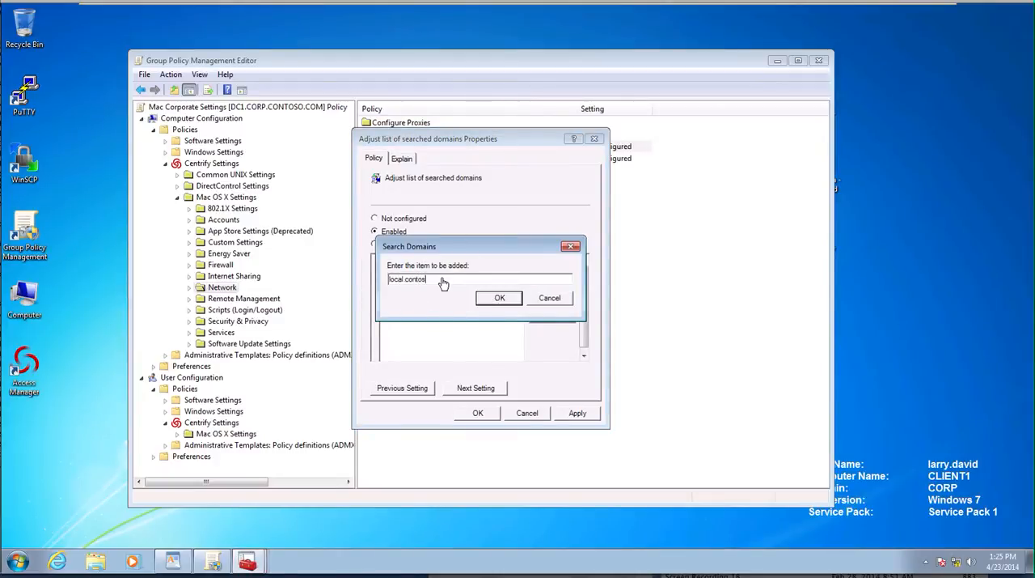
pyautogui.write('.contoso.com')
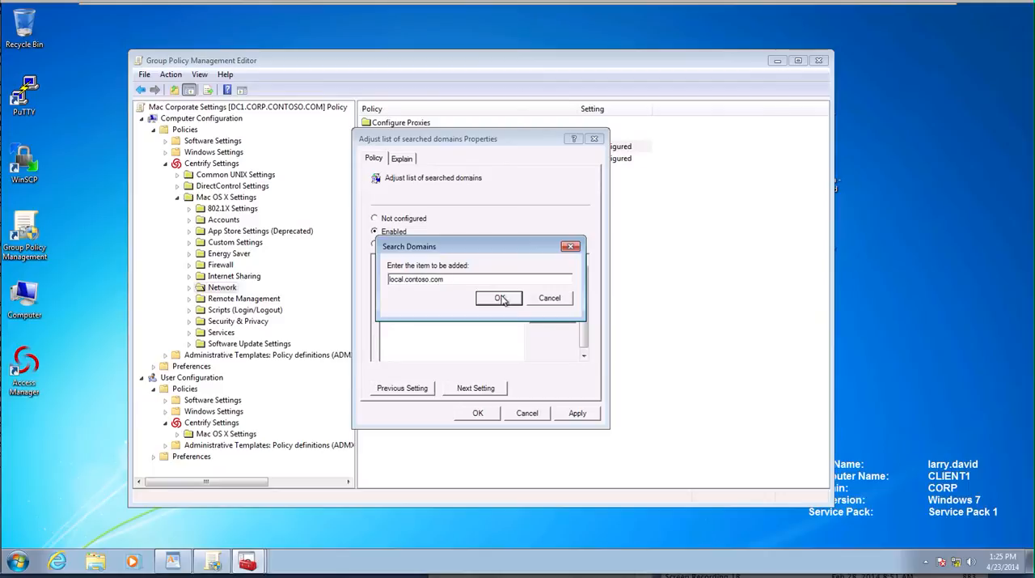
pyautogui.click(500, 297)
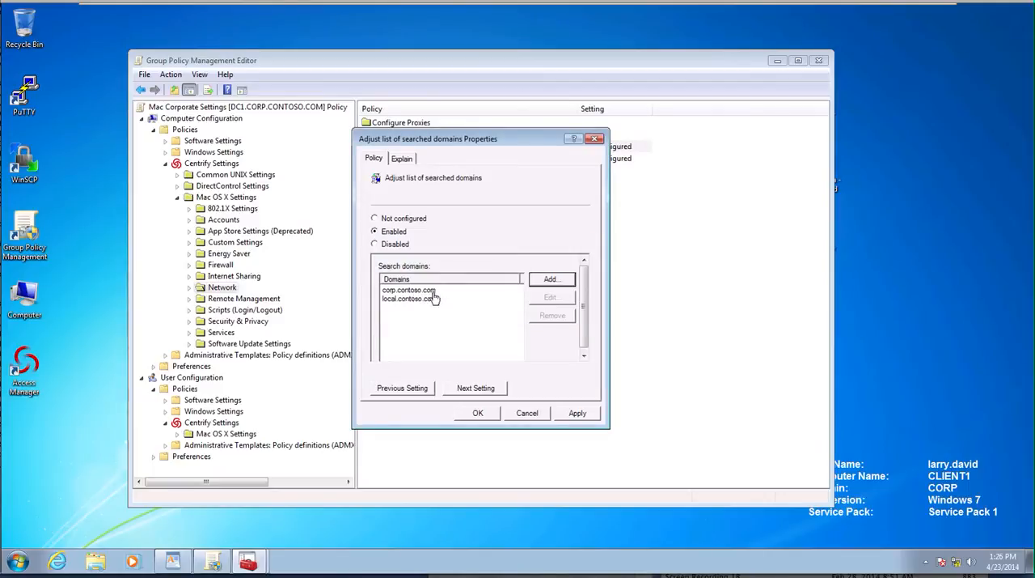
pyautogui.click(477, 413)
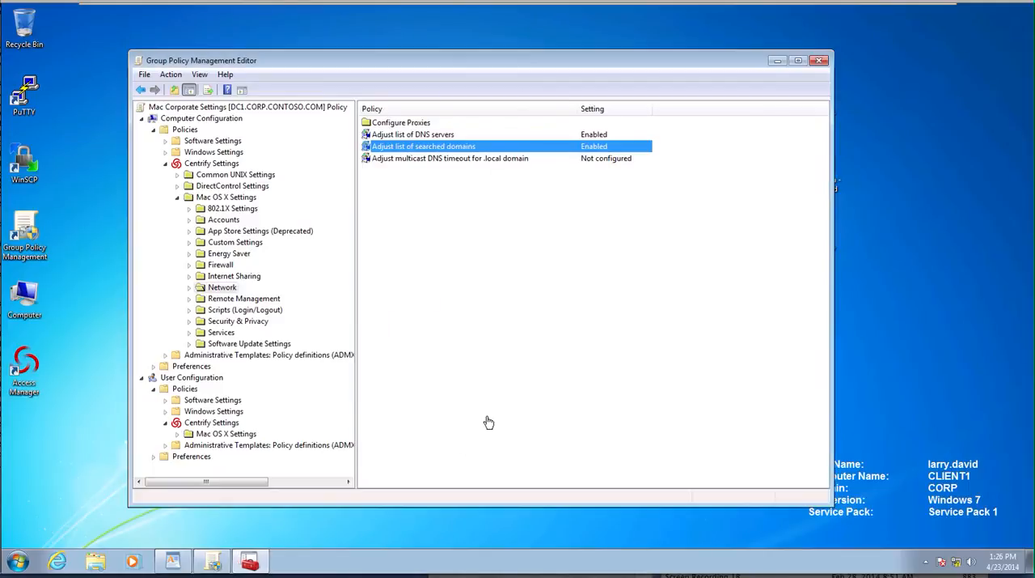
# Browse Remote Management, then view the Scripts (Login/Logout) policies
pyautogui.click(243, 299)
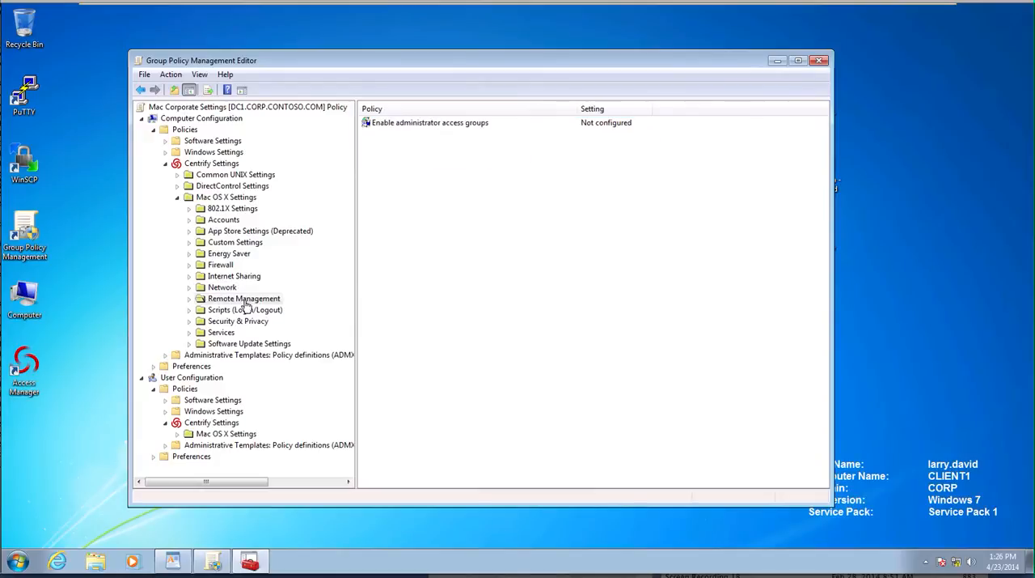
pyautogui.moveTo(292, 296)
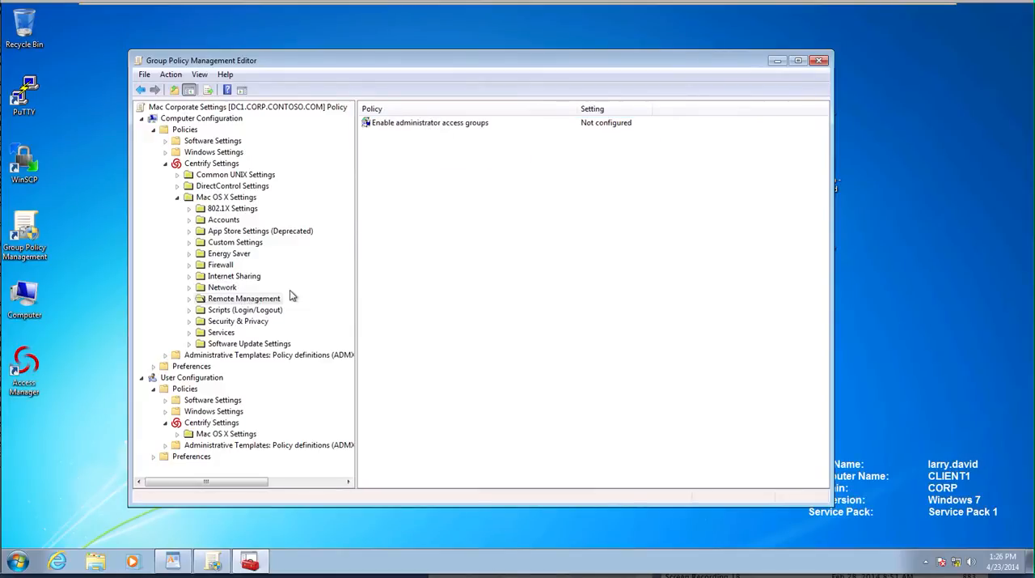
pyautogui.moveTo(218, 316)
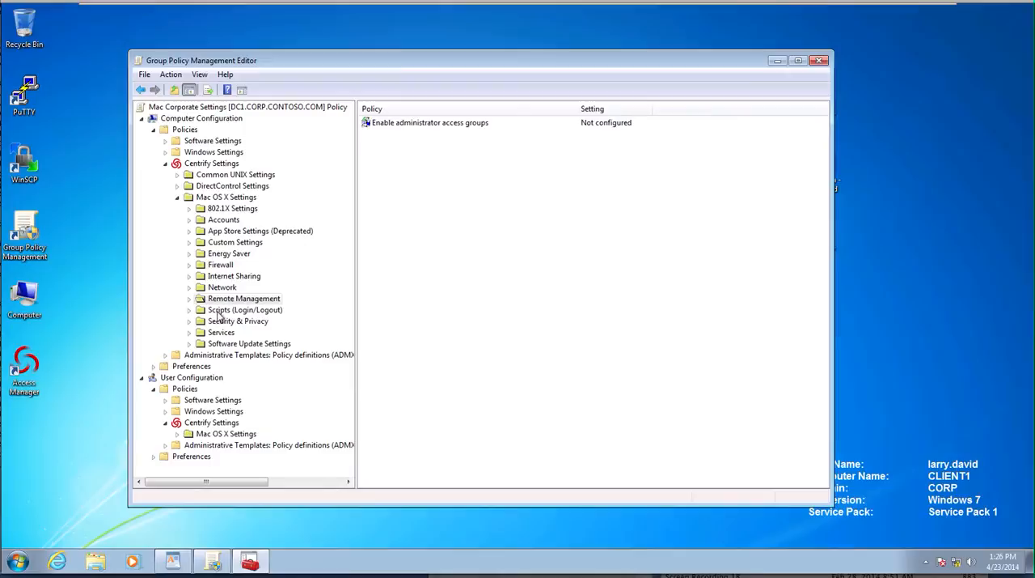
pyautogui.click(244, 309)
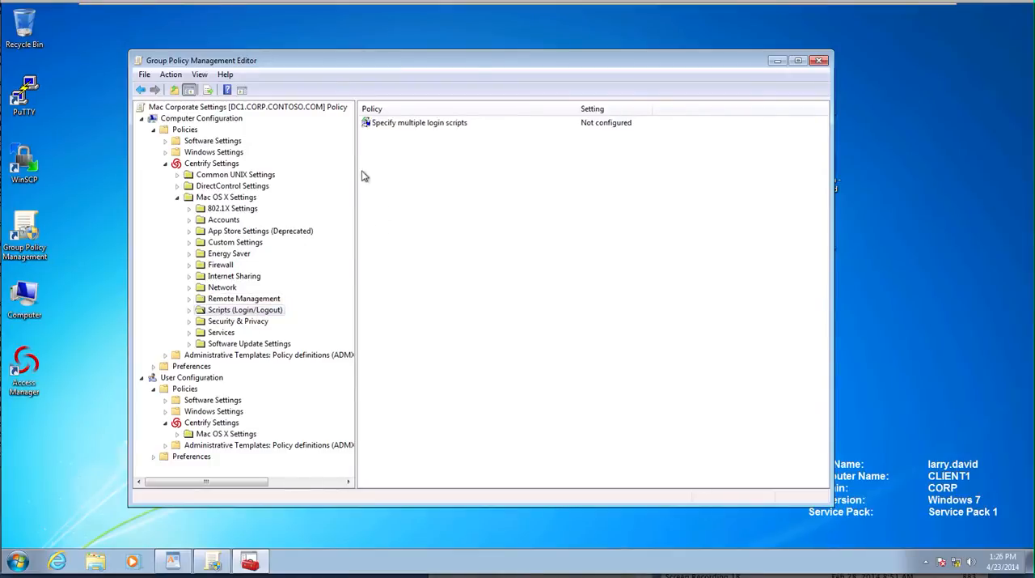
# Open Security & Privacy and review the FileVault 2 and Gatekeeper policies
pyautogui.click(238, 321)
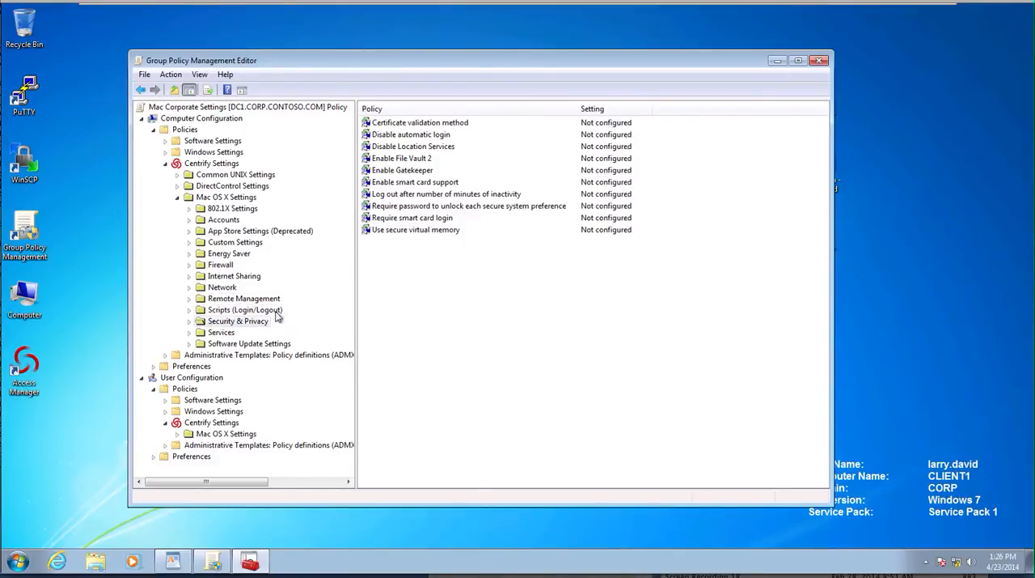
pyautogui.moveTo(345, 305)
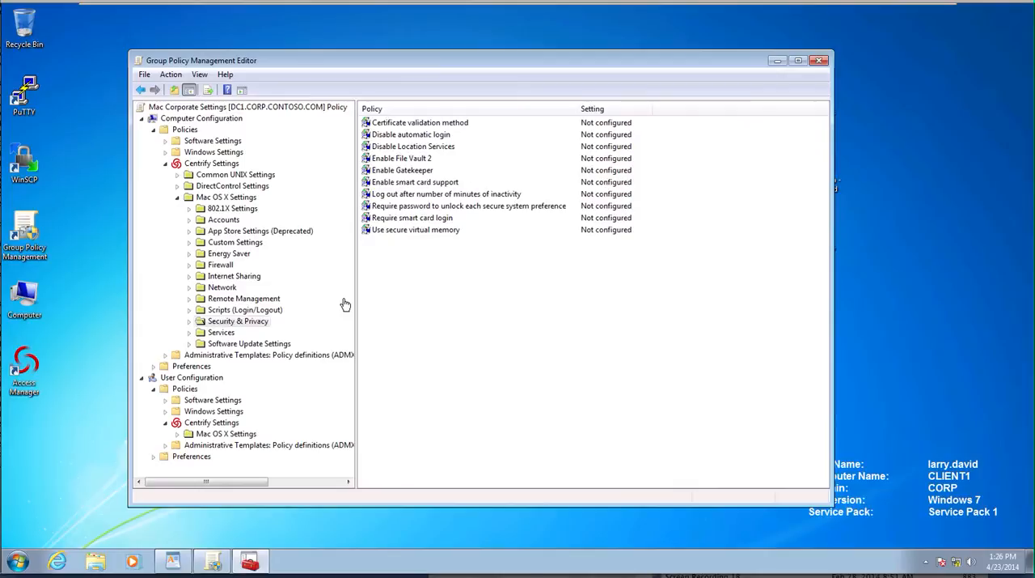
pyautogui.moveTo(430, 254)
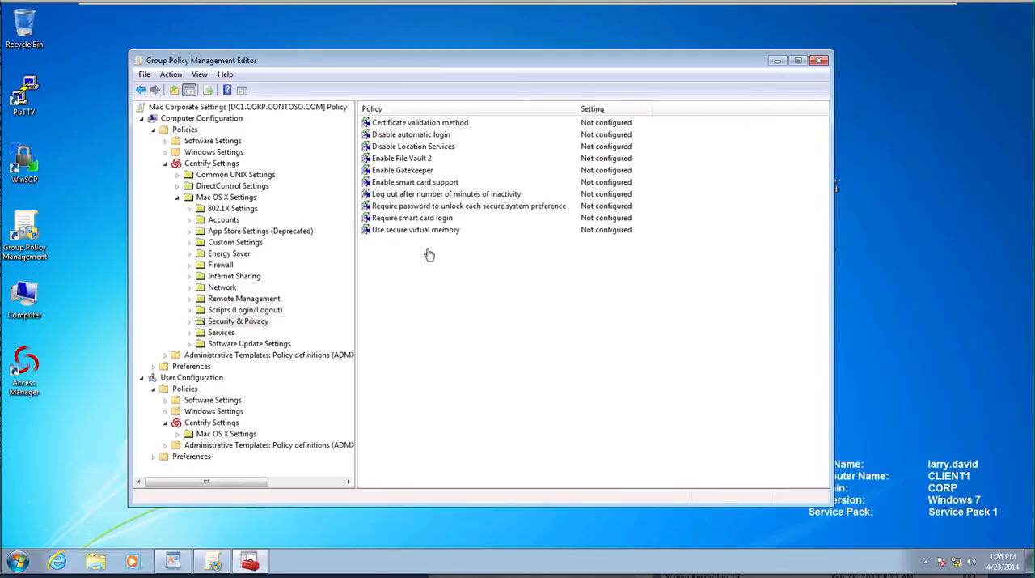
pyautogui.click(420, 122)
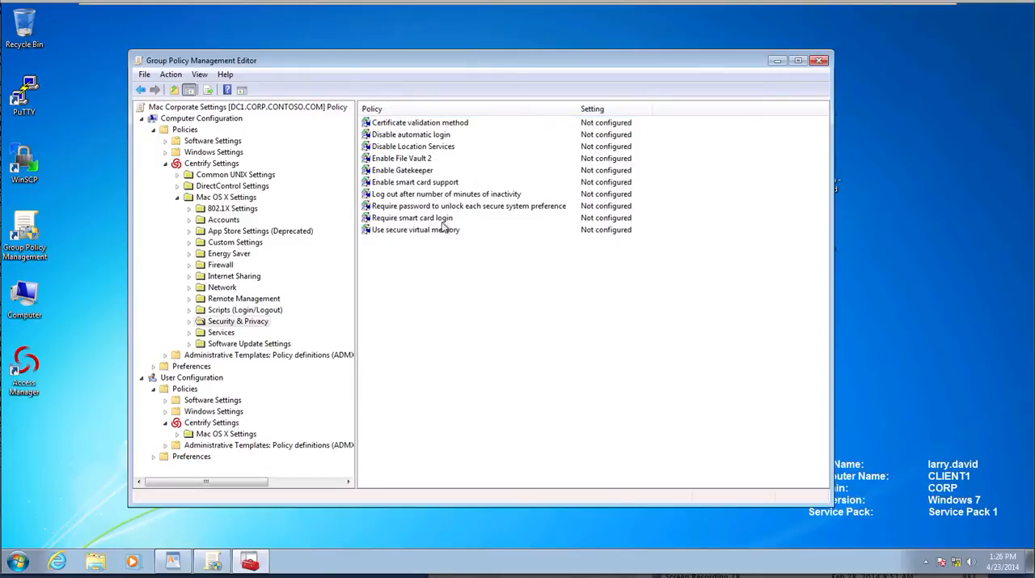
pyautogui.click(402, 158)
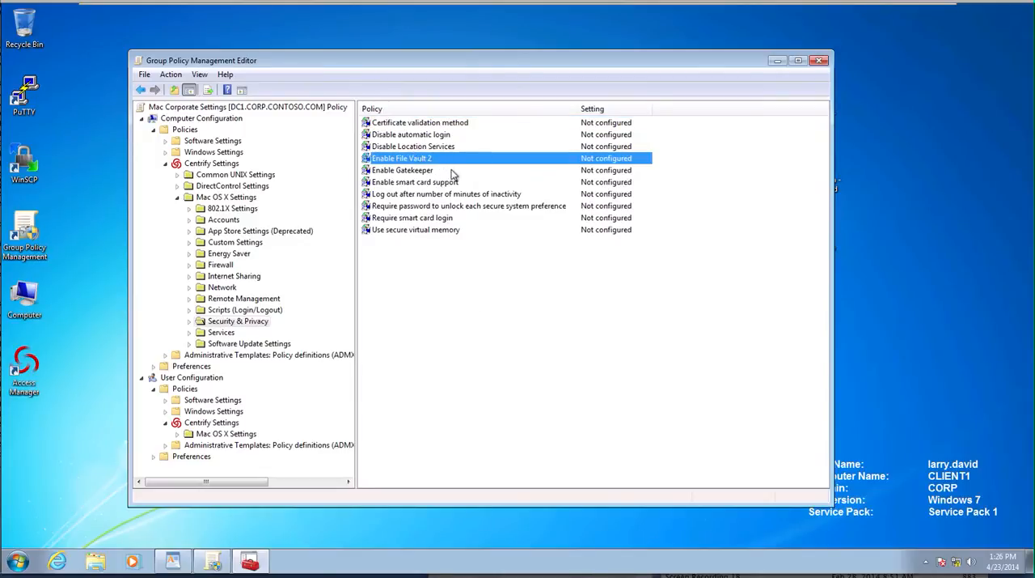
pyautogui.click(402, 170)
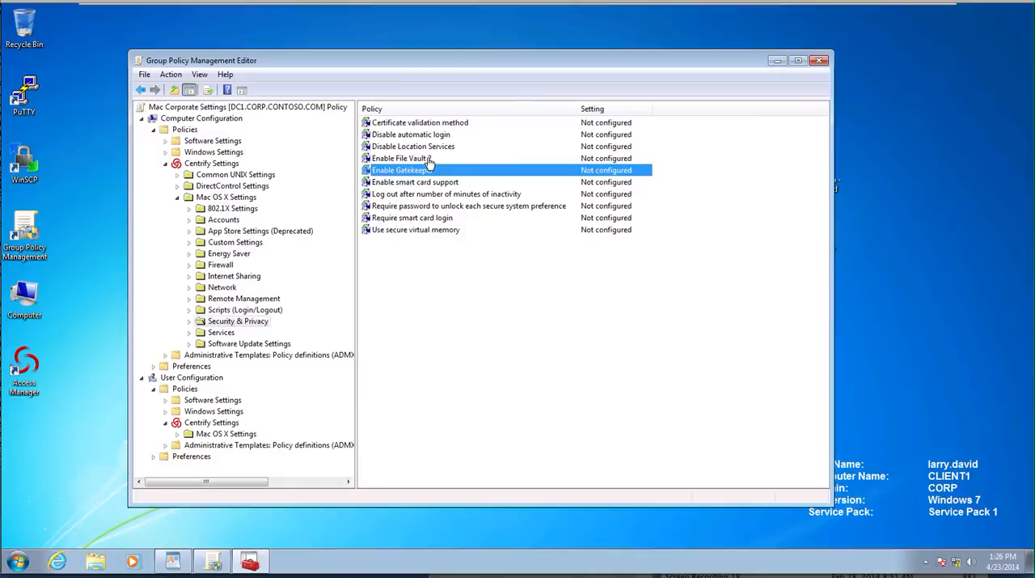
pyautogui.click(402, 157)
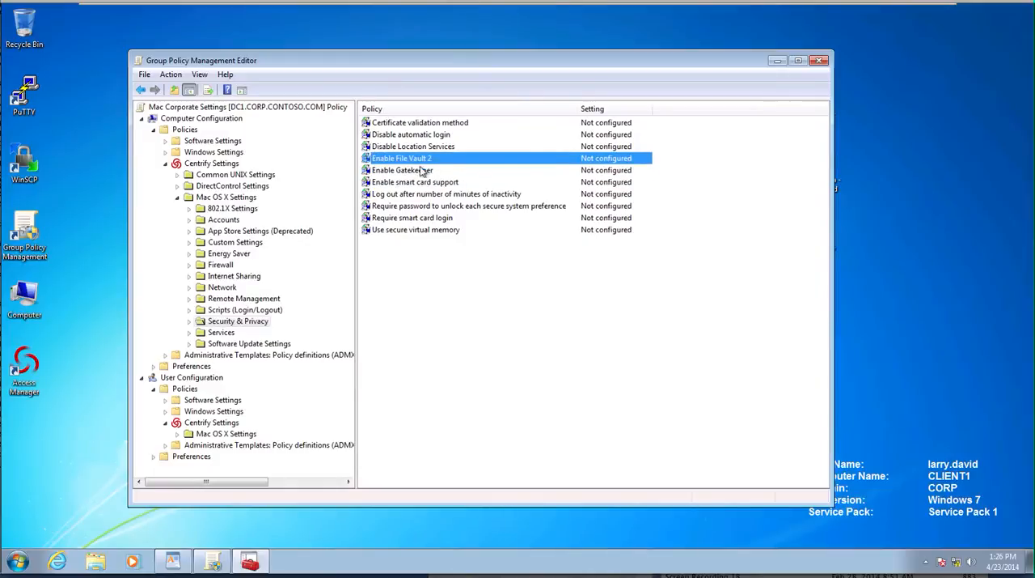
pyautogui.moveTo(415, 184)
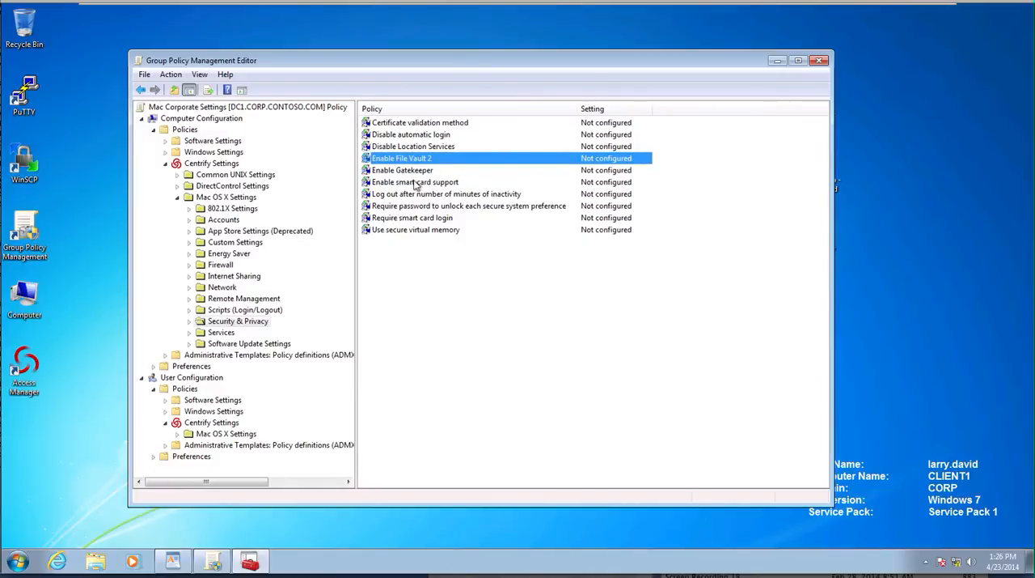
pyautogui.moveTo(420, 217)
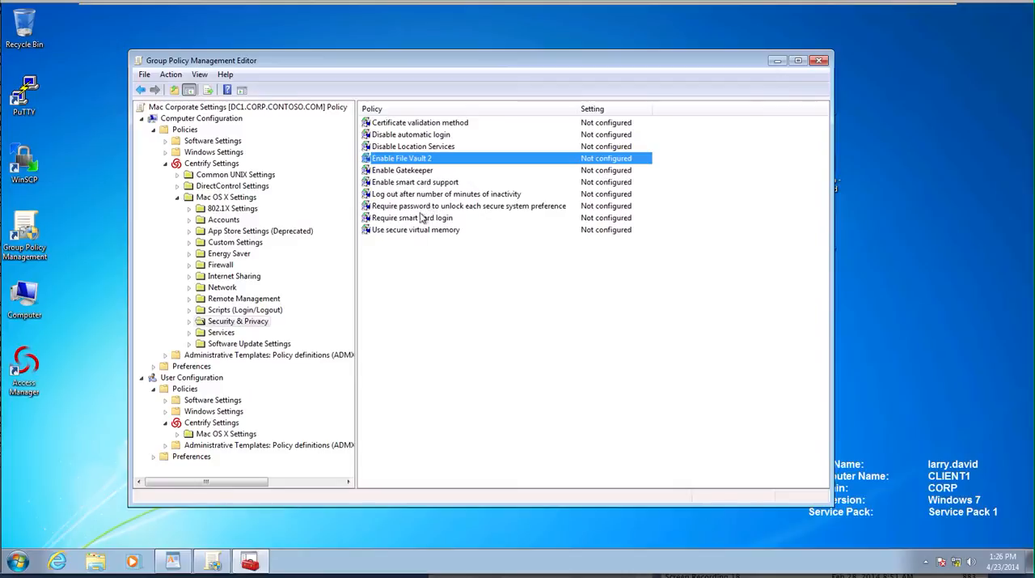
pyautogui.moveTo(336, 334)
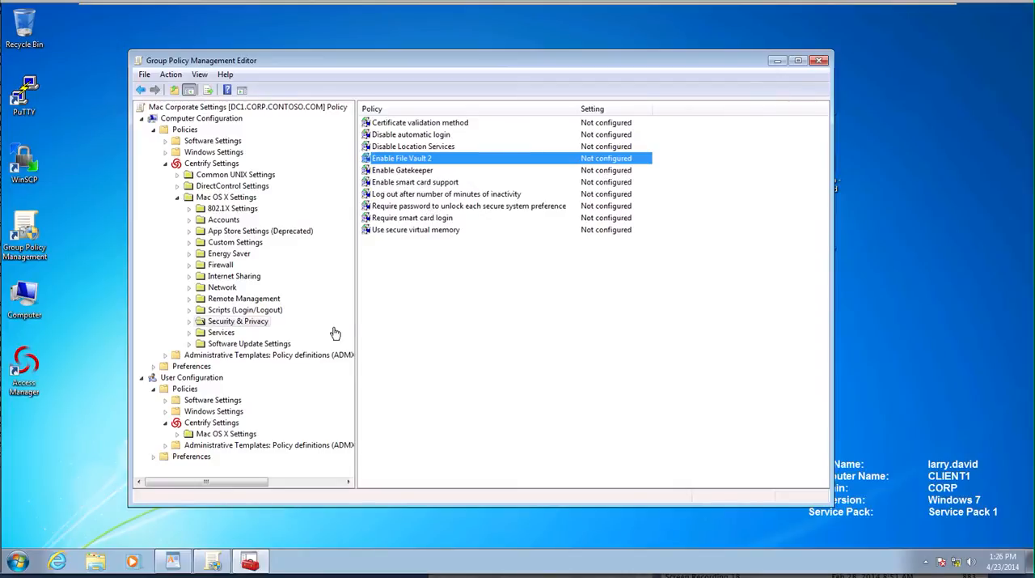
pyautogui.moveTo(419, 217)
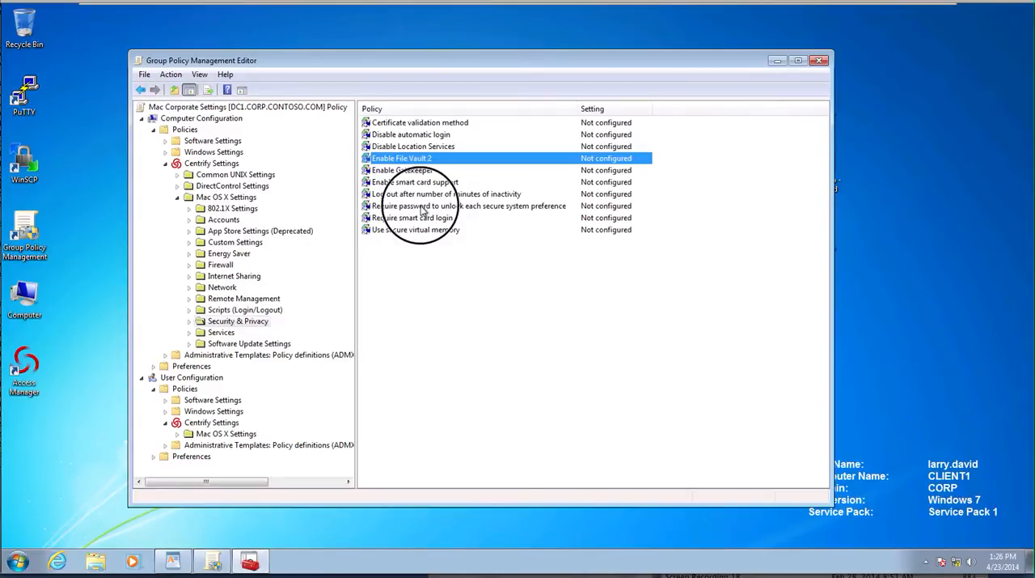
# Enable 'Require password to unlock each secure system preference'
pyautogui.click(467, 205)
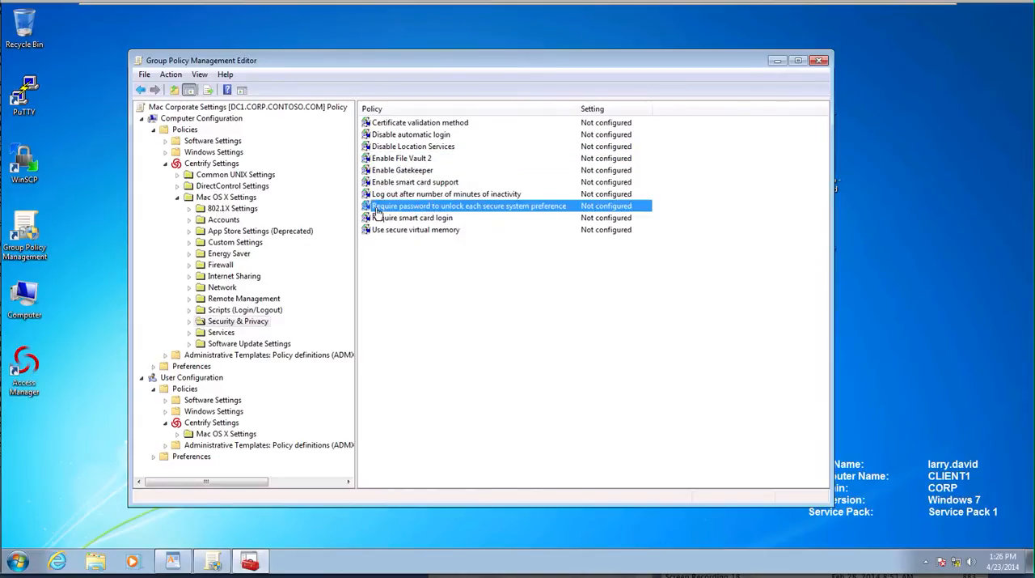
pyautogui.doubleClick(469, 206)
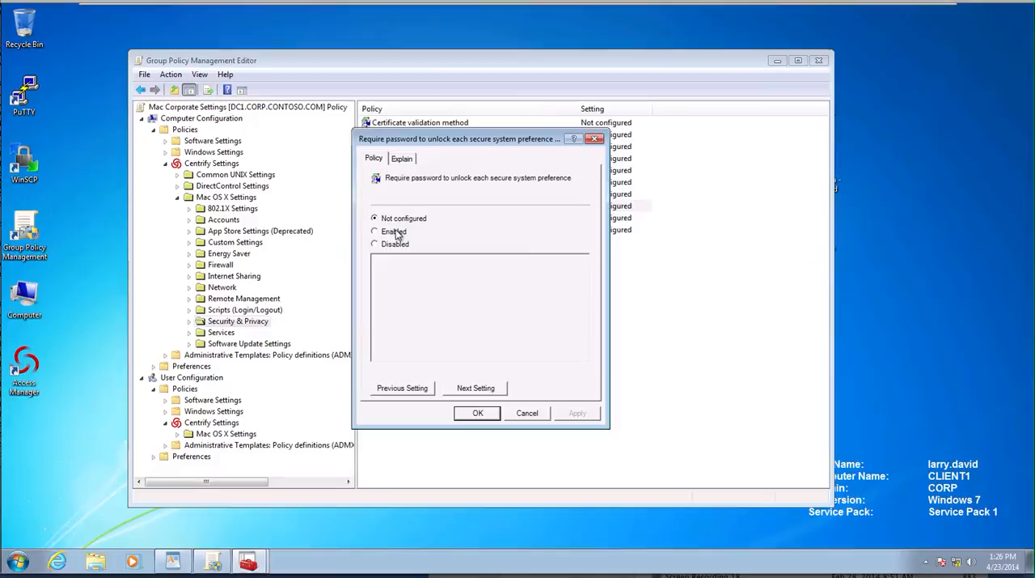
pyautogui.click(477, 413)
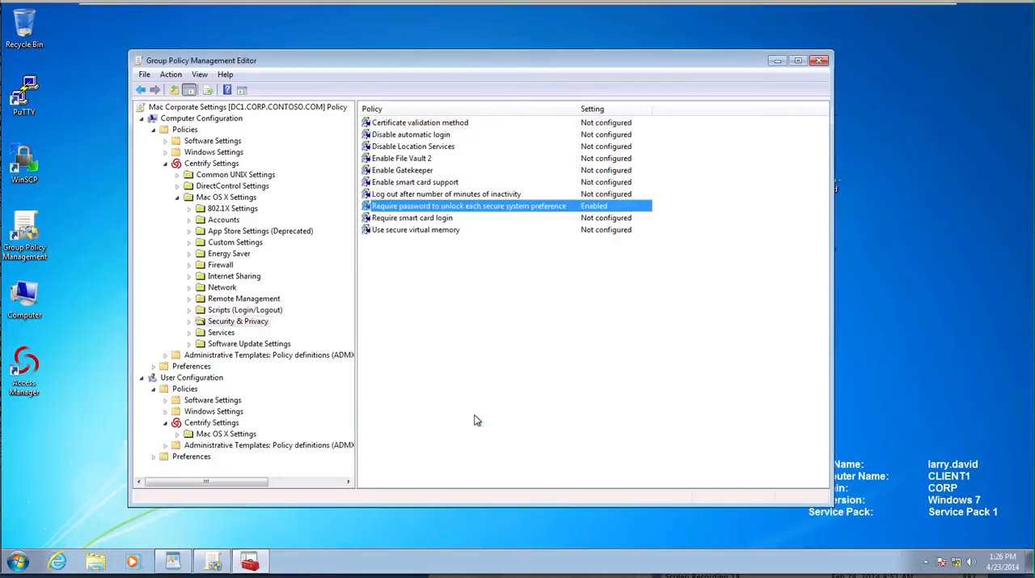
pyautogui.click(221, 332)
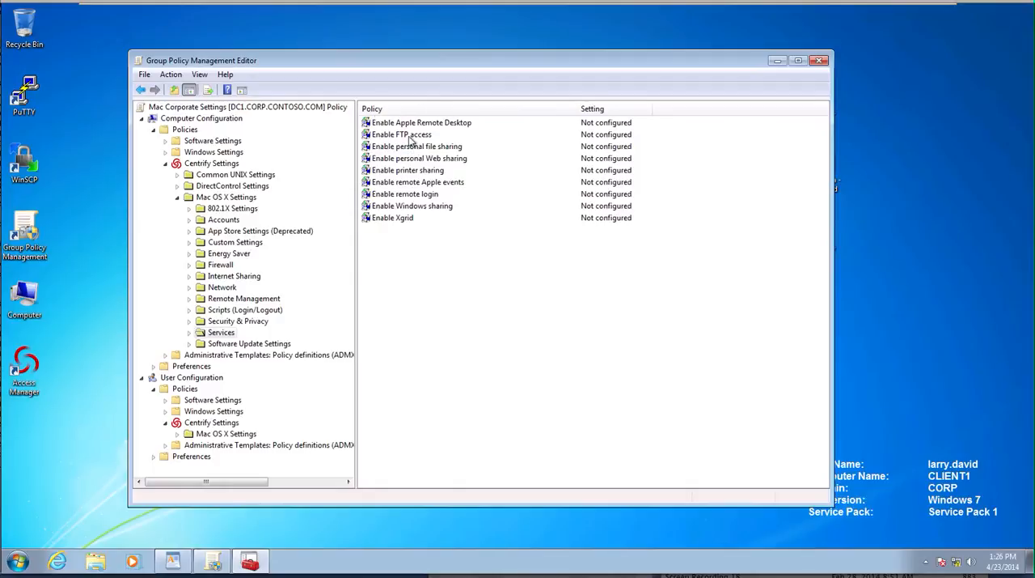
# Enable the FTP access, personal Web sharing and remote login service policies
pyautogui.doubleClick(400, 134)
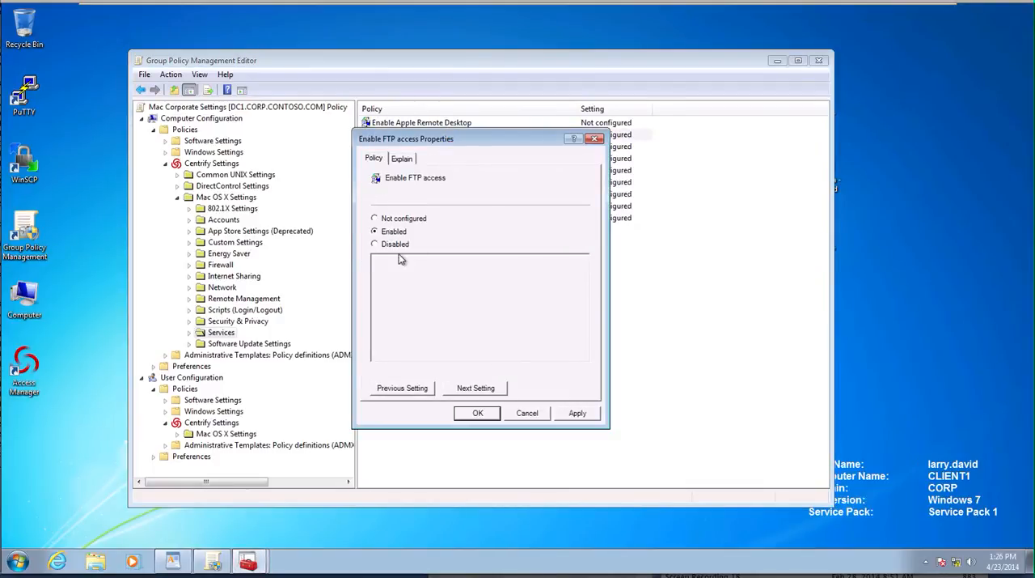
pyautogui.click(477, 413)
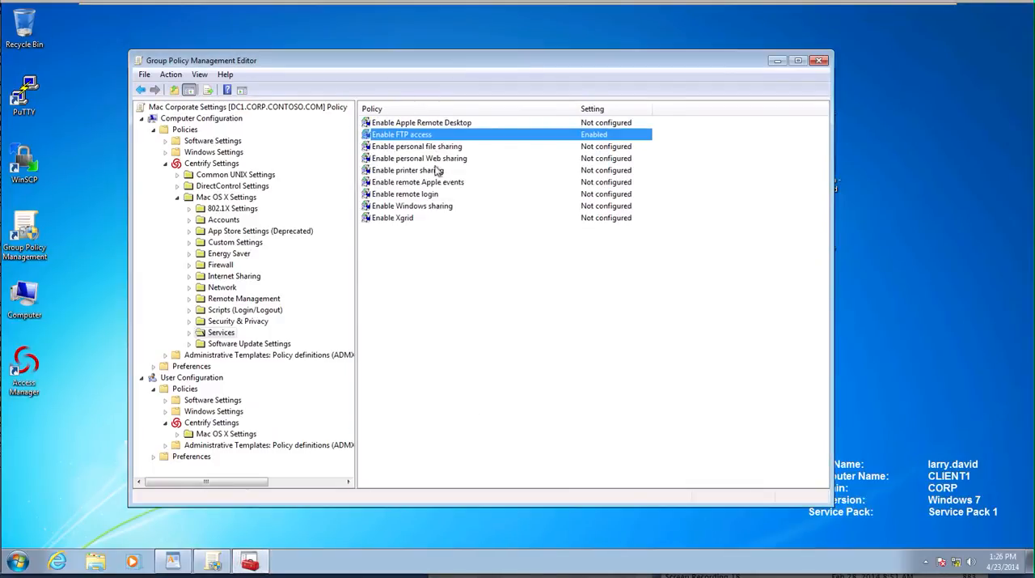
pyautogui.doubleClick(419, 158)
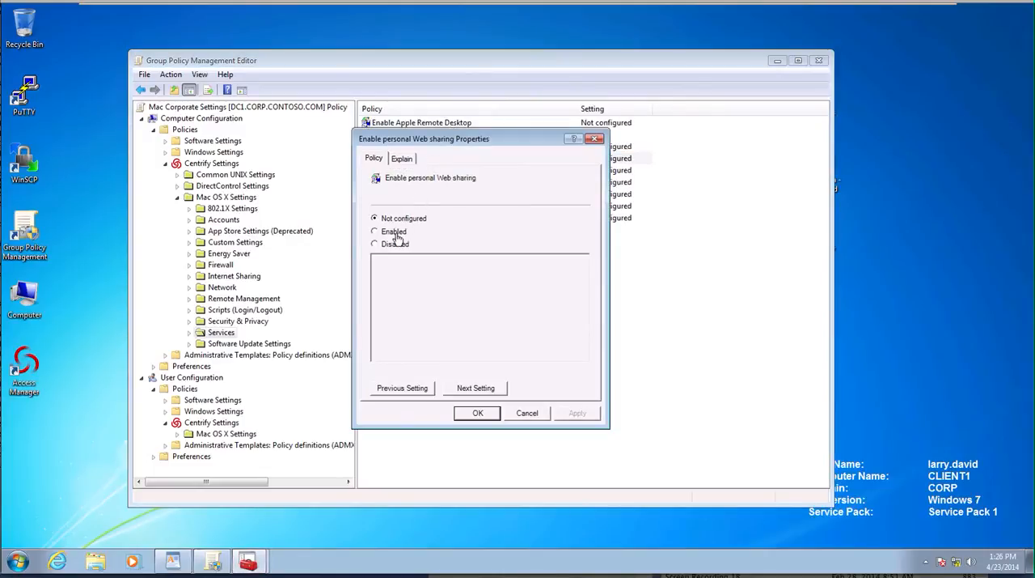
pyautogui.click(374, 230)
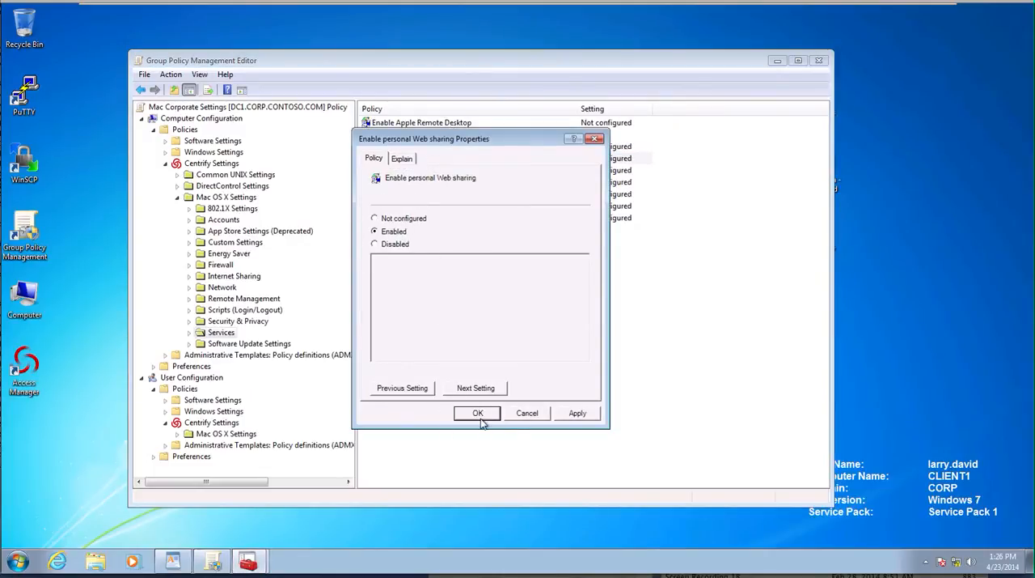
pyautogui.click(477, 413)
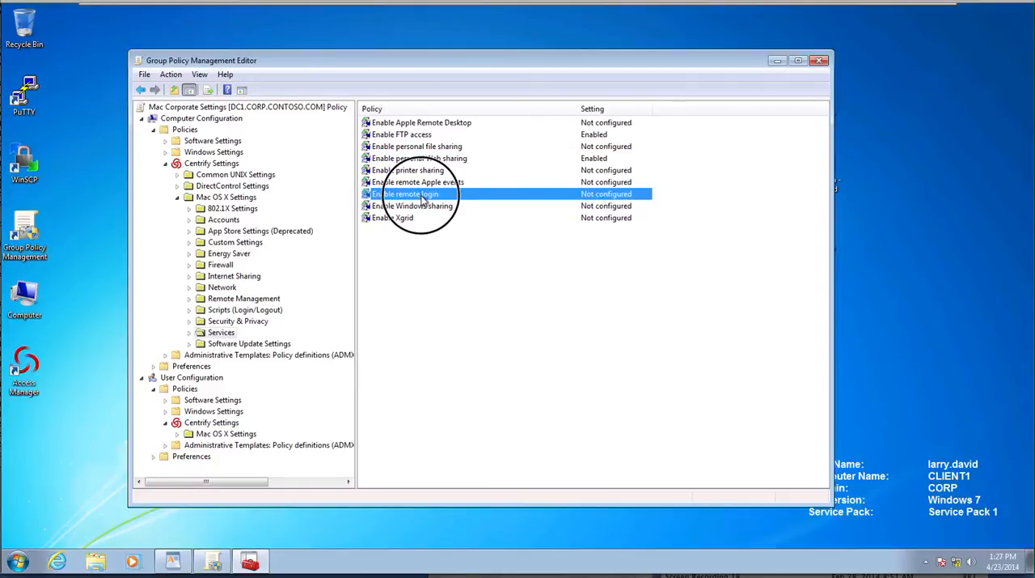
pyautogui.doubleClick(405, 193)
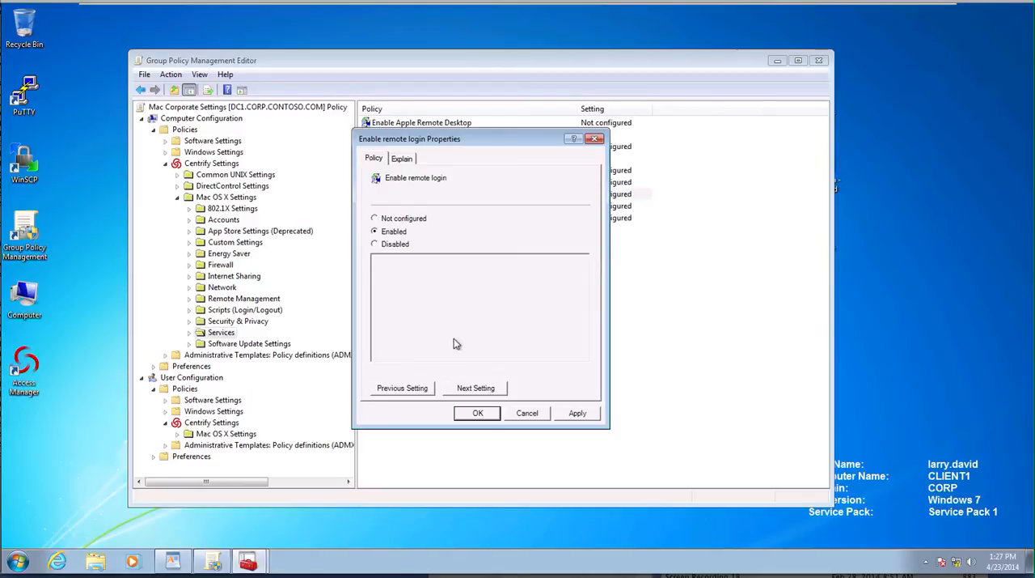
pyautogui.click(477, 412)
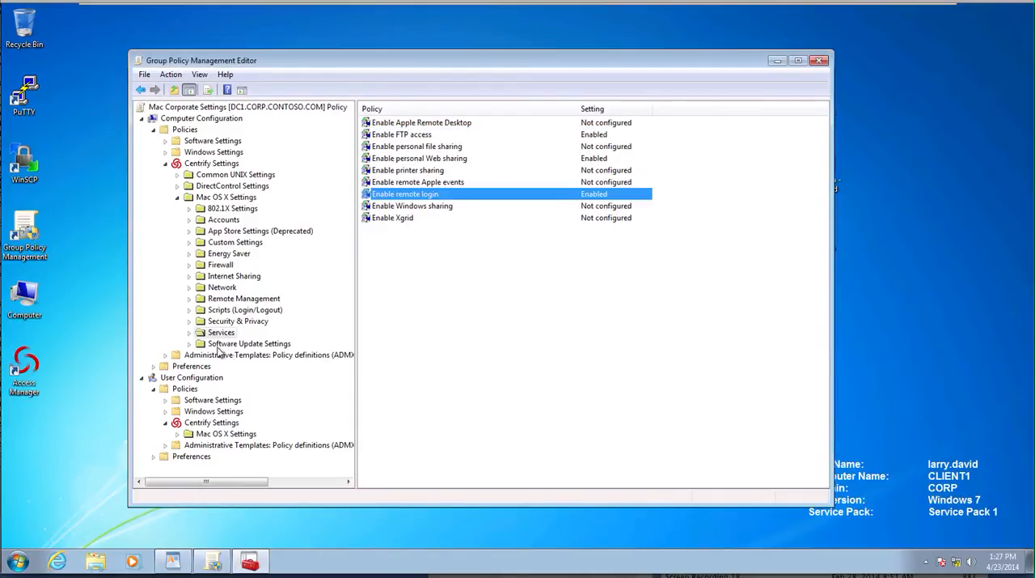
pyautogui.moveTo(242, 345)
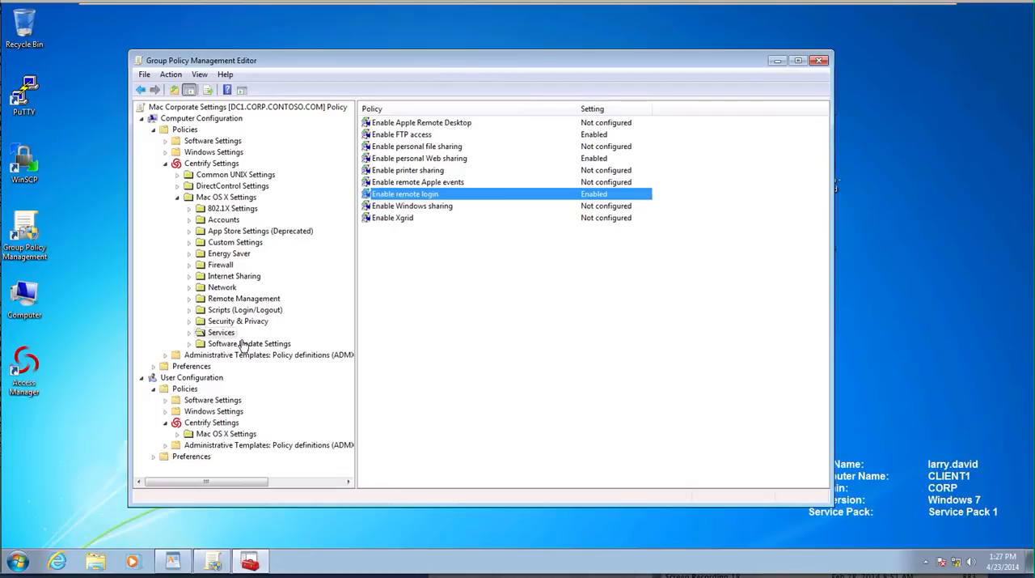
# Display the Software Update Settings policies, with automatic update checking unconfigured
pyautogui.click(248, 343)
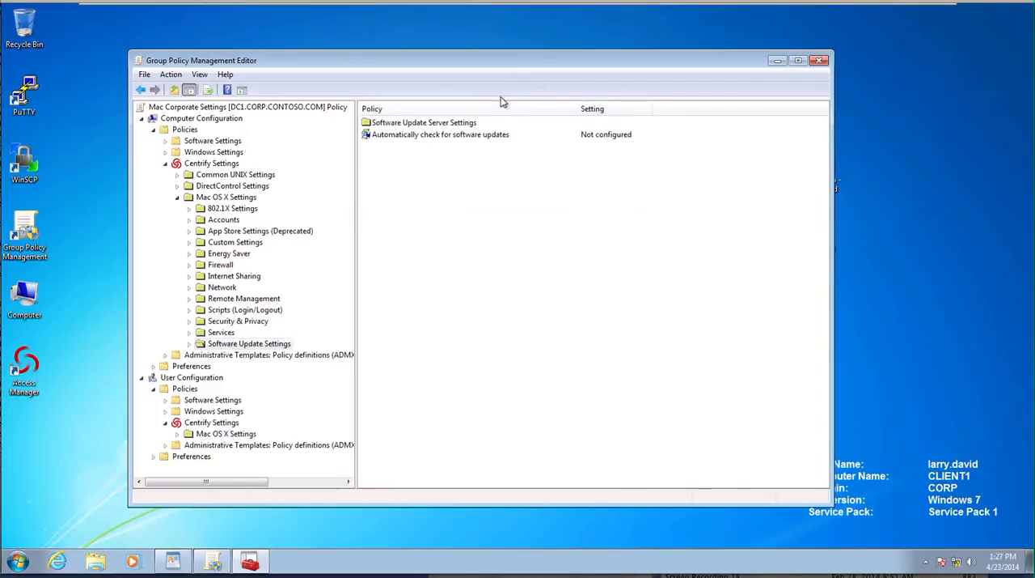
pyautogui.moveTo(429, 134)
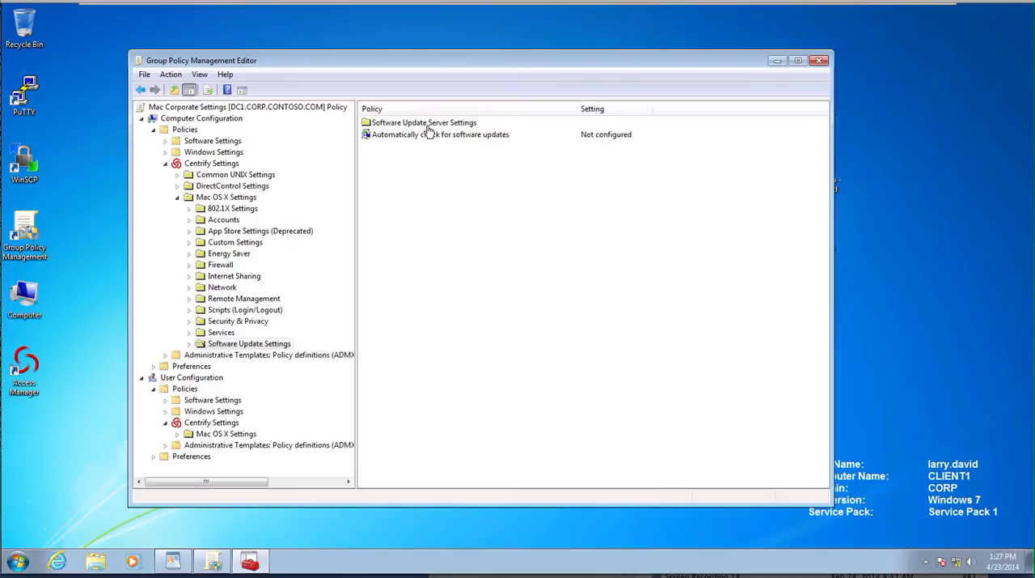
pyautogui.moveTo(444, 171)
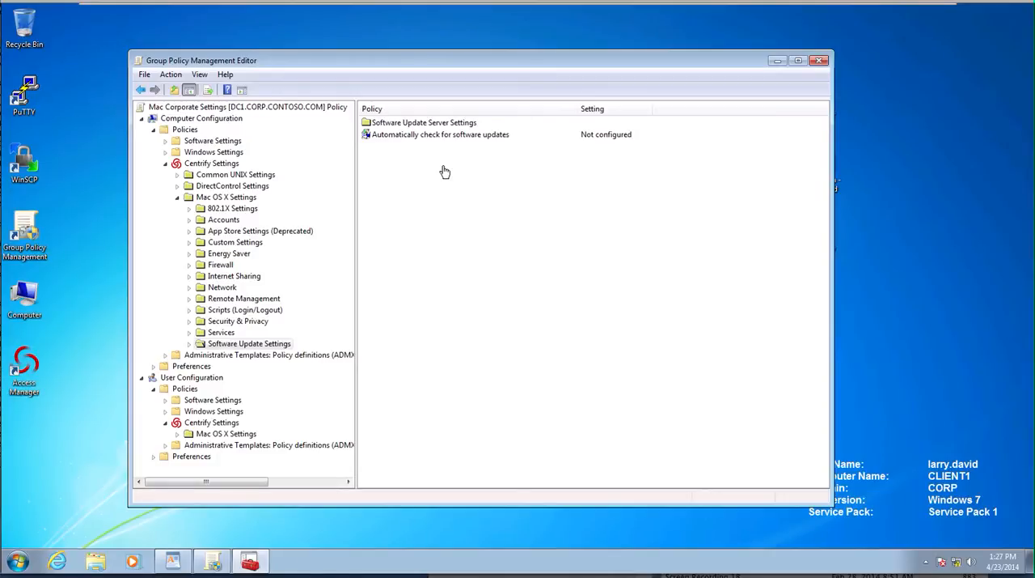
pyautogui.moveTo(541, 174)
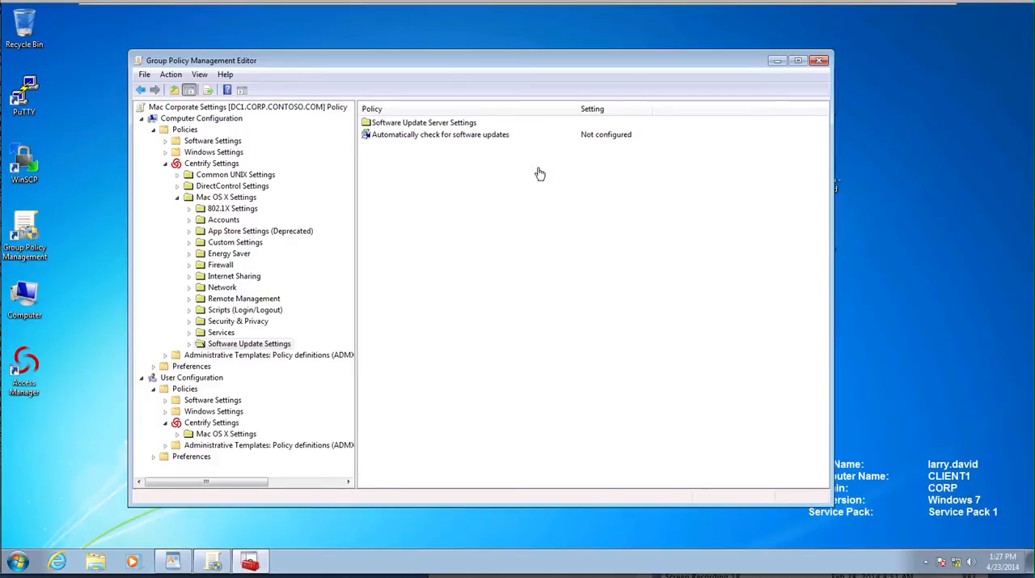
pyautogui.moveTo(282, 369)
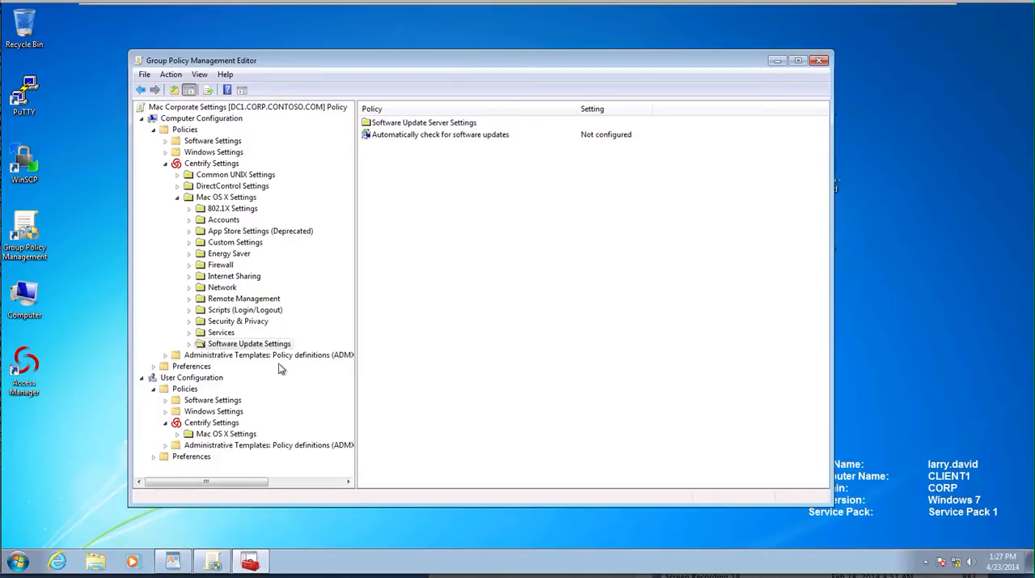
pyautogui.moveTo(232, 383)
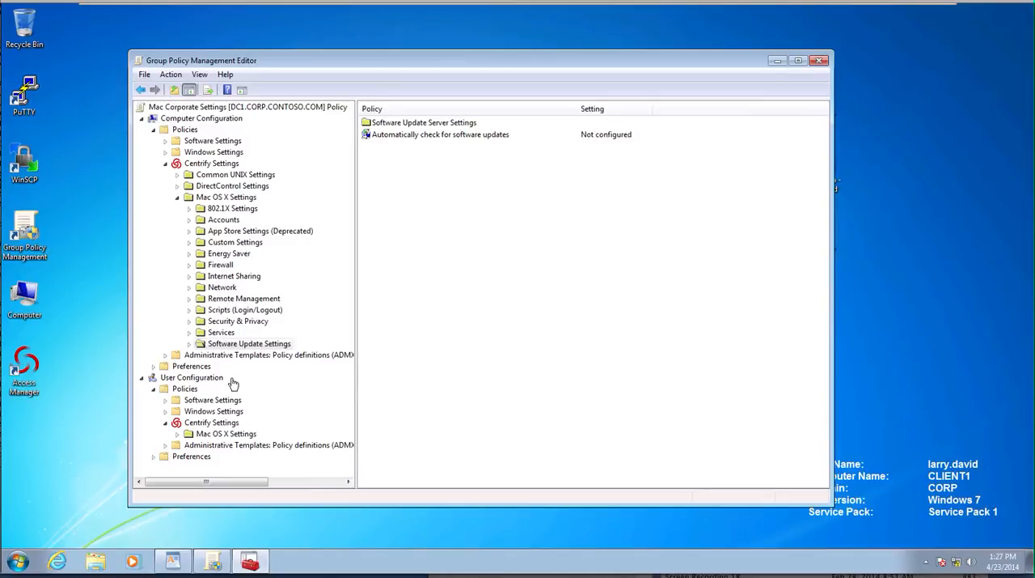
pyautogui.moveTo(226, 365)
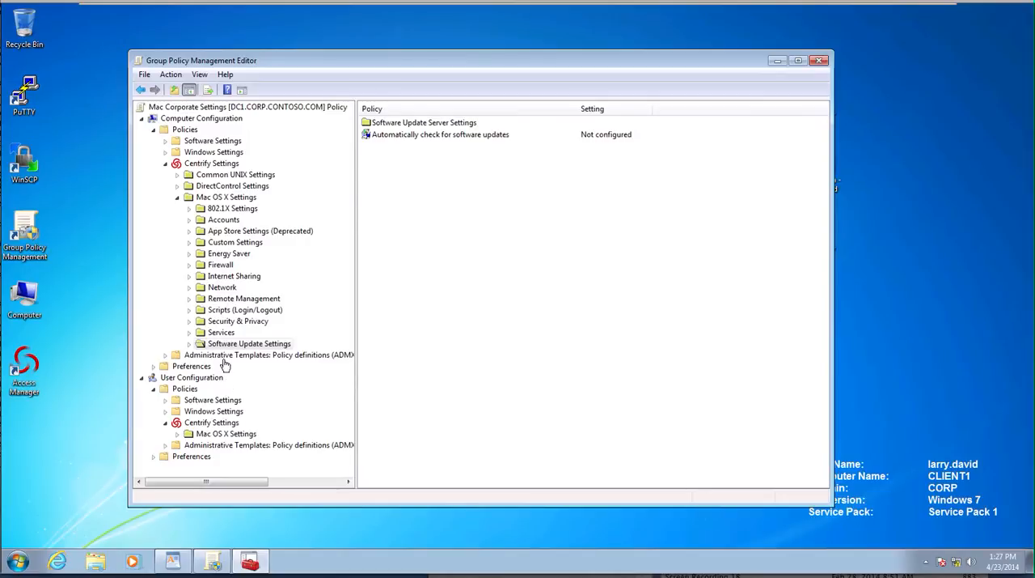
pyautogui.moveTo(227, 354)
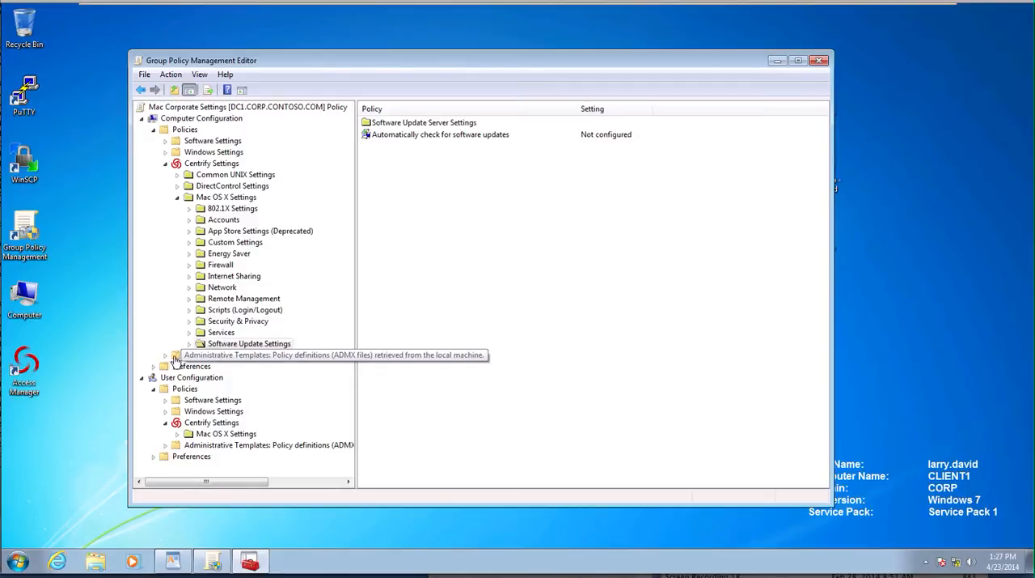
# Expand Administrative Templates and list the 23 System > Group Policy settings
pyautogui.click(165, 354)
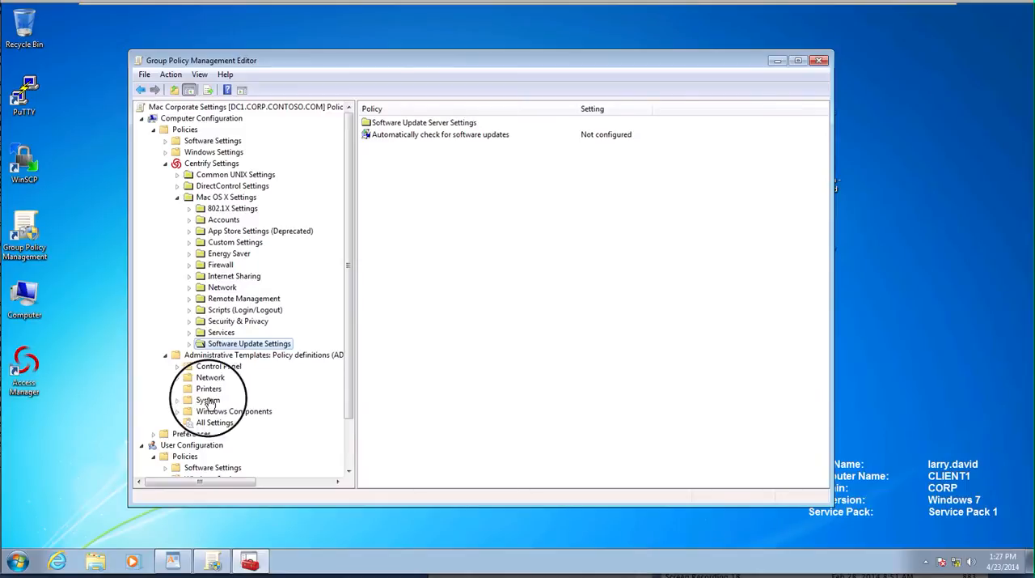
pyautogui.click(208, 400)
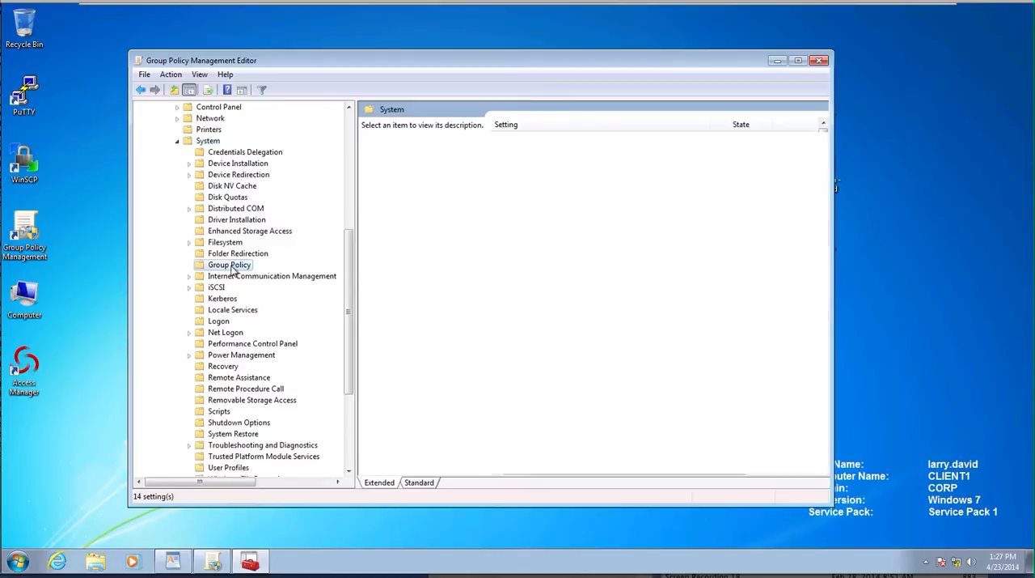
pyautogui.click(229, 264)
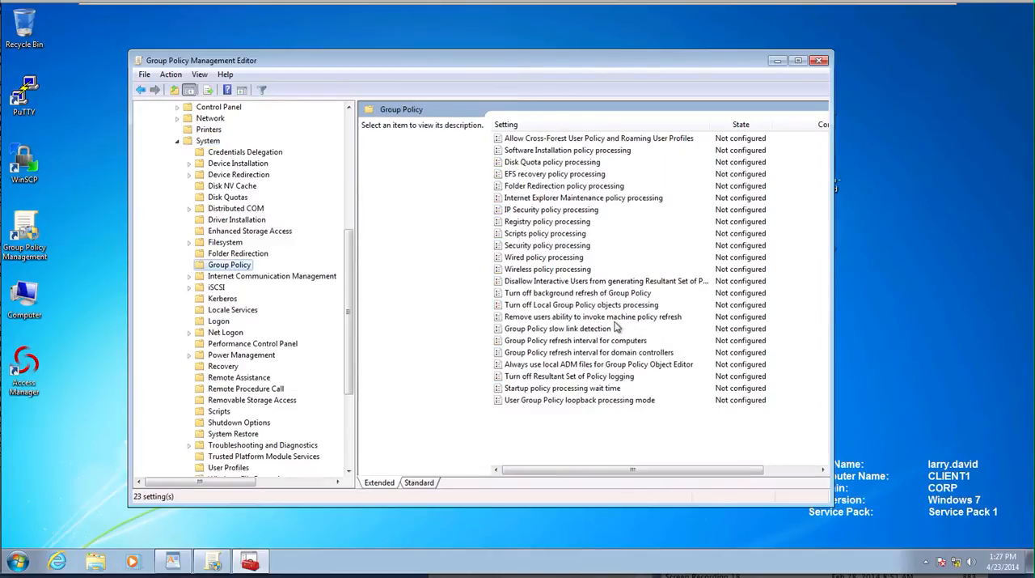
pyautogui.moveTo(614, 343)
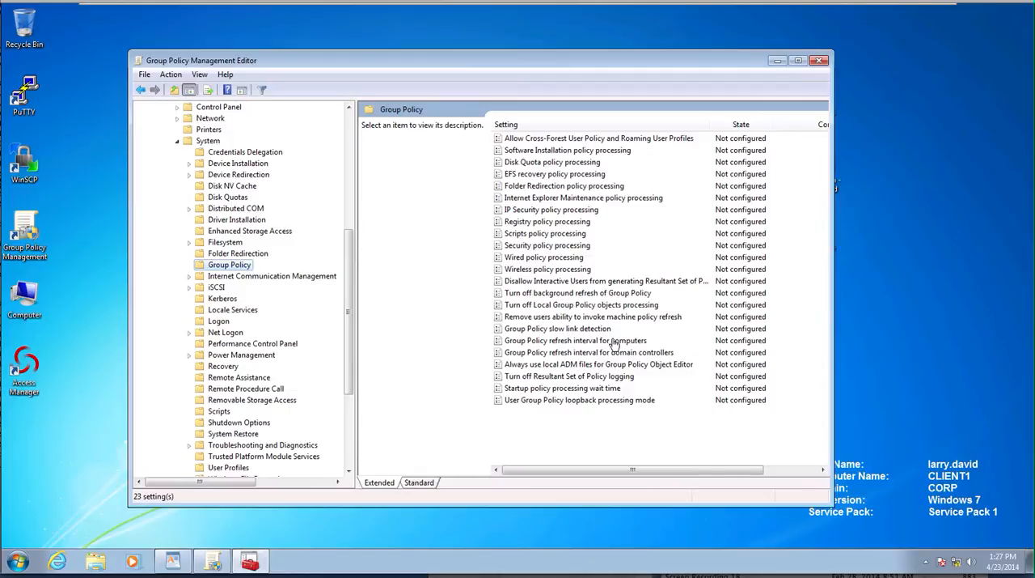
pyautogui.moveTo(616, 327)
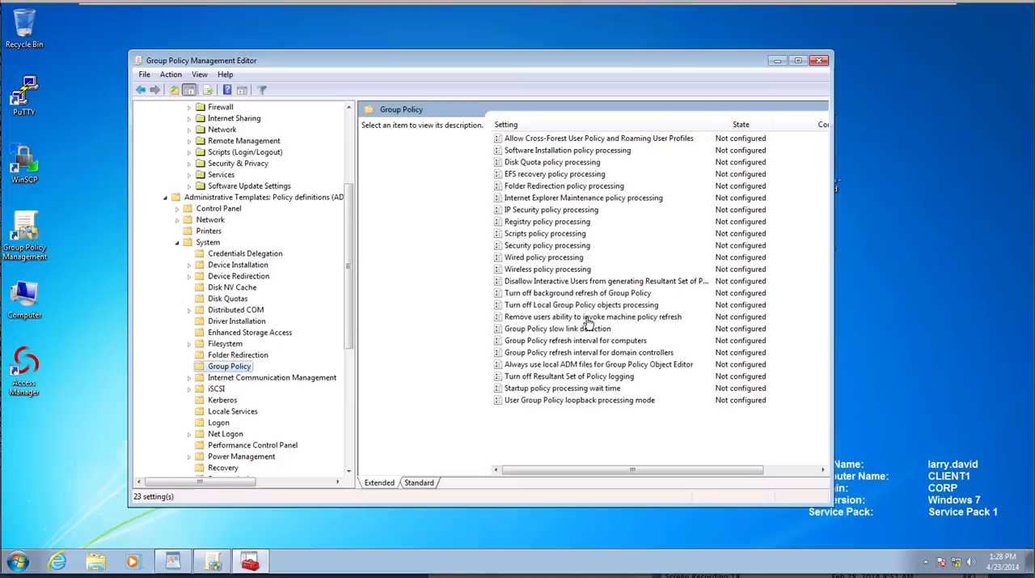
pyautogui.moveTo(631, 354)
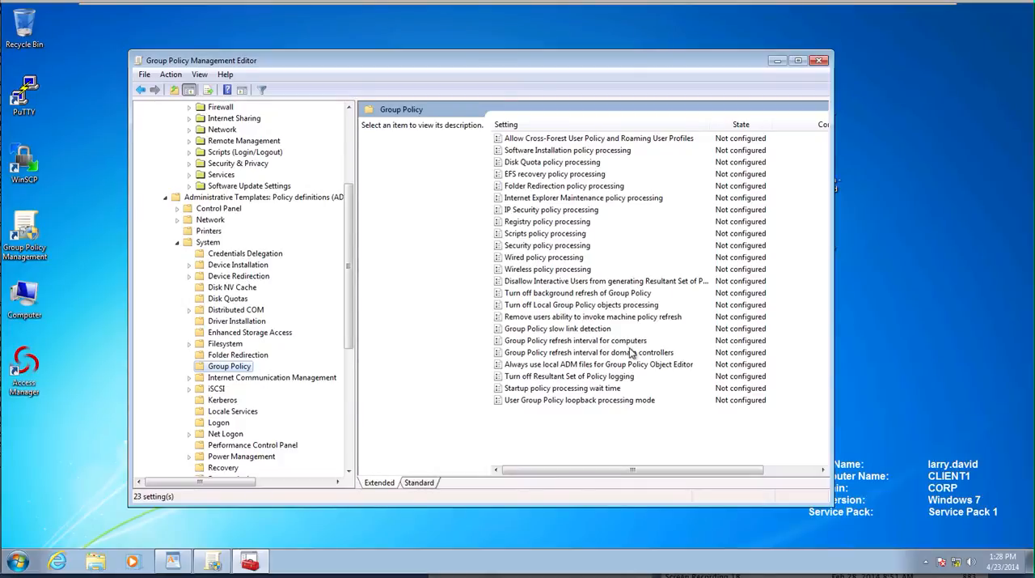
pyautogui.moveTo(599, 332)
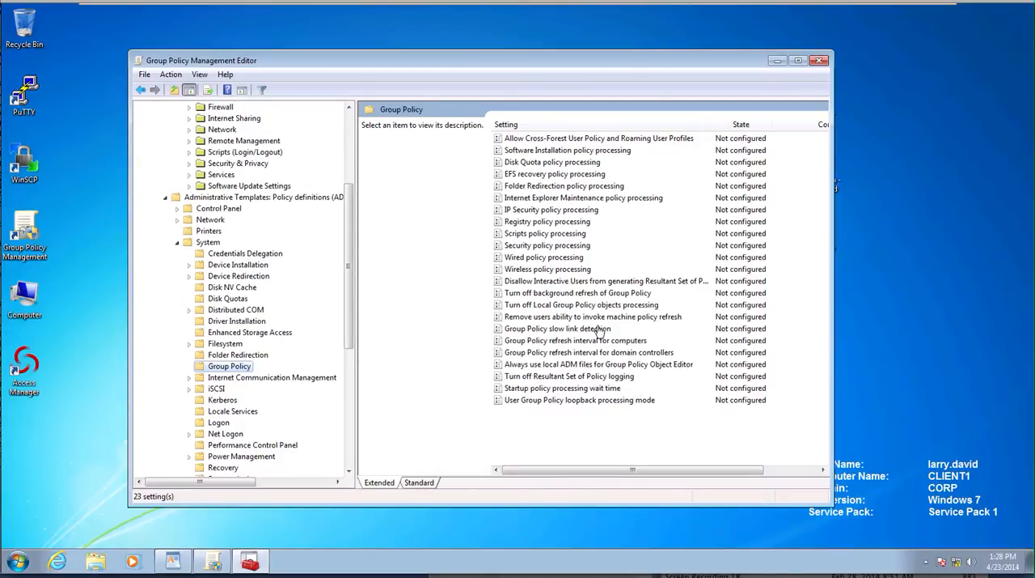
pyautogui.moveTo(752, 230)
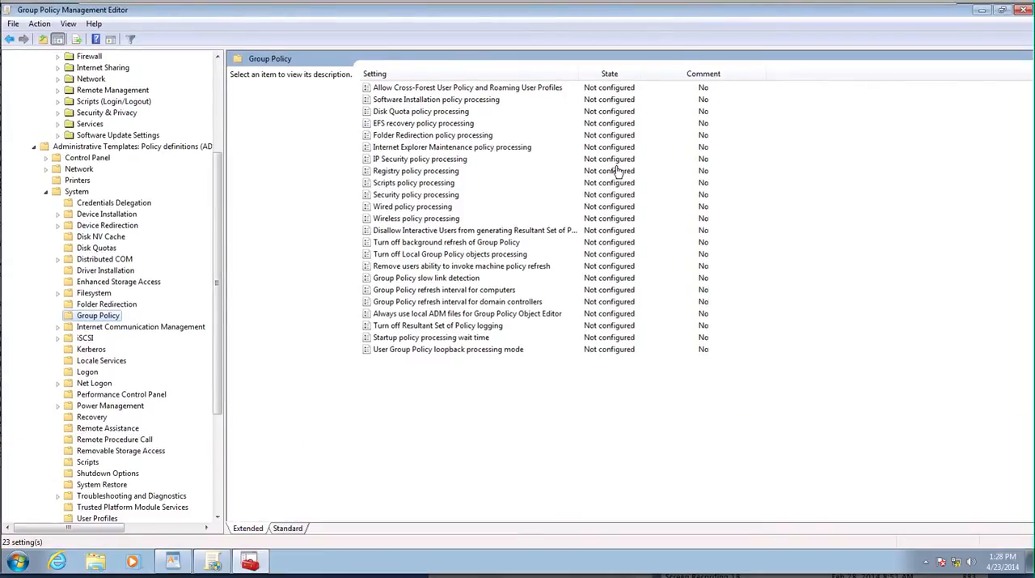
pyautogui.moveTo(442, 149)
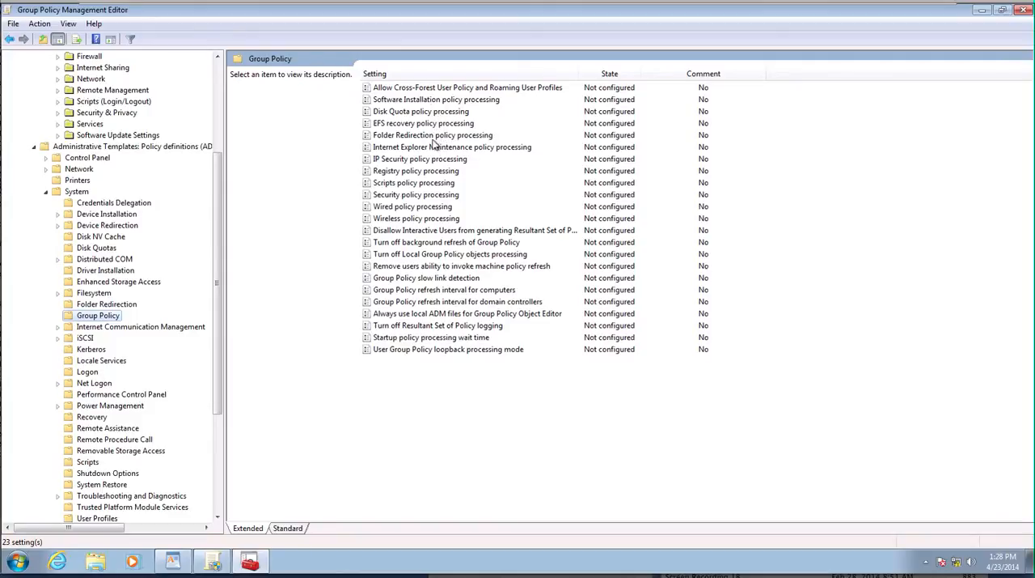
pyautogui.moveTo(449, 295)
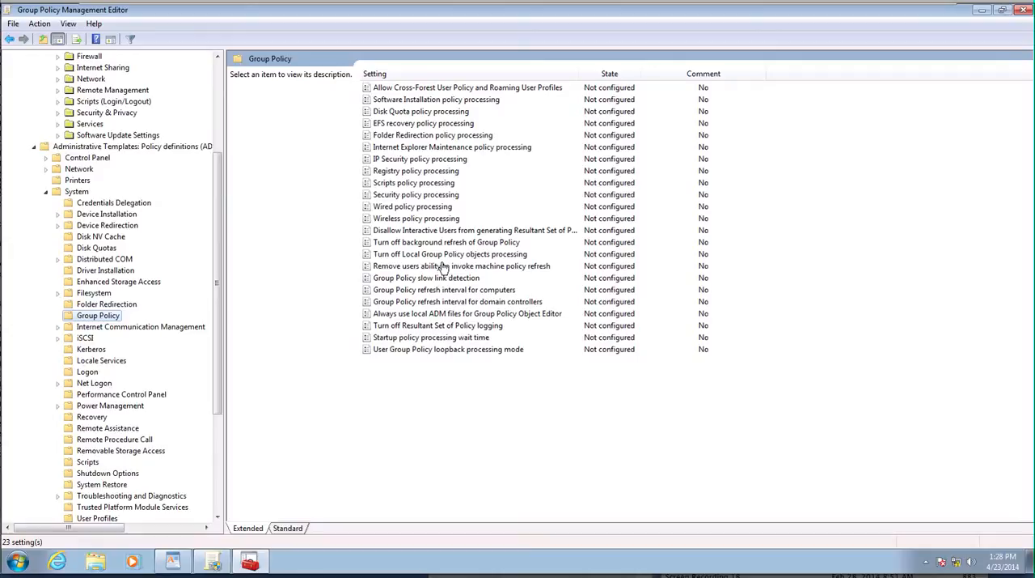
pyautogui.moveTo(147, 337)
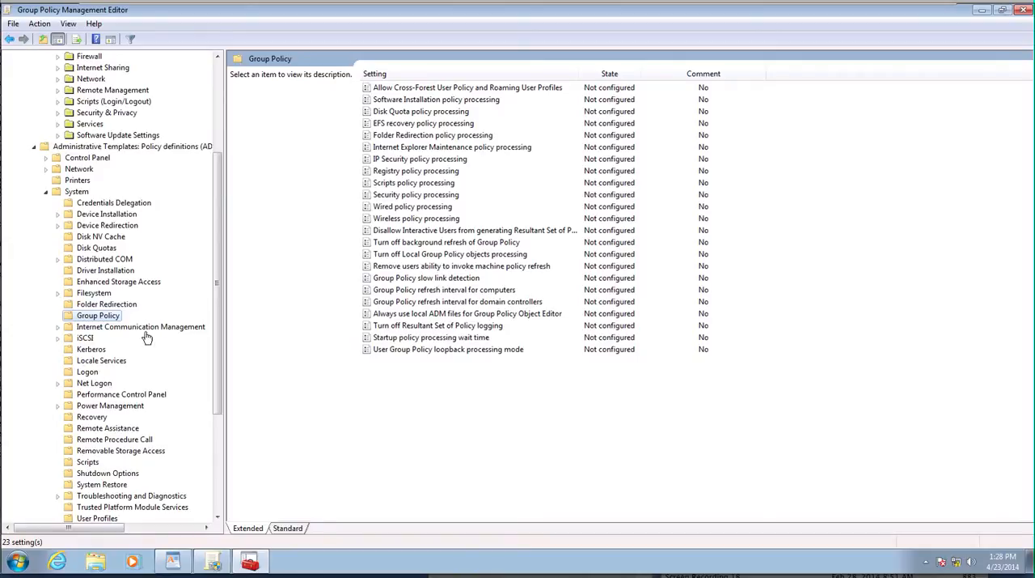
pyautogui.moveTo(472, 249)
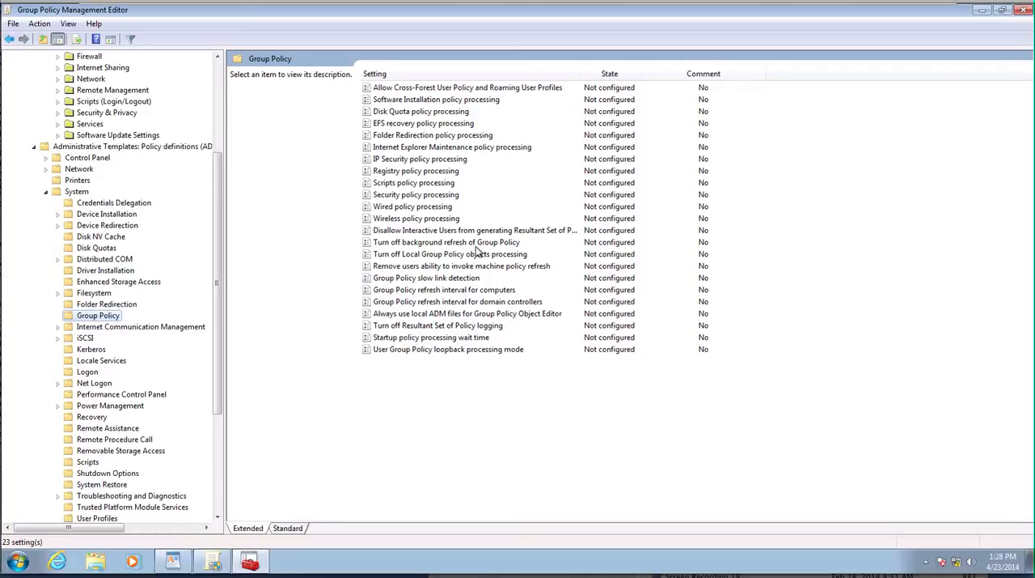
pyautogui.moveTo(576, 87)
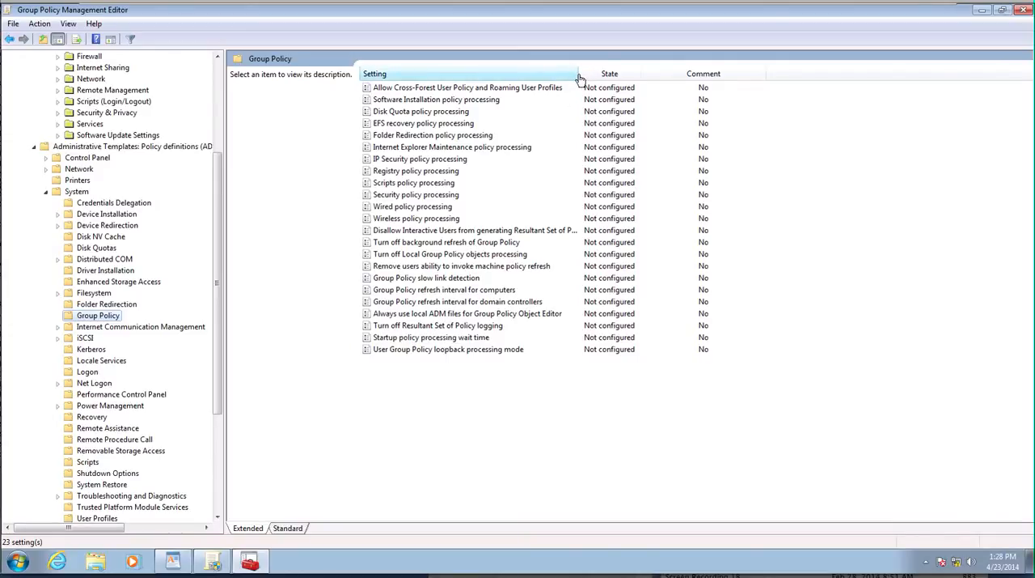
# Widen the Setting column and read the Turn off Local Group Policy objects processing description
pyautogui.moveTo(579, 74); pyautogui.dragTo(643, 74)
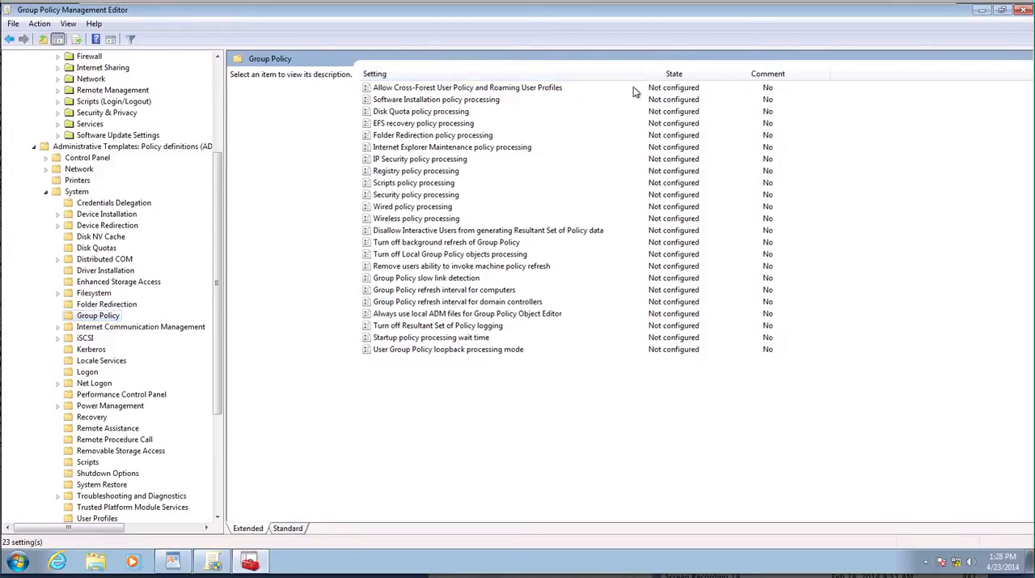
pyautogui.moveTo(450, 154)
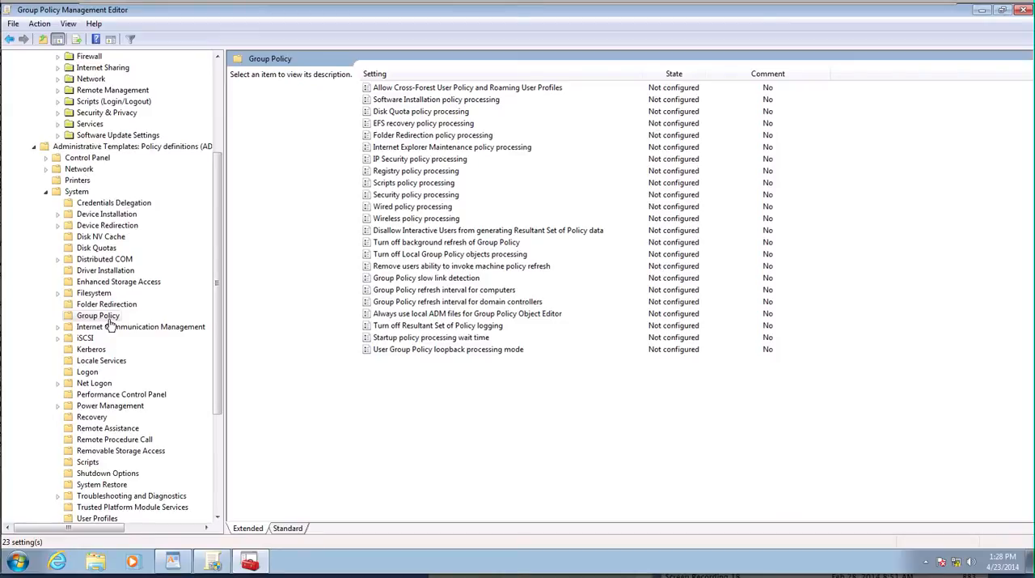
pyautogui.moveTo(461, 261)
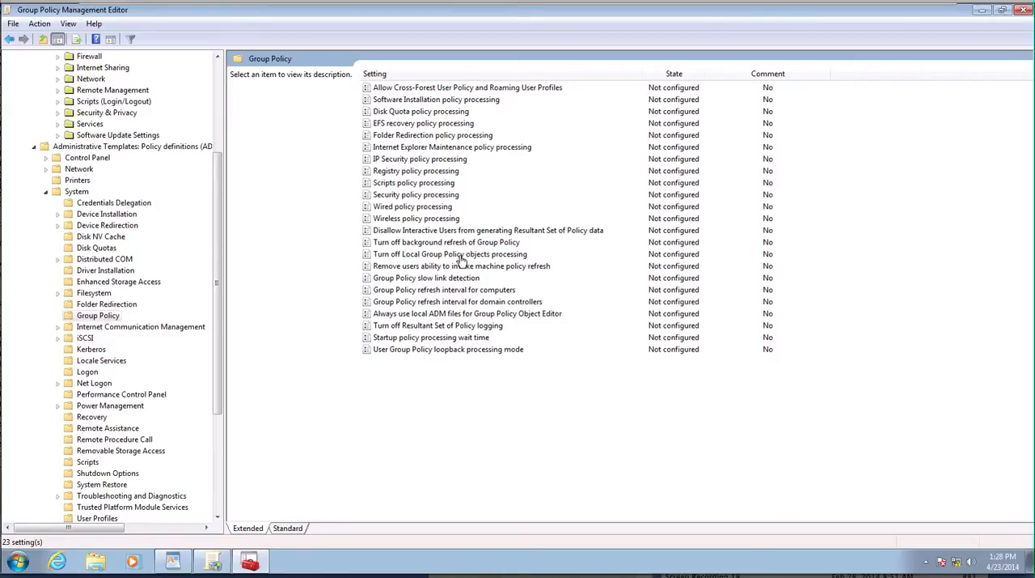
pyautogui.click(450, 254)
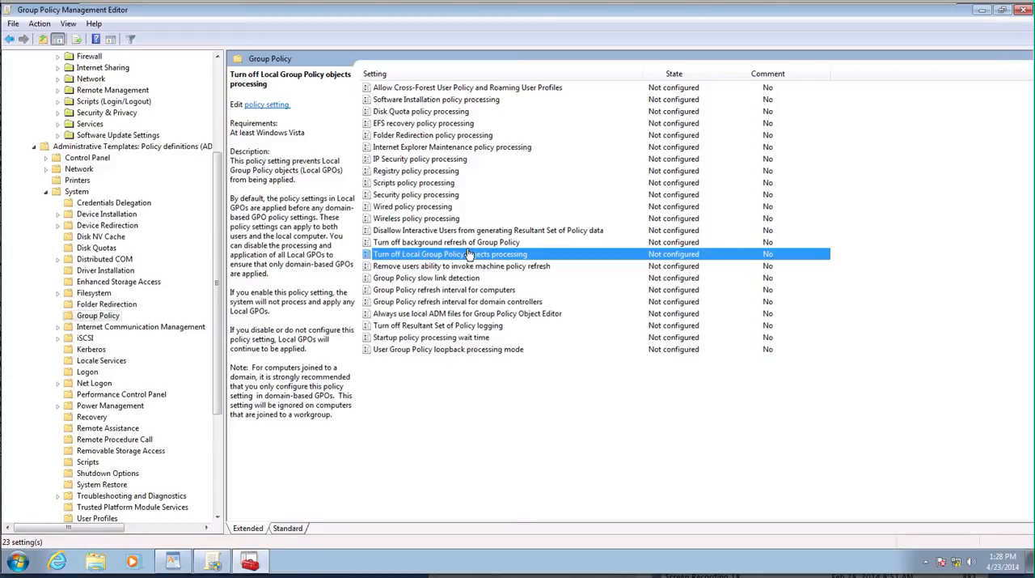
pyautogui.moveTo(420, 398)
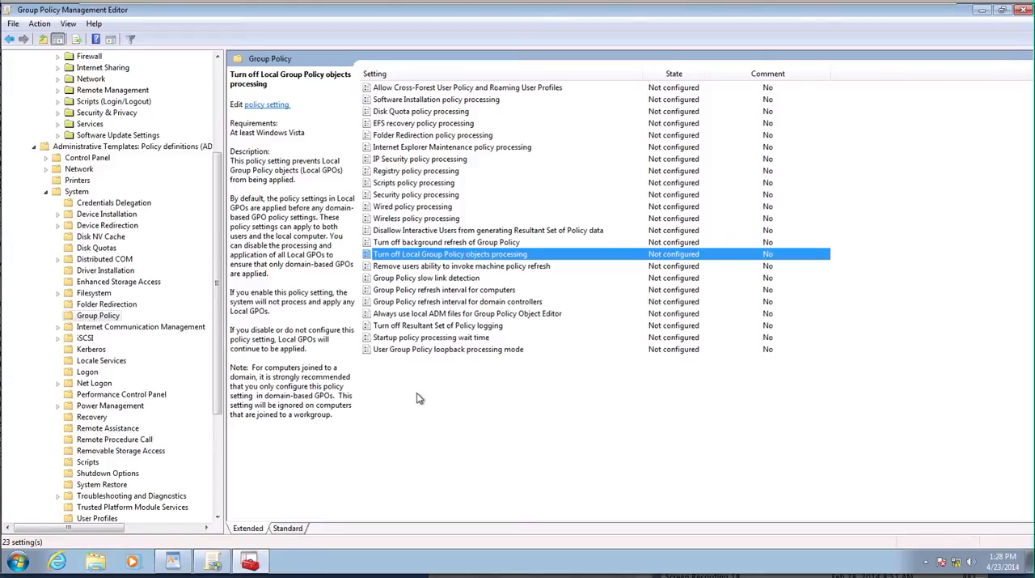
# Enable User Group Policy loopback processing mode with Mode set to Replace
pyautogui.doubleClick(449, 349)
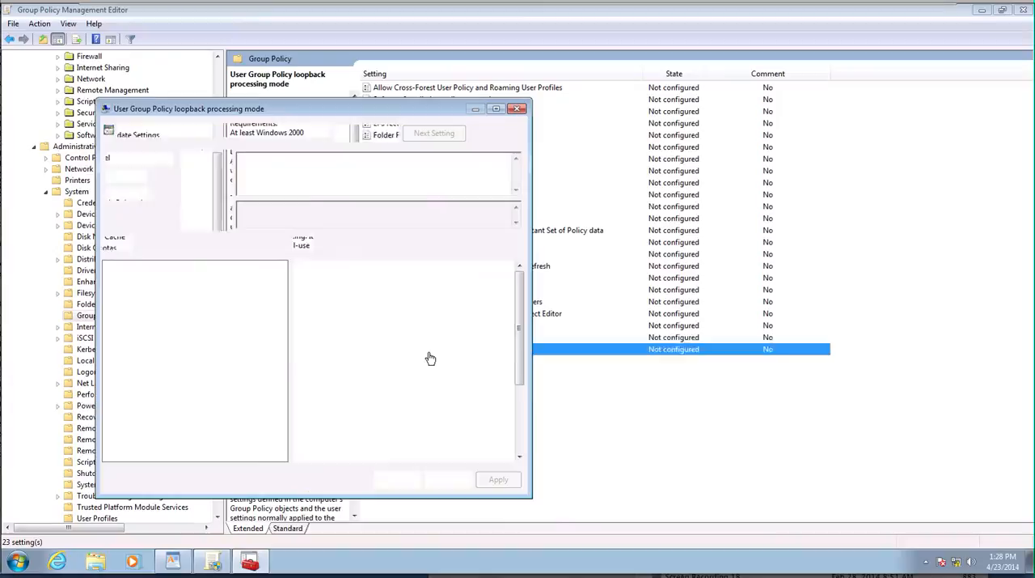
pyautogui.click(110, 175)
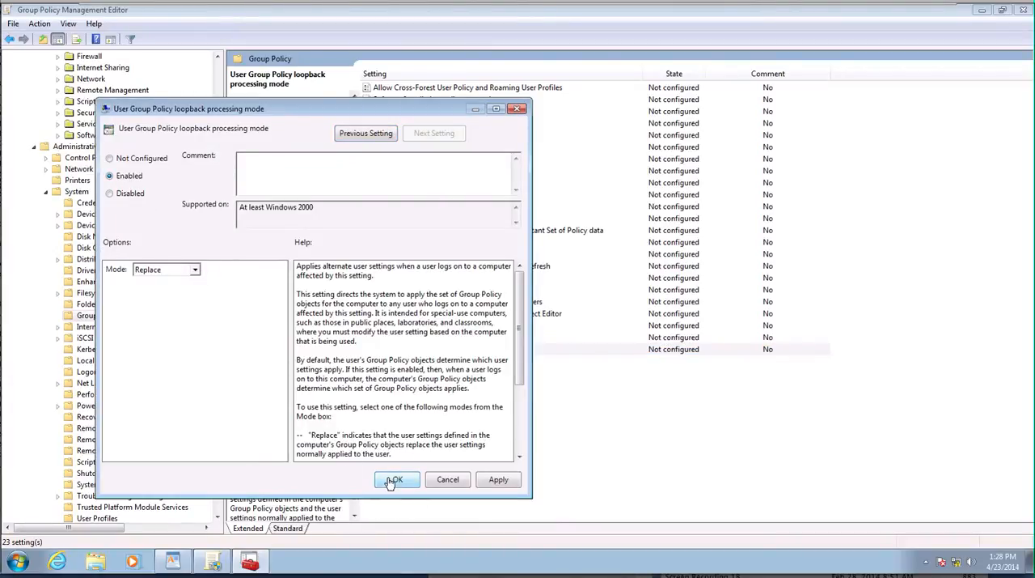
pyautogui.click(395, 479)
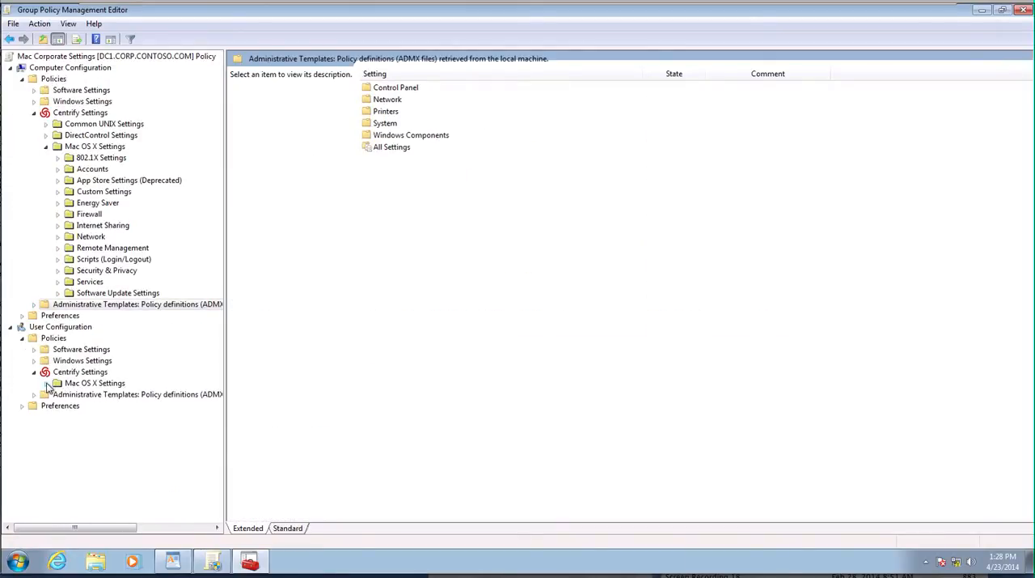
# In user Application Access Settings, enable the Utilities list policy with Terminal unchecked
pyautogui.click(48, 383)
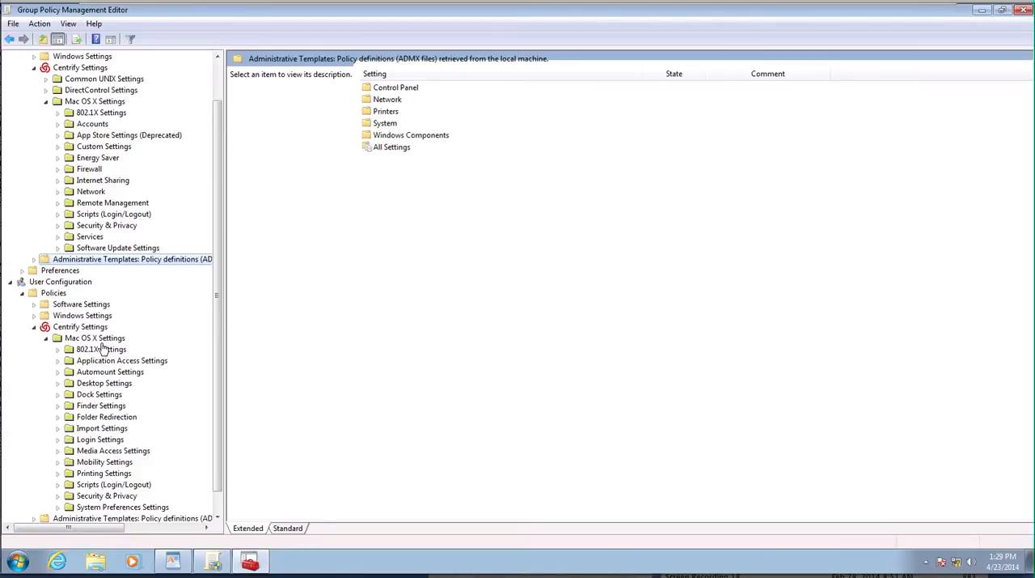
pyautogui.moveTo(101, 351)
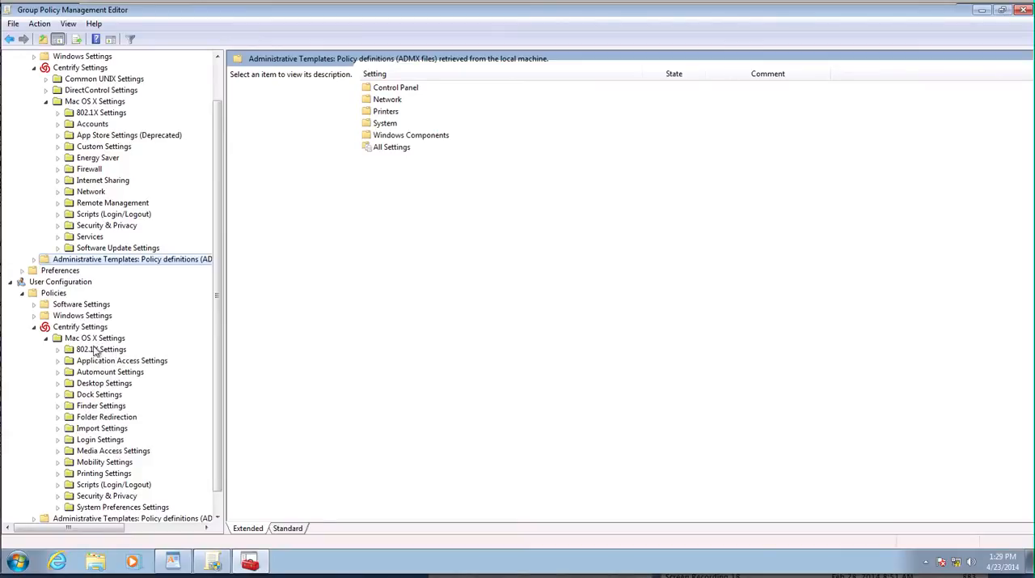
pyautogui.click(100, 349)
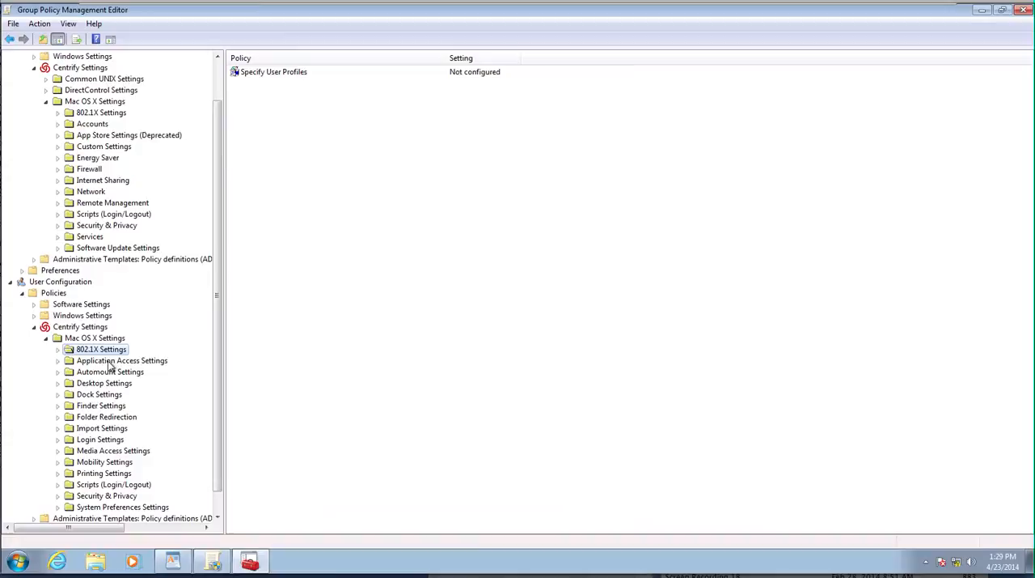
pyautogui.click(123, 360)
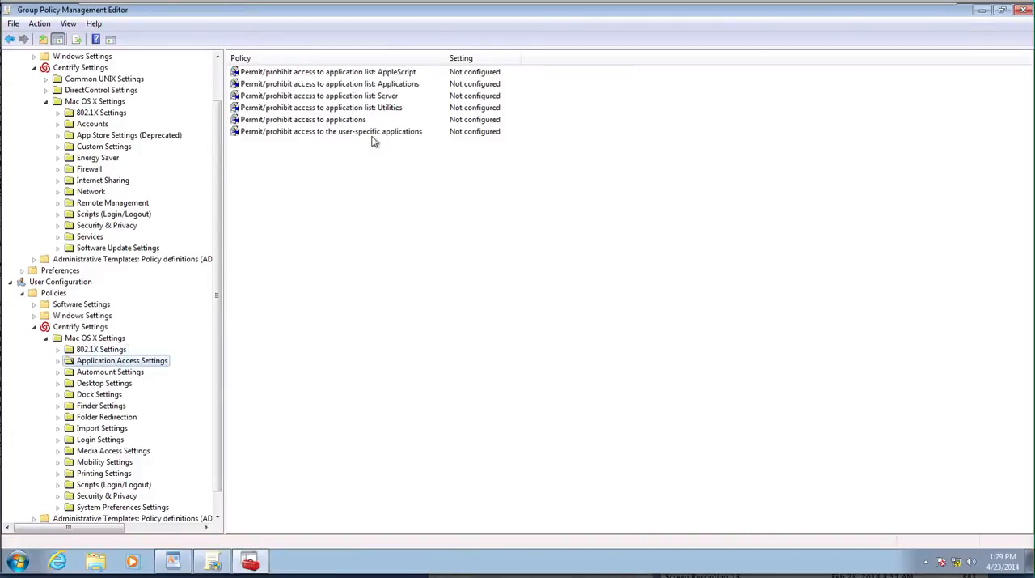
pyautogui.moveTo(362, 92)
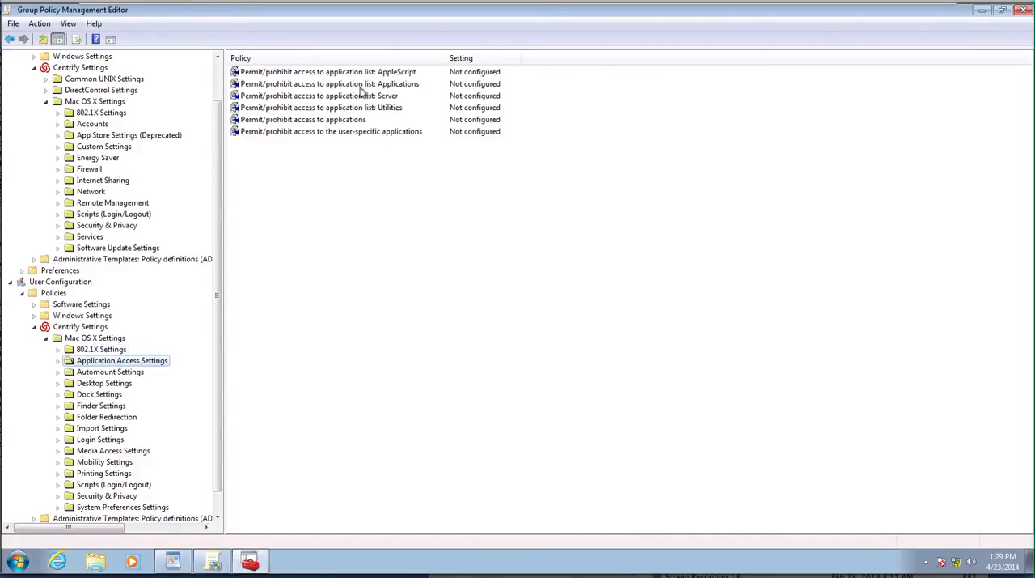
pyautogui.click(321, 106)
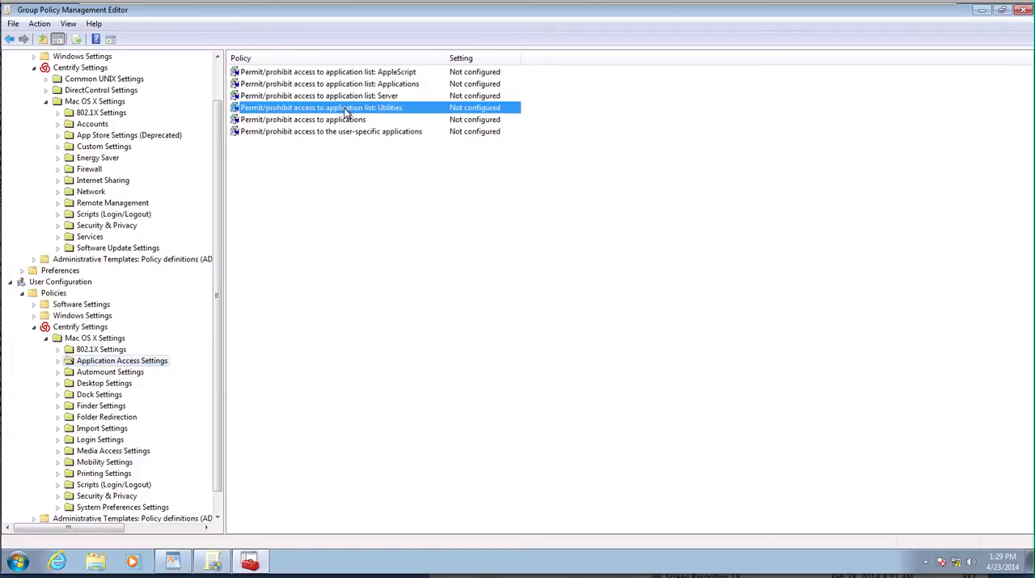
pyautogui.doubleClick(321, 107)
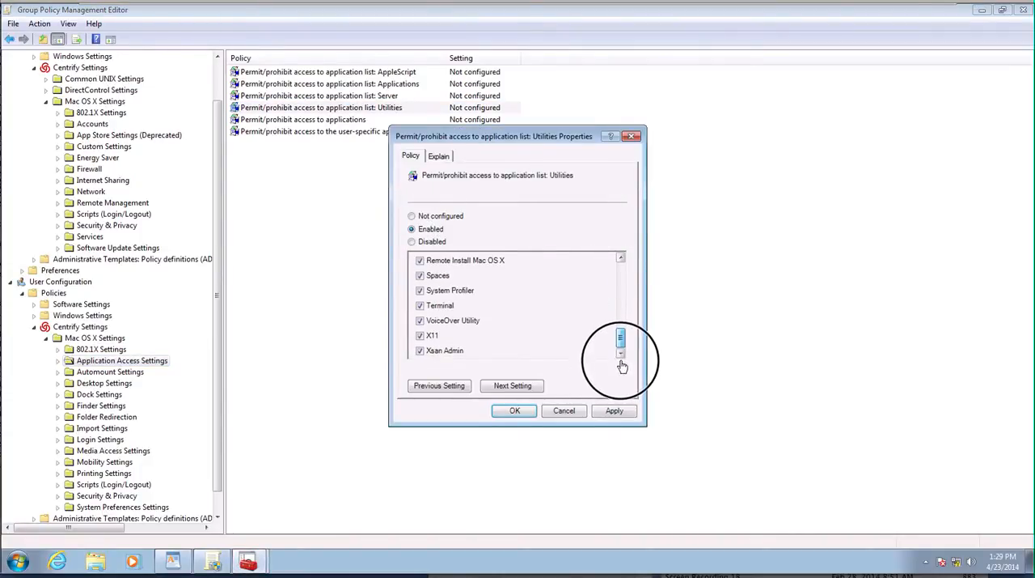
pyautogui.click(420, 305)
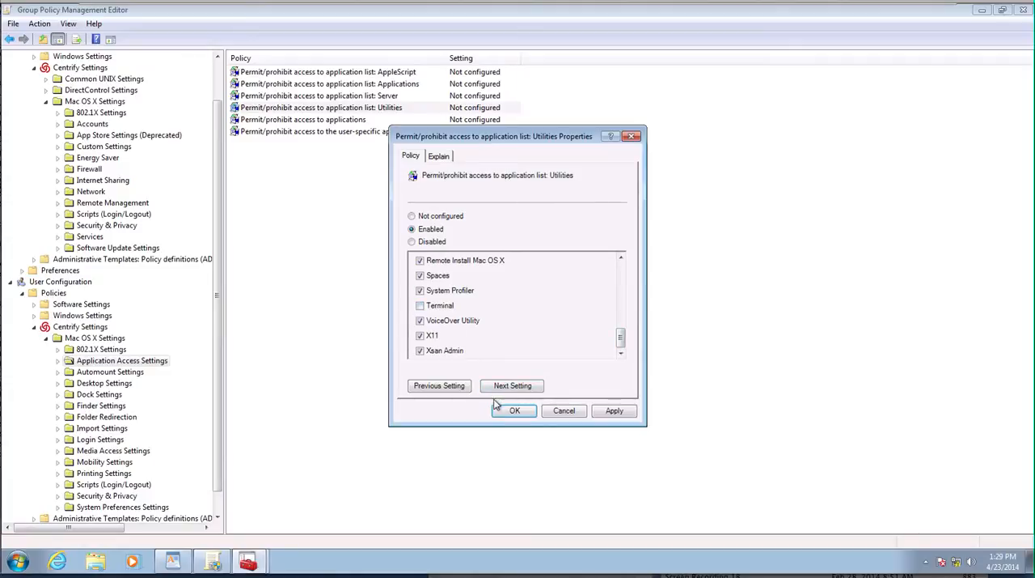
pyautogui.click(514, 410)
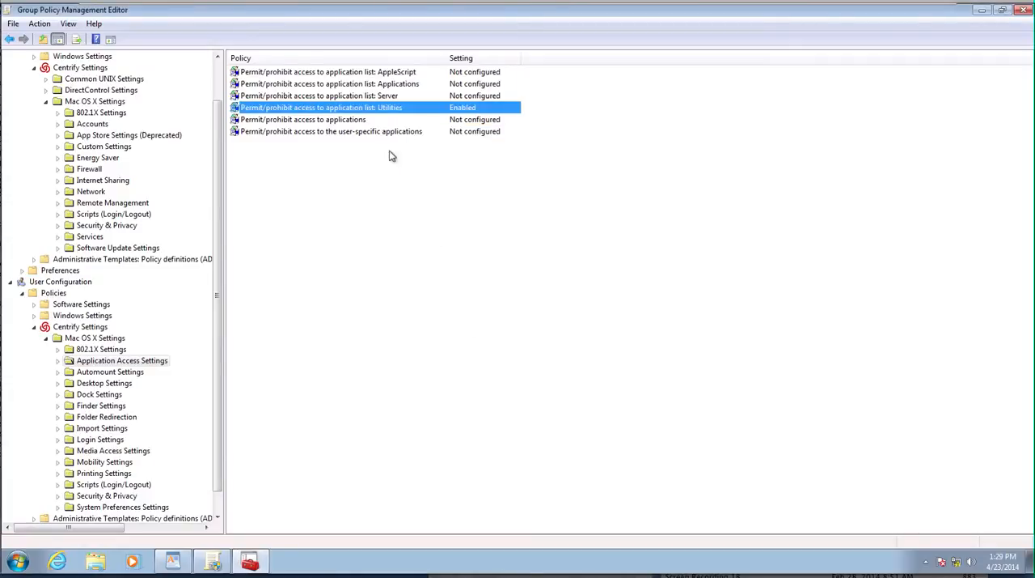
pyautogui.moveTo(354, 103)
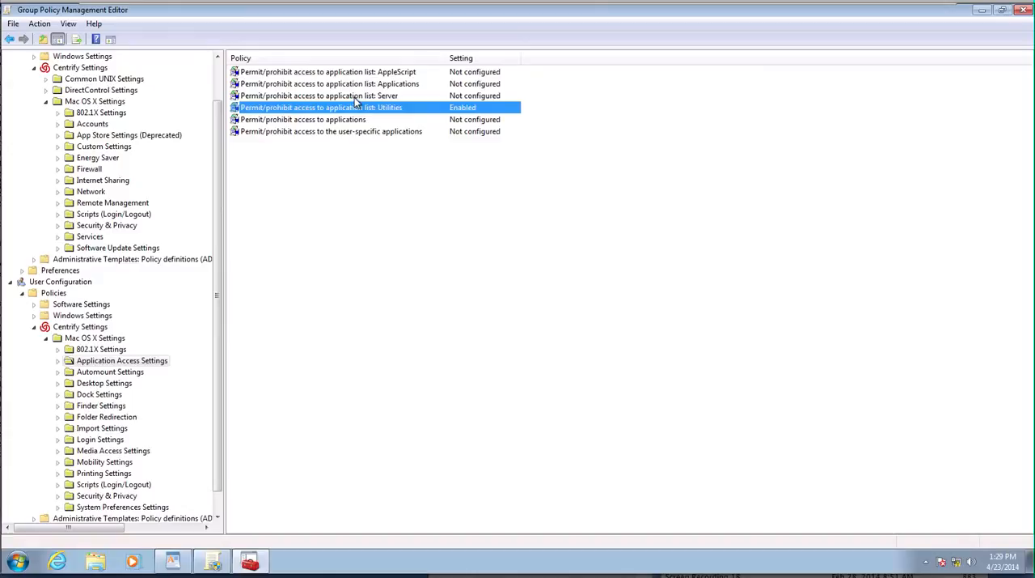
# Enable the Applications access list policy with iTunes unchecked
pyautogui.doubleClick(330, 83)
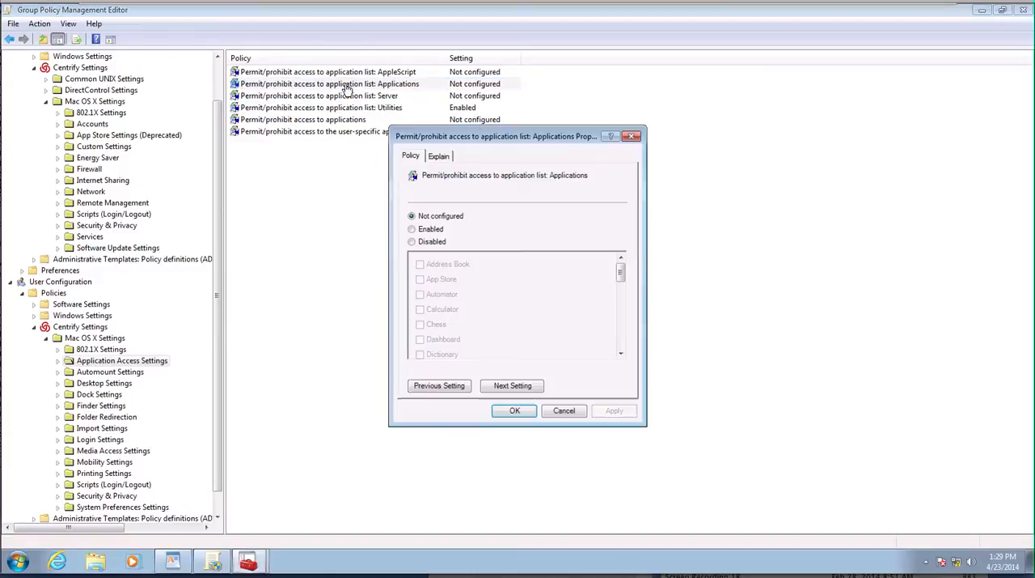
pyautogui.click(412, 229)
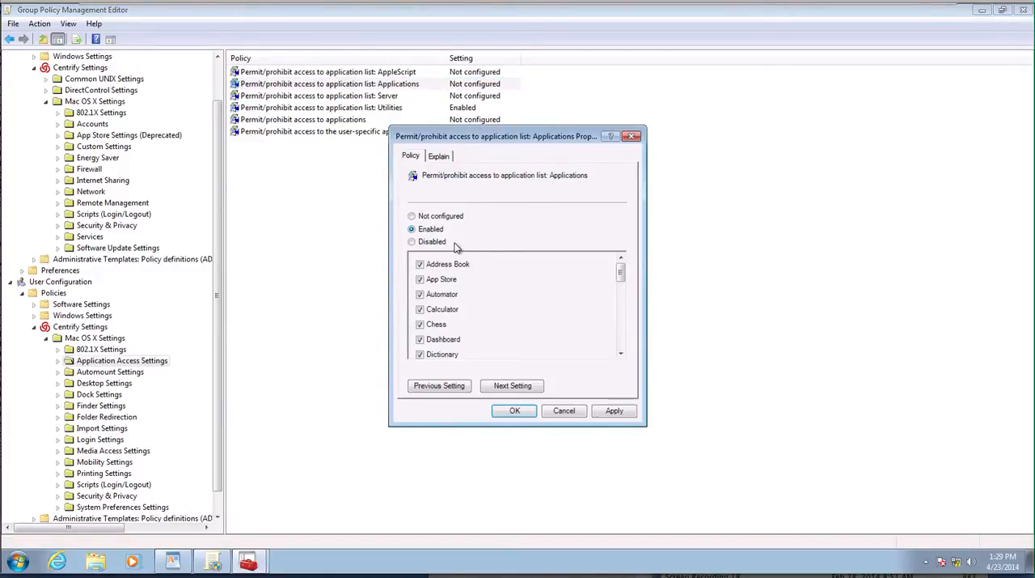
pyautogui.scroll(-3)
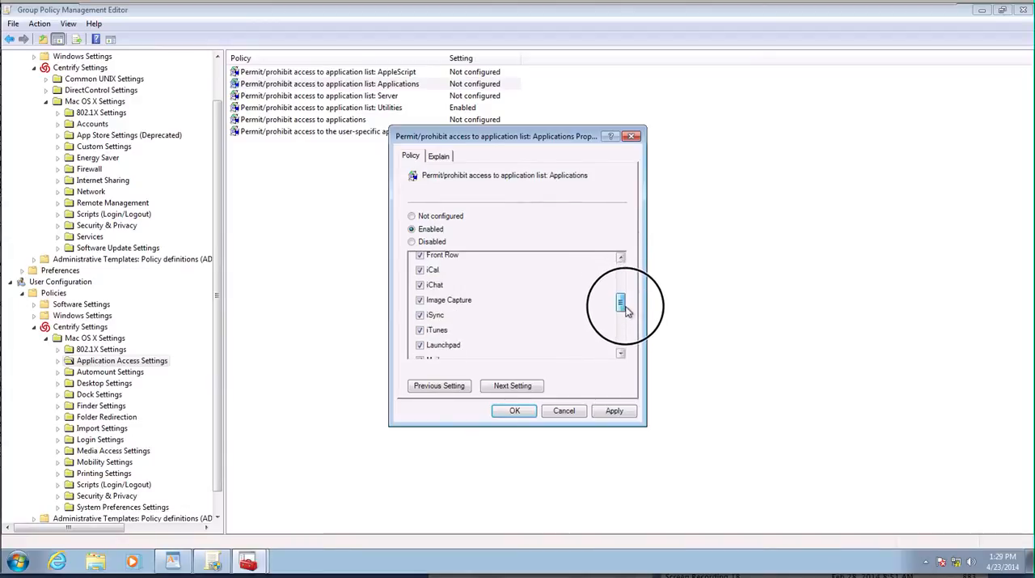
pyautogui.click(621, 312)
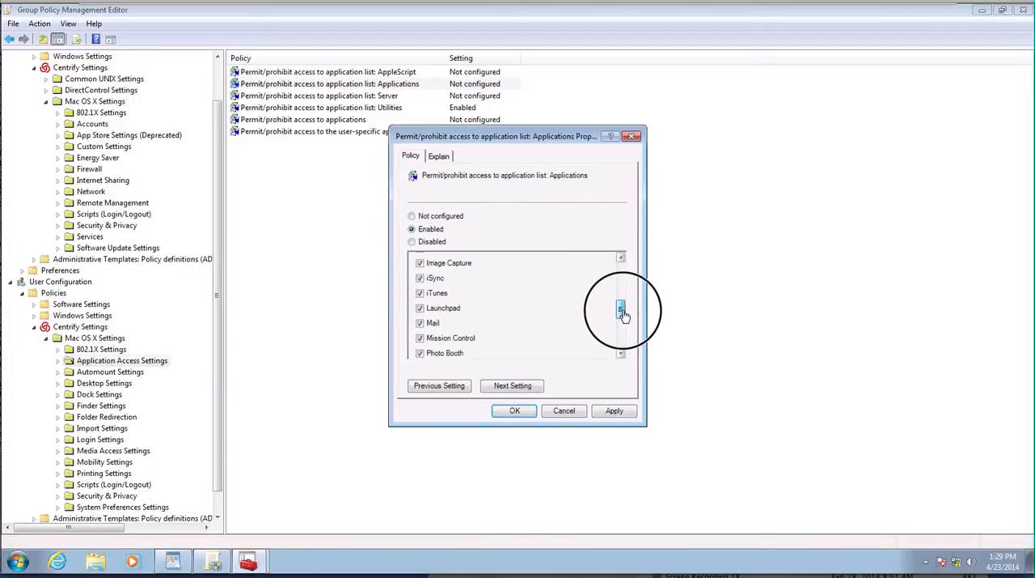
pyautogui.click(420, 293)
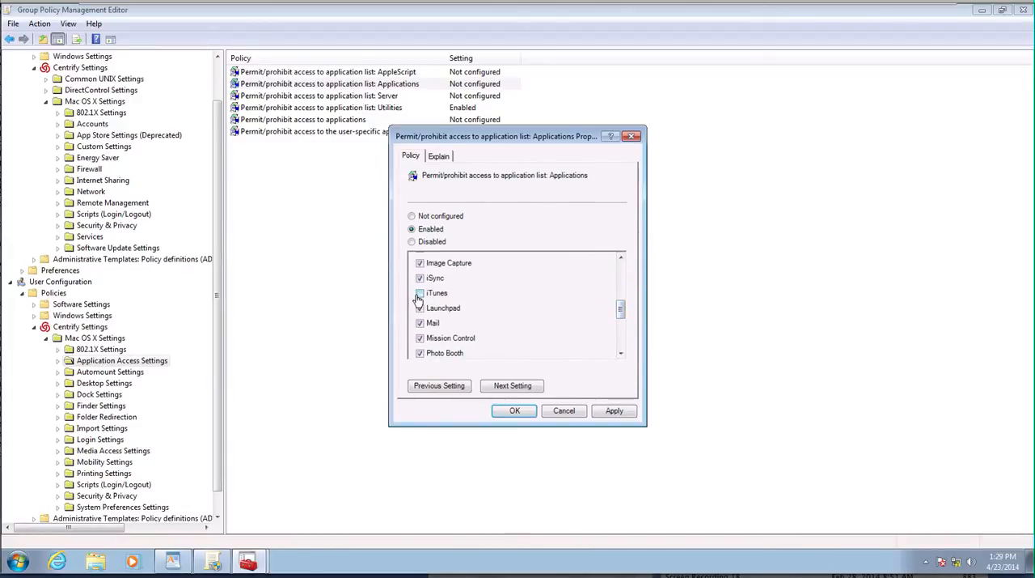
pyautogui.scroll(-3)
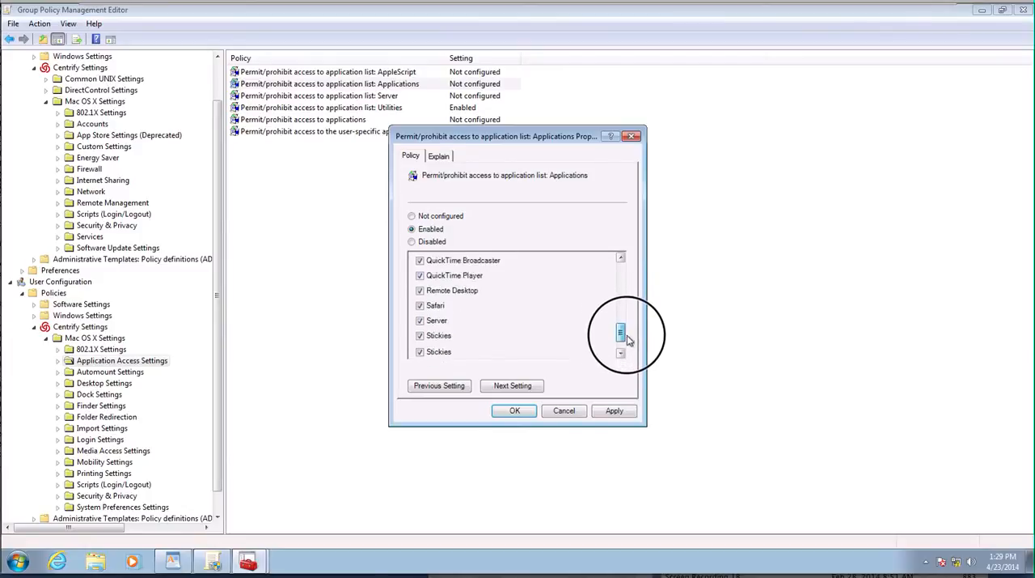
pyautogui.click(621, 352)
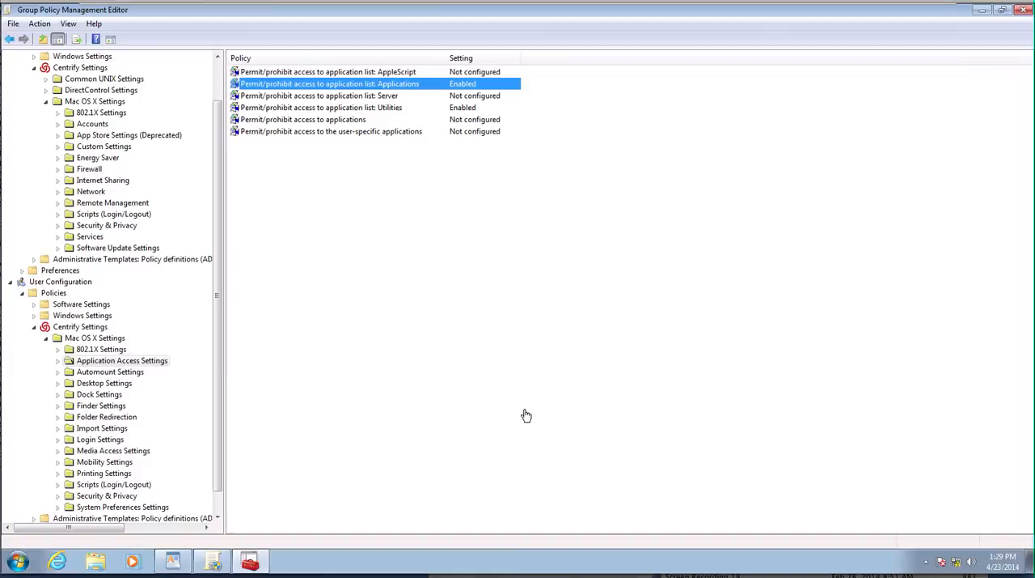
pyautogui.moveTo(328, 140)
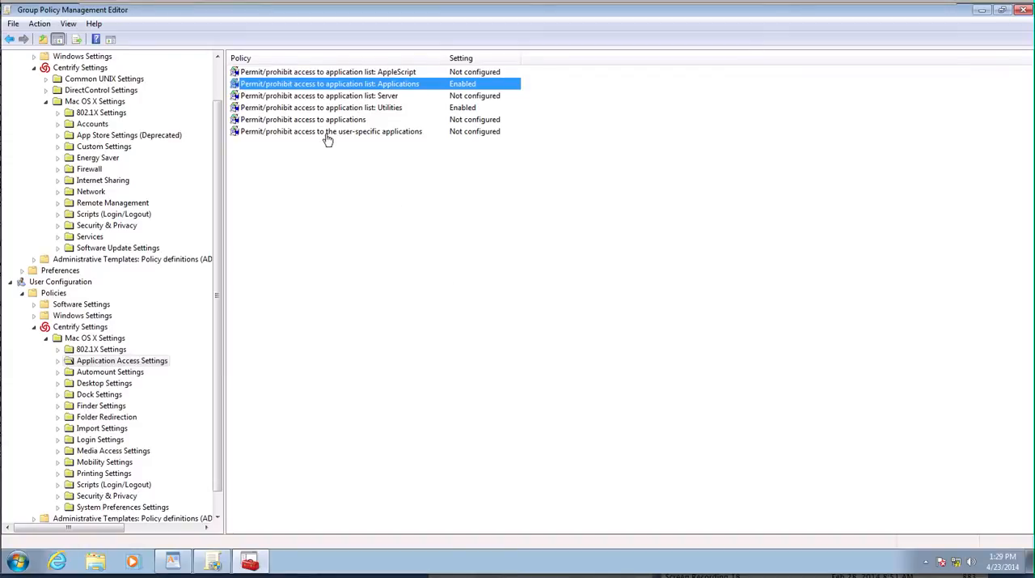
# Open and cancel the applications access policy, then show Automount Settings policies
pyautogui.doubleClick(303, 119)
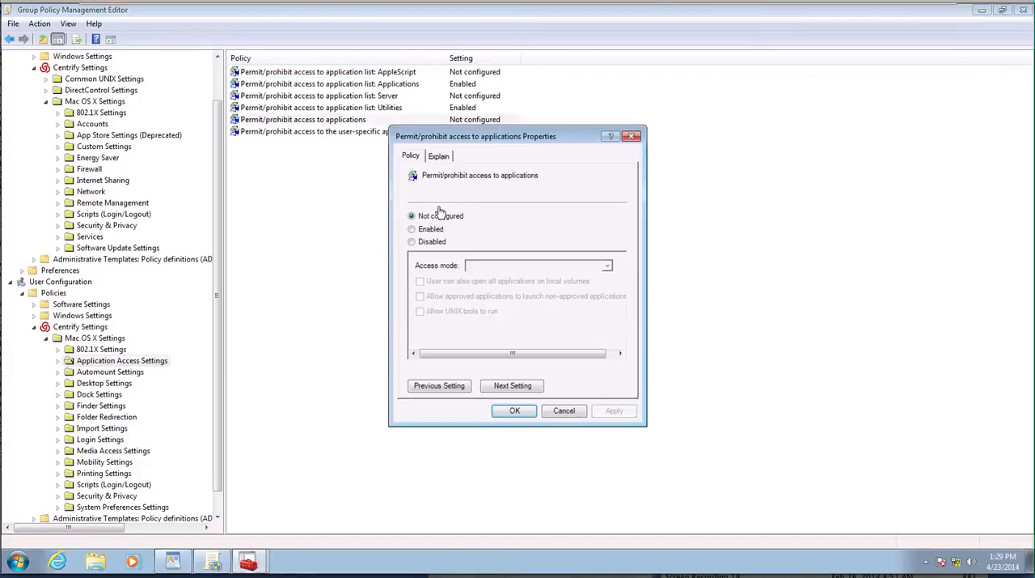
pyautogui.click(563, 411)
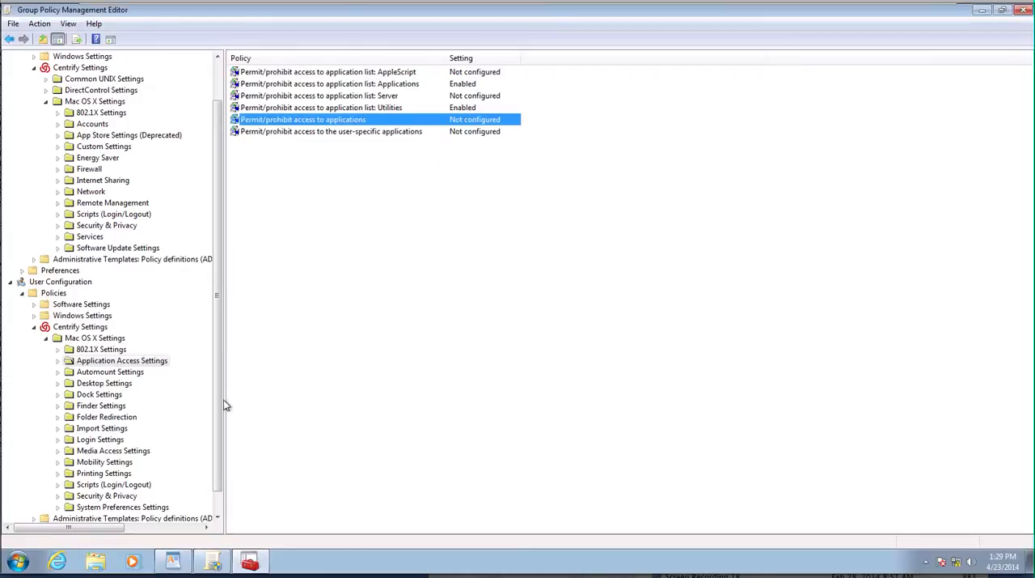
pyautogui.click(110, 371)
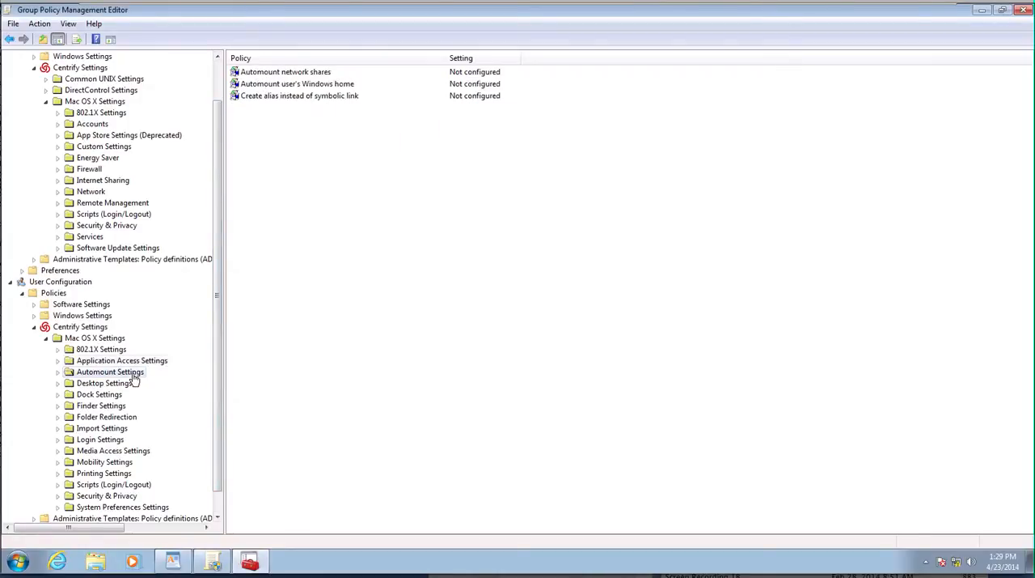
pyautogui.moveTo(88, 463)
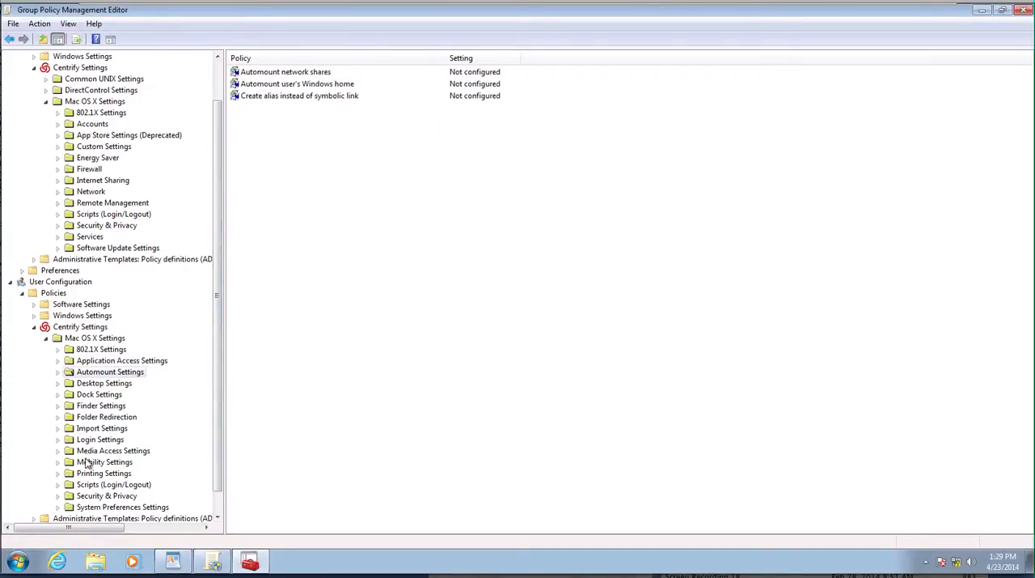
# Open the local C: drive, then browse to the mapped H: home drive
pyautogui.click(16, 560)
pyautogui.write('\\')
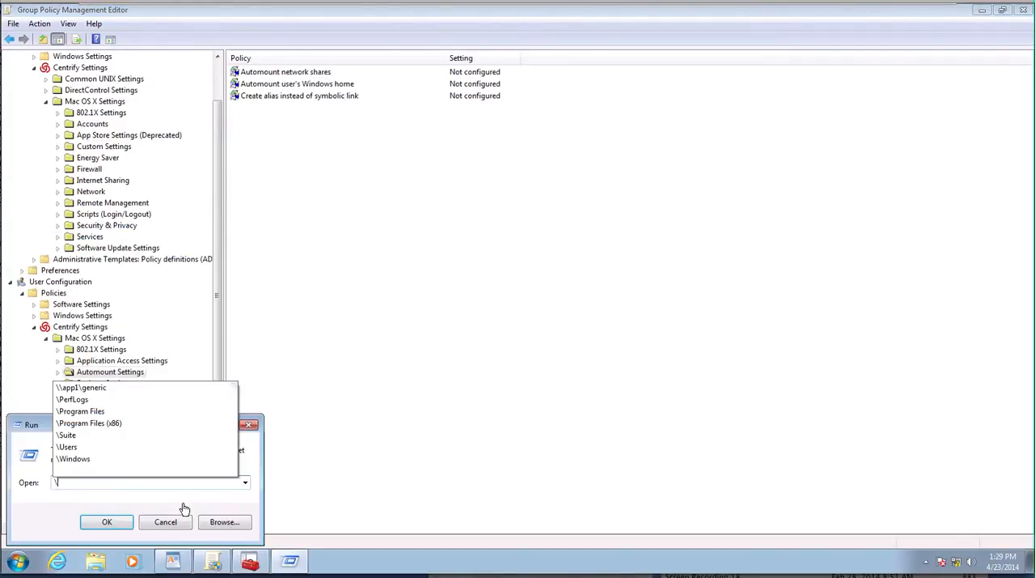
pyautogui.click(224, 521)
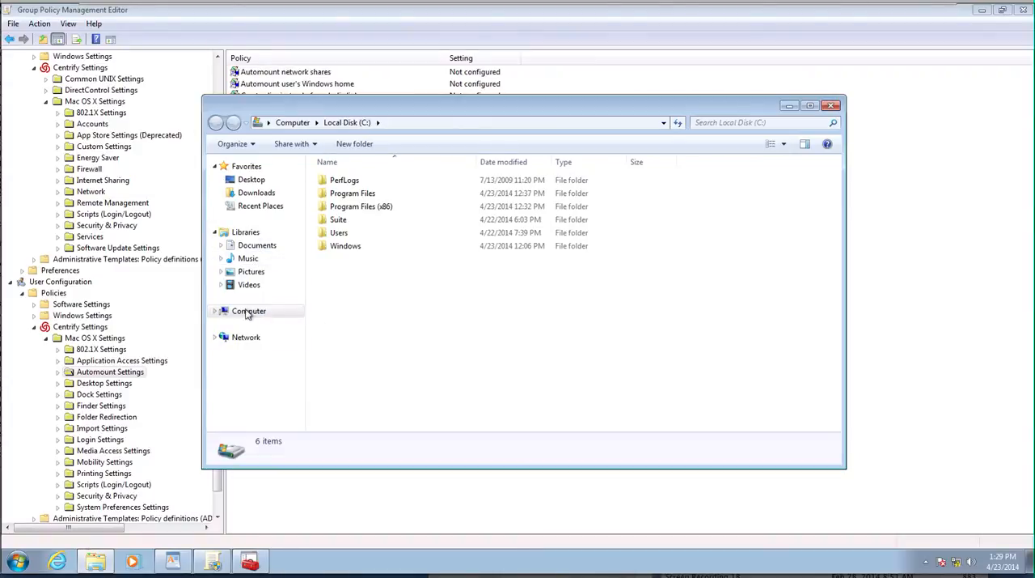
pyautogui.click(215, 311)
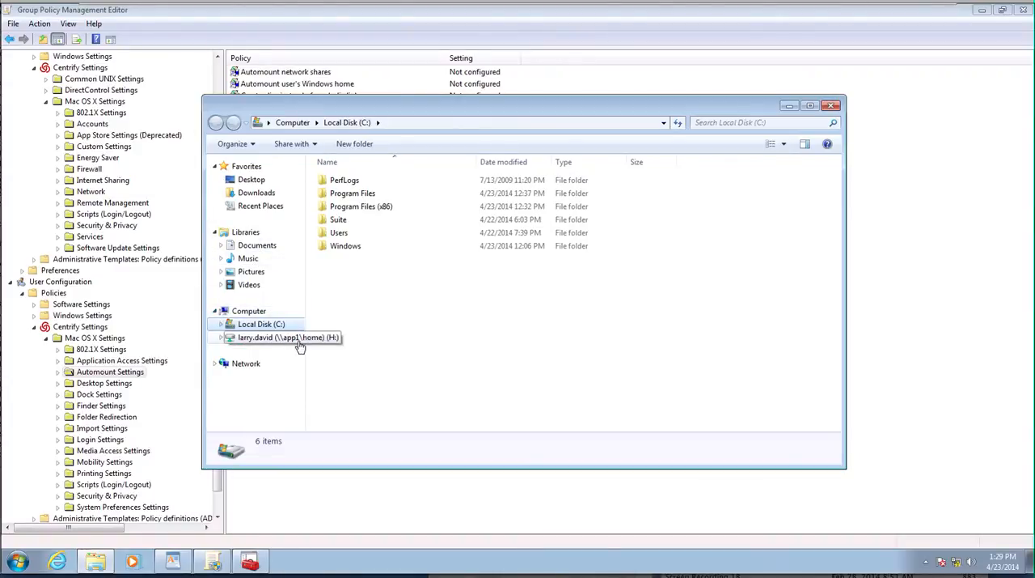
pyautogui.click(287, 337)
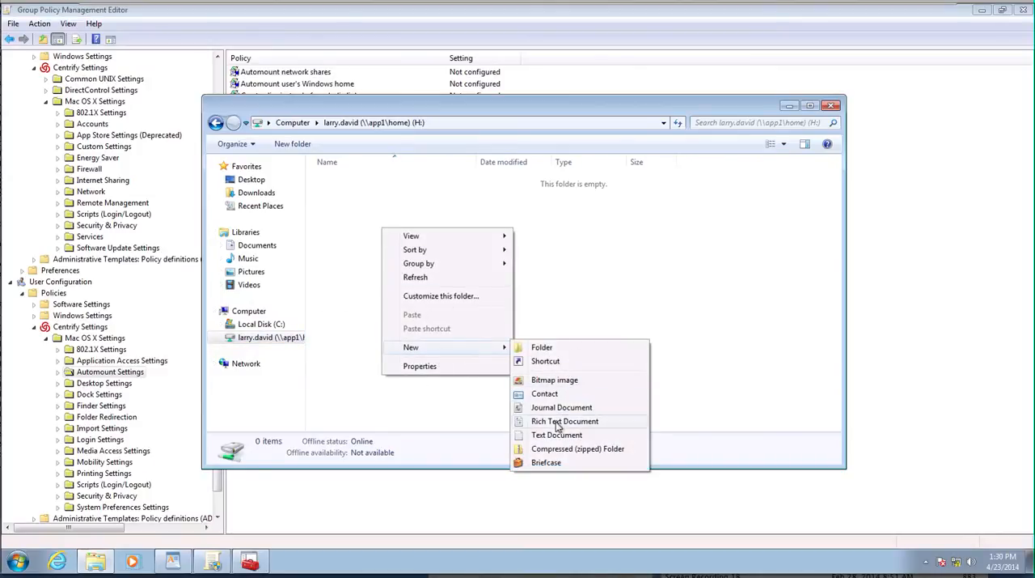
# Create text document 'file' containing 'test' on the home drive, then close both windows
pyautogui.click(557, 434)
pyautogui.write('larry davids')
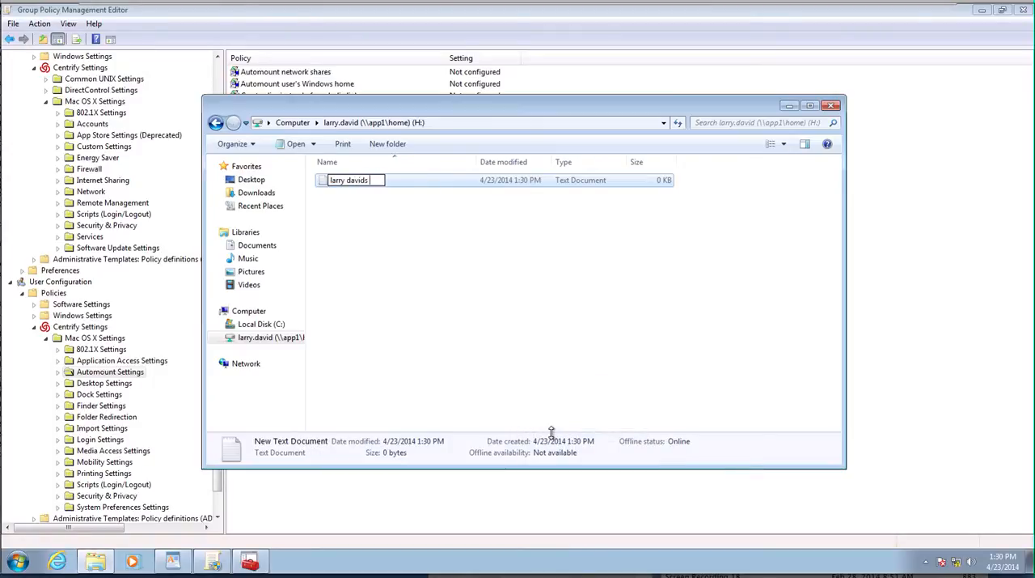
pyautogui.write('file')
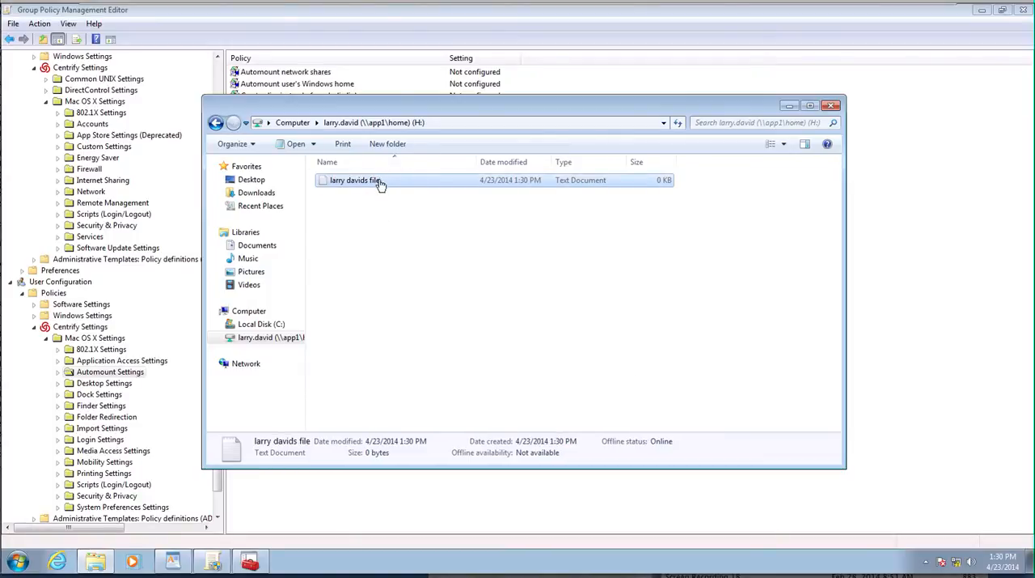
pyautogui.doubleClick(356, 180)
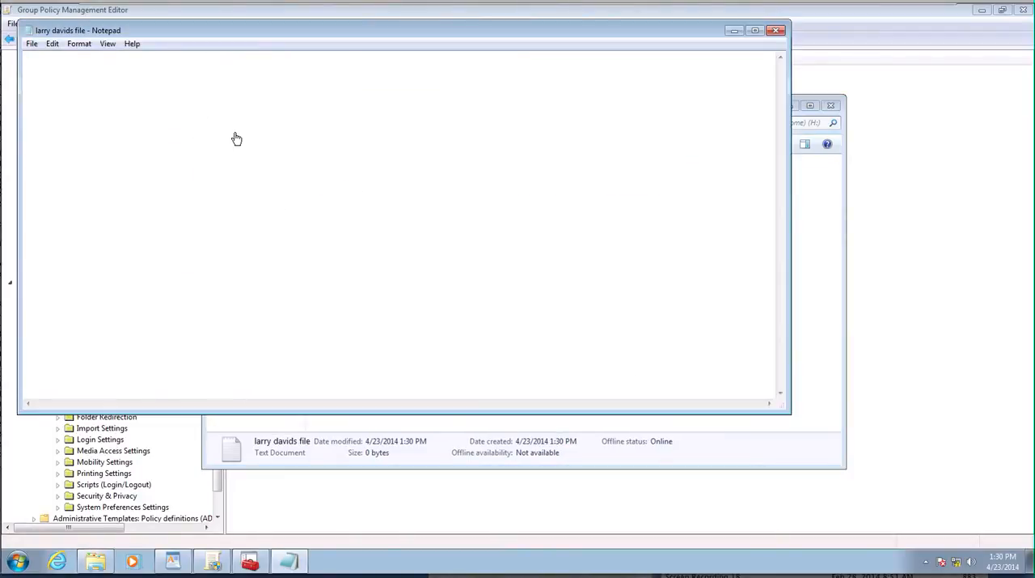
pyautogui.write('test')
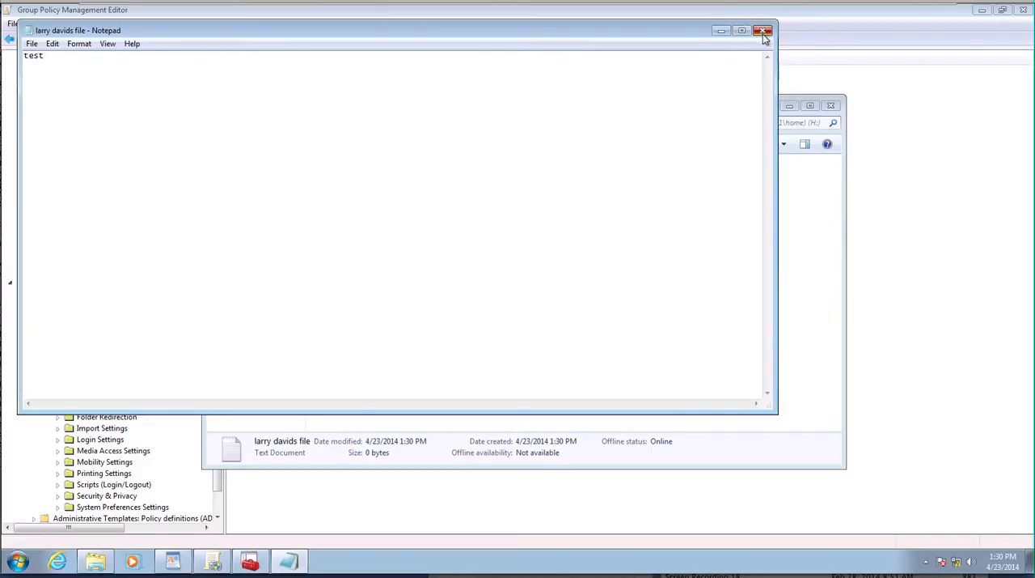
pyautogui.click(763, 31)
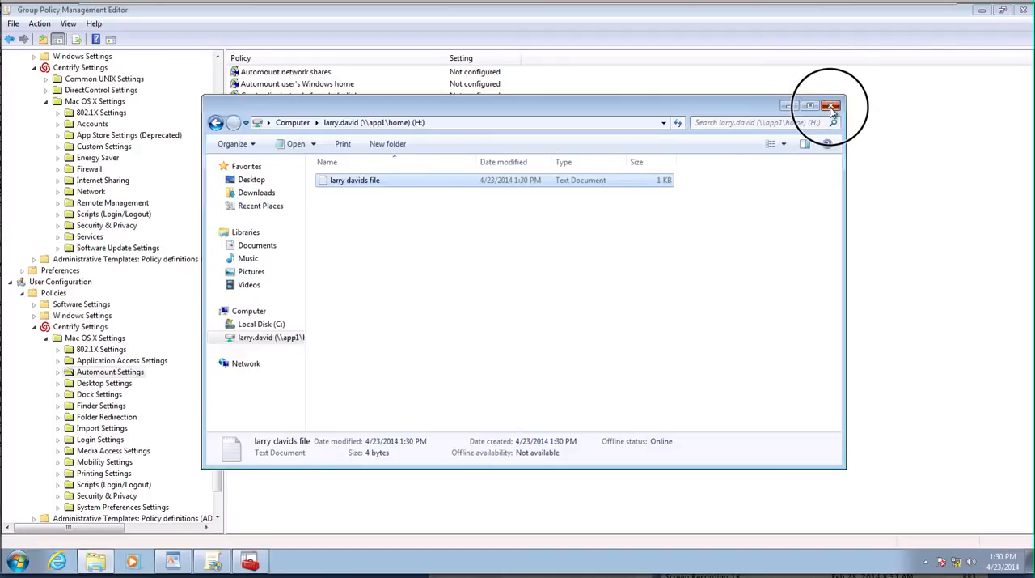
pyautogui.click(830, 106)
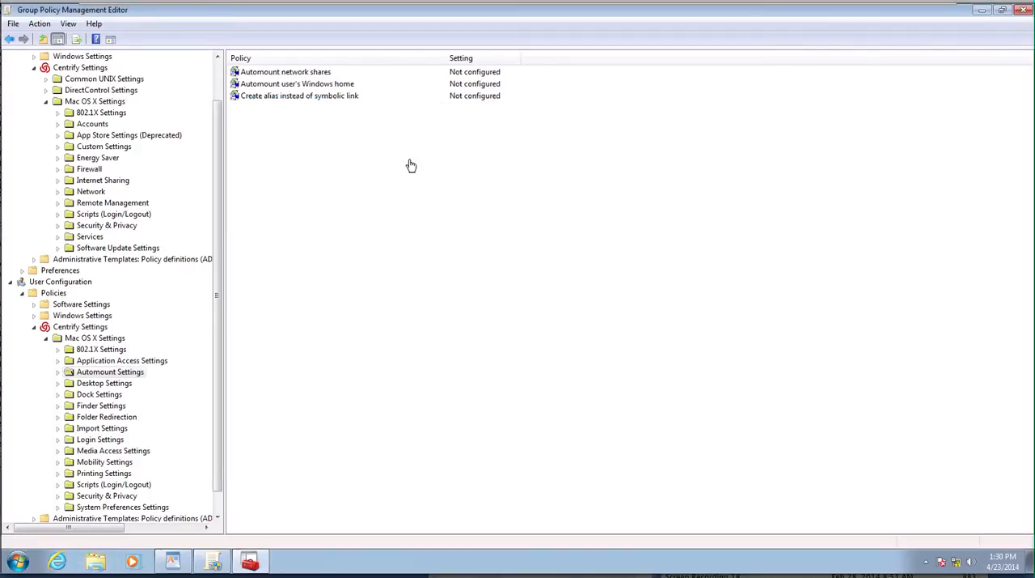
# Skip the network shares policy for now and enable Automount user's Windows home
pyautogui.doubleClick(284, 71)
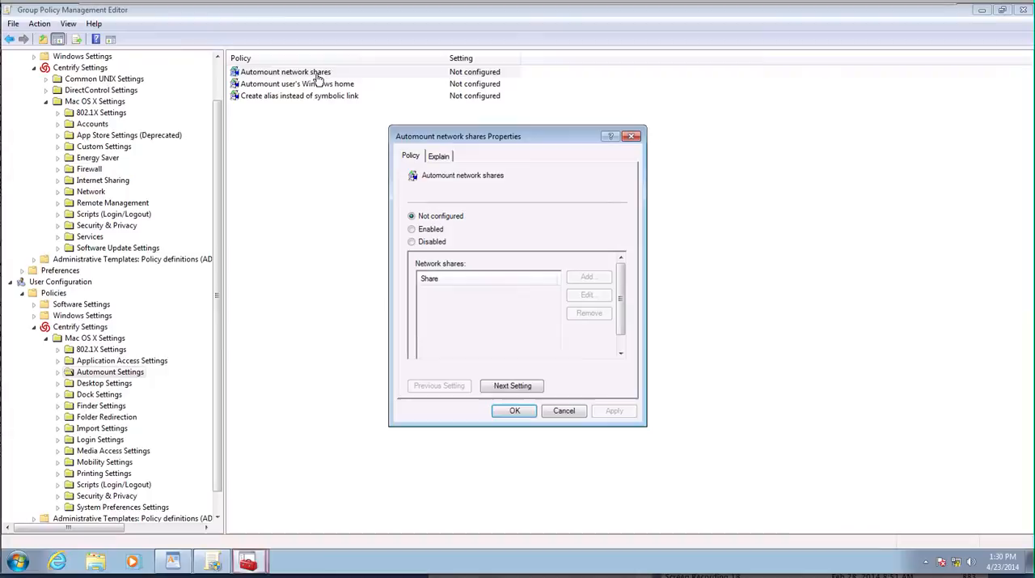
pyautogui.moveTo(566, 454)
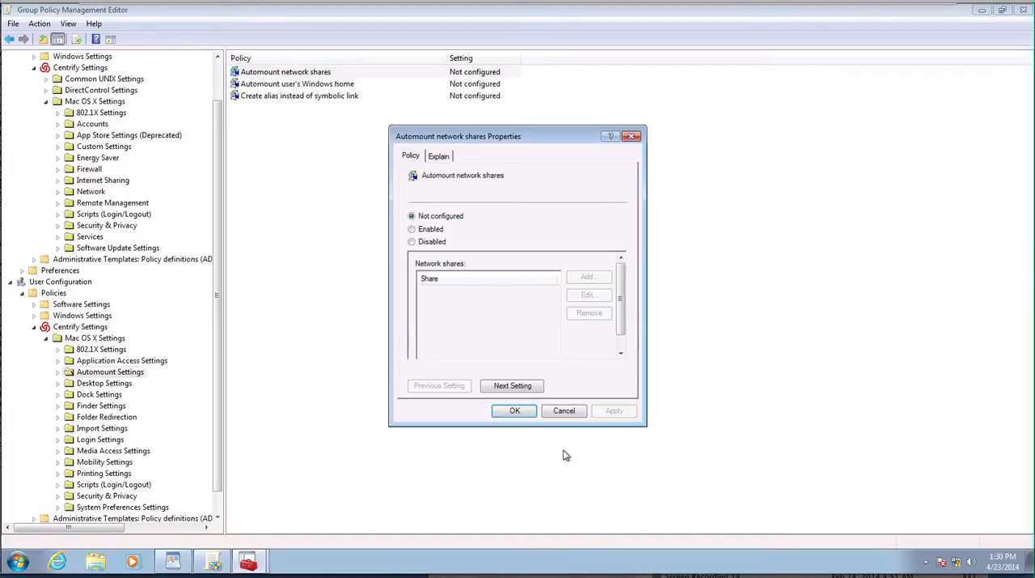
pyautogui.click(564, 410)
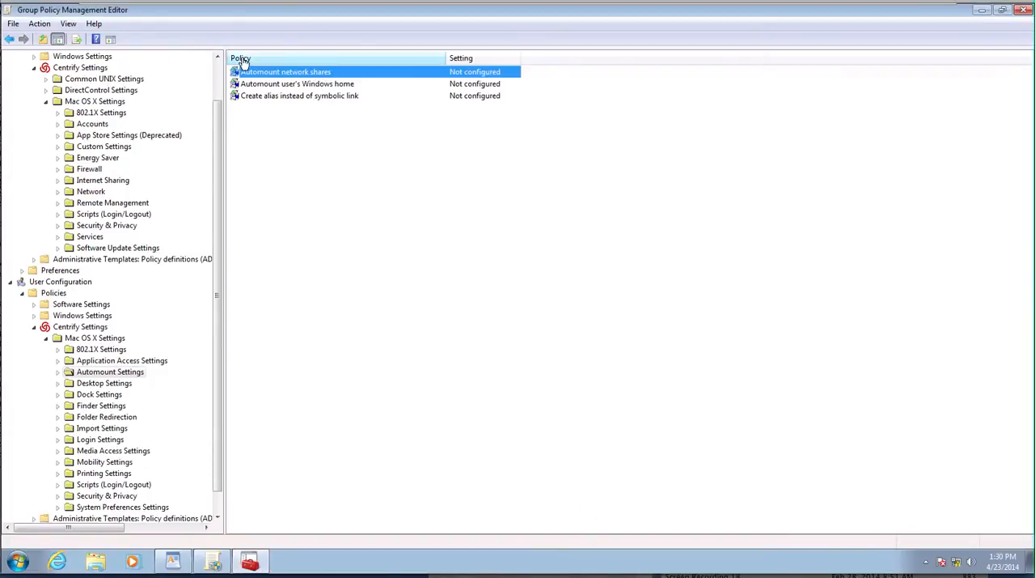
pyautogui.click(297, 83)
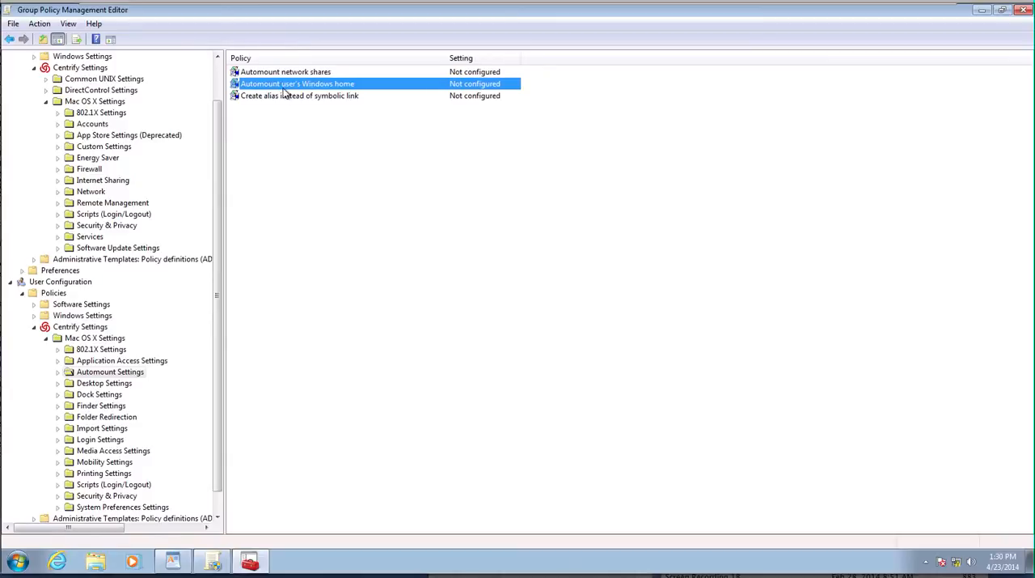
pyautogui.doubleClick(297, 83)
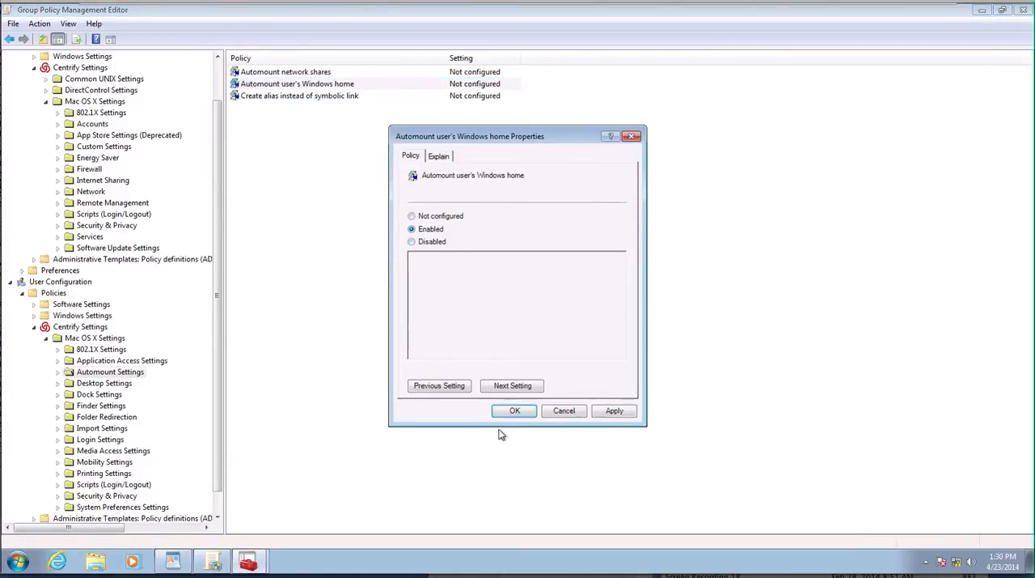
pyautogui.click(515, 410)
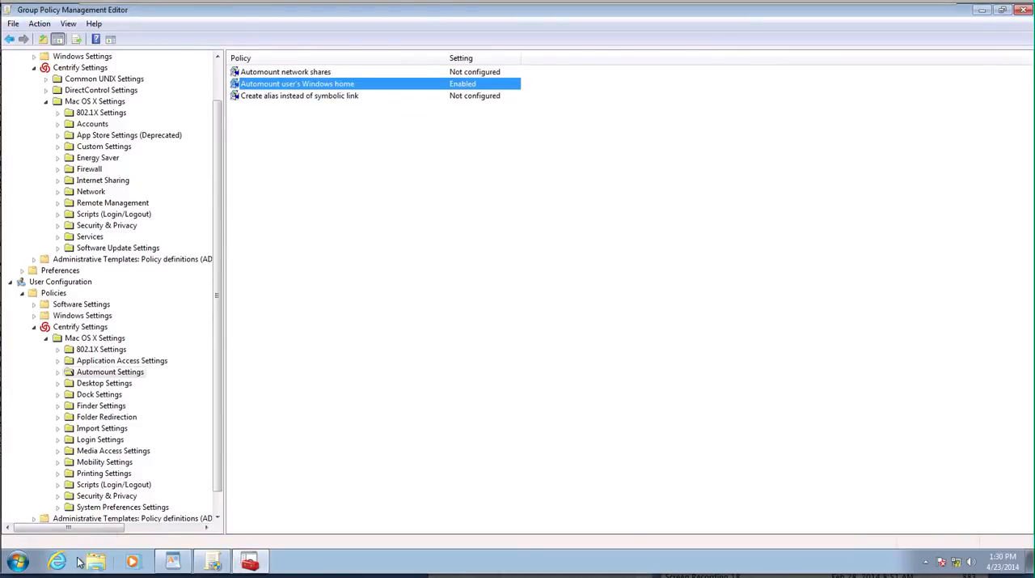
# Try reaching the \\app1 share from the Run prompt; access is denied
pyautogui.press('Win+r')
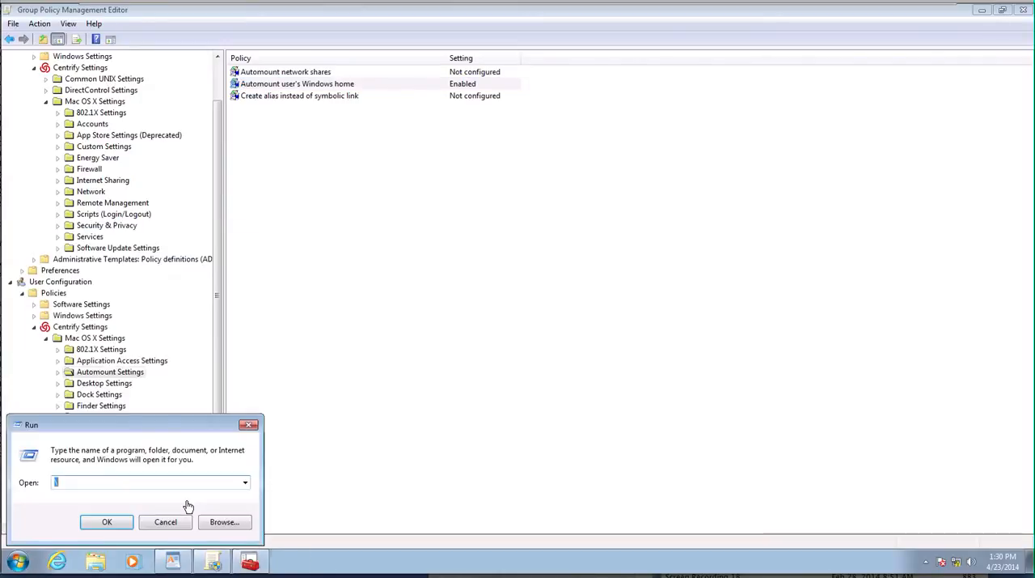
pyautogui.write('\\\\app')
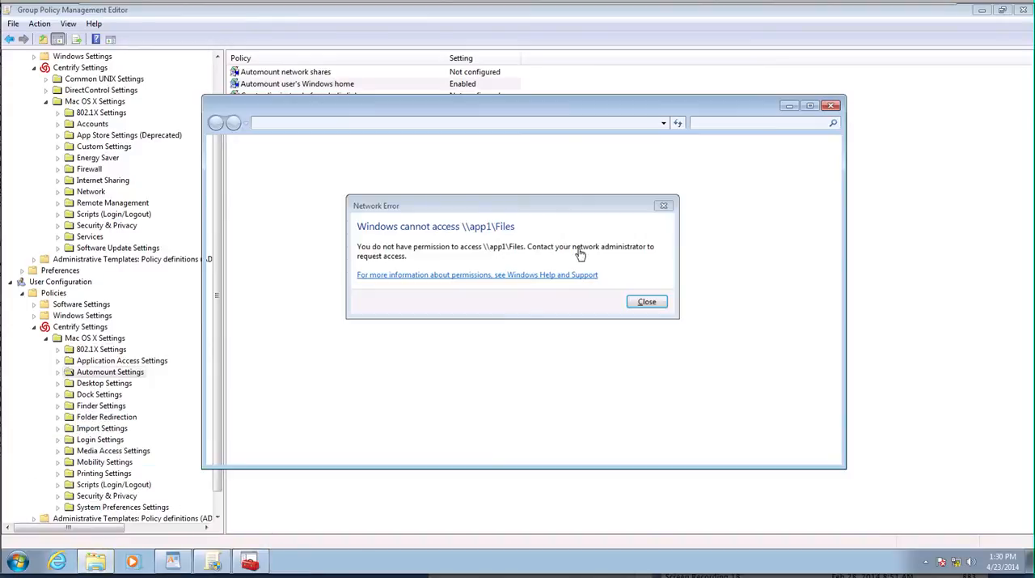
pyautogui.click(646, 301)
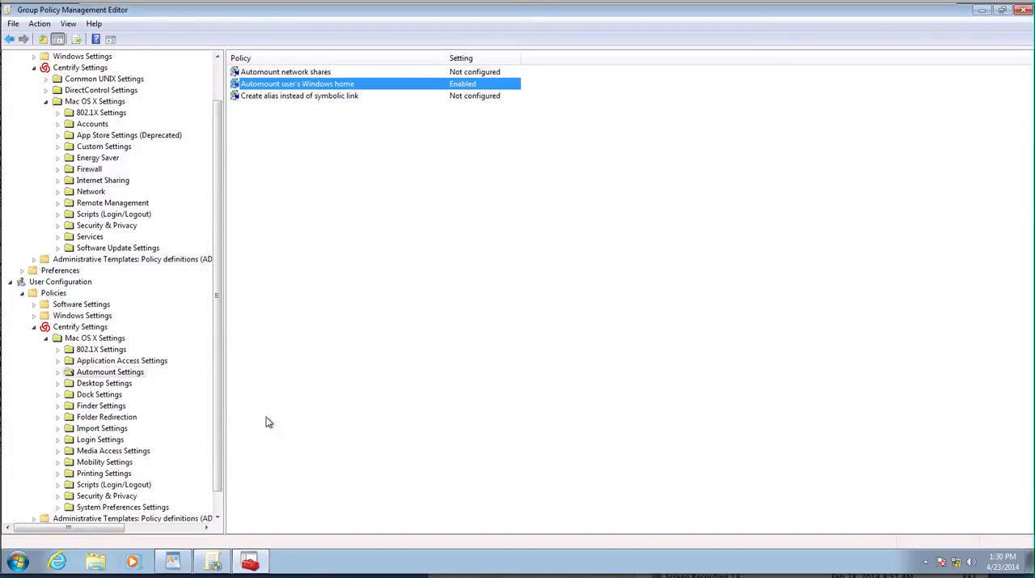
pyautogui.click(16, 560)
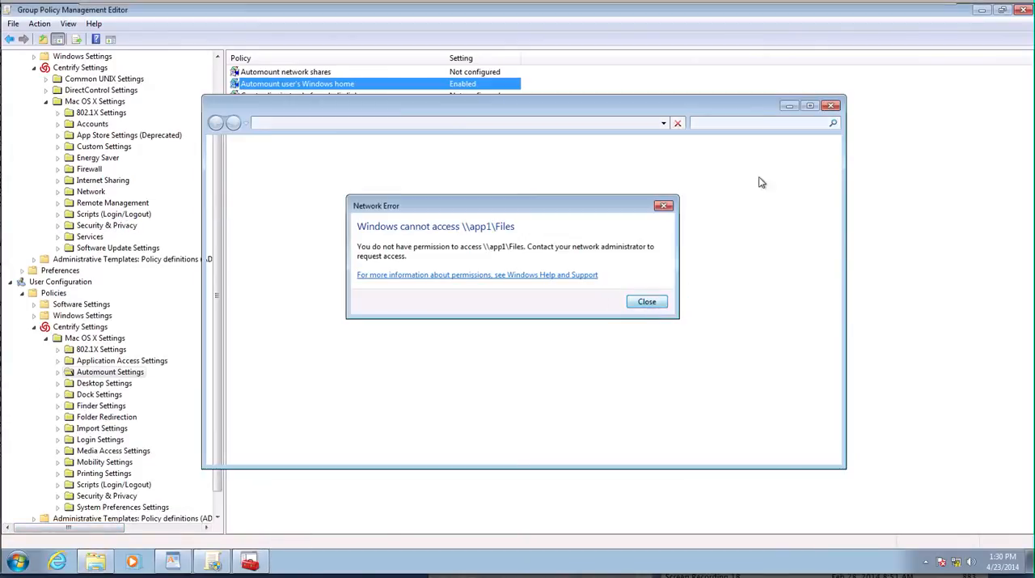
# Enable Automount network shares and enter the smb://app1/f share path
pyautogui.click(646, 301)
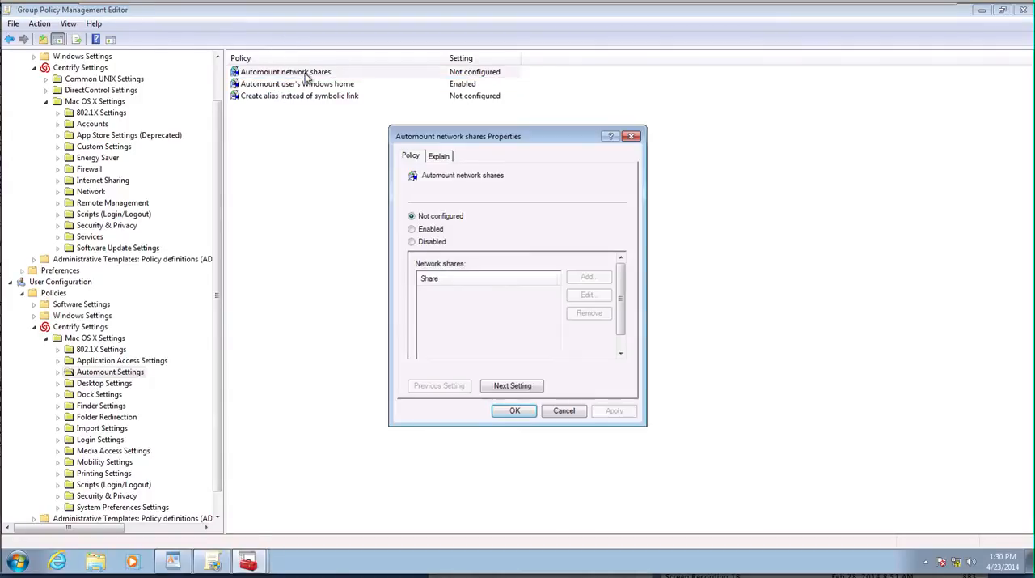
pyautogui.click(412, 229)
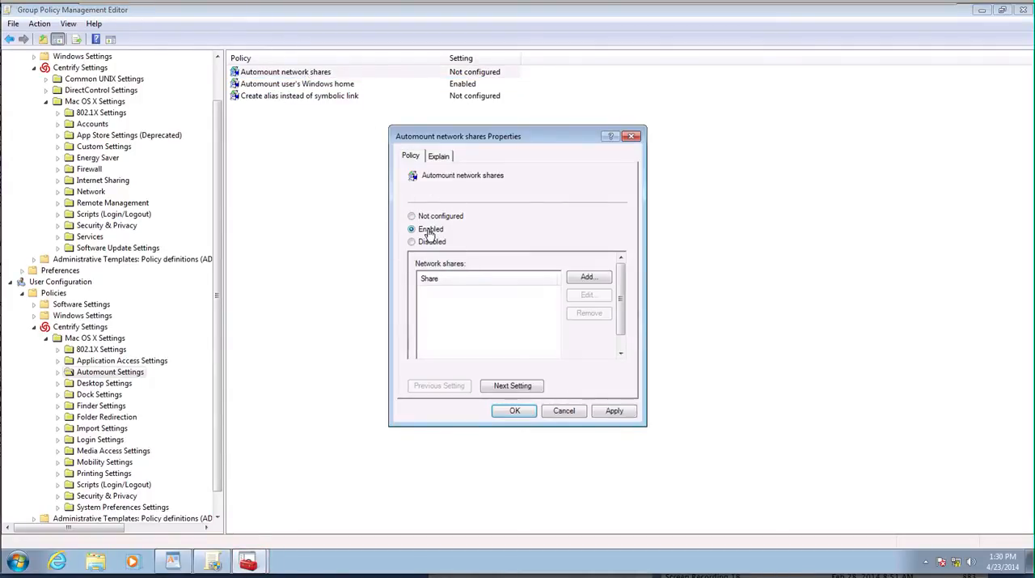
pyautogui.click(589, 277)
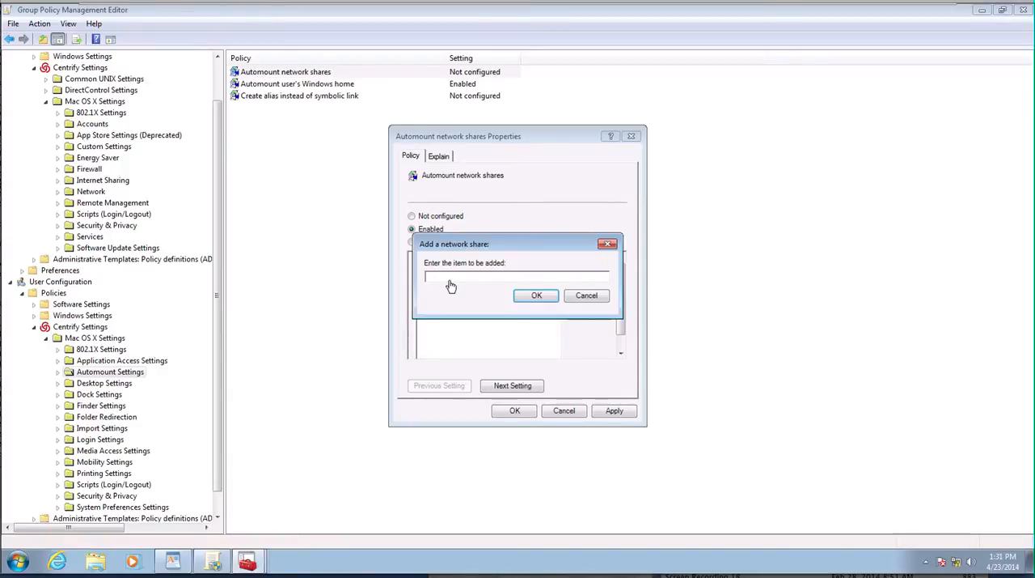
pyautogui.write('smb')
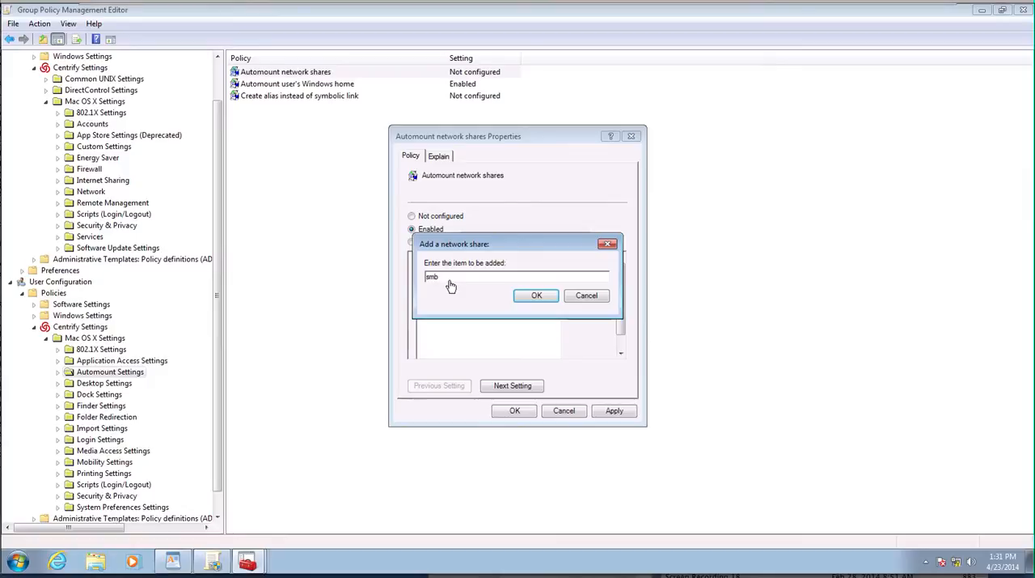
pyautogui.write('://')
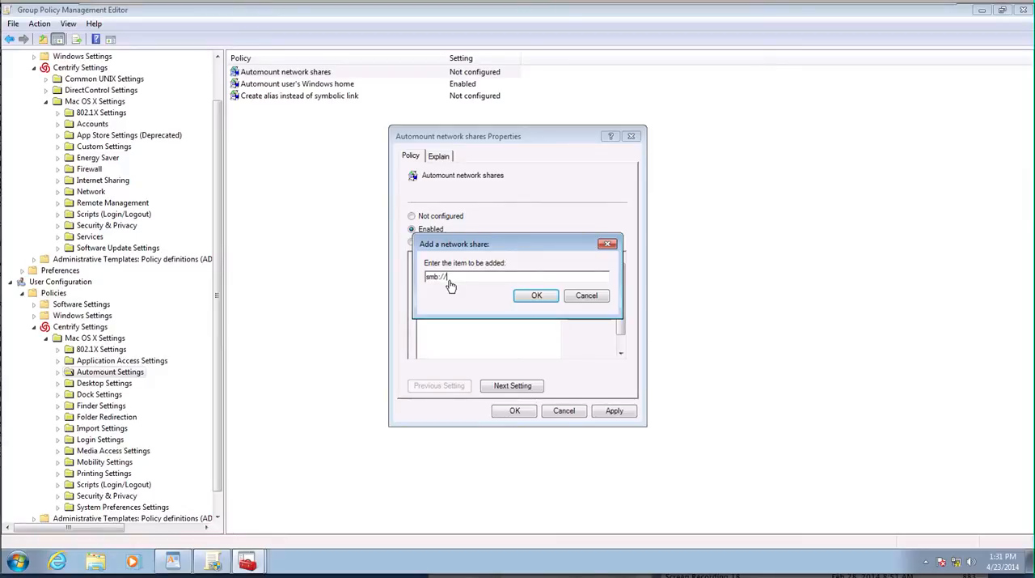
pyautogui.write('app')
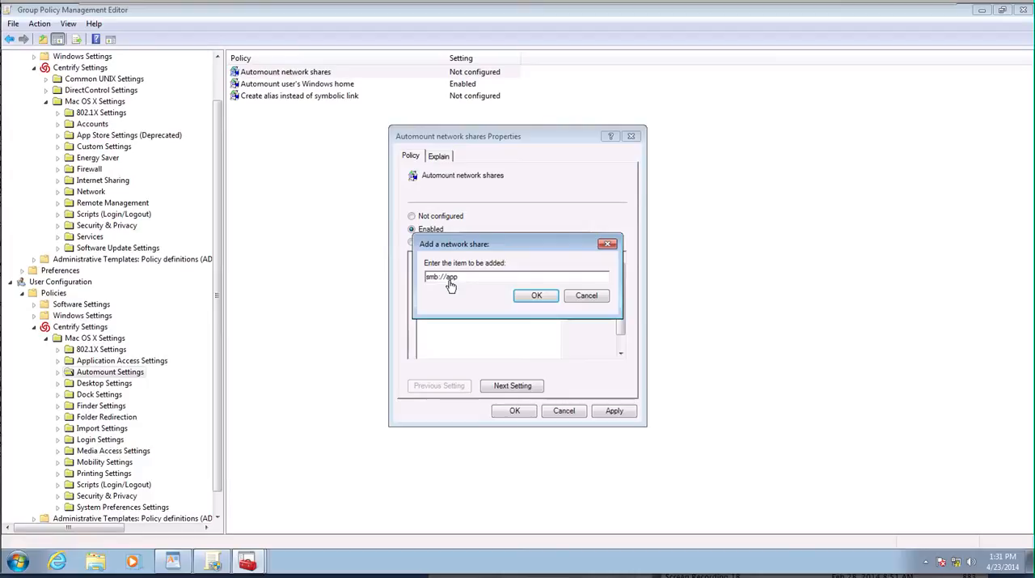
pyautogui.write('1/f')
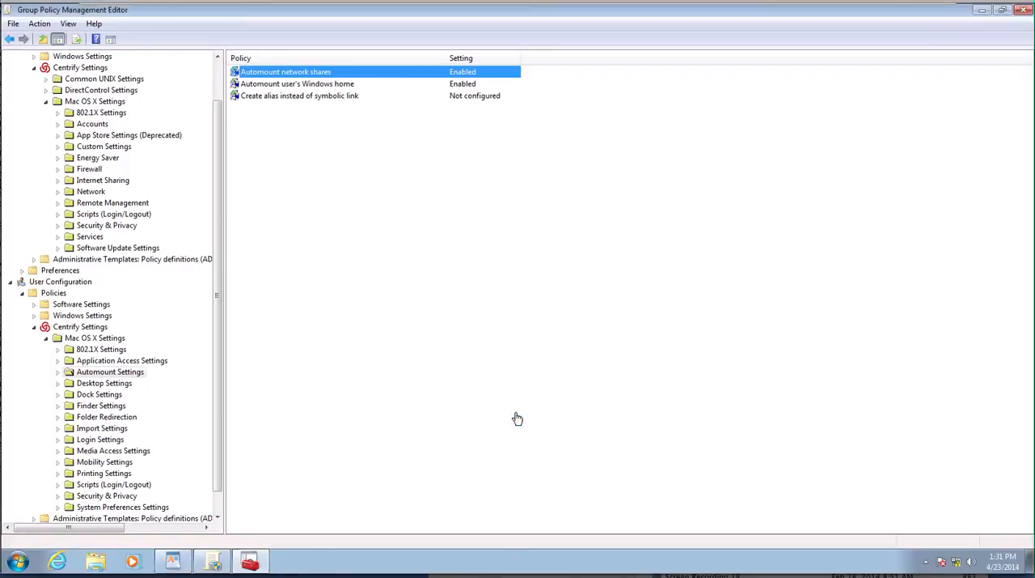
# Enable the screen saver idle time policy under Desktop Settings and pick the idle minutes
pyautogui.click(104, 383)
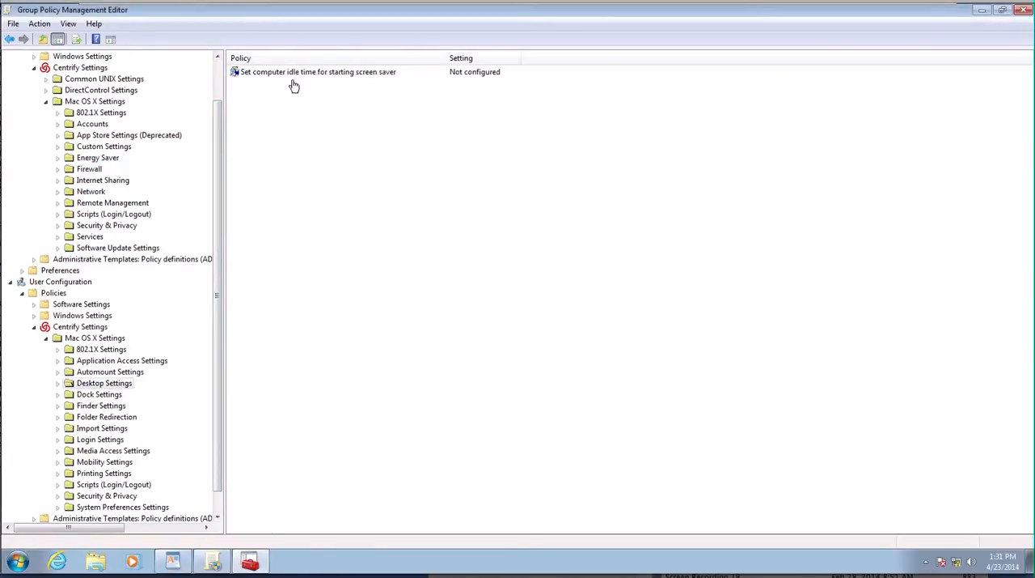
pyautogui.doubleClick(317, 71)
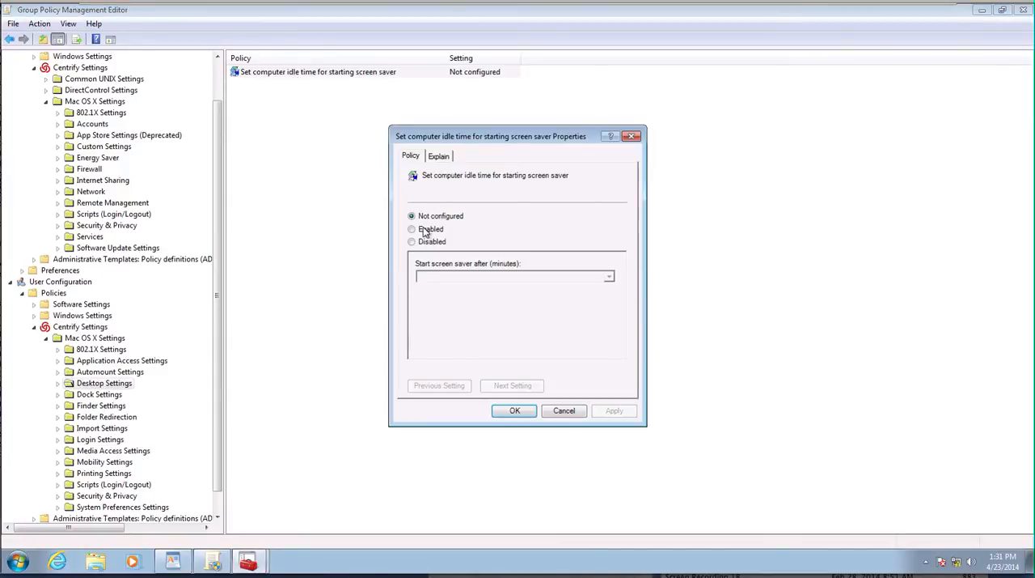
pyautogui.click(412, 229)
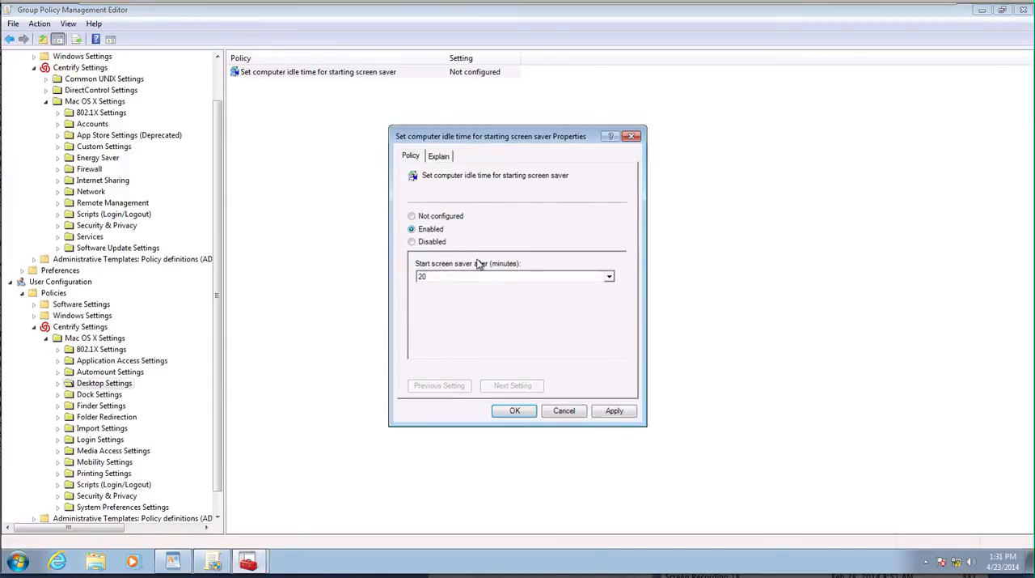
pyautogui.click(609, 276)
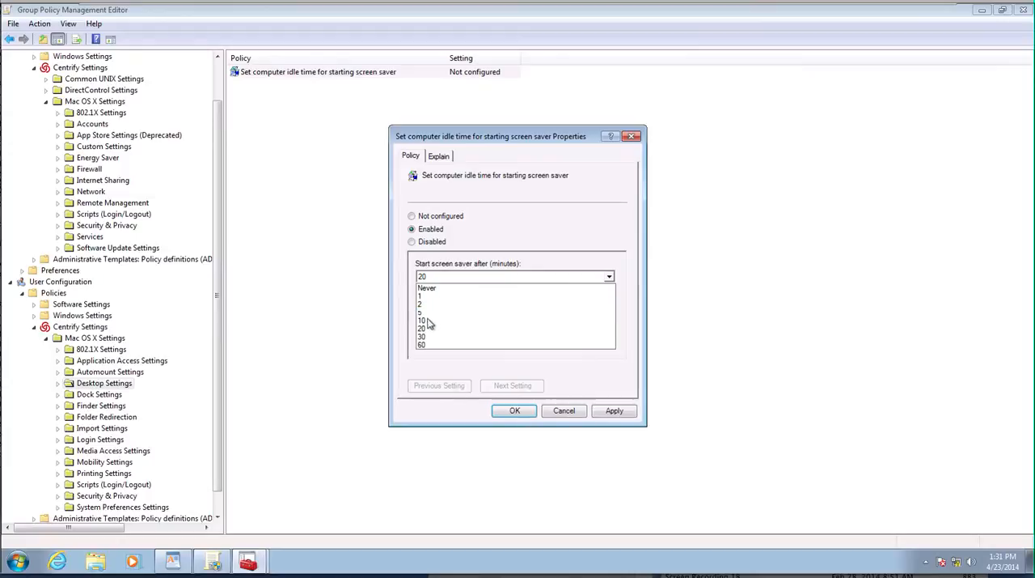
pyautogui.click(422, 321)
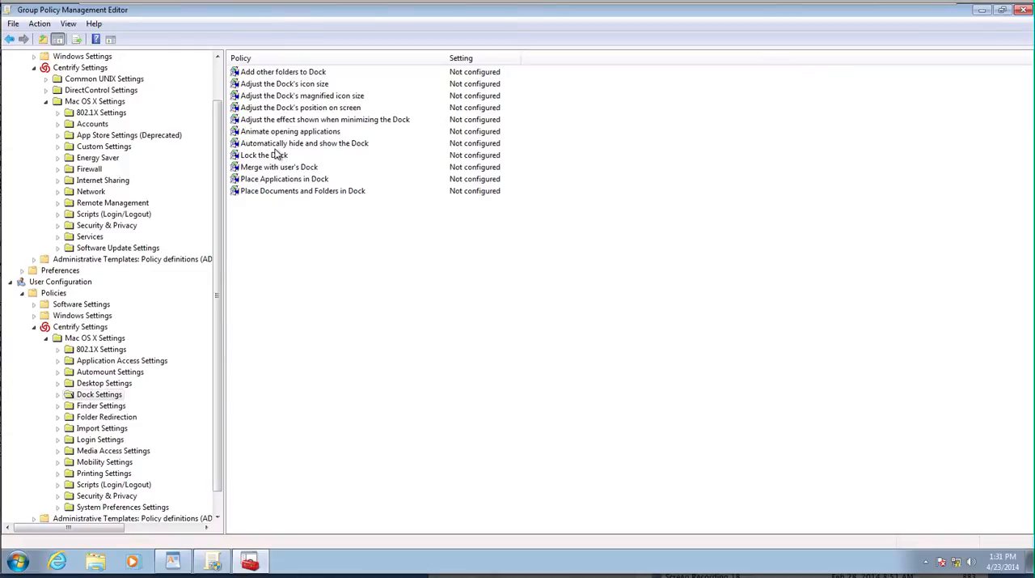
# Enable Adjust the Dock's position on screen and choose a Dock position
pyautogui.doubleClick(301, 107)
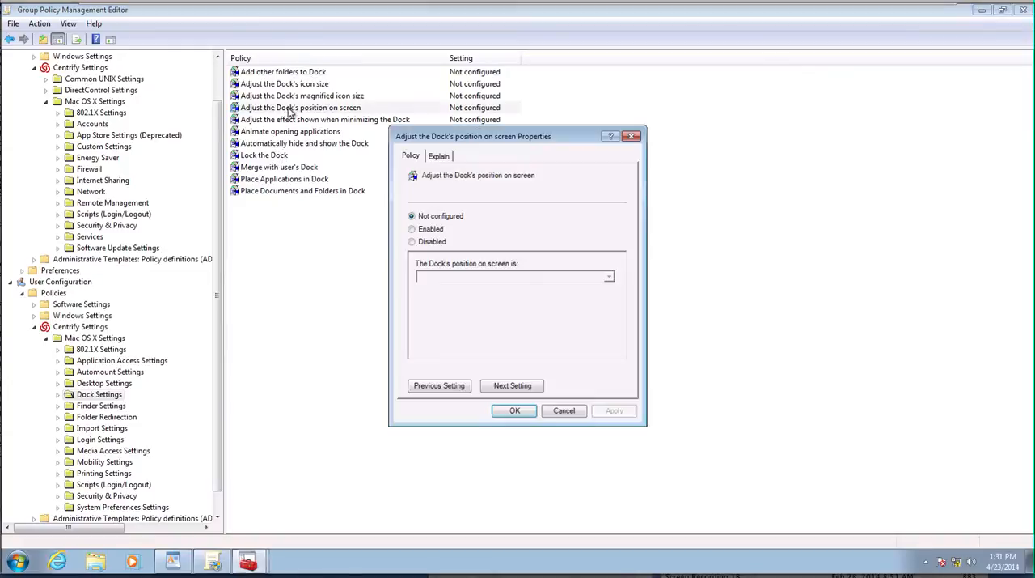
pyautogui.click(412, 229)
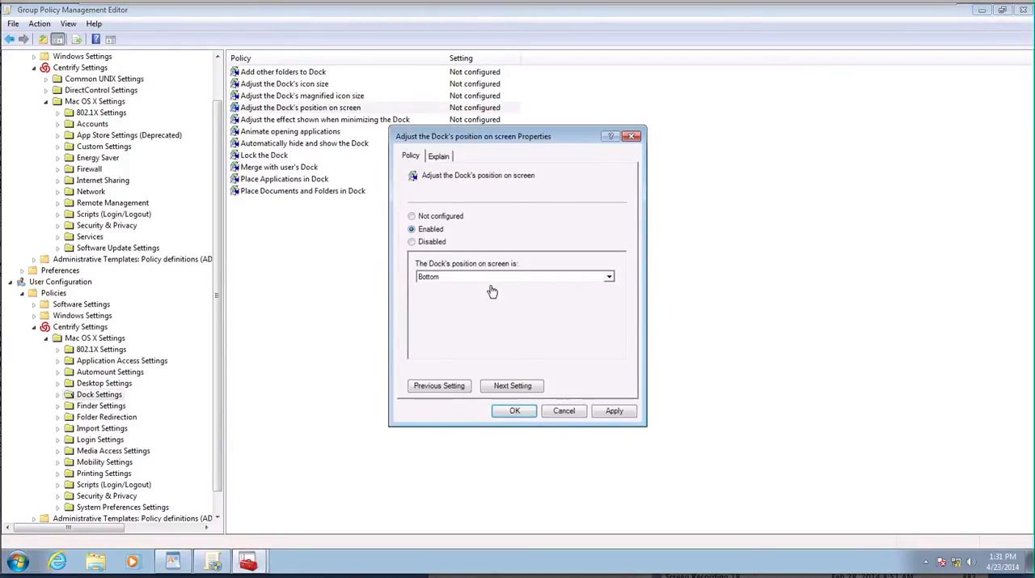
pyautogui.click(609, 276)
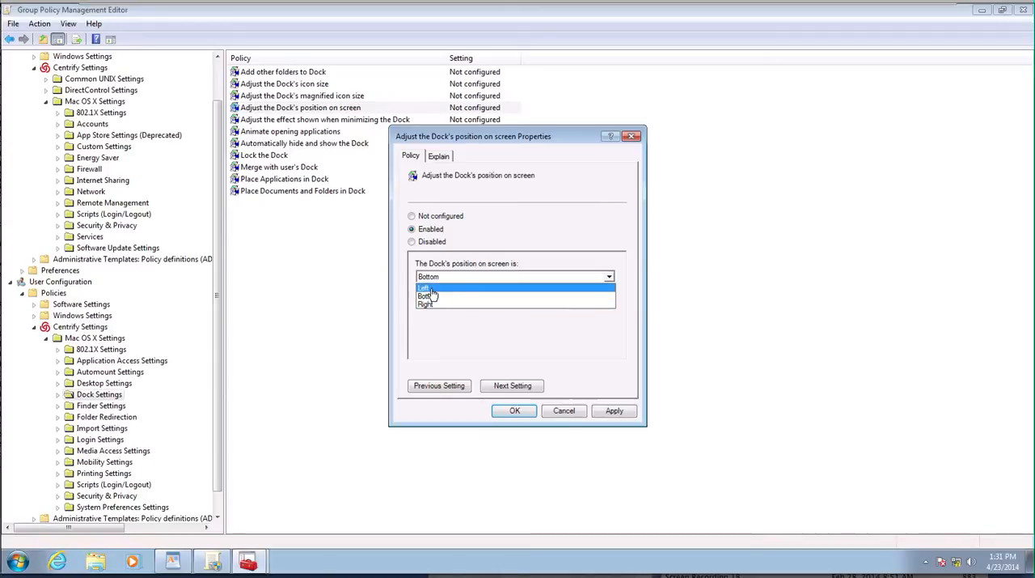
pyautogui.click(515, 410)
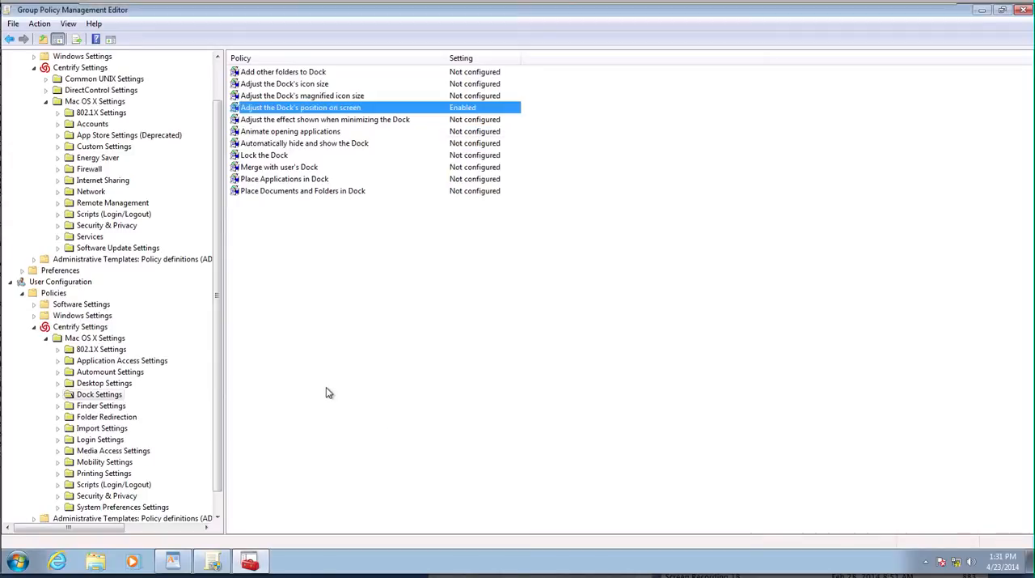
# Browse Finder Settings, Folder Redirection and Import Settings, ending on Login Settings
pyautogui.click(101, 406)
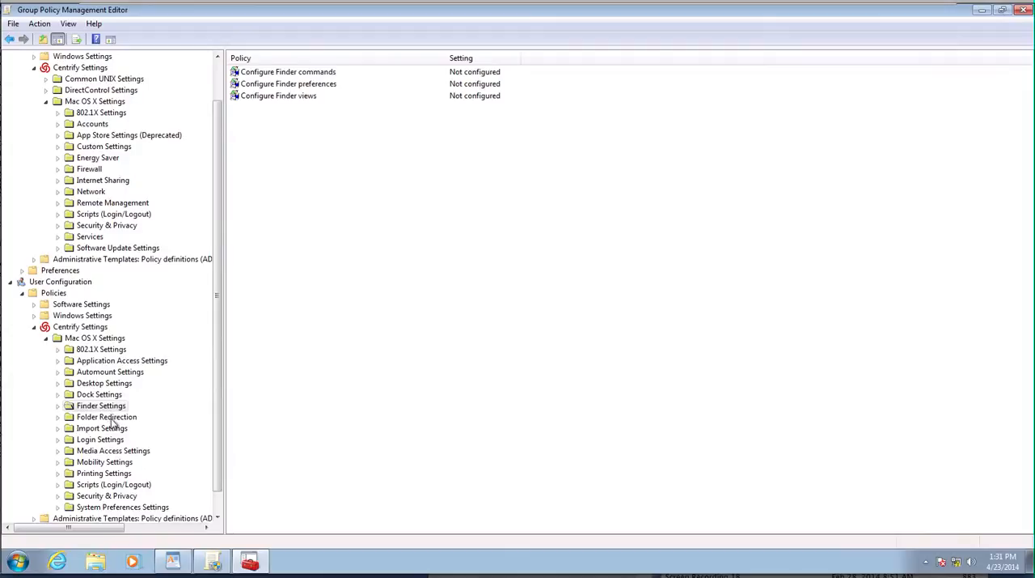
pyautogui.click(106, 416)
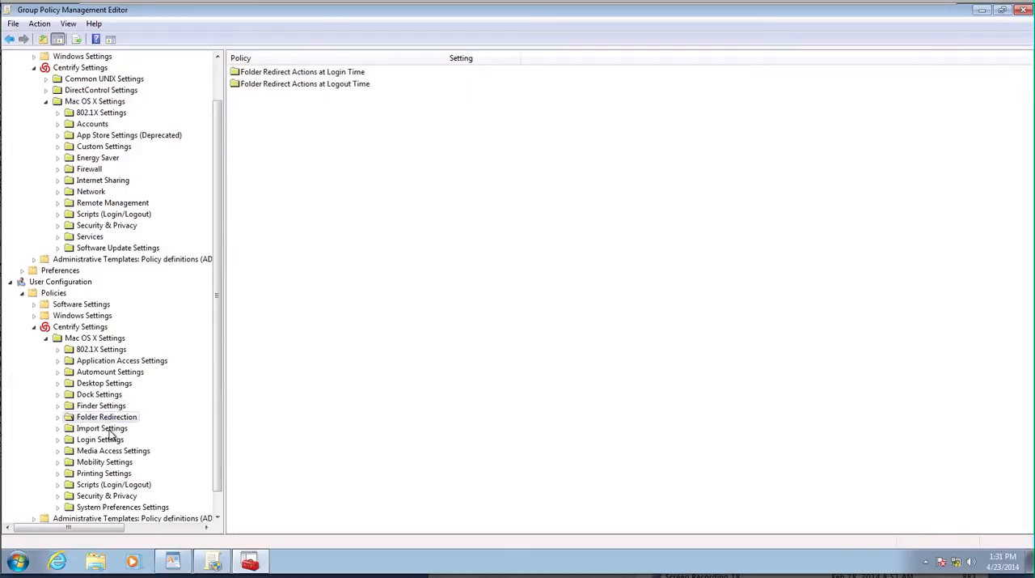
pyautogui.click(101, 427)
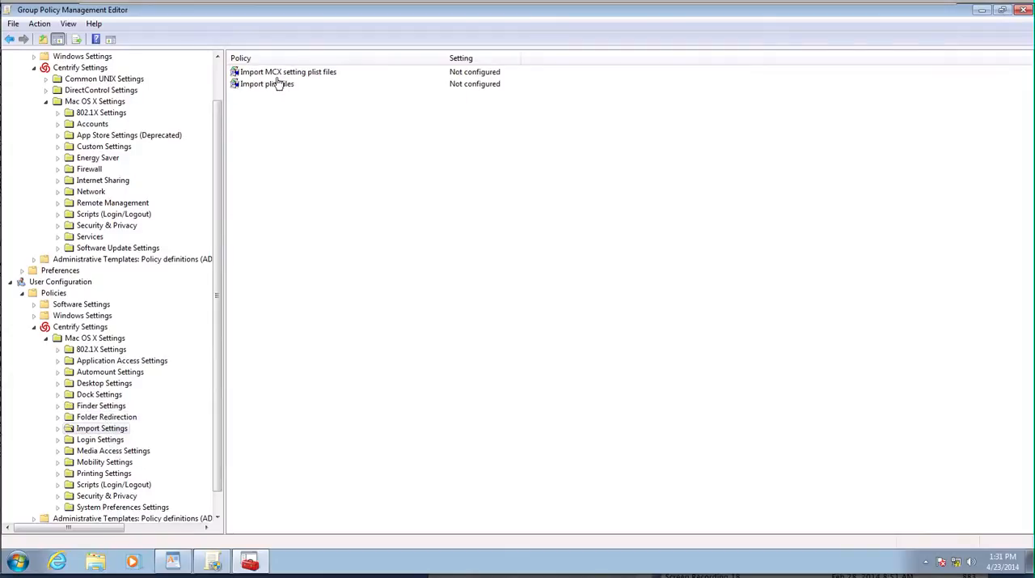
pyautogui.moveTo(314, 79)
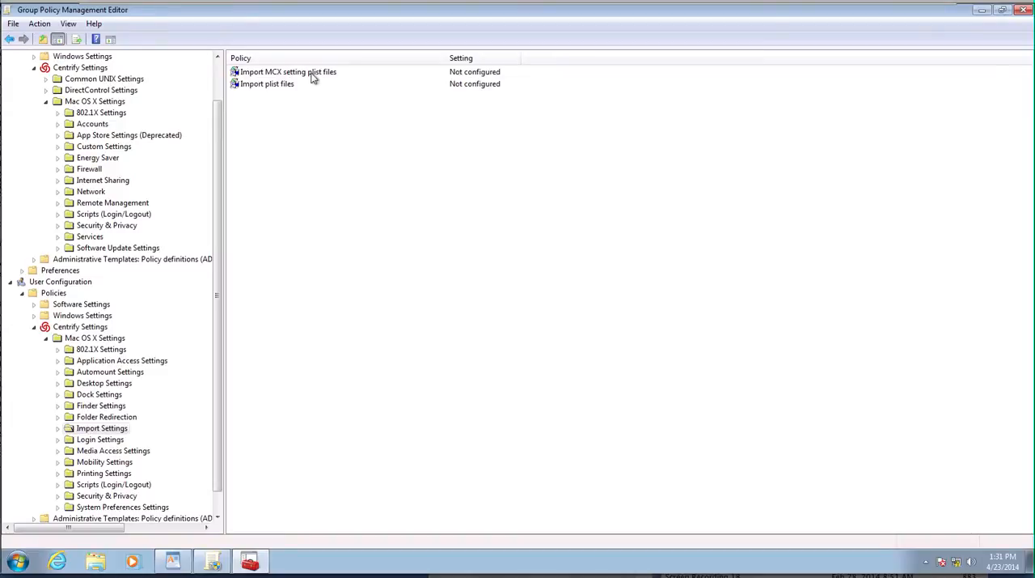
pyautogui.moveTo(95, 445)
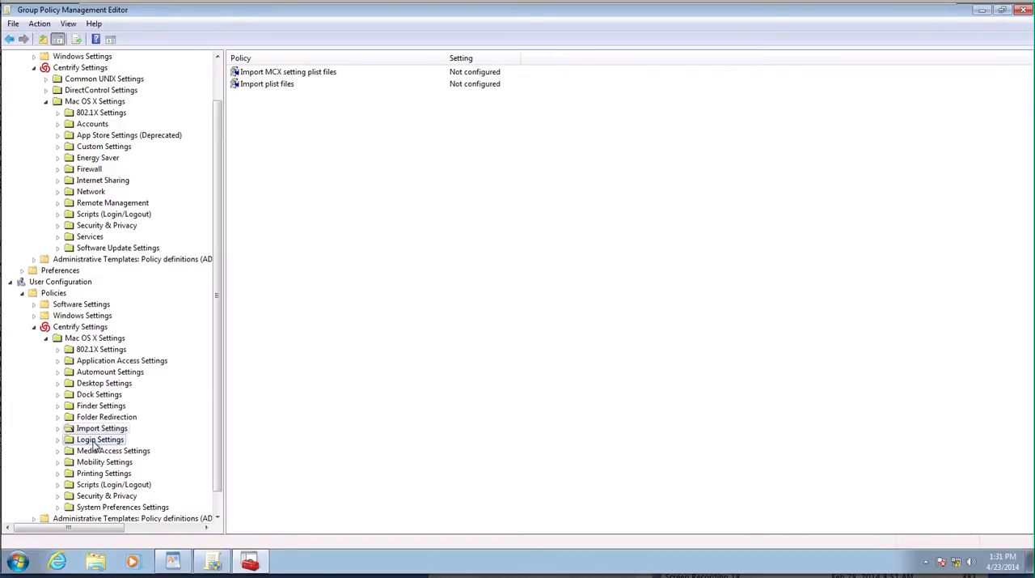
pyautogui.click(113, 450)
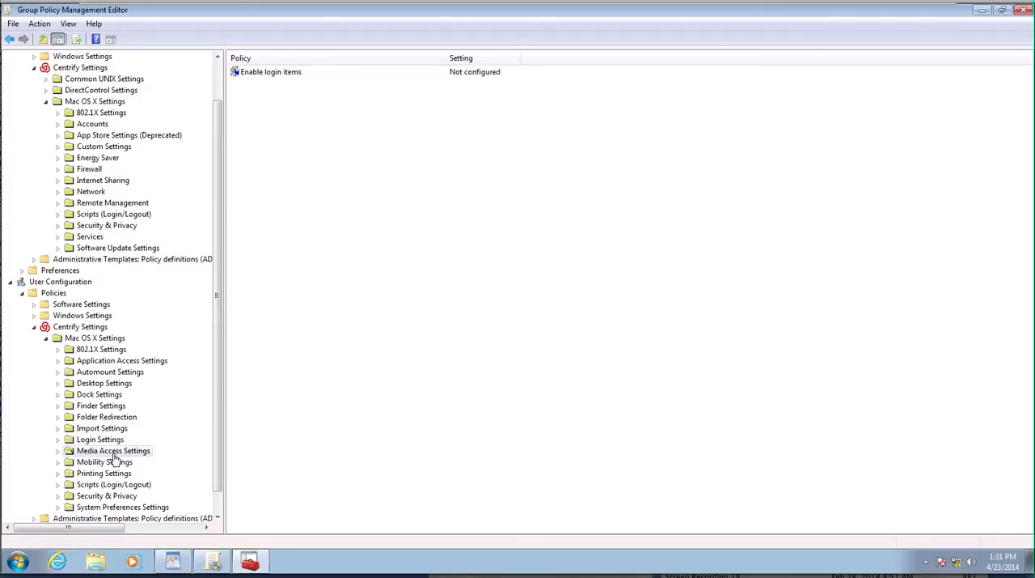
# Open the Internal Disks access policy under Media Access Settings and cancel without saving
pyautogui.click(114, 450)
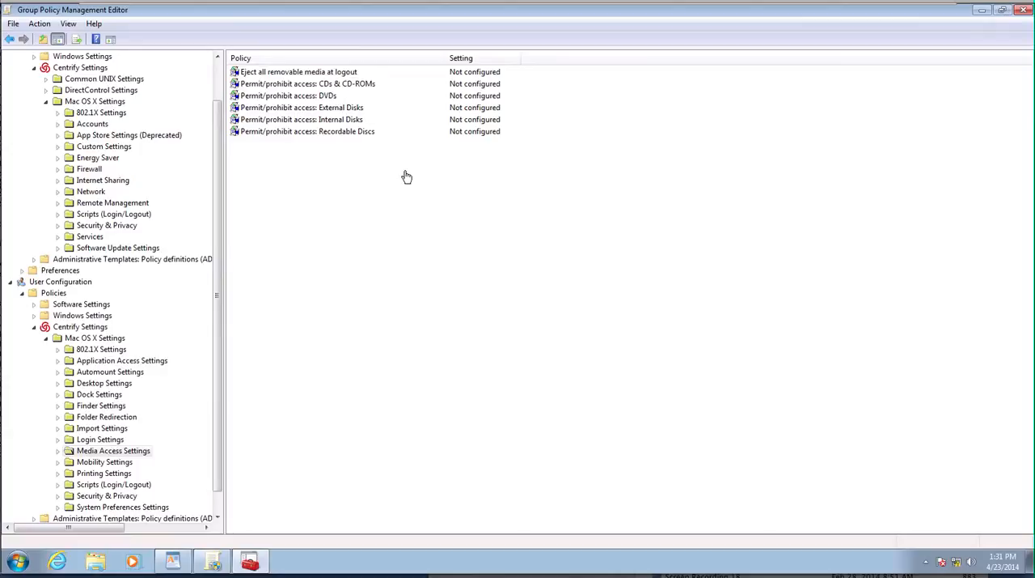
pyautogui.moveTo(340, 129)
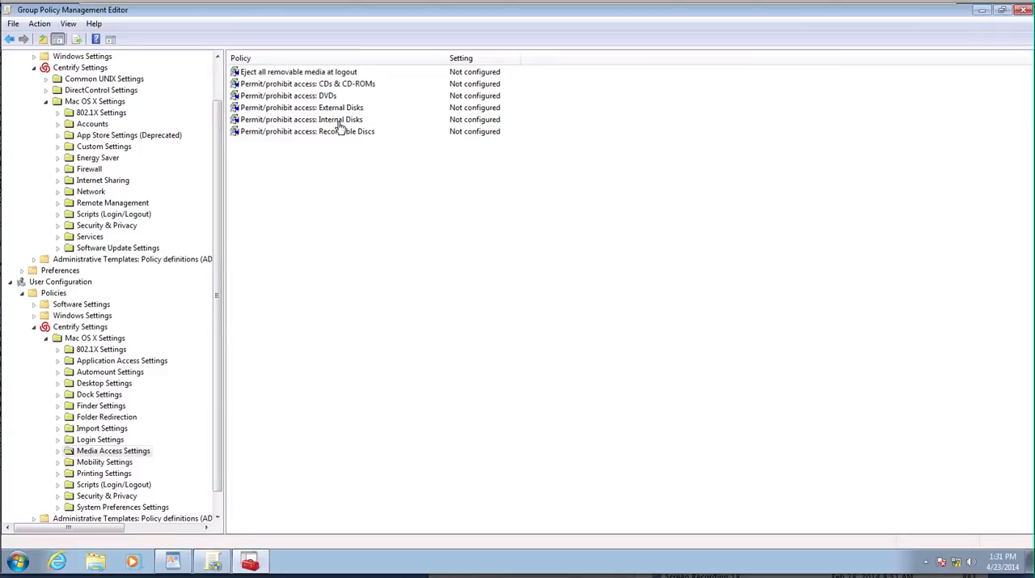
pyautogui.moveTo(334, 127)
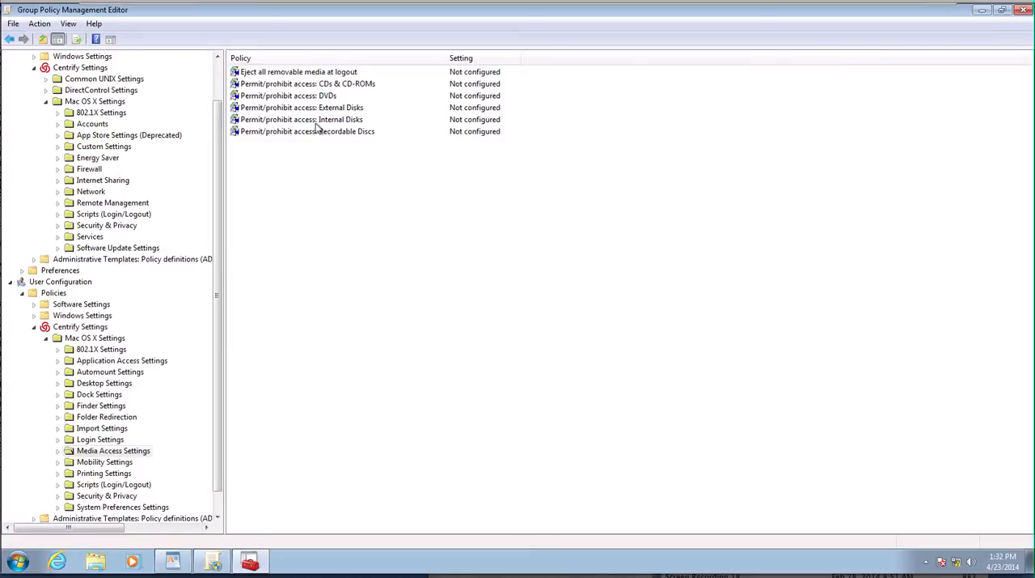
pyautogui.doubleClick(302, 119)
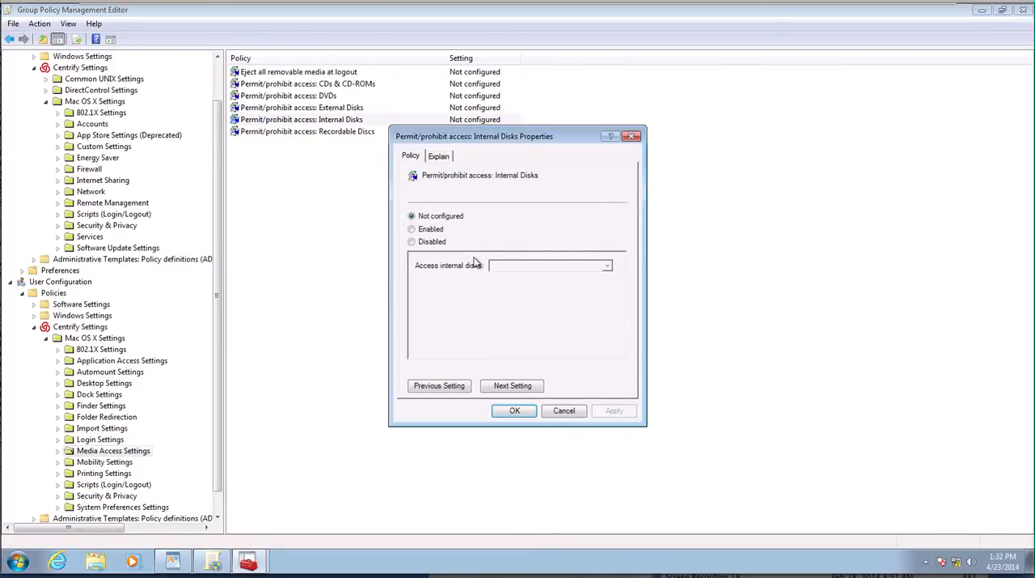
pyautogui.click(412, 229)
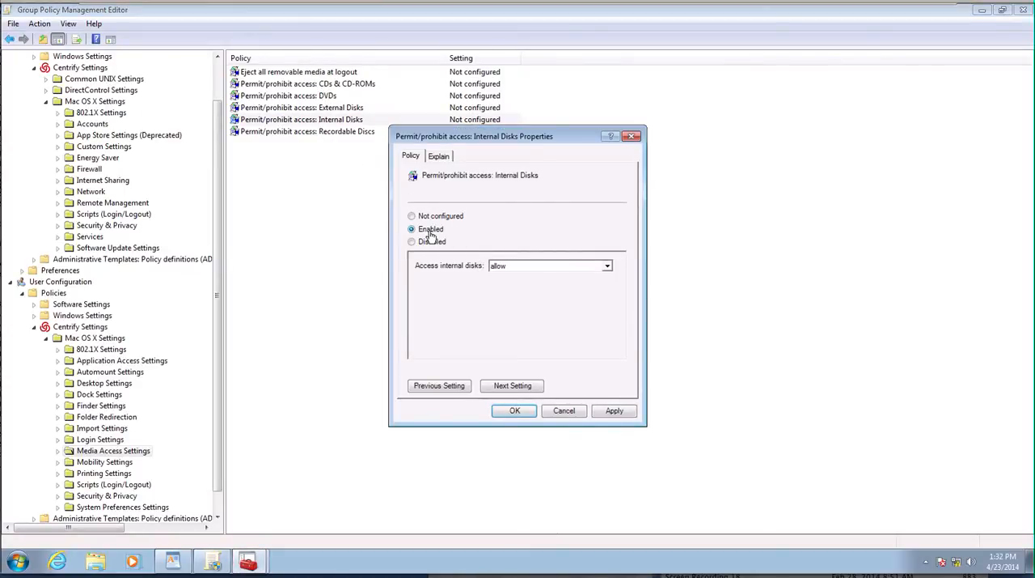
pyautogui.click(564, 410)
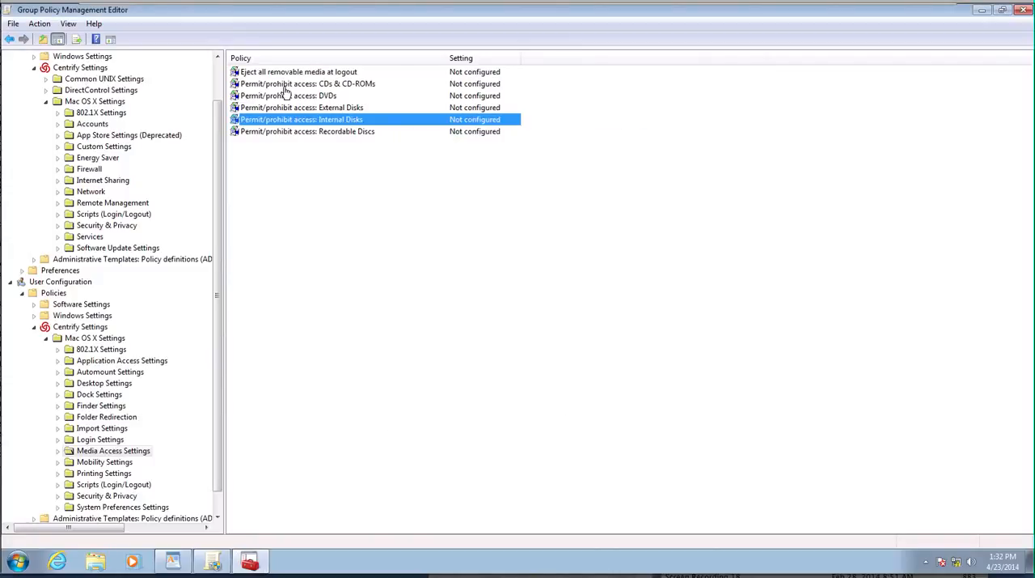
# Set CD and CD-ROM access to allow with authentication required
pyautogui.doubleClick(308, 84)
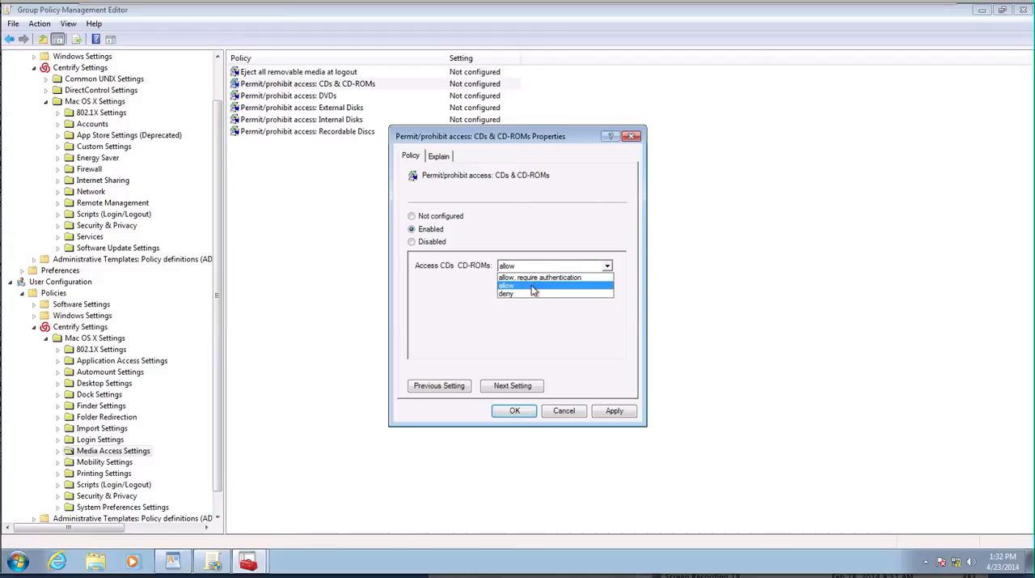
pyautogui.click(540, 277)
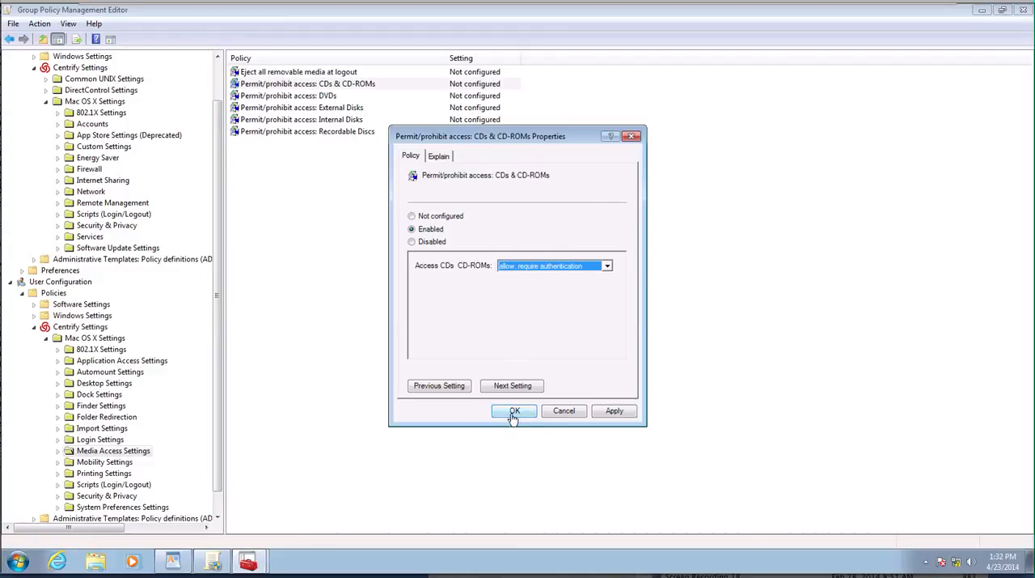
pyautogui.click(515, 411)
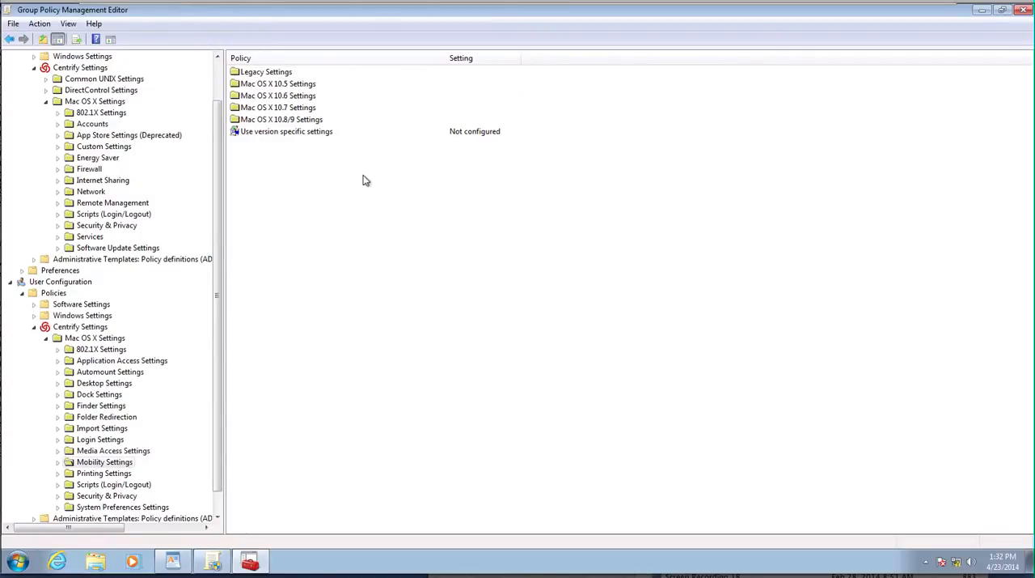
pyautogui.moveTo(99, 484)
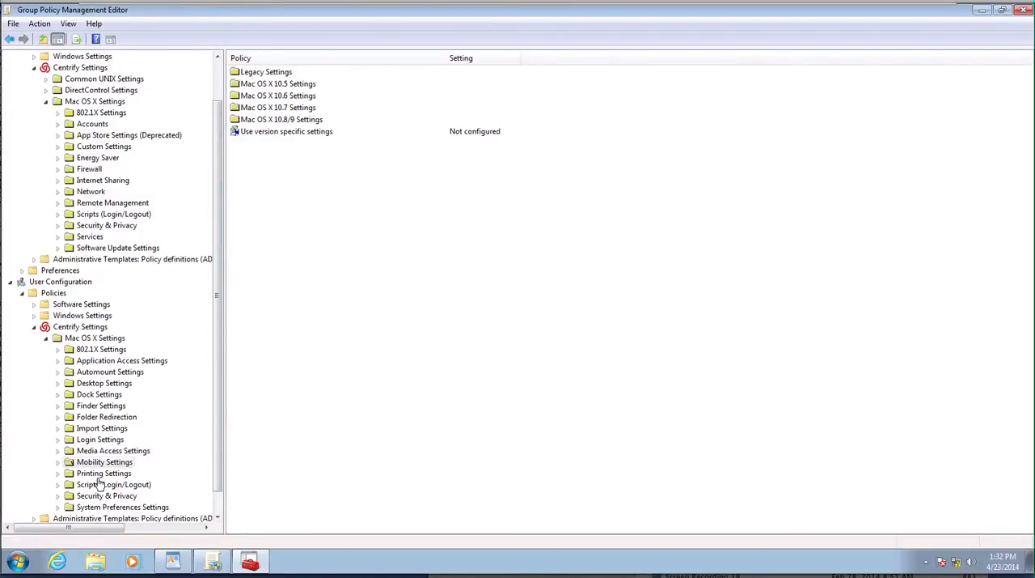
# Open Specify printer list under Printing Settings, then start and cancel adding a printer
pyautogui.click(103, 472)
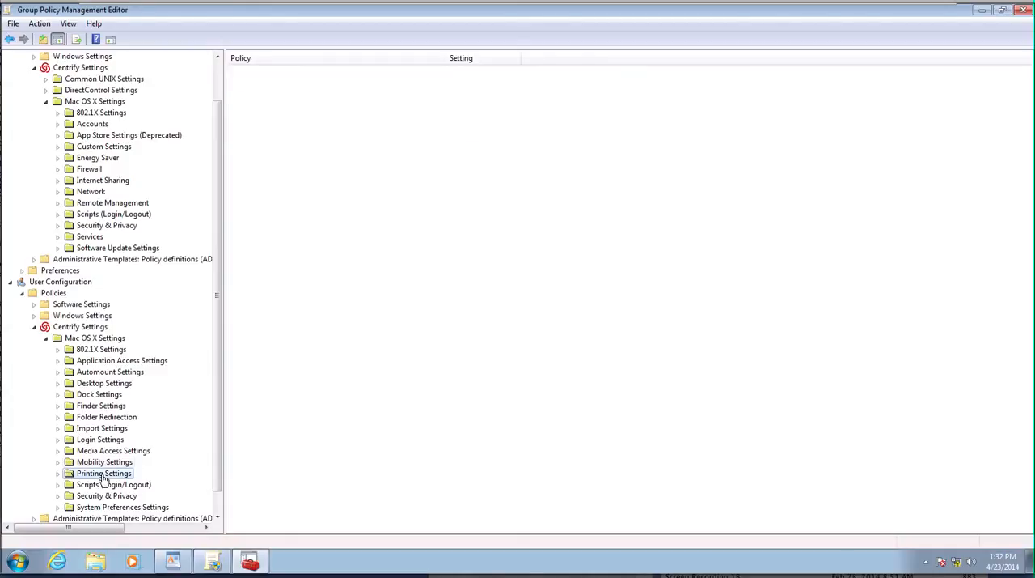
pyautogui.click(104, 472)
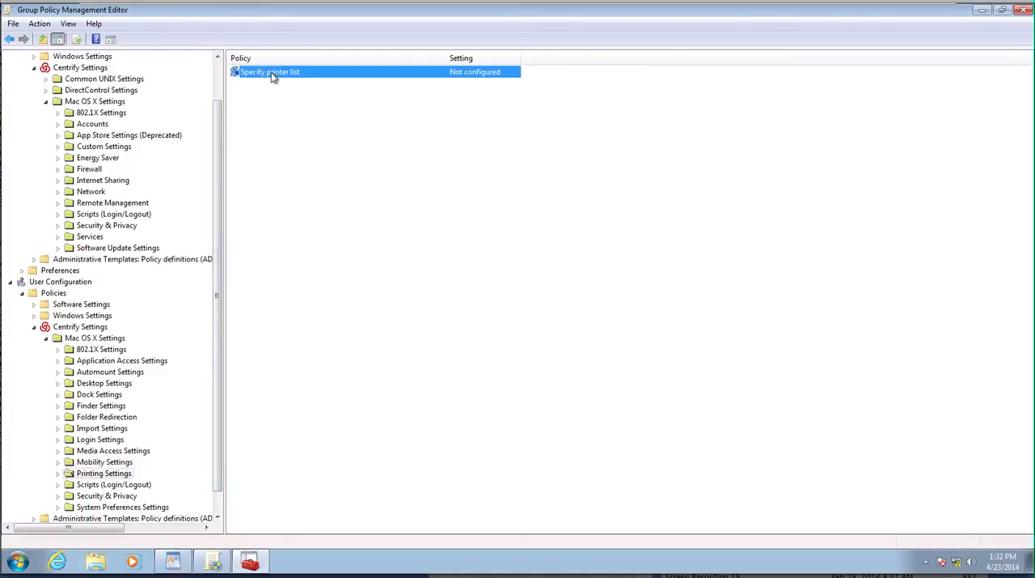
pyautogui.doubleClick(270, 71)
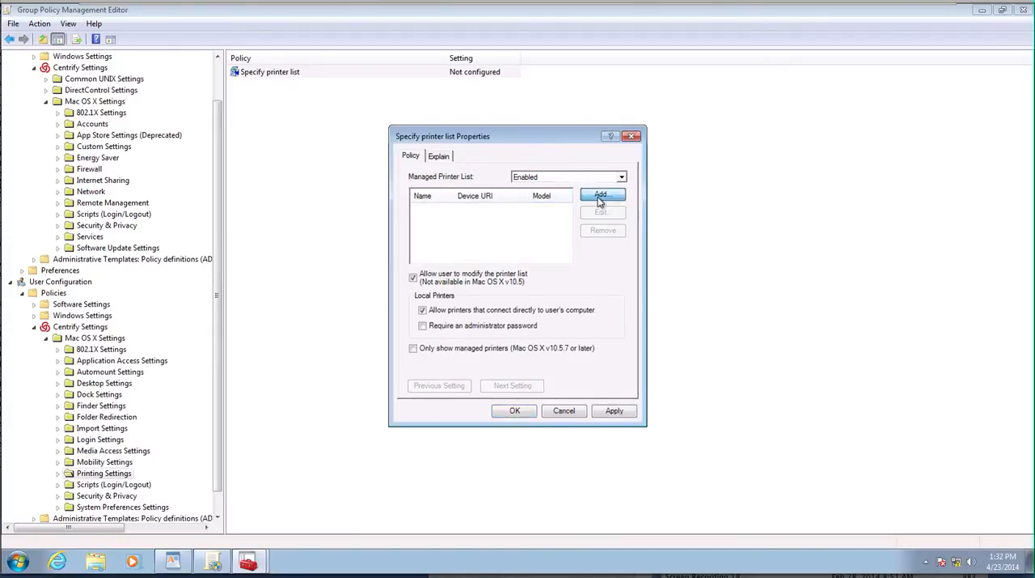
pyautogui.click(602, 194)
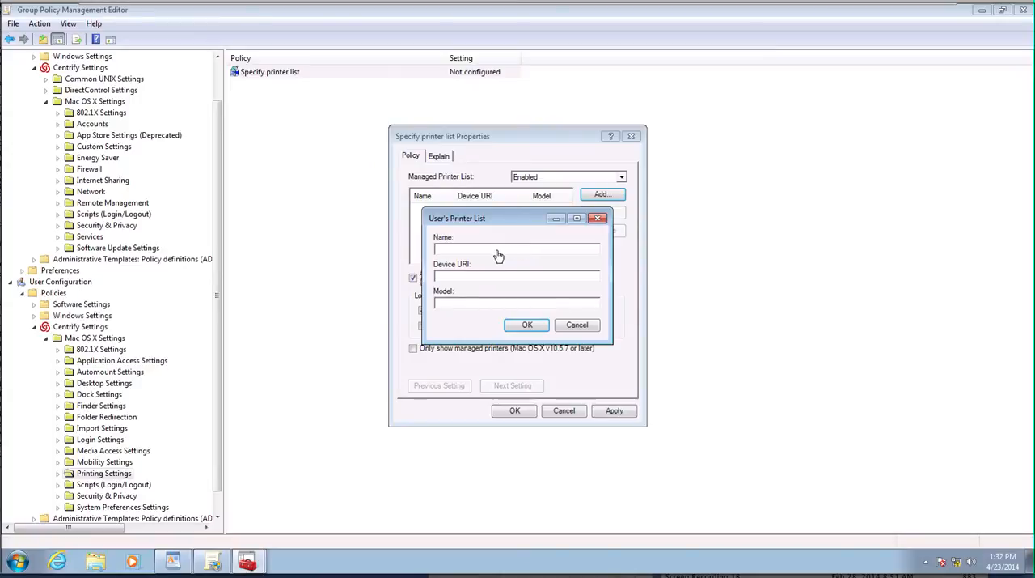
pyautogui.click(576, 325)
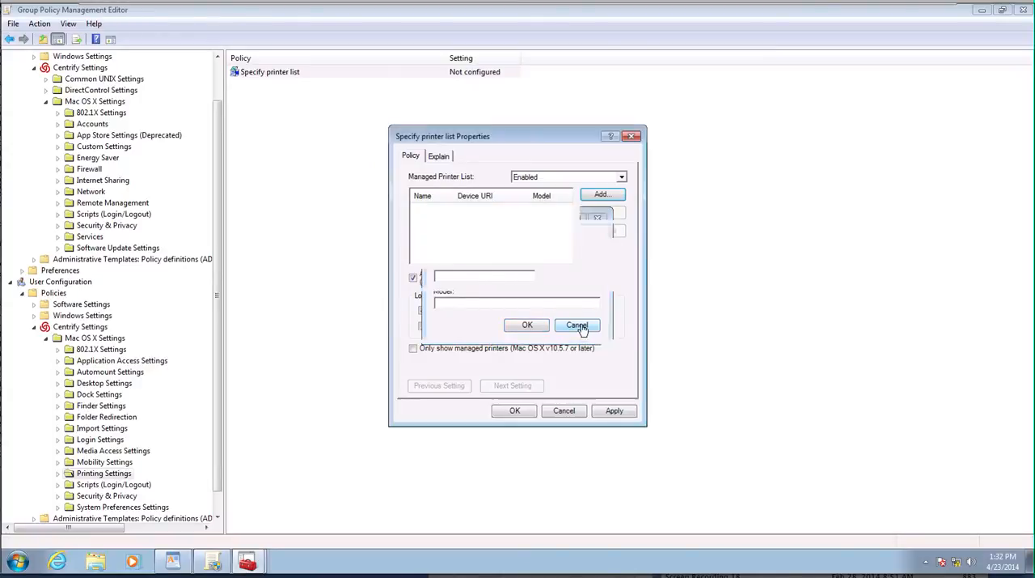
pyautogui.click(576, 325)
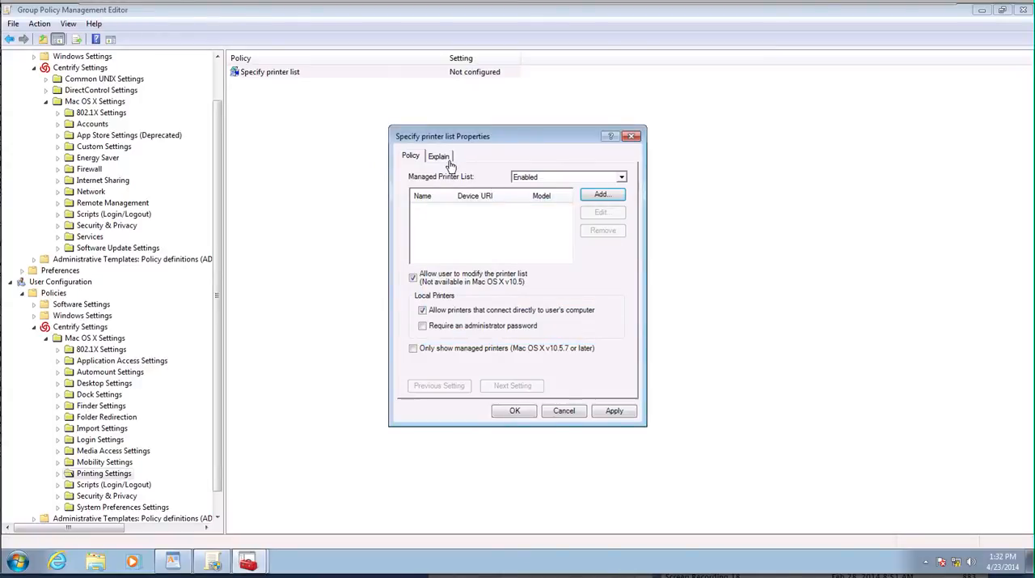
# Read the policy explanation and select the example cdcsmb DirectControl printer URI
pyautogui.click(439, 156)
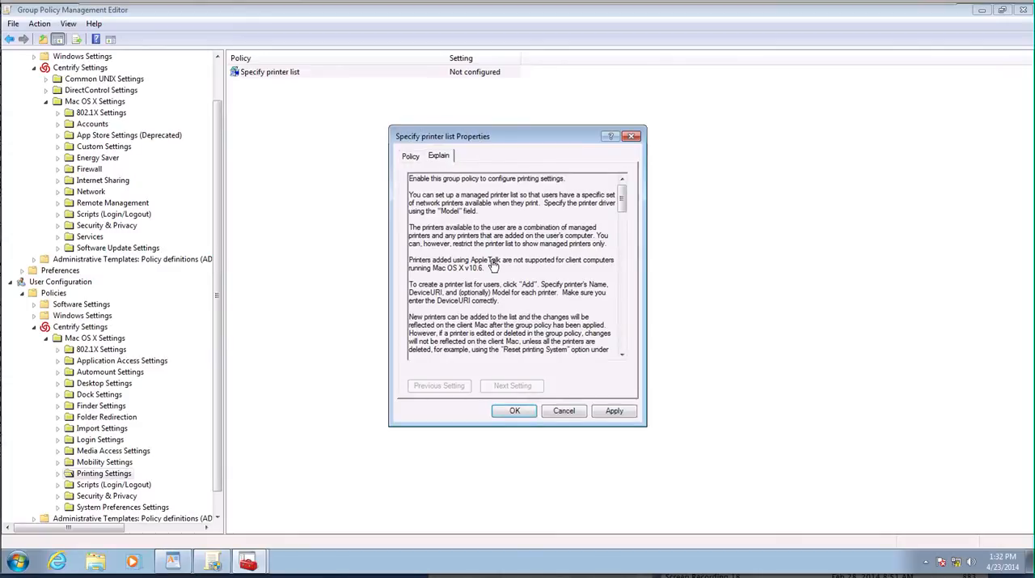
pyautogui.moveTo(627, 219)
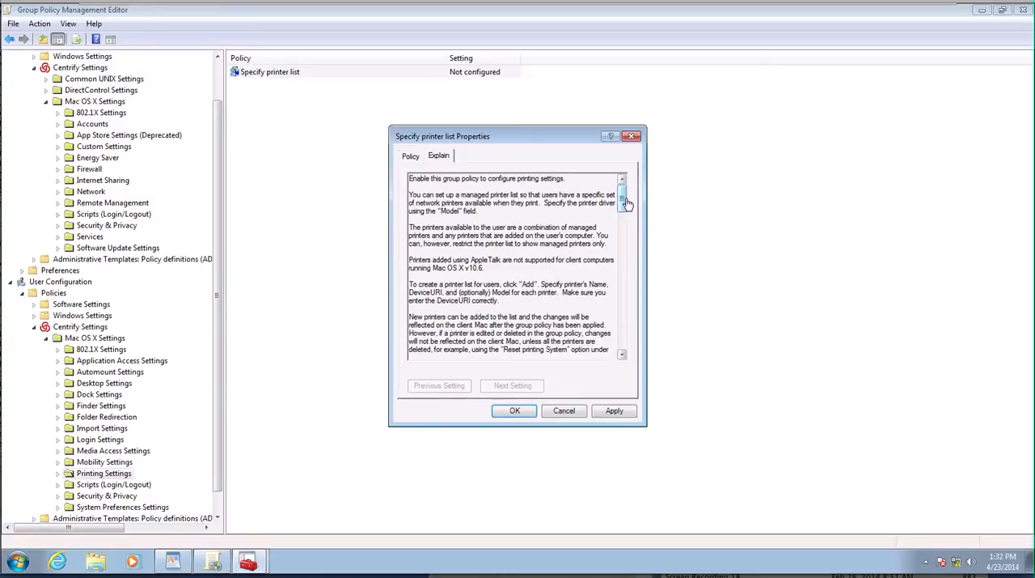
pyautogui.scroll(-3)
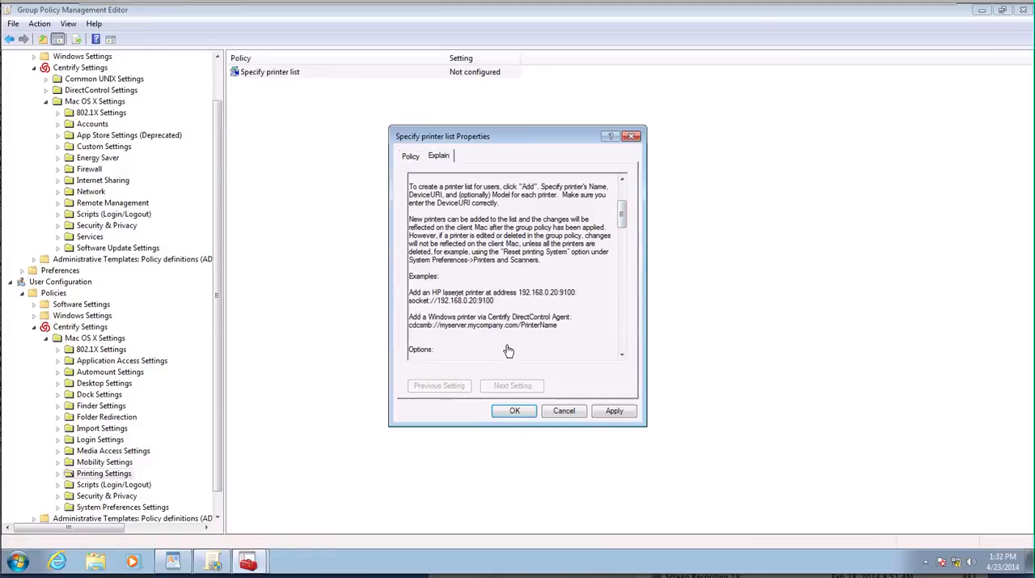
pyautogui.moveTo(426, 335)
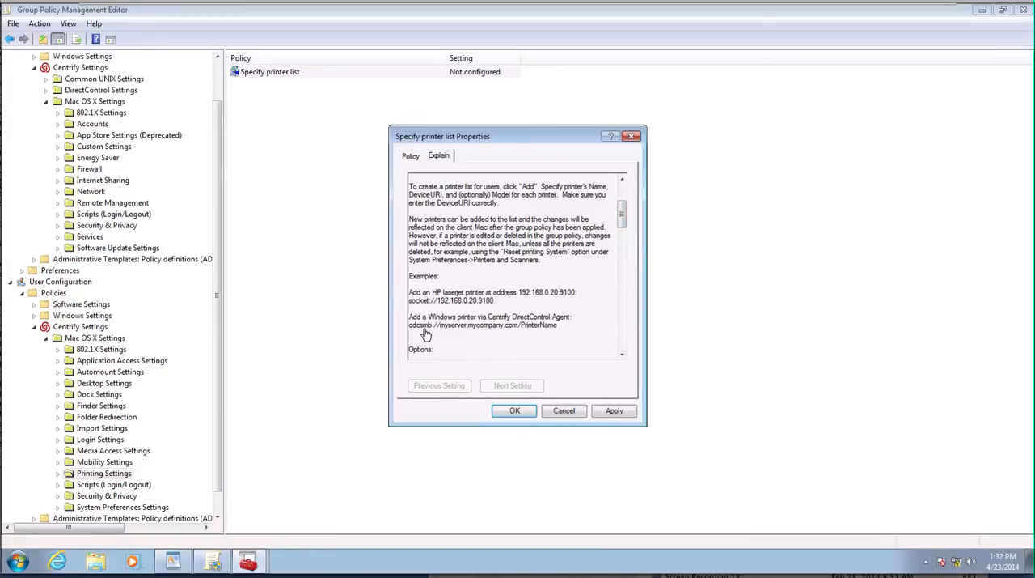
pyautogui.moveTo(496, 334)
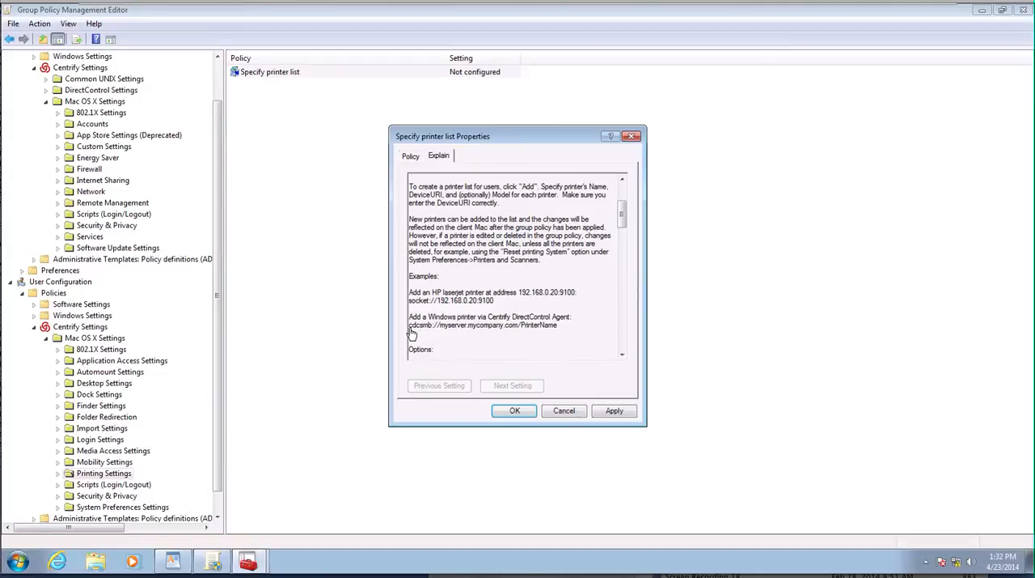
pyautogui.doubleClick(482, 324)
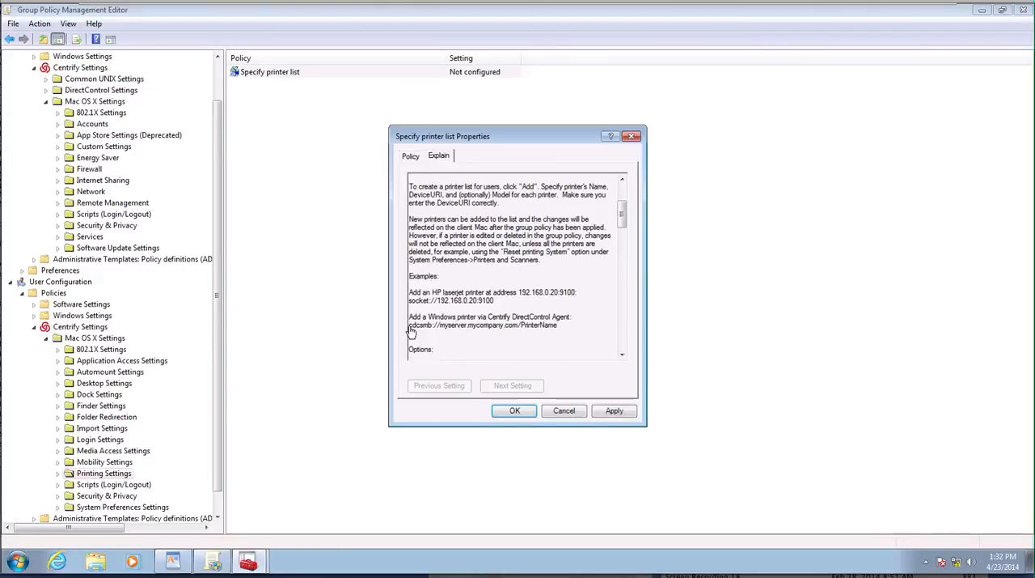
pyautogui.doubleClick(482, 324)
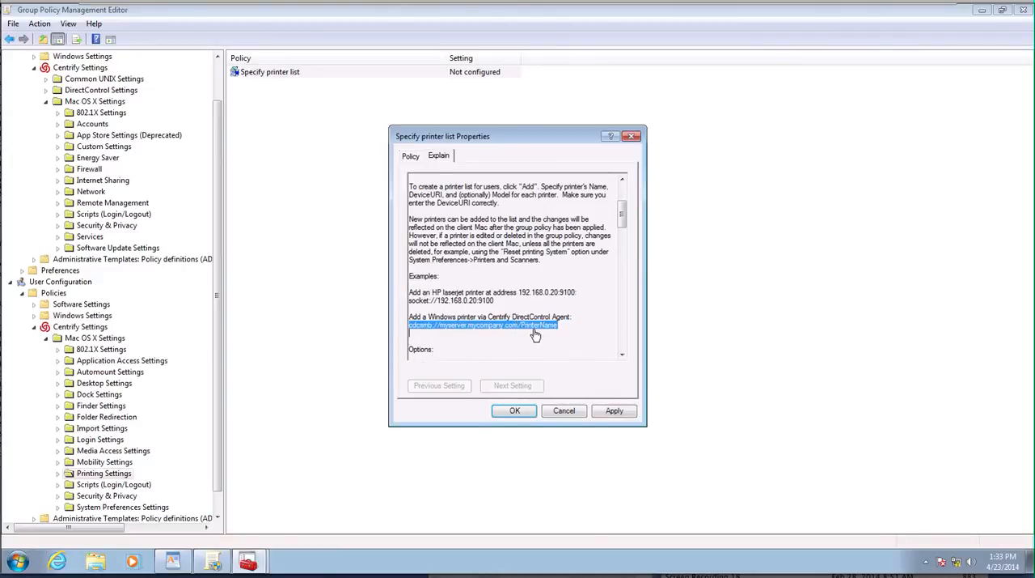
pyautogui.moveTo(476, 224)
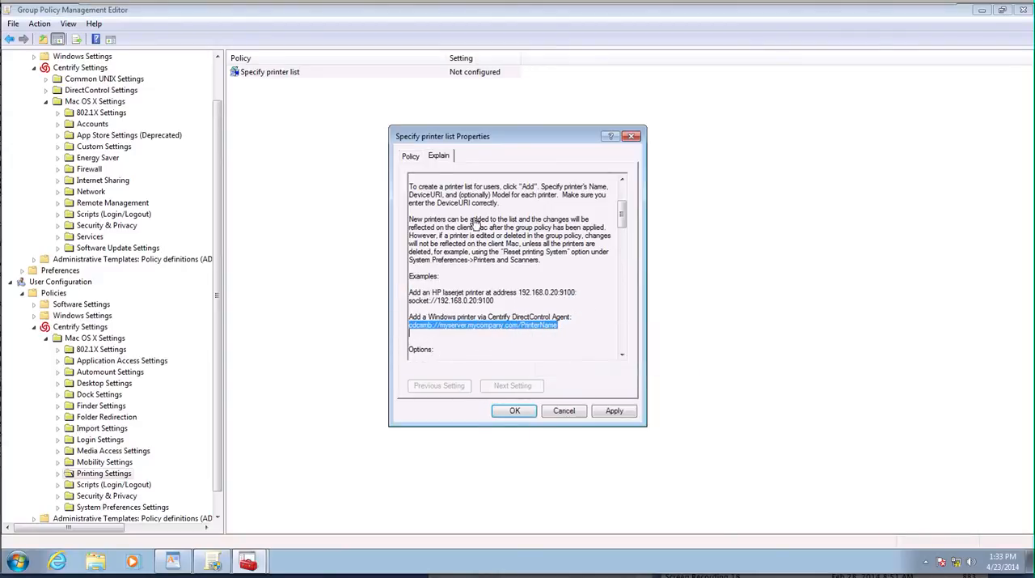
# Add Generic Printer at cdcsmb://app1/generic with model Generic Text Only to the list
pyautogui.click(410, 155)
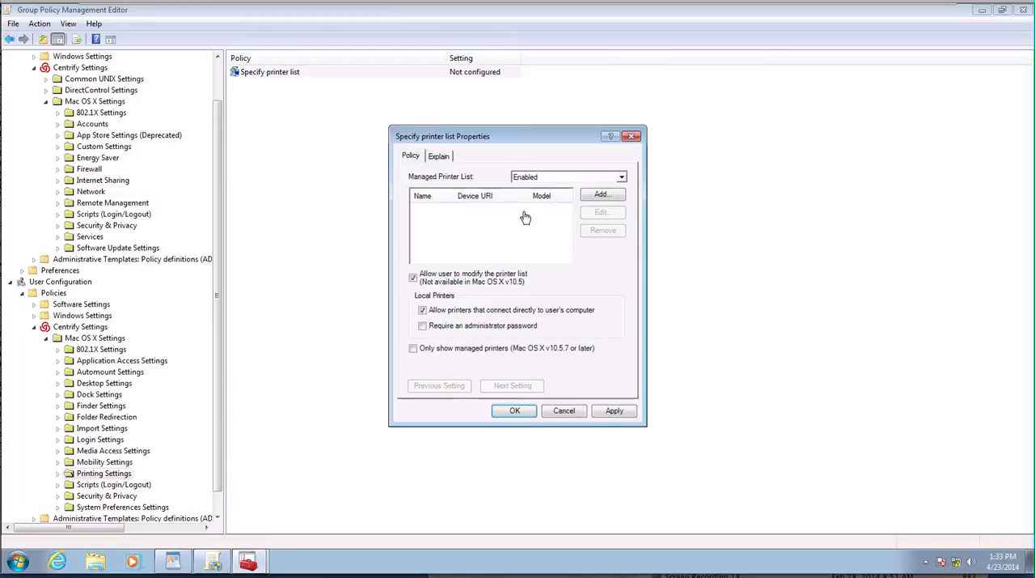
pyautogui.click(601, 195)
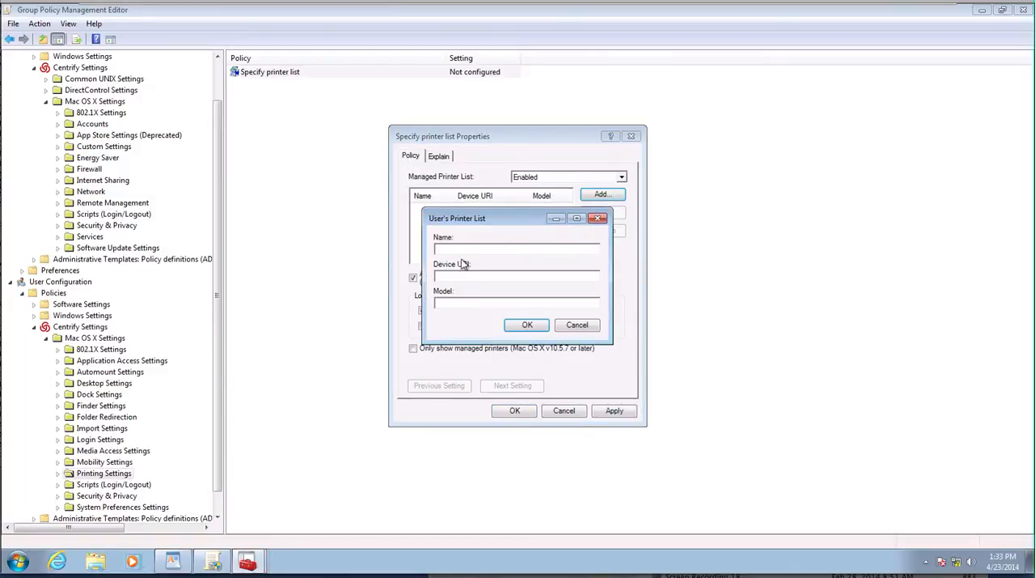
pyautogui.moveTo(461, 265)
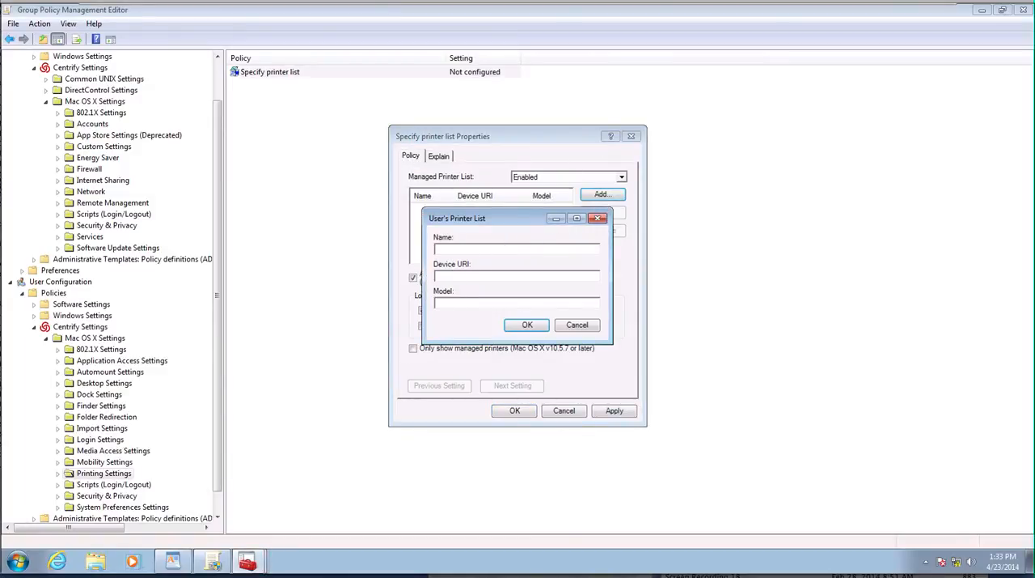
pyautogui.write('Generic')
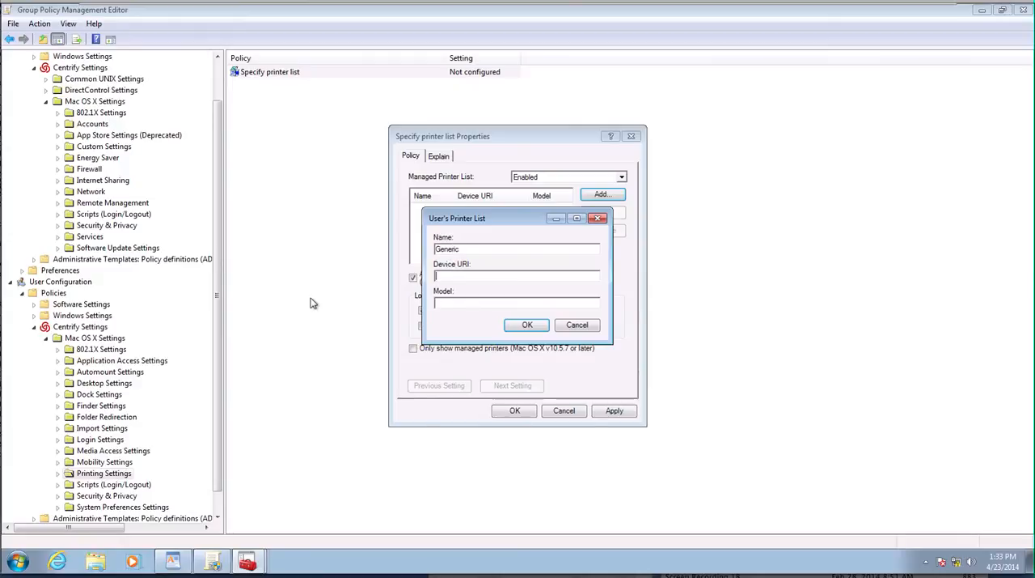
pyautogui.write('Printer')
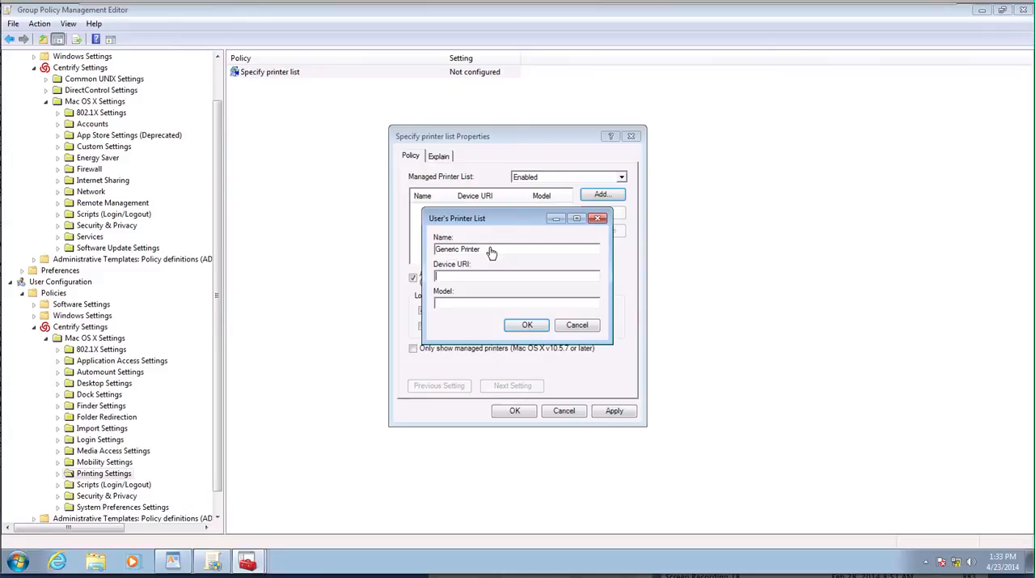
pyautogui.write('cdcsmb://myserver.mycompany.com/PrinterName')
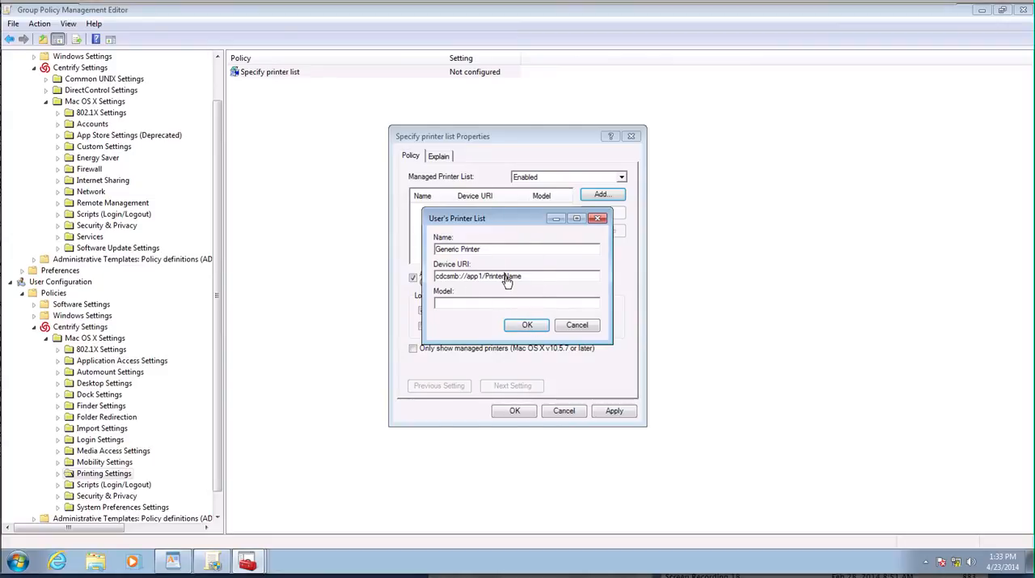
pyautogui.doubleClick(505, 276)
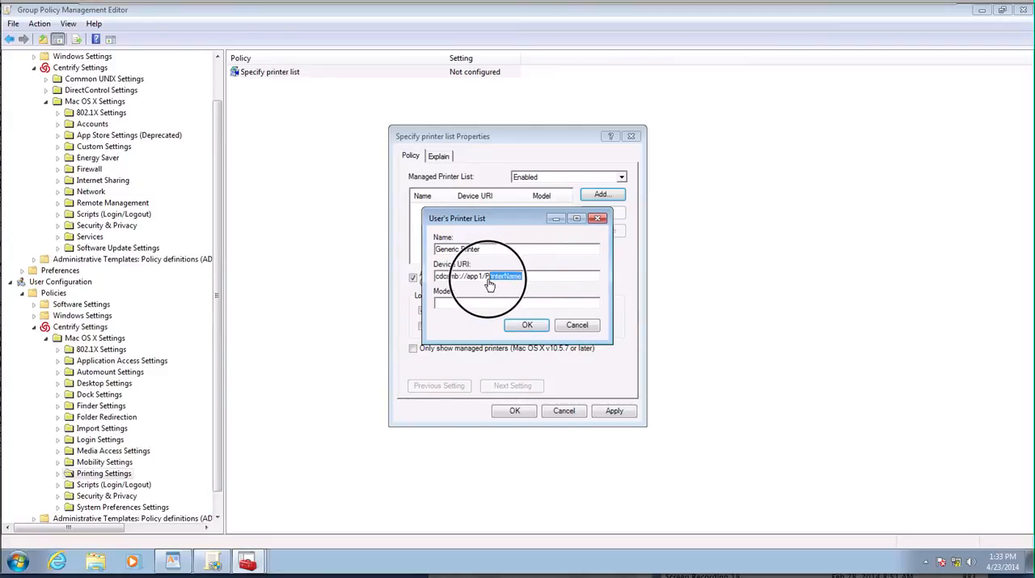
pyautogui.write('generic')
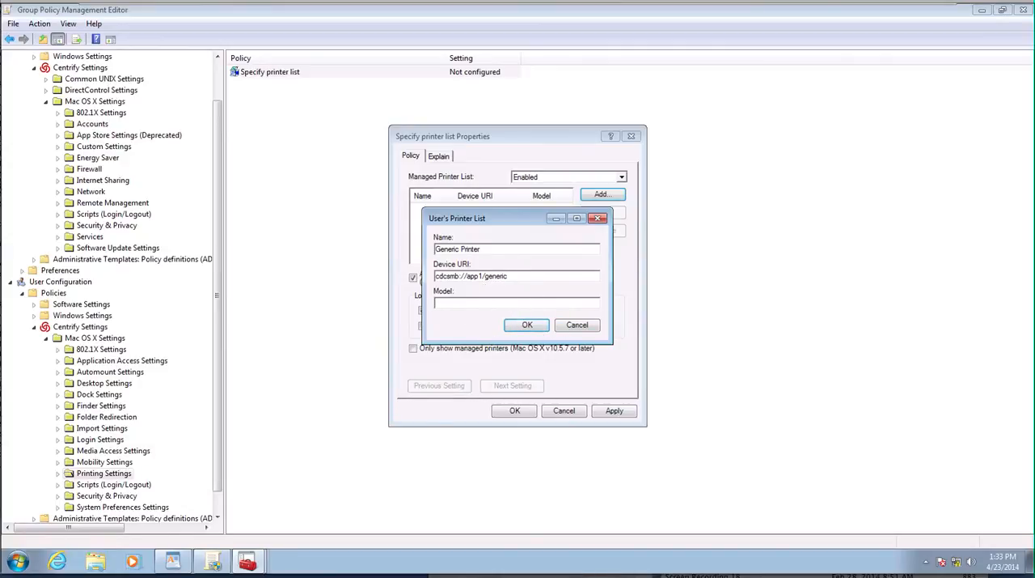
pyautogui.write('Generic Text')
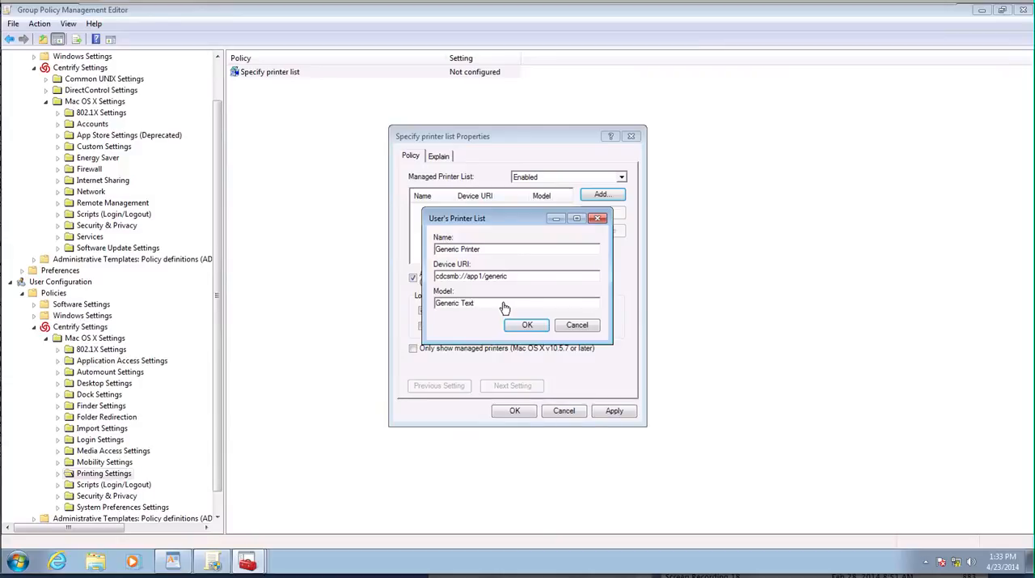
pyautogui.write('Only')
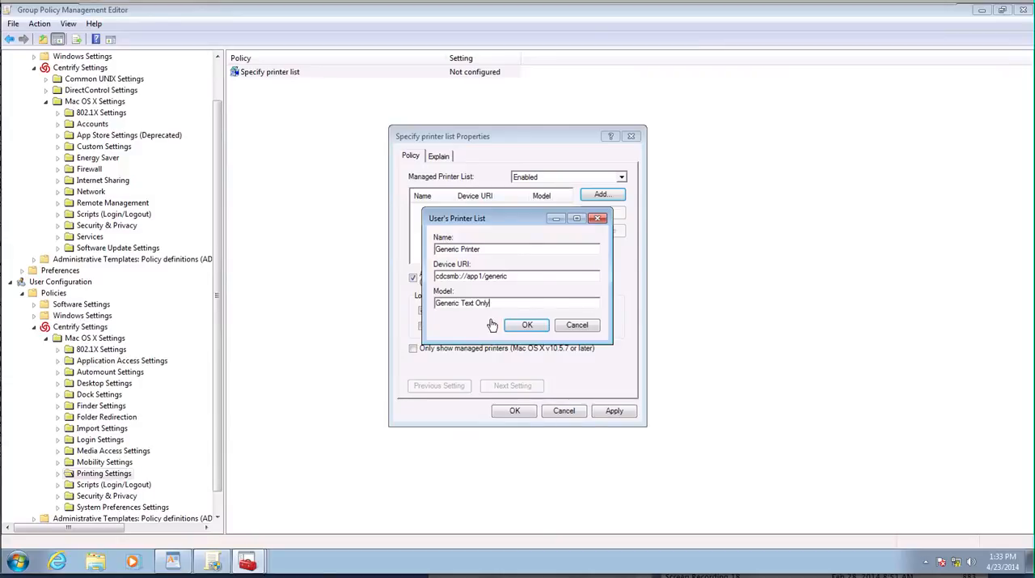
pyautogui.click(526, 325)
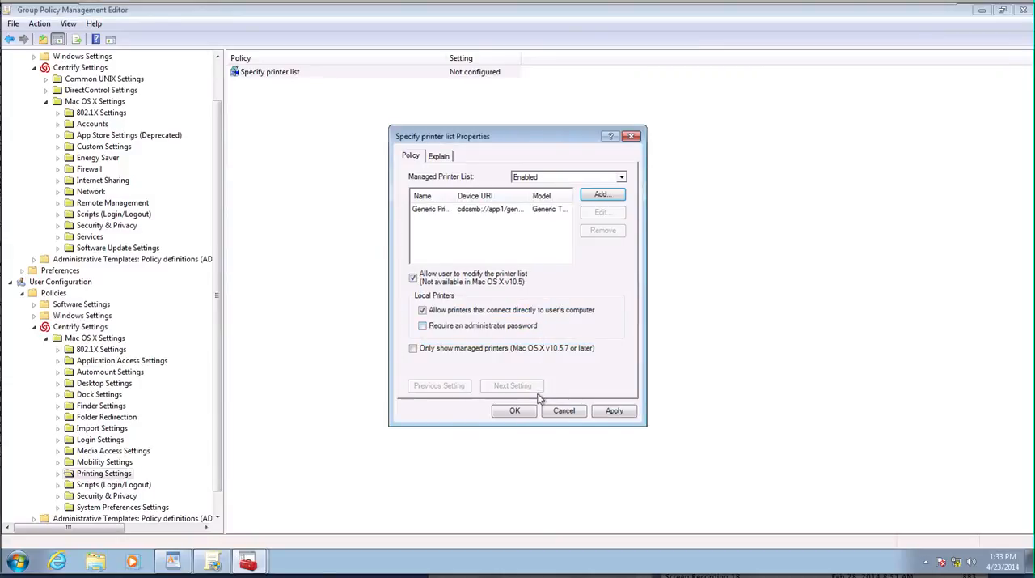
pyautogui.moveTo(500, 247)
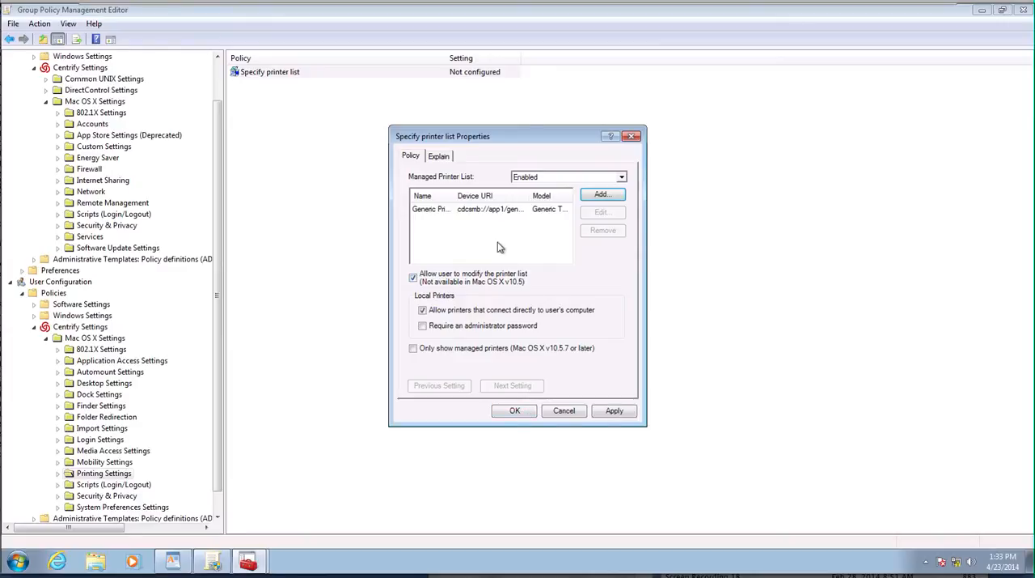
pyautogui.moveTo(512, 365)
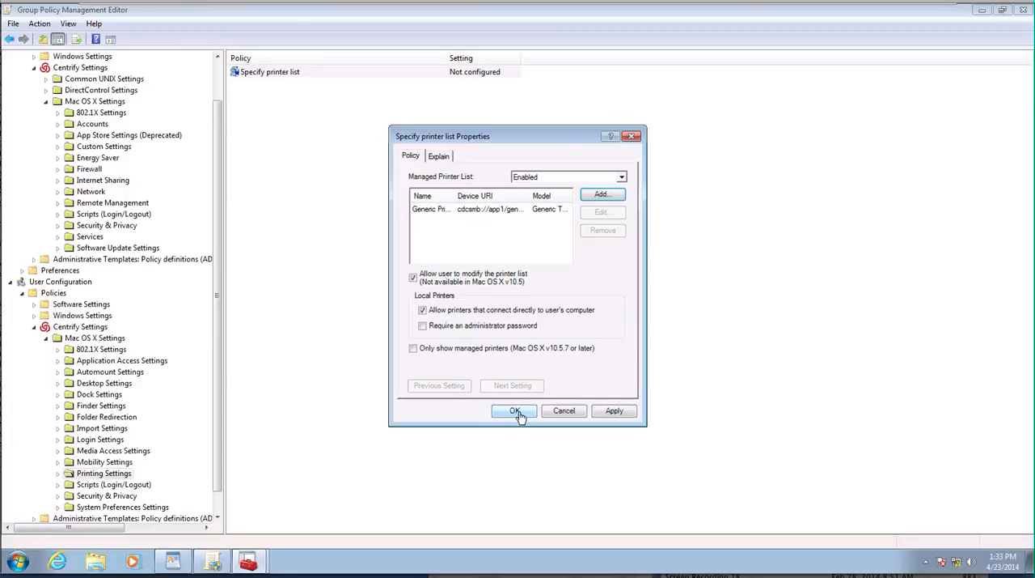
# Save the printer list policy, then view and close app1's Generic printer queue in Explorer
pyautogui.click(514, 410)
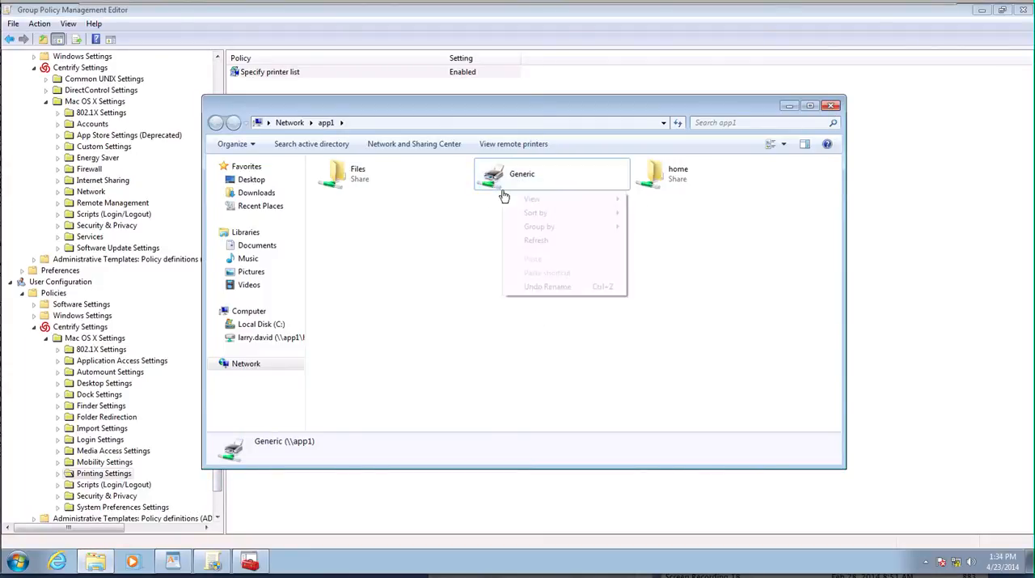
pyautogui.doubleClick(522, 173)
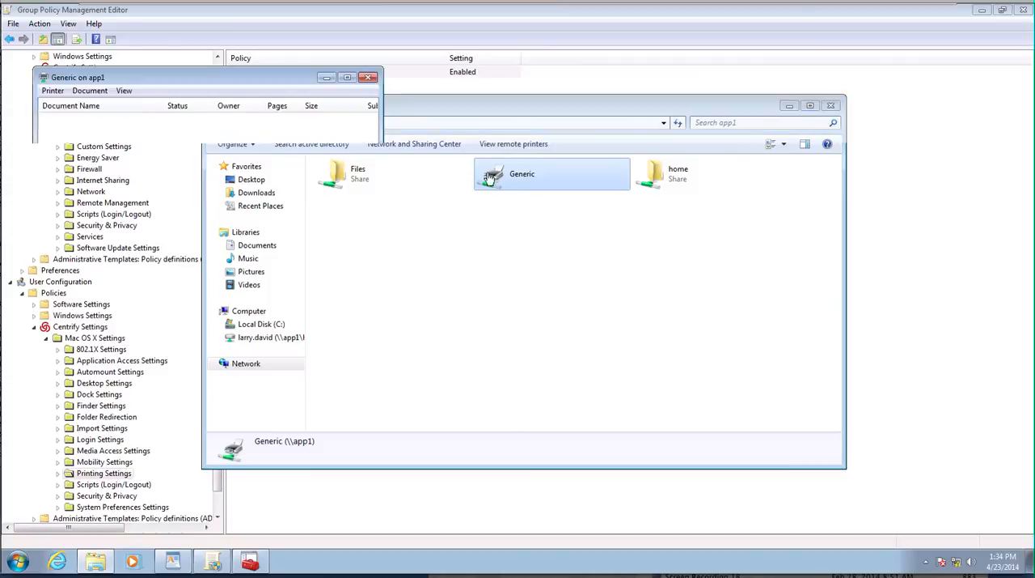
pyautogui.click(369, 77)
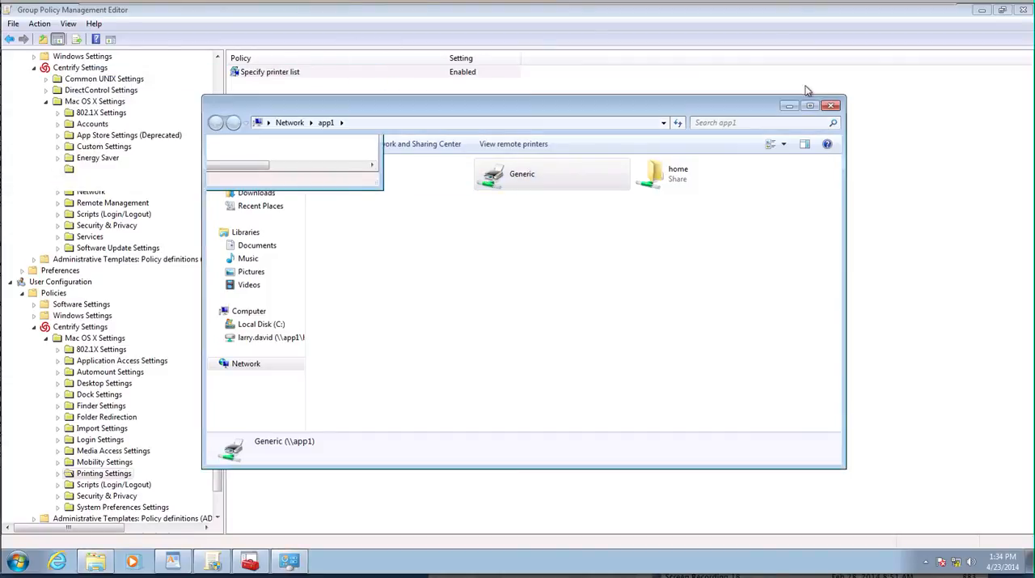
pyautogui.click(831, 105)
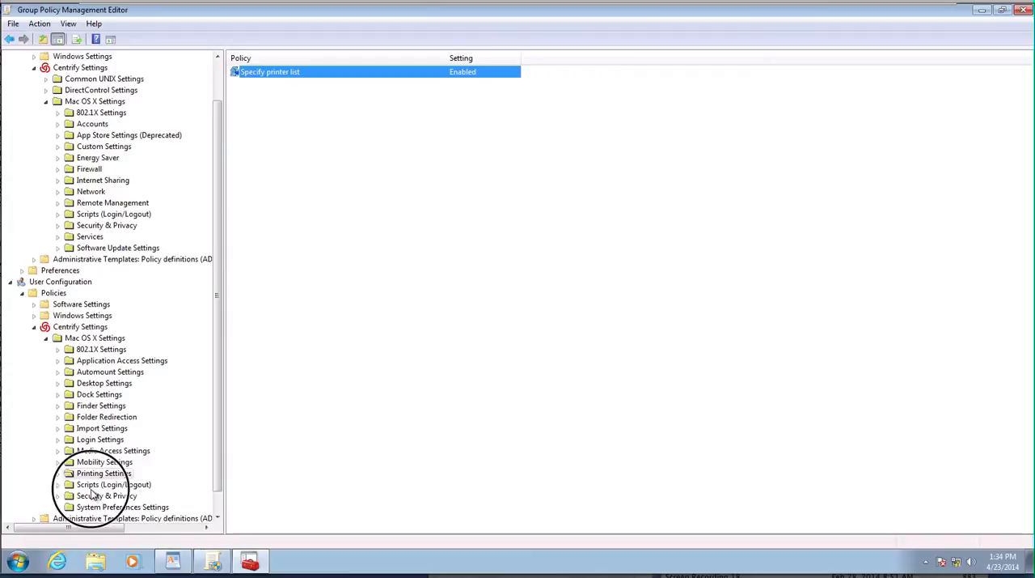
# Open Specify login script under Scripts (Login/Logout), toggle Enabled, then cancel without saving
pyautogui.click(113, 484)
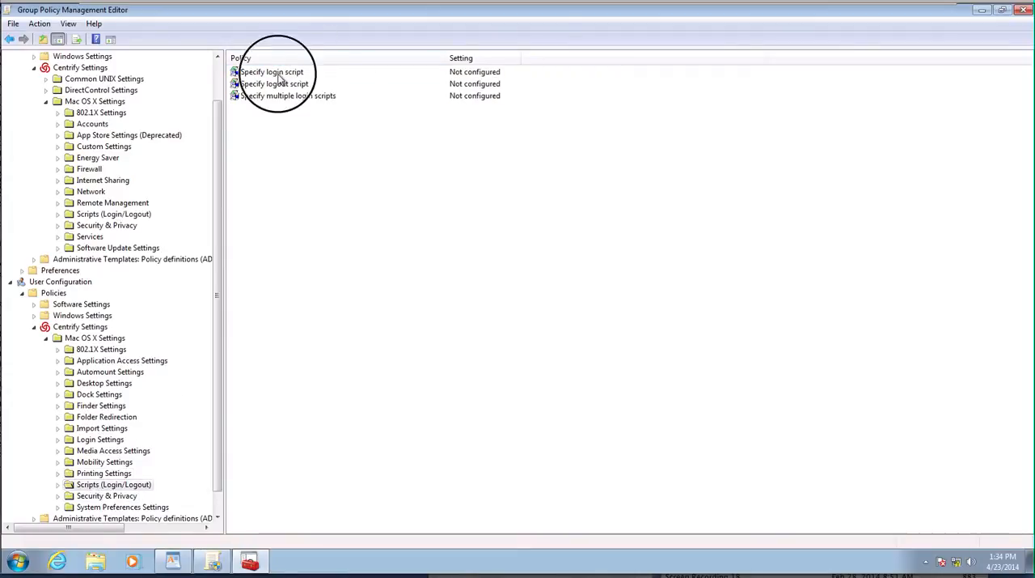
pyautogui.doubleClick(272, 71)
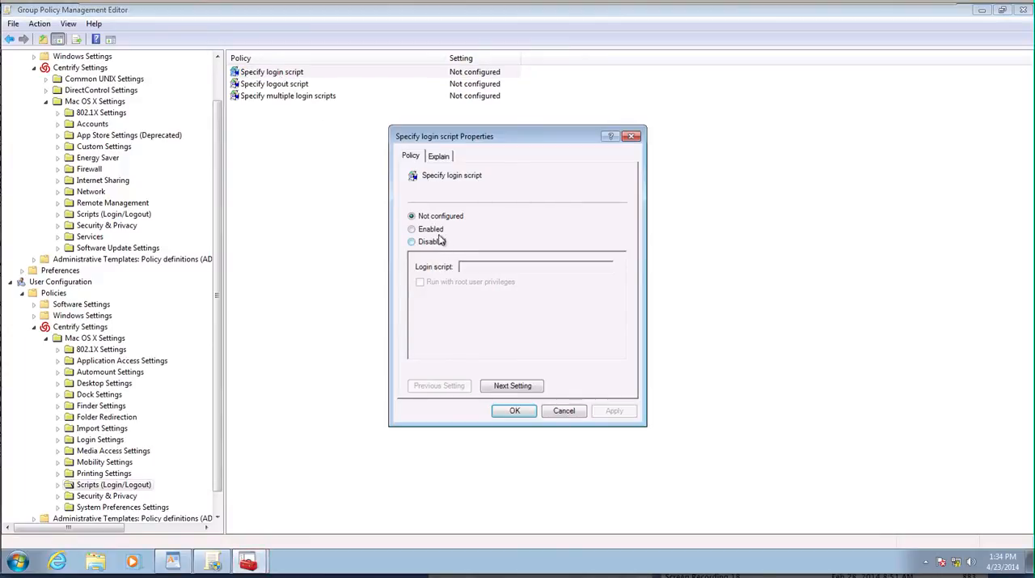
pyautogui.click(412, 228)
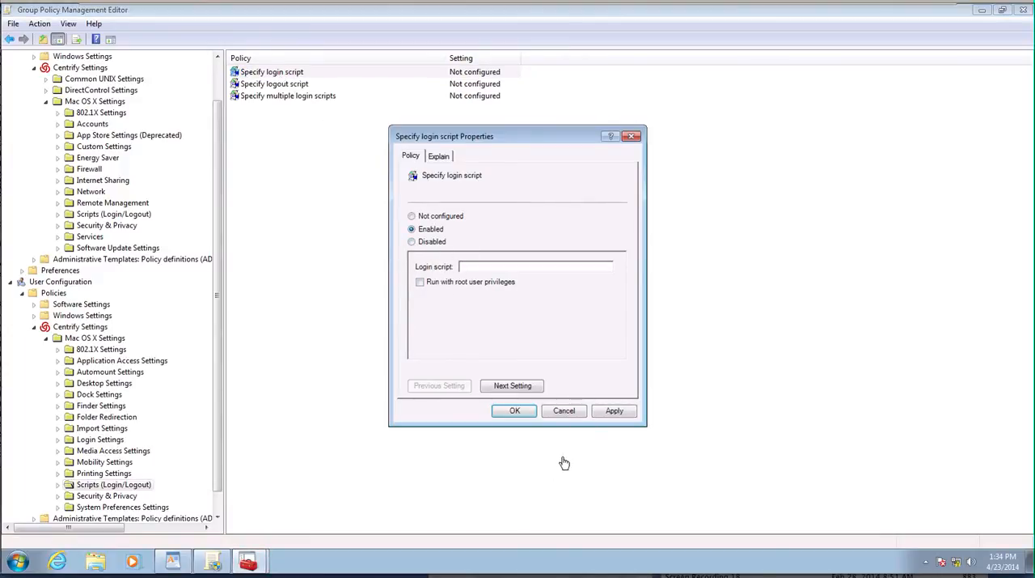
pyautogui.click(564, 410)
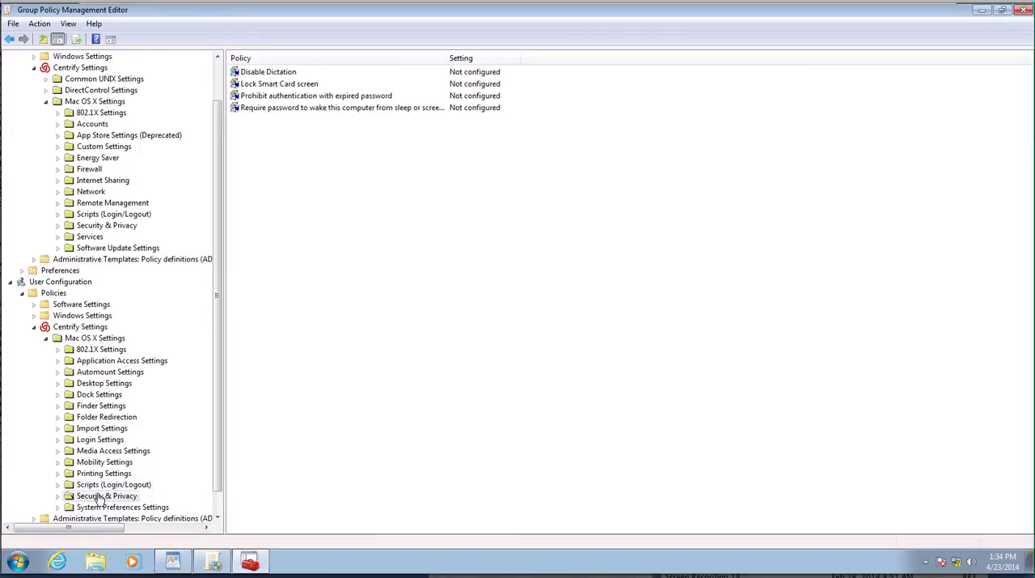
pyautogui.moveTo(304, 205)
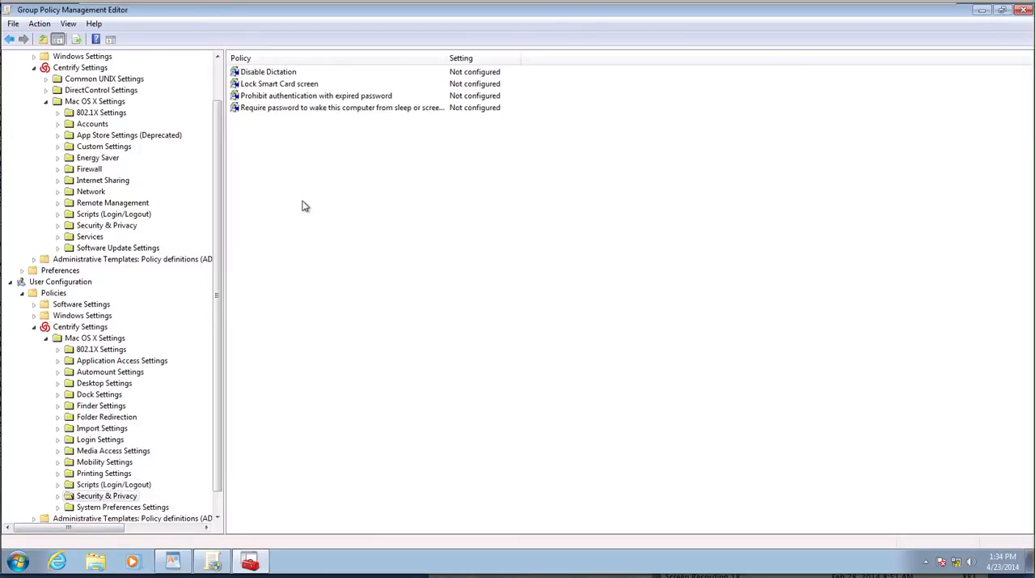
pyautogui.moveTo(307, 107)
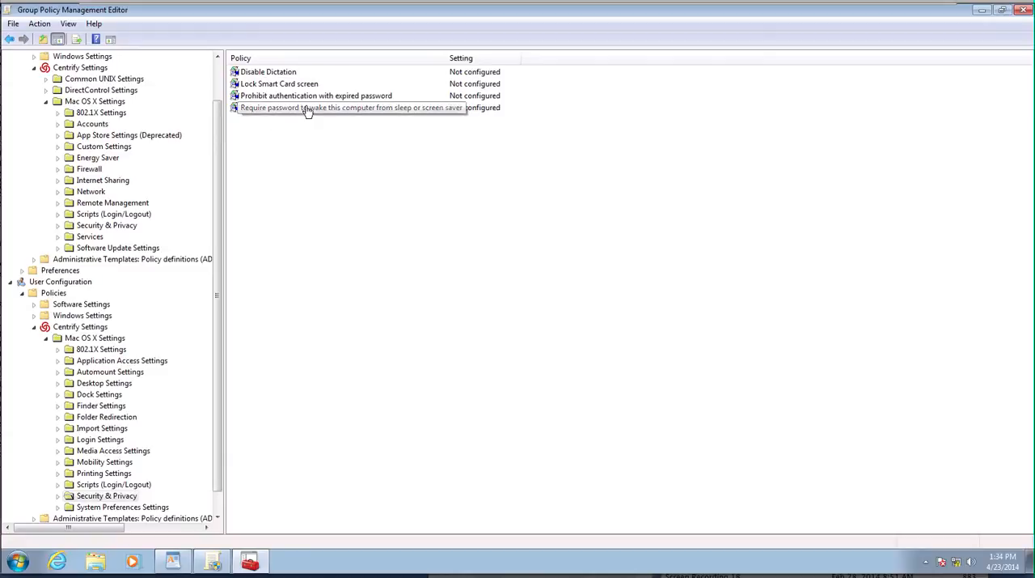
# Enable requiring a password immediately to wake from sleep or screen saver
pyautogui.doubleClick(340, 107)
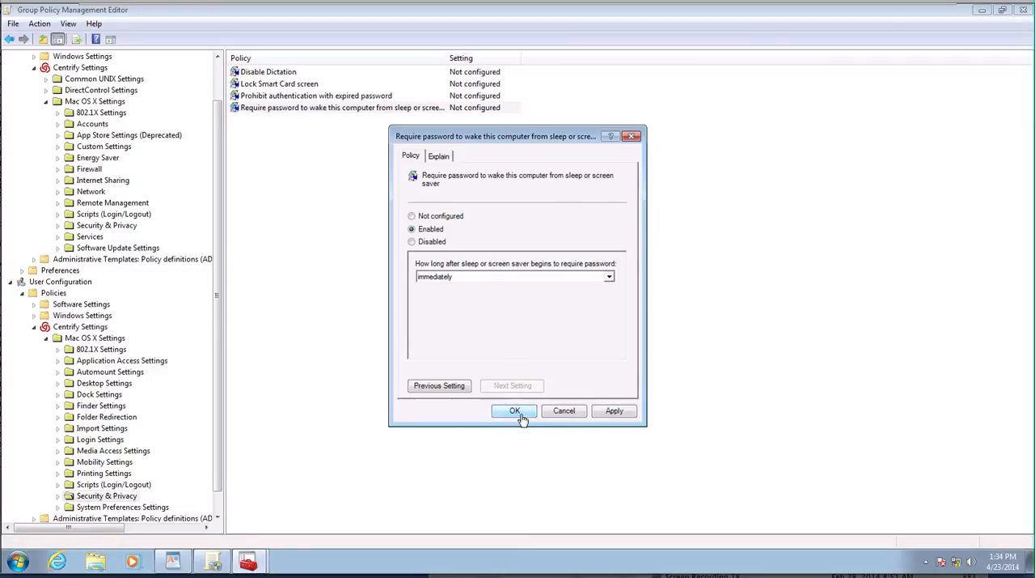
pyautogui.click(514, 410)
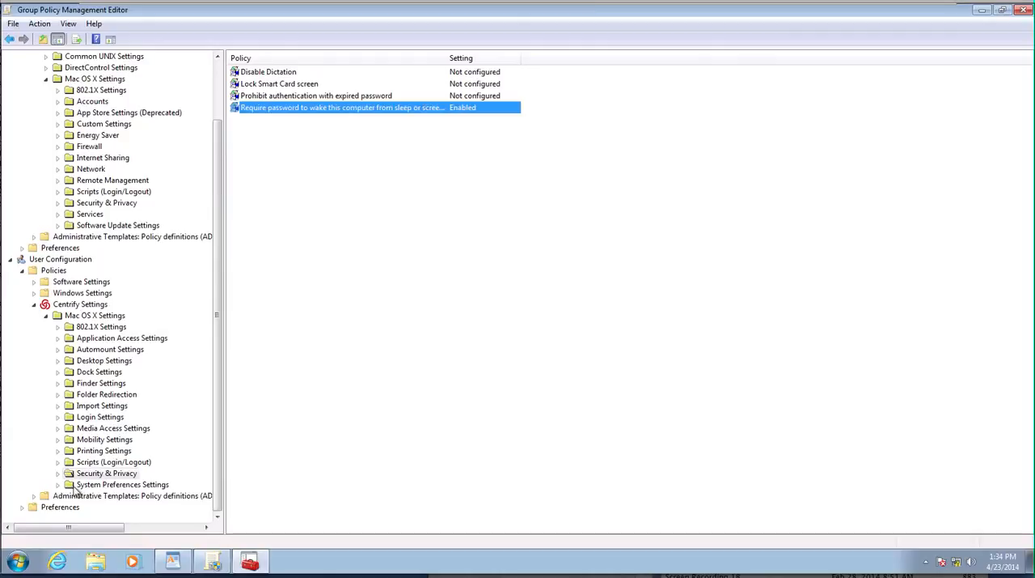
# Enable built-in System Preferences panes for Mac OS X 10.8/9, leaving iCloud unchecked
pyautogui.click(122, 484)
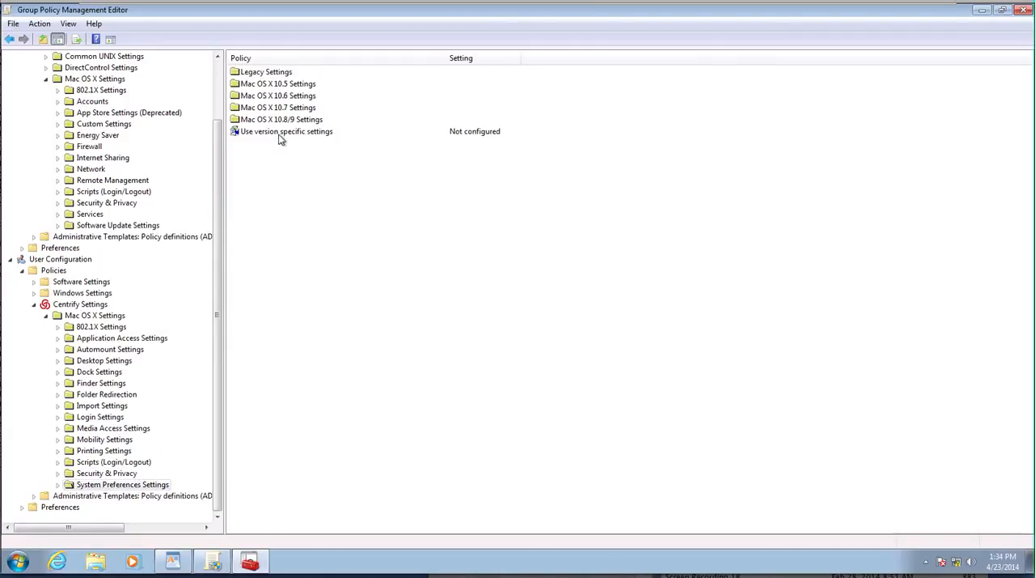
pyautogui.click(122, 483)
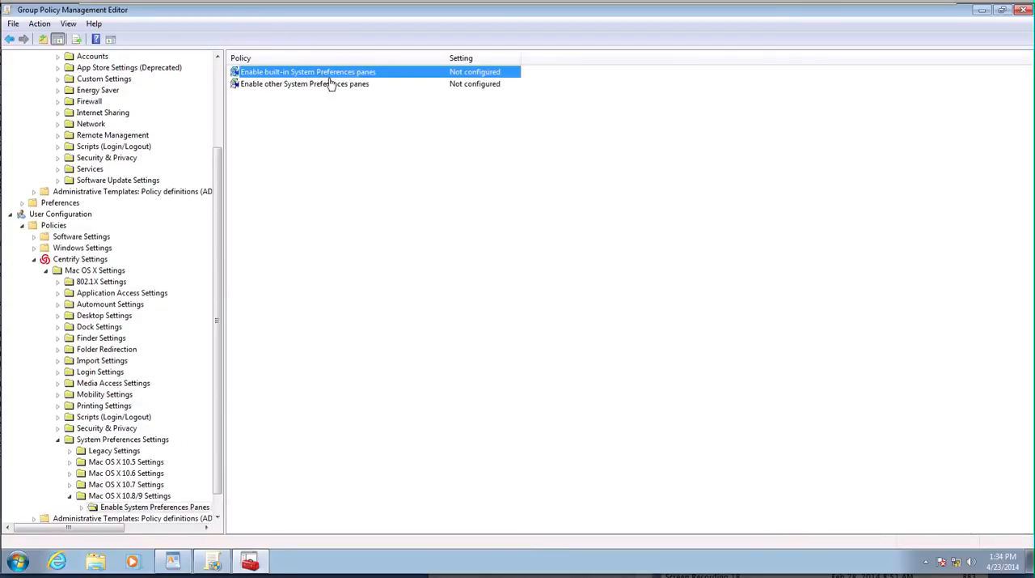
pyautogui.moveTo(307, 81)
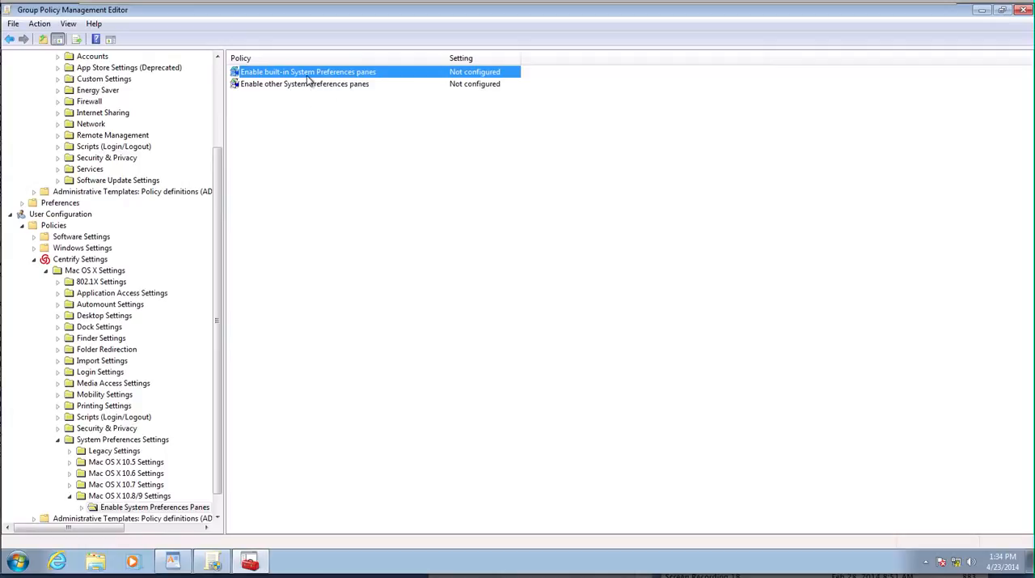
pyautogui.doubleClick(307, 71)
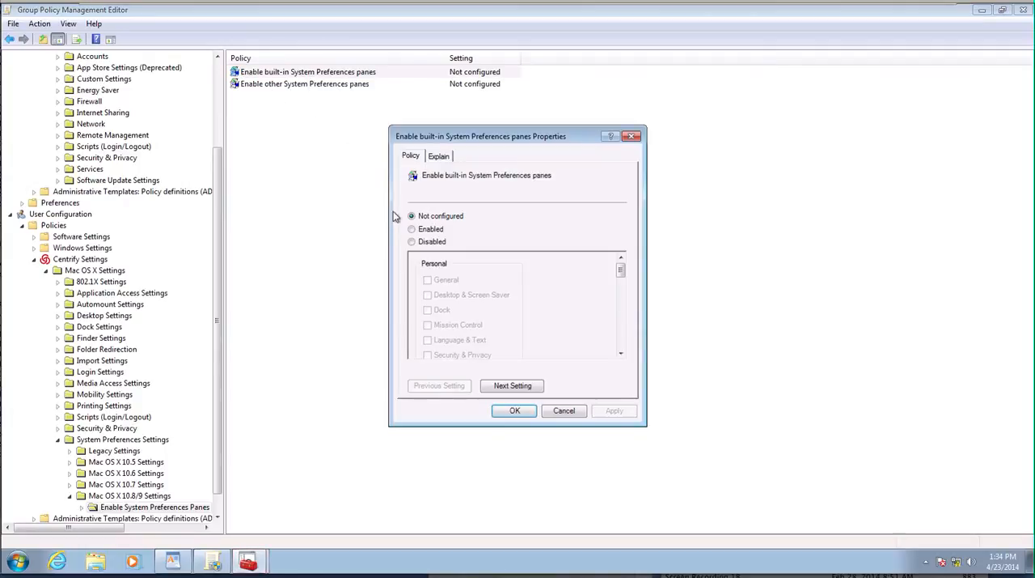
pyautogui.click(412, 229)
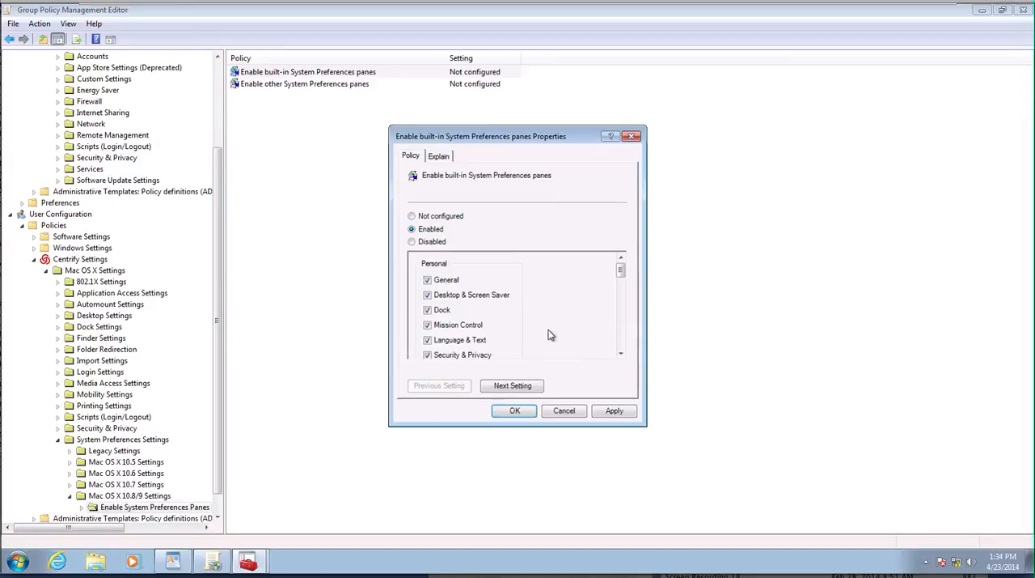
pyautogui.click(621, 353)
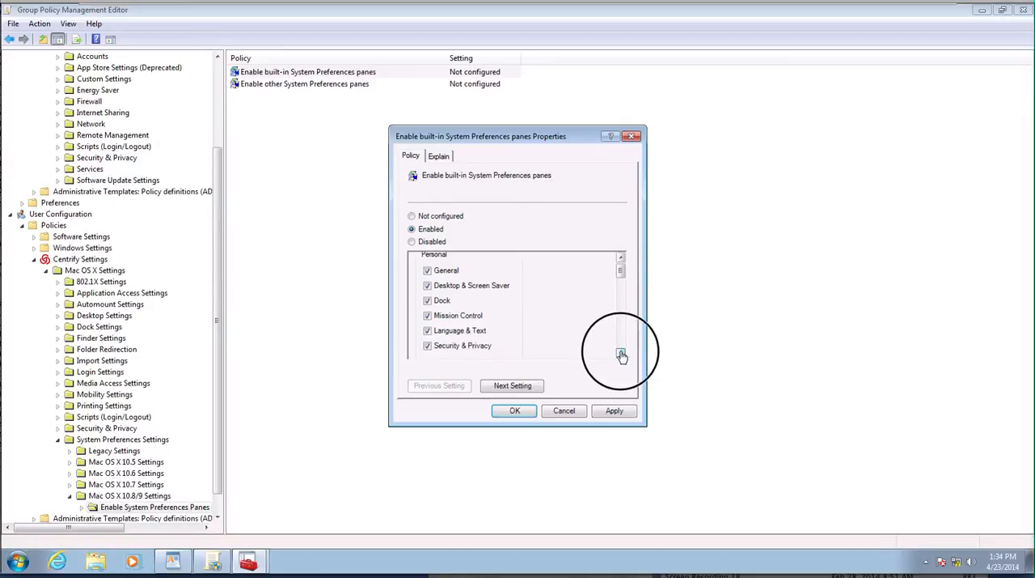
pyautogui.click(622, 354)
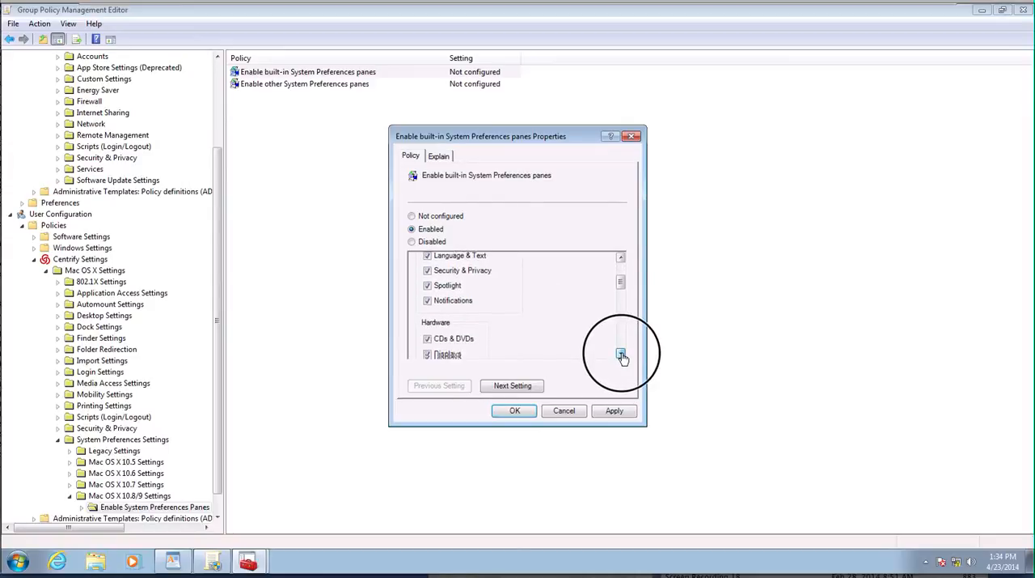
pyautogui.click(621, 355)
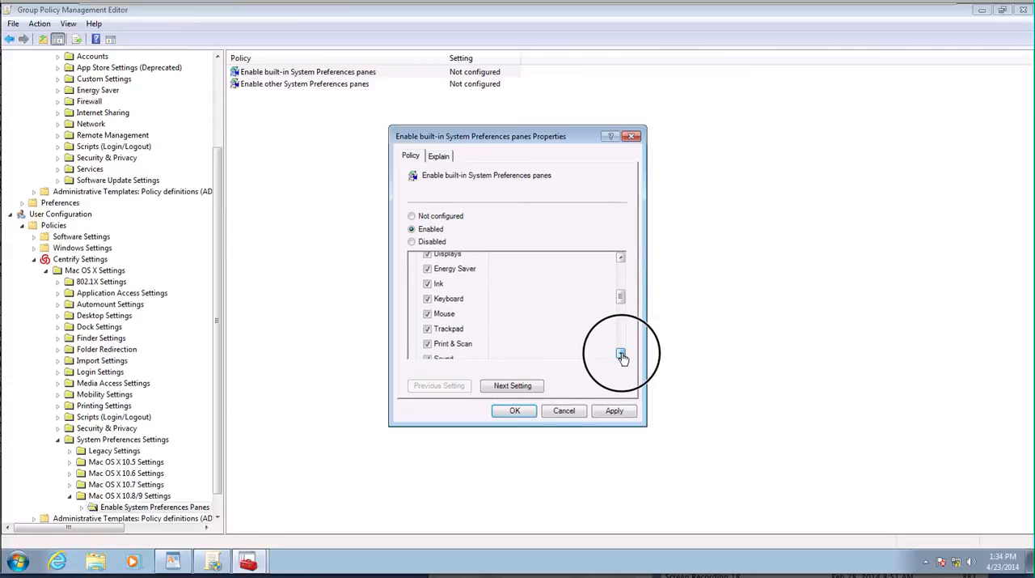
pyautogui.click(622, 353)
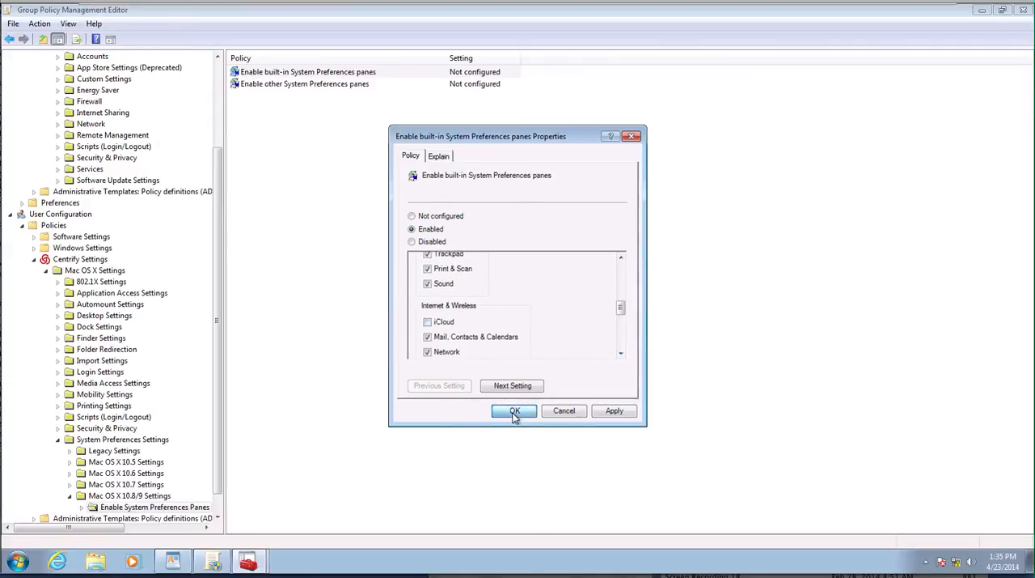
pyautogui.click(515, 410)
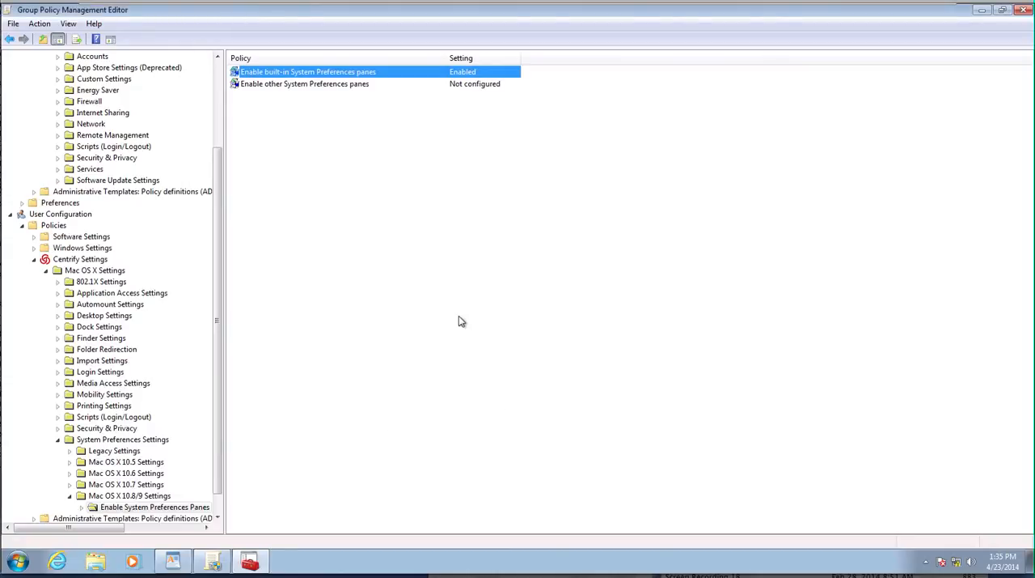